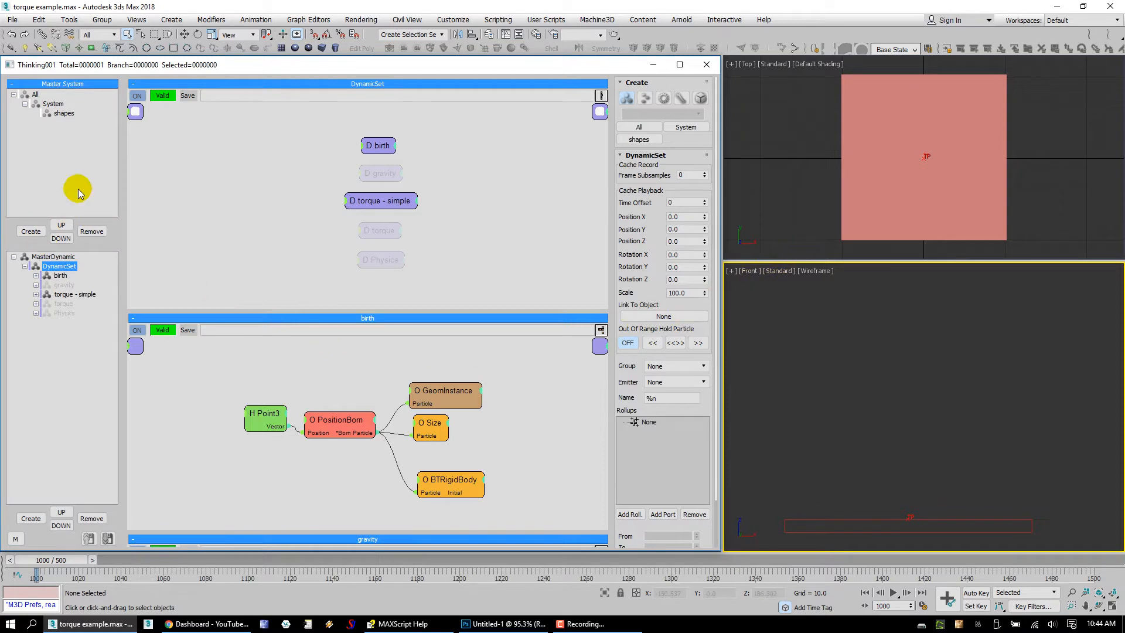
{"action": "mouse_move", "coordinate": [396, 255]}
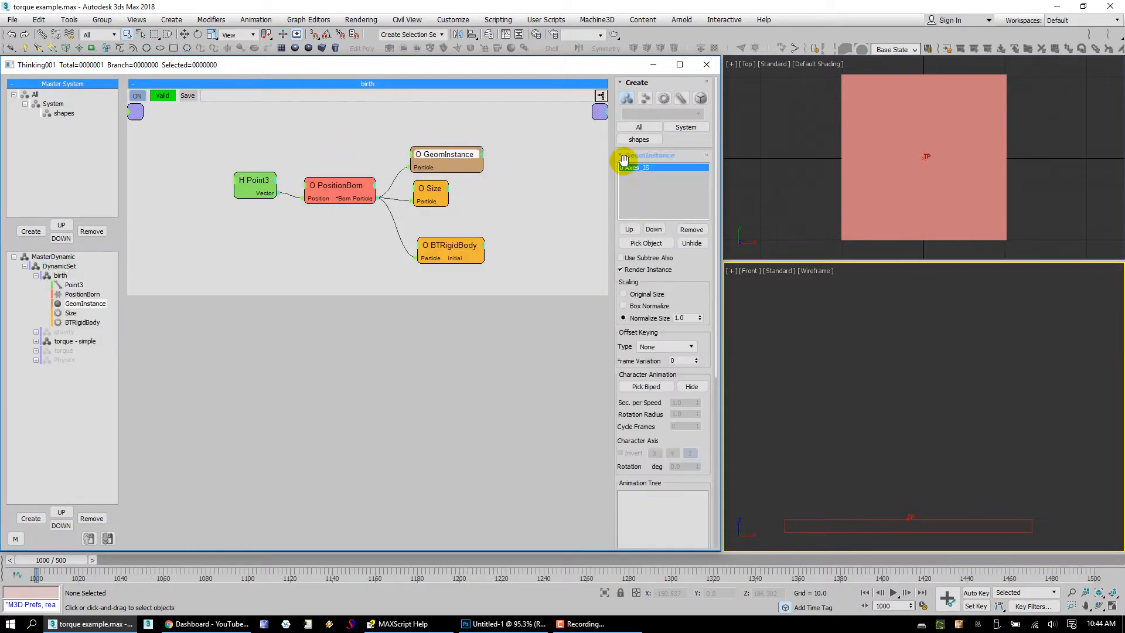
- Select the birth rule to show its GeomInstance Box node graph and settings
{"action": "left_click", "coordinate": [450, 245]}
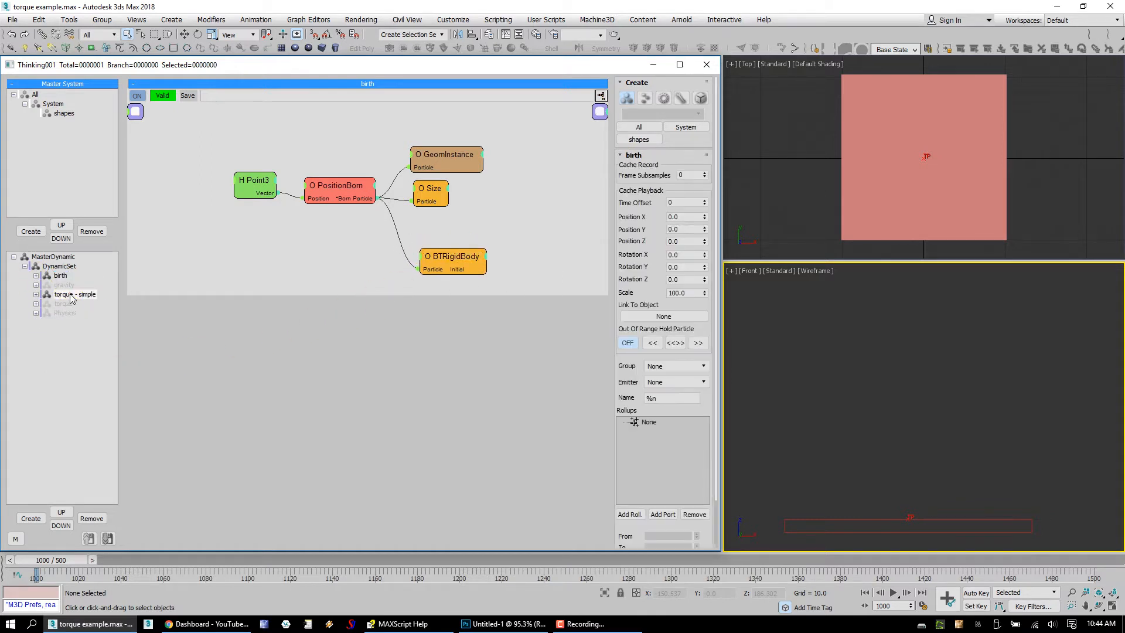
- Open the torque - simple rule and inspect the QuatCompose and SpinMath operator settings
{"action": "left_click", "coordinate": [74, 294]}
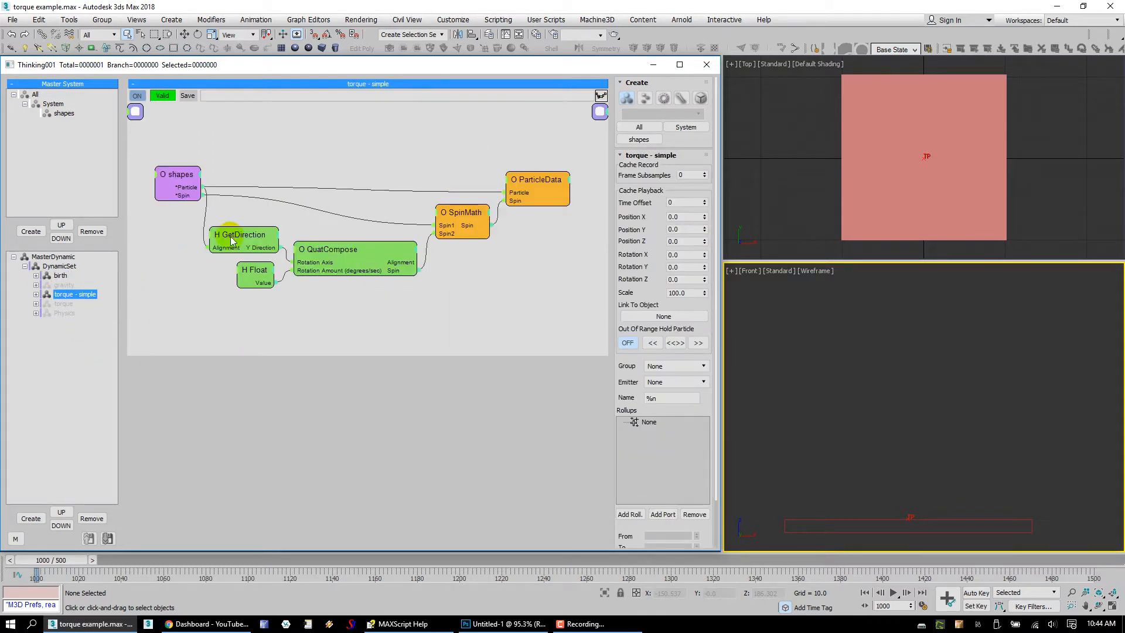
{"action": "left_click", "coordinate": [179, 178]}
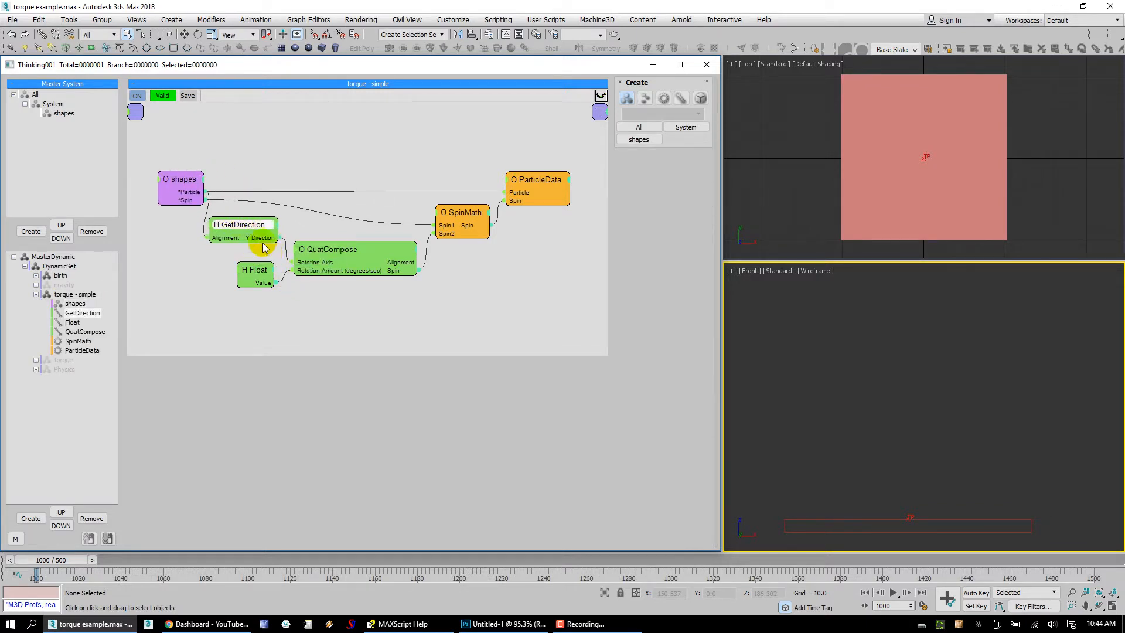
{"action": "mouse_move", "coordinate": [337, 282]}
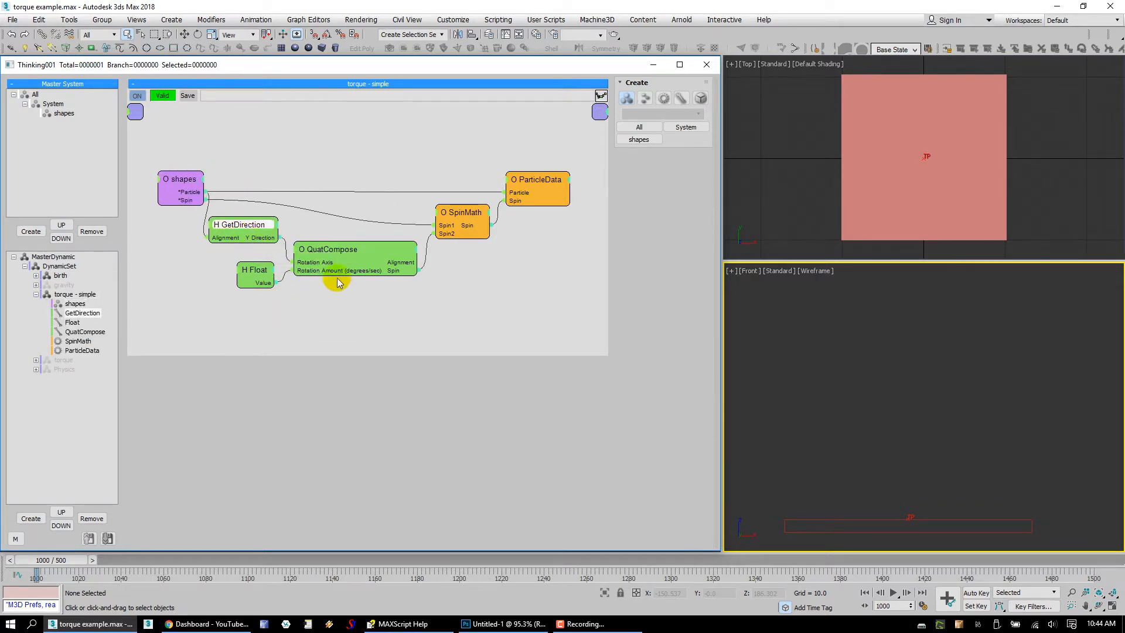
{"action": "left_click", "coordinate": [328, 253]}
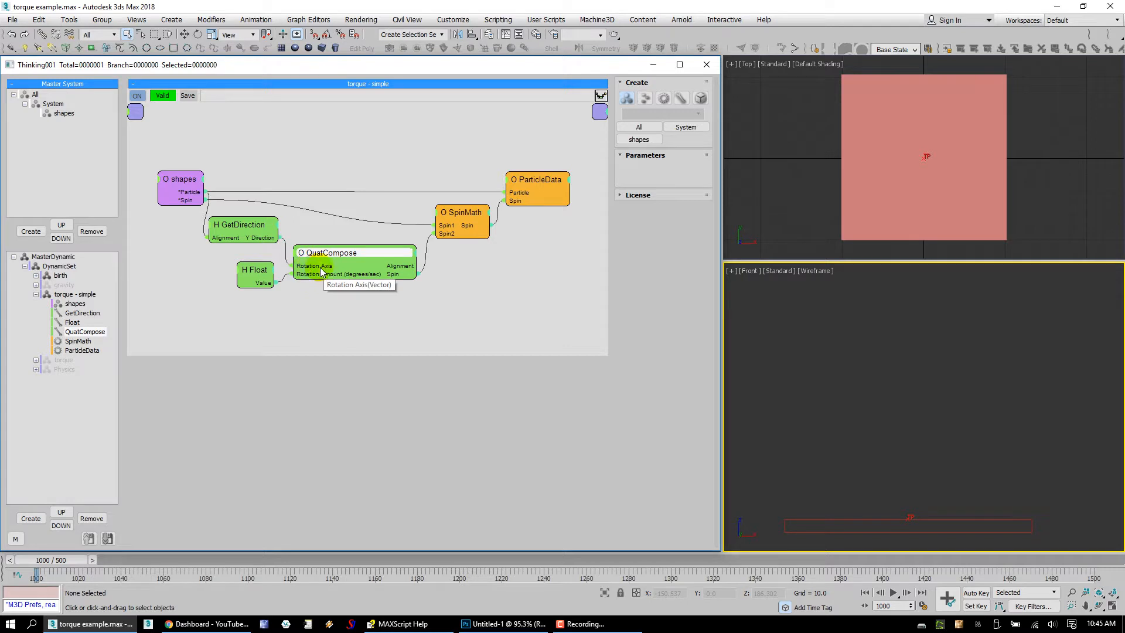
{"action": "mouse_move", "coordinate": [321, 275]}
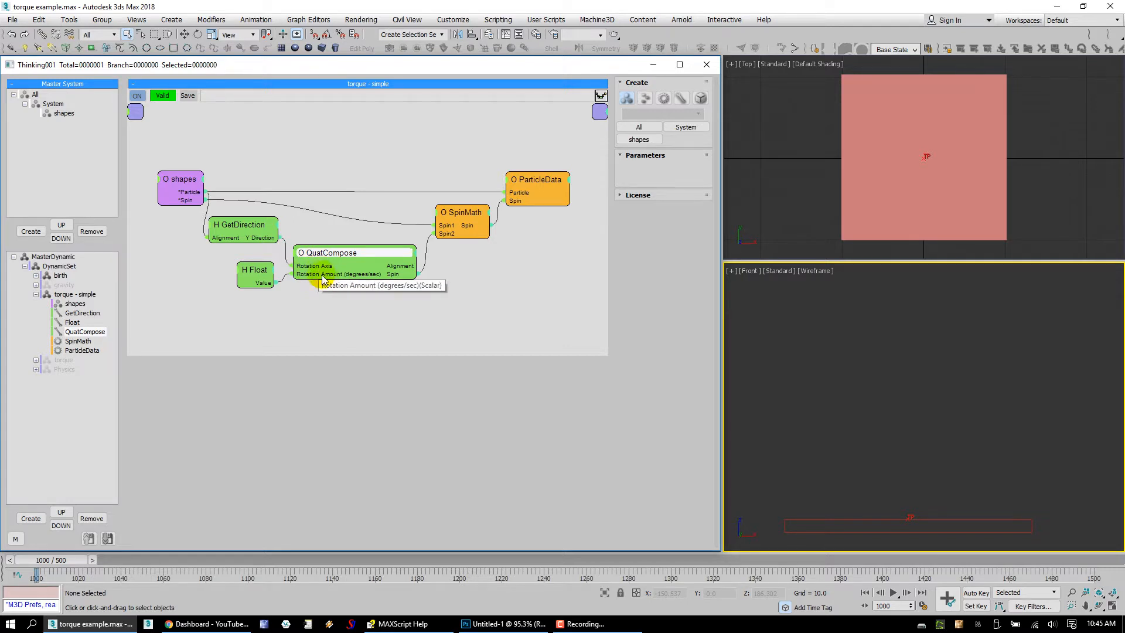
{"action": "mouse_move", "coordinate": [380, 280]}
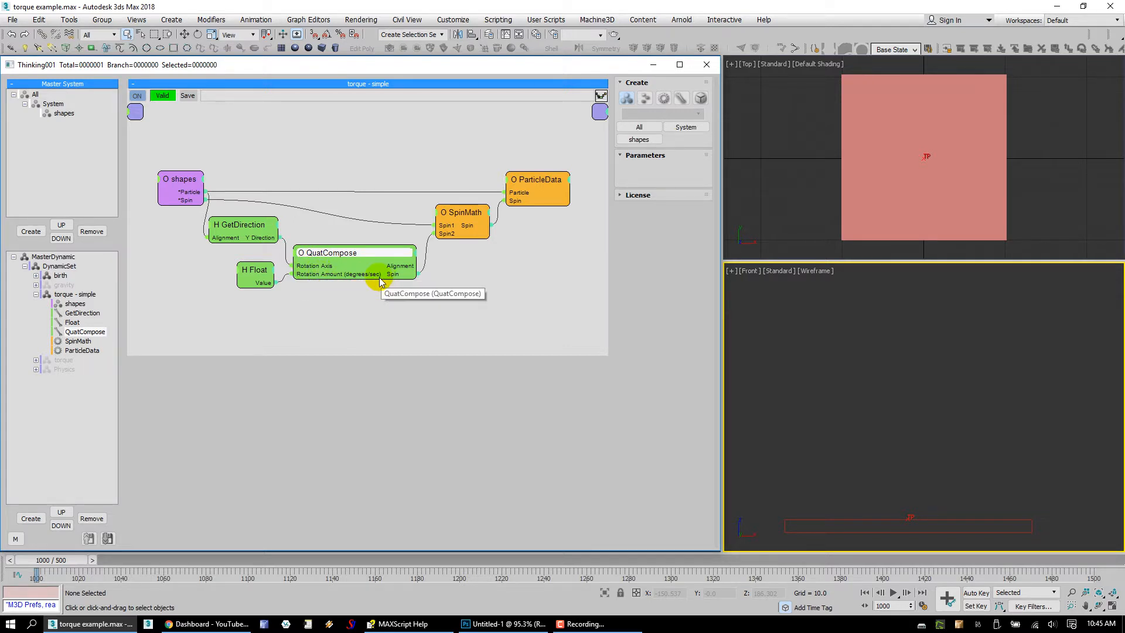
{"action": "mouse_move", "coordinate": [349, 280]}
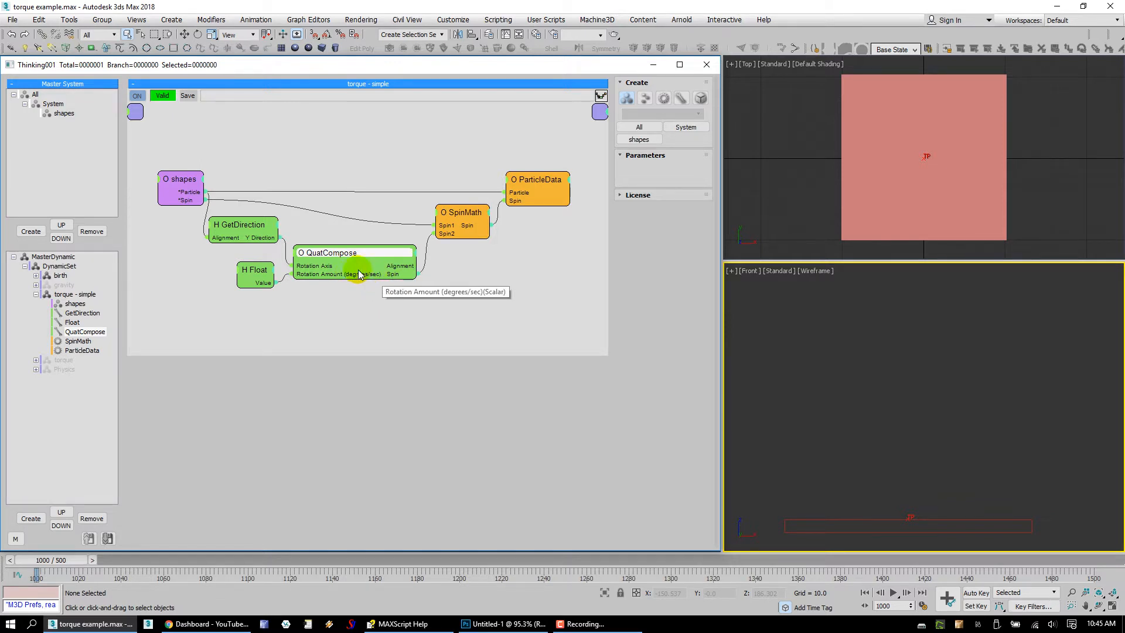
{"action": "mouse_move", "coordinate": [415, 266]}
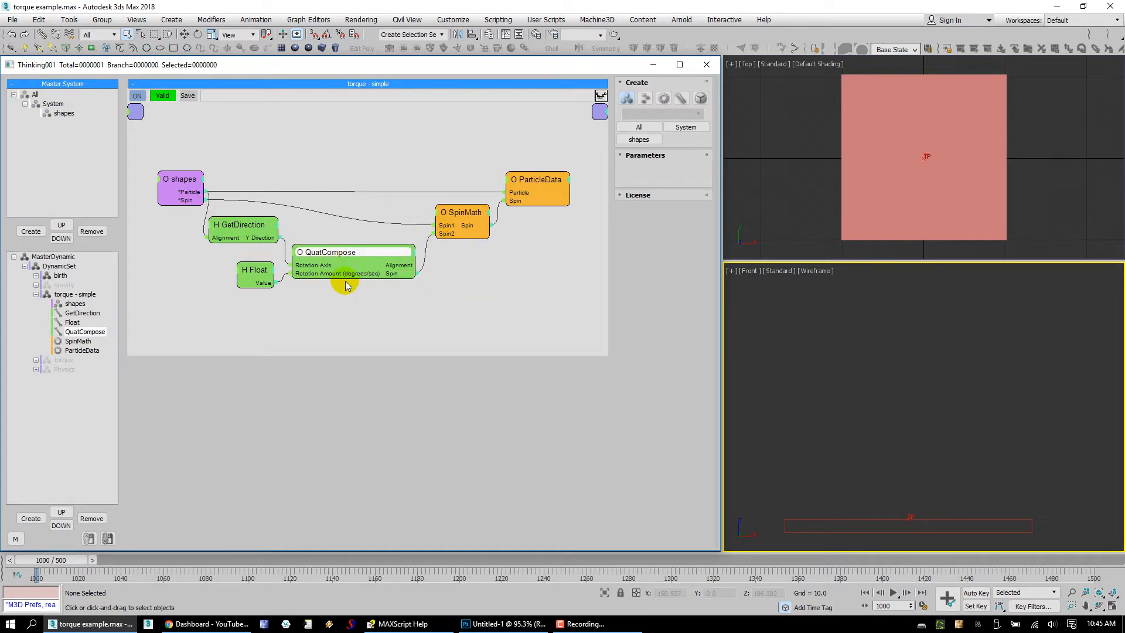
{"action": "left_click", "coordinate": [460, 214]}
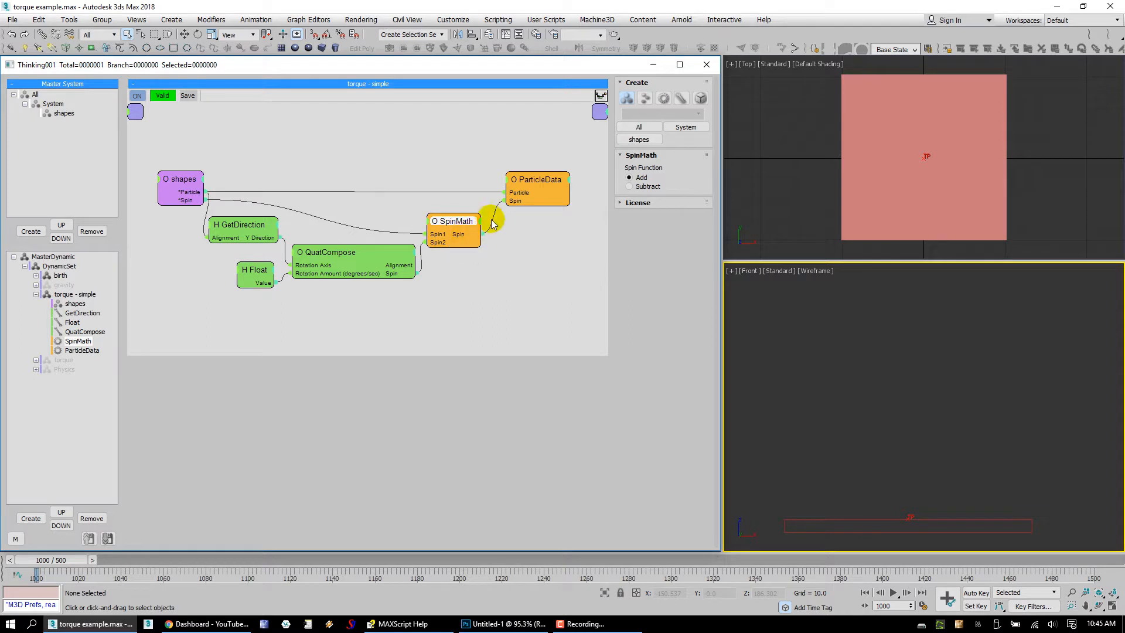
{"action": "left_click", "coordinate": [536, 185]}
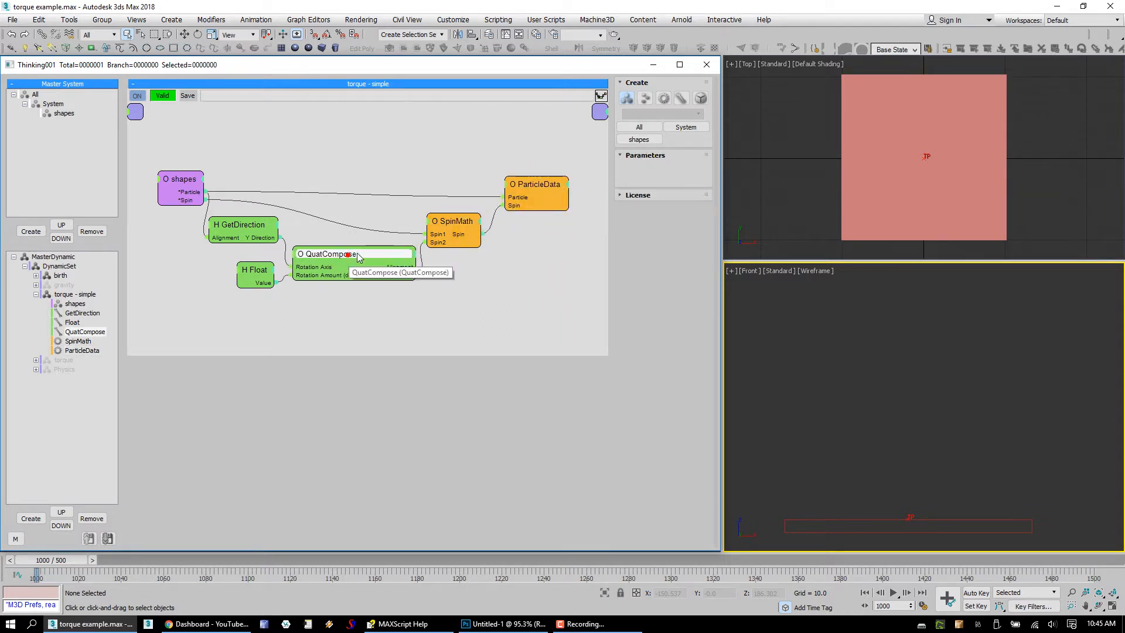
{"action": "left_click", "coordinate": [453, 223]}
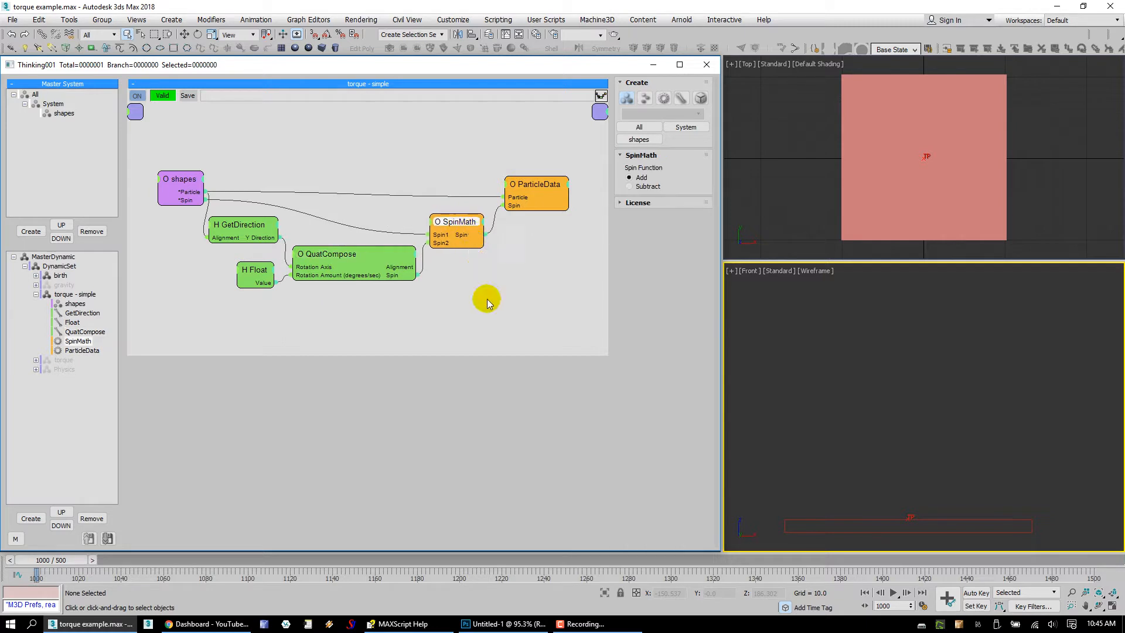
{"action": "mouse_move", "coordinate": [486, 361]}
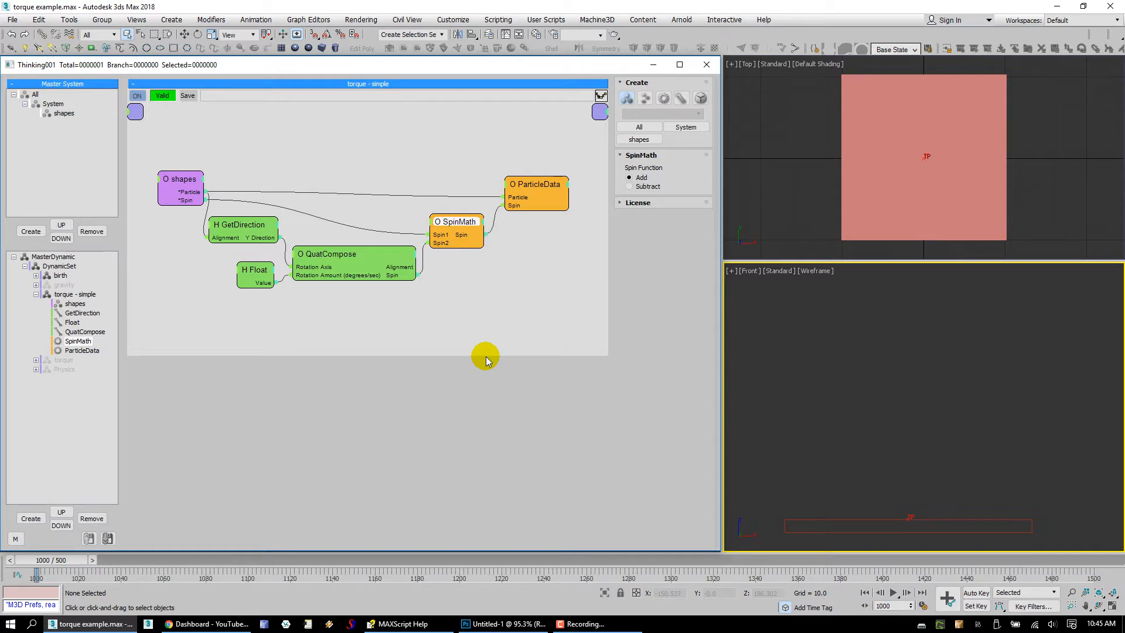
{"action": "mouse_move", "coordinate": [440, 300]}
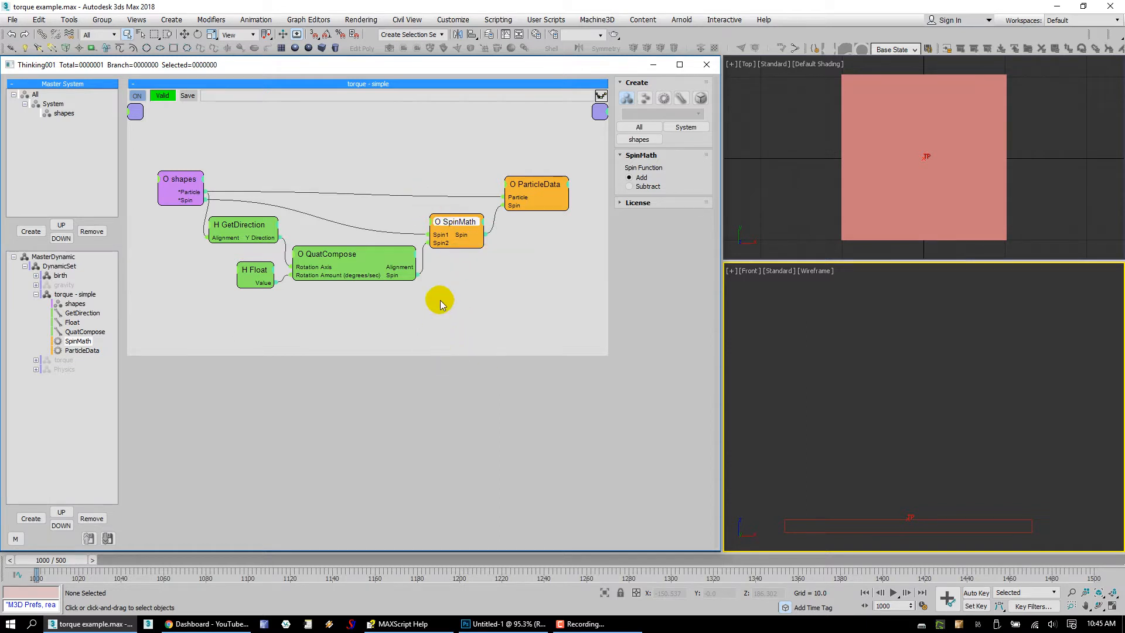
{"action": "mouse_move", "coordinate": [471, 273]}
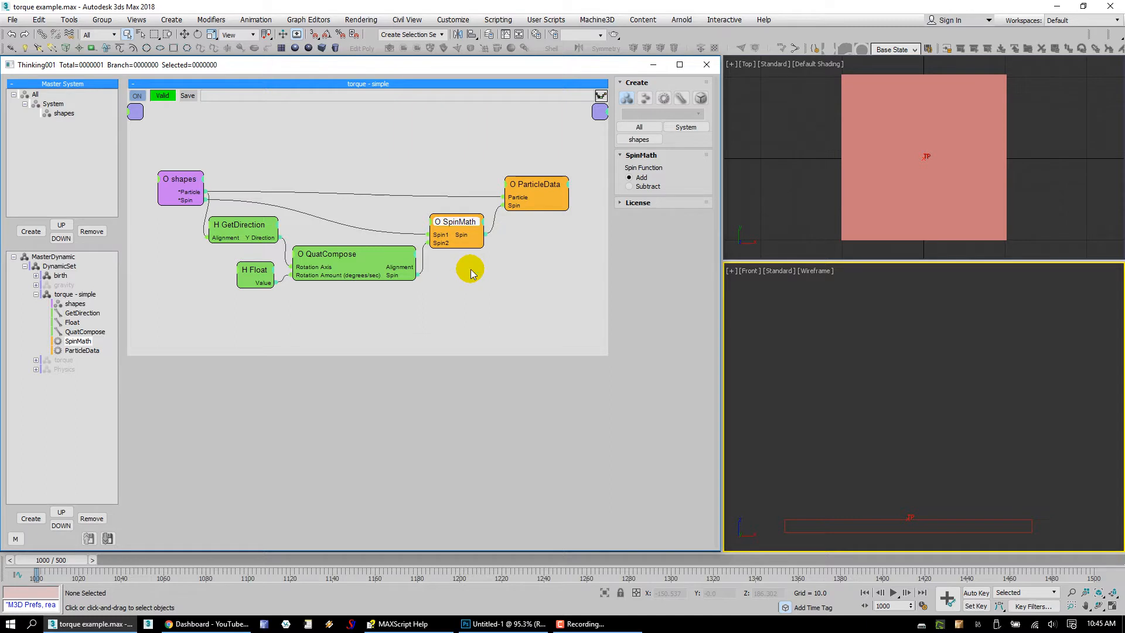
{"action": "mouse_move", "coordinate": [486, 260]}
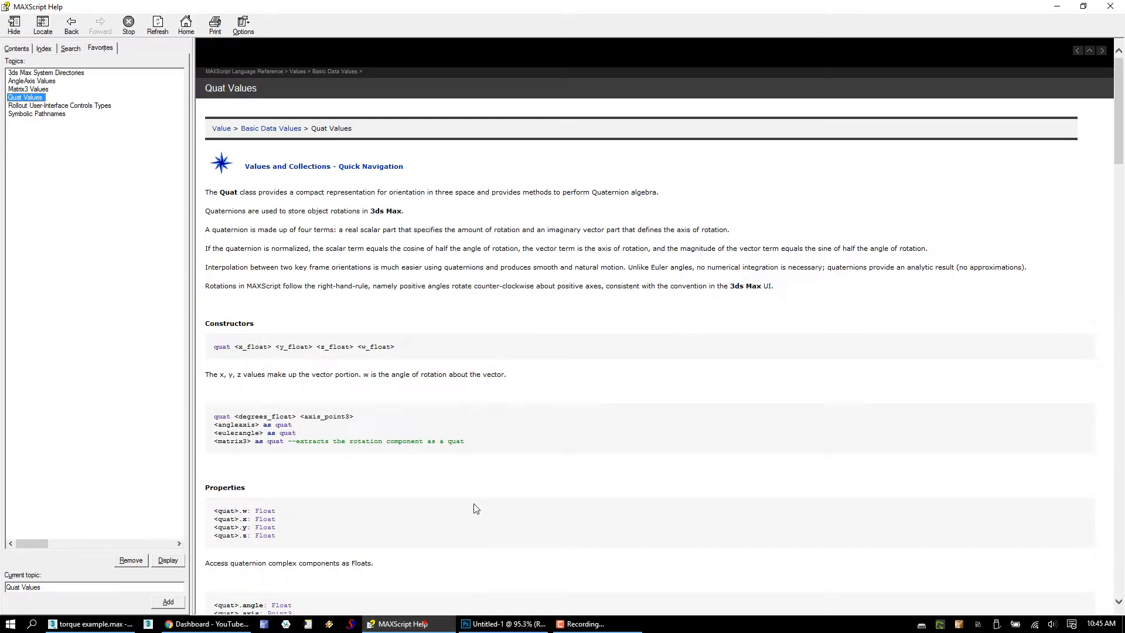
{"action": "mouse_move", "coordinate": [279, 176]}
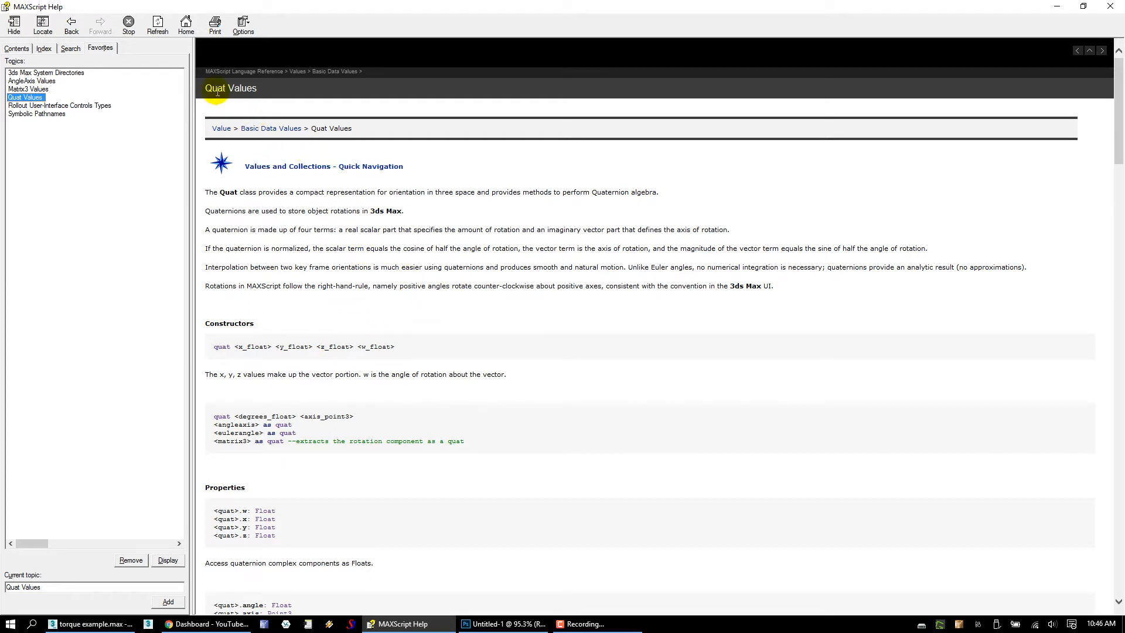
- Open the Quat Values help favorite and scroll down to its Operators section
{"action": "left_click", "coordinate": [32, 81]}
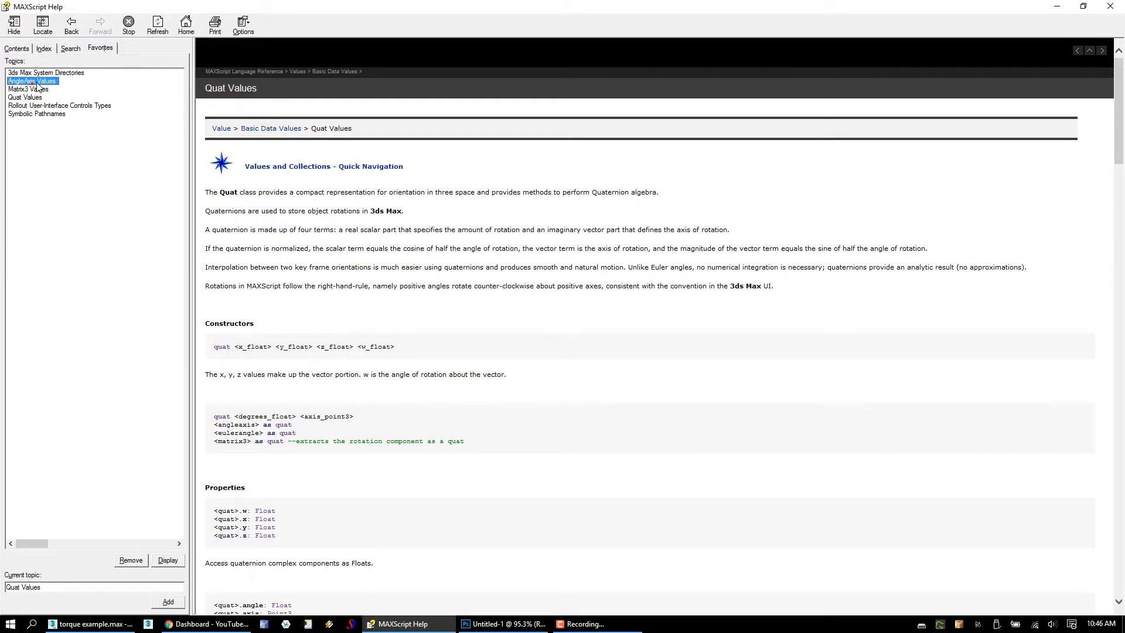
{"action": "left_click", "coordinate": [32, 81]}
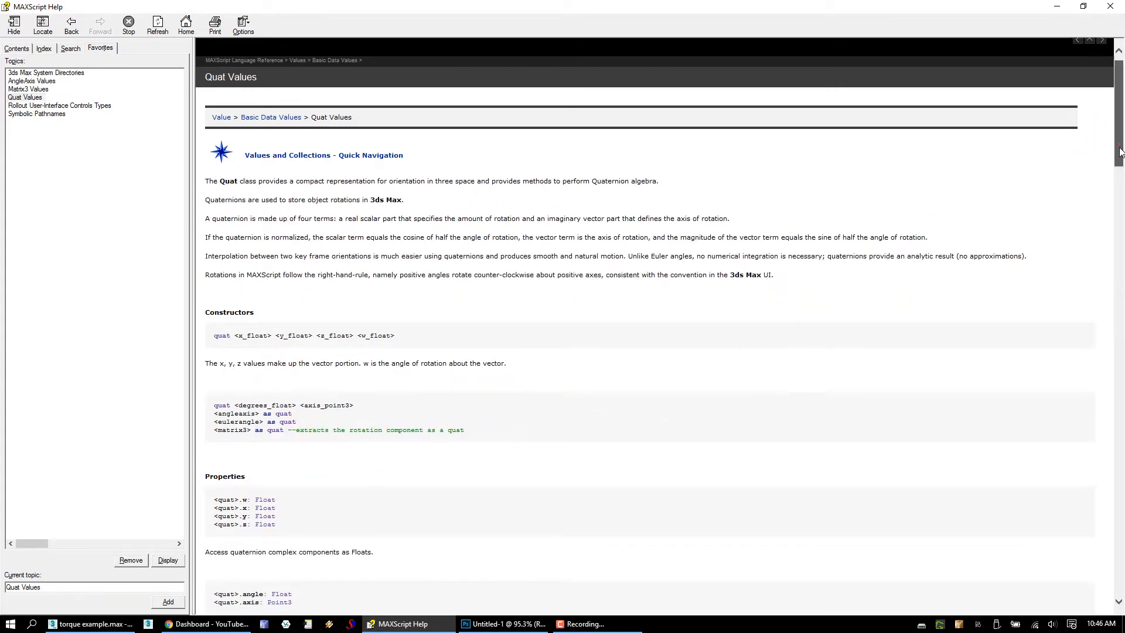
{"action": "scroll", "scroll_direction": "down", "scroll_amount": 3}
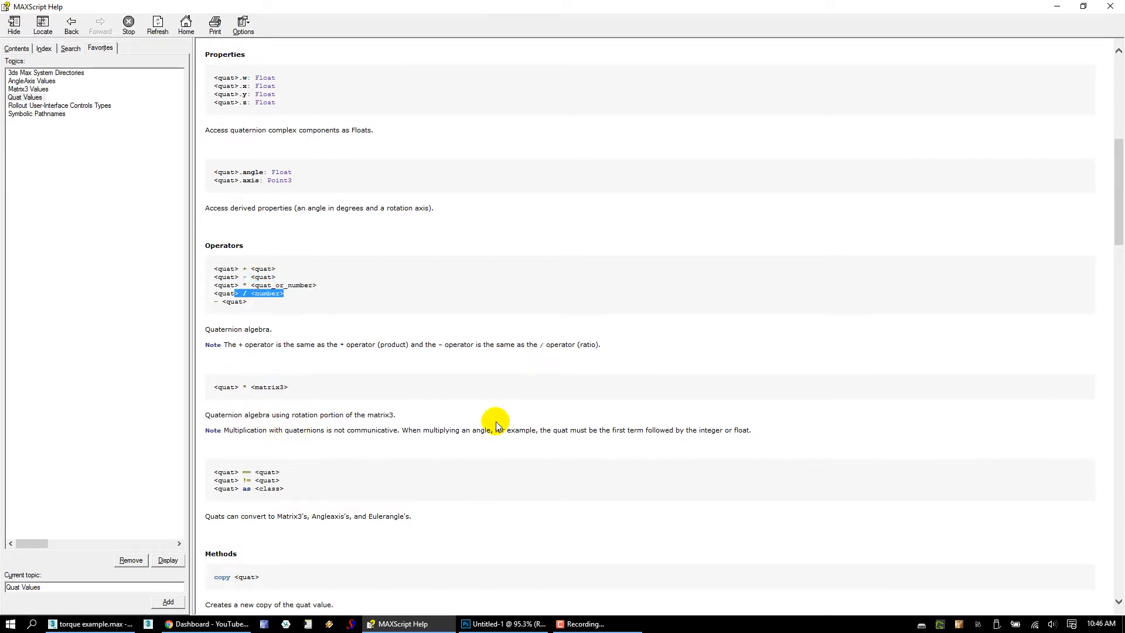
{"action": "left_click", "coordinate": [89, 623]}
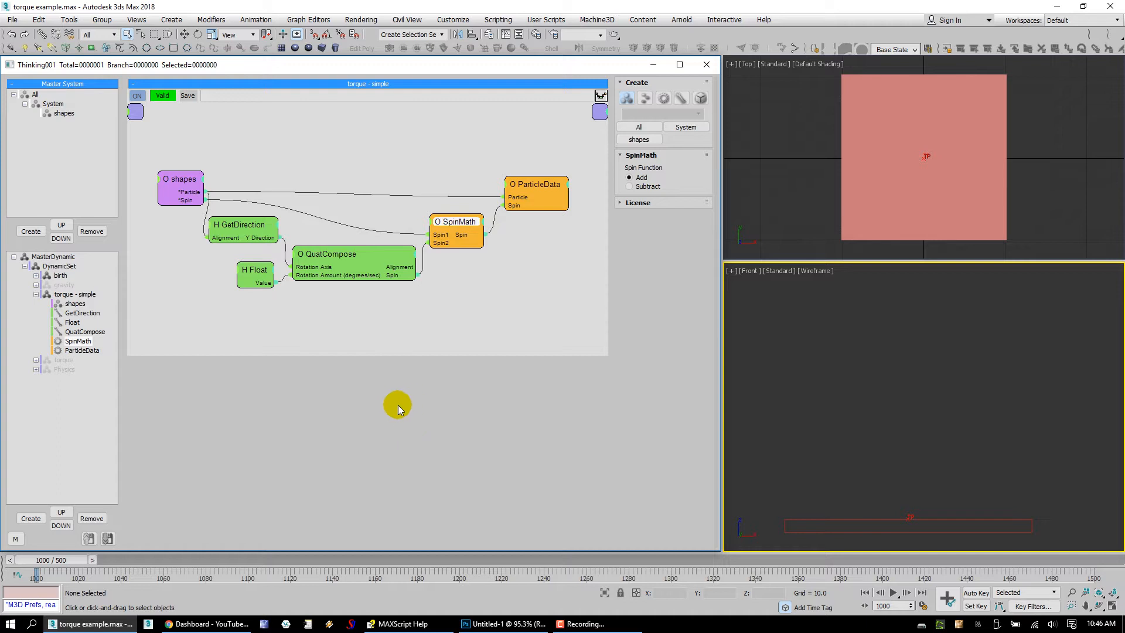
{"action": "mouse_move", "coordinate": [417, 412]}
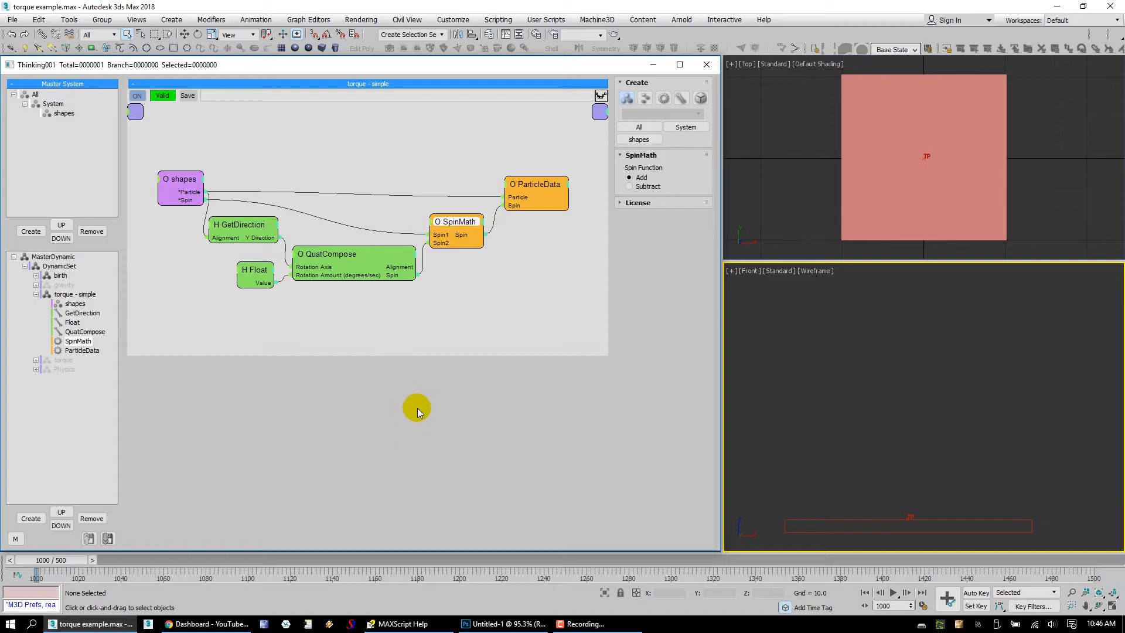
{"action": "mouse_move", "coordinate": [443, 413]}
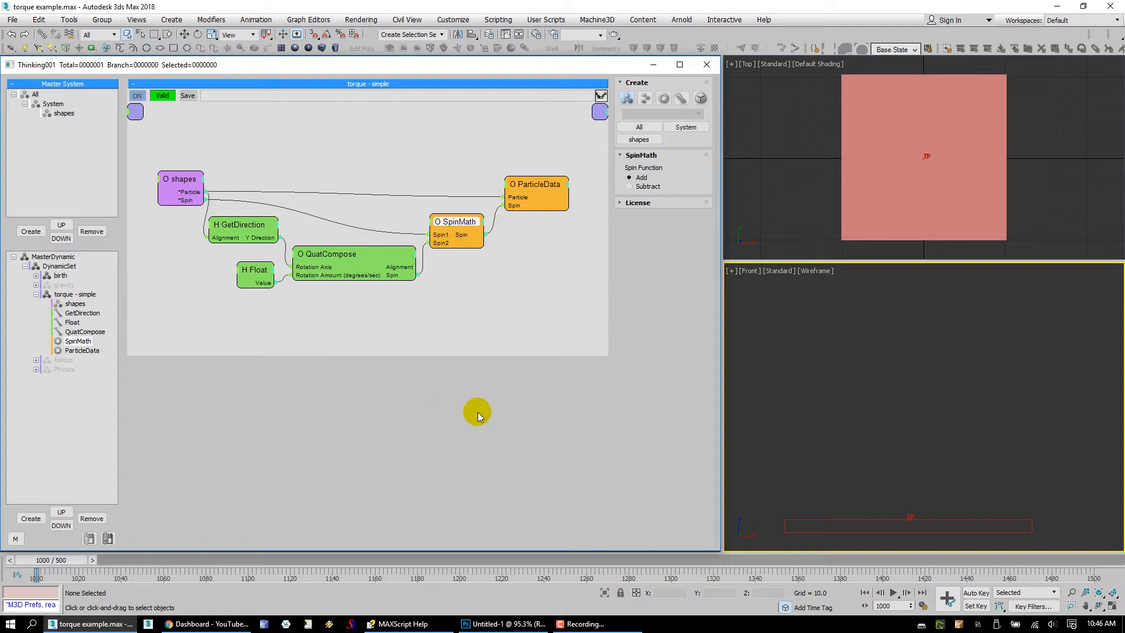
{"action": "mouse_move", "coordinate": [447, 426]}
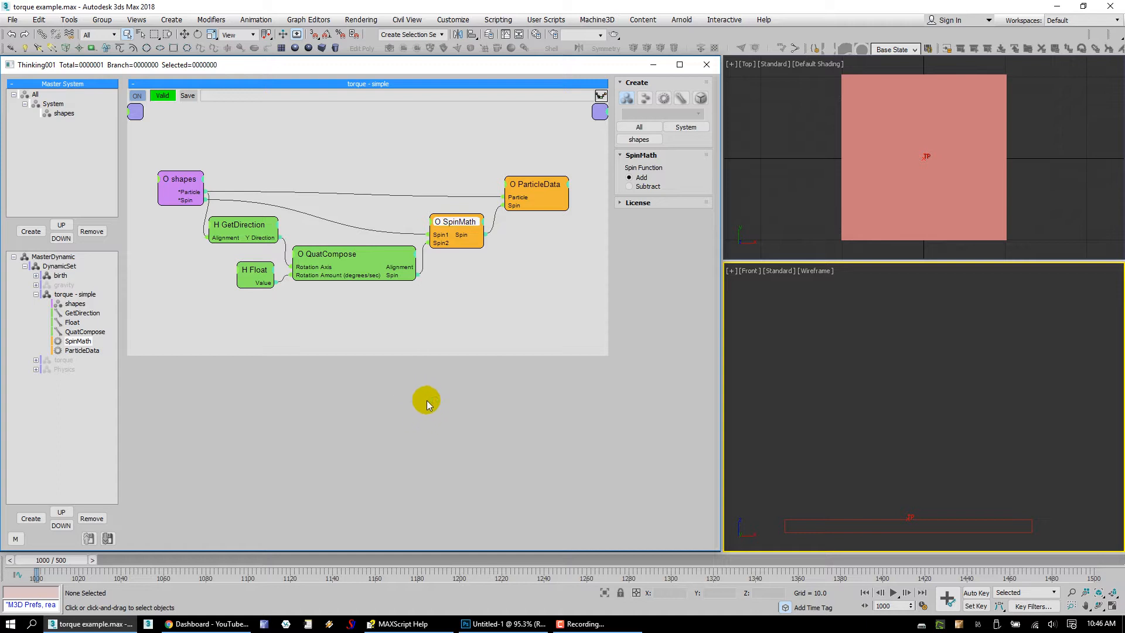
{"action": "mouse_move", "coordinate": [438, 402]}
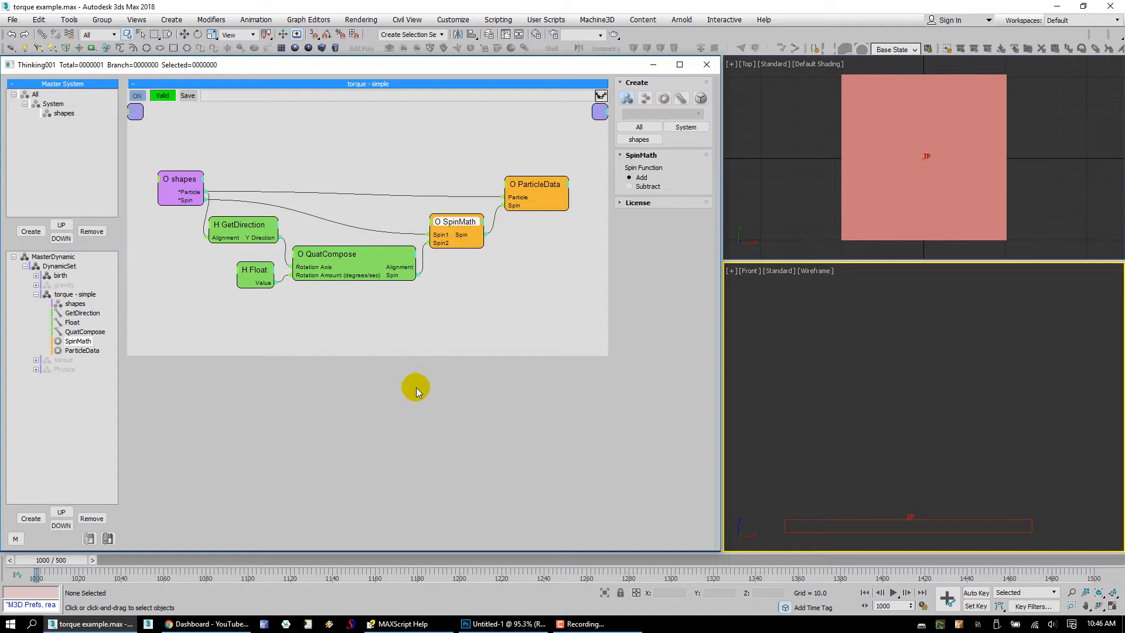
{"action": "mouse_move", "coordinate": [400, 409]}
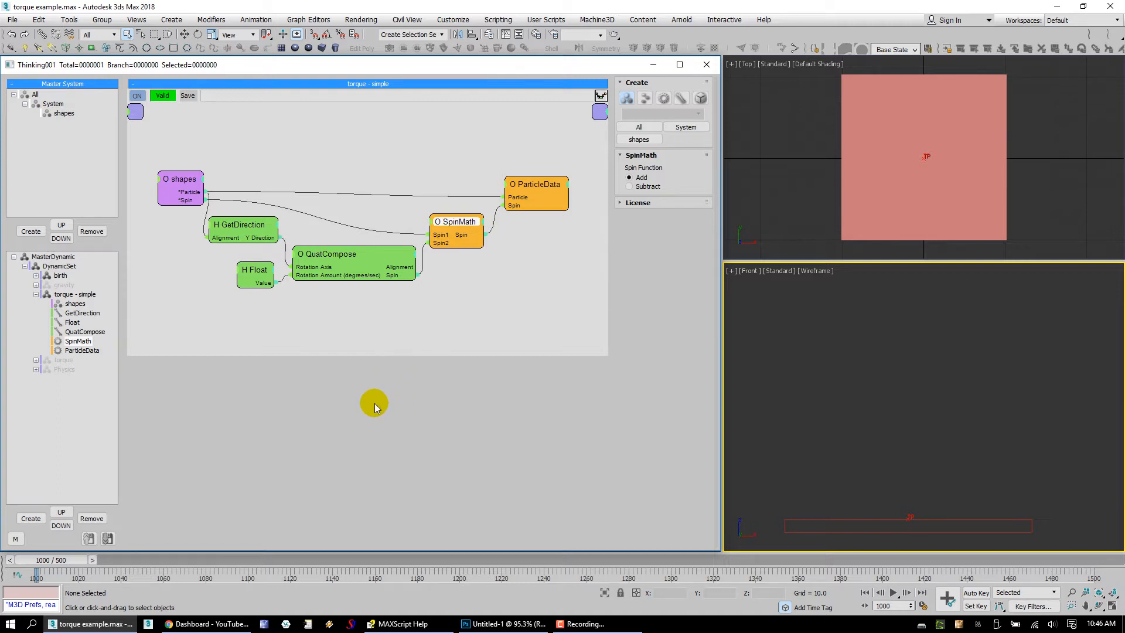
{"action": "mouse_move", "coordinate": [361, 416]}
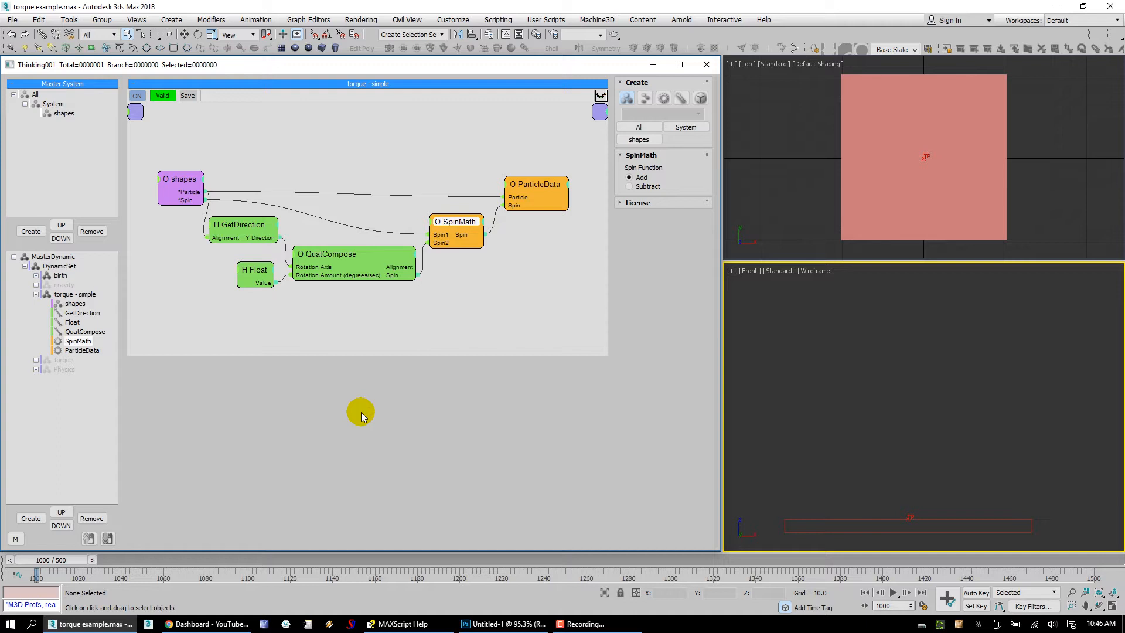
{"action": "mouse_move", "coordinate": [361, 415]}
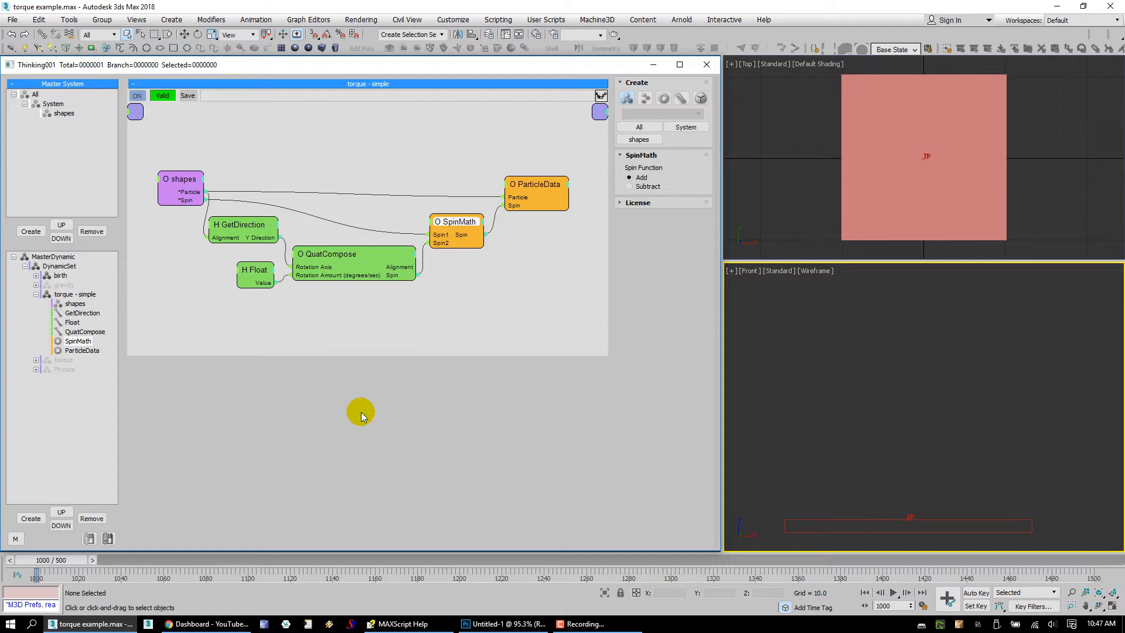
{"action": "mouse_move", "coordinate": [830, 328]}
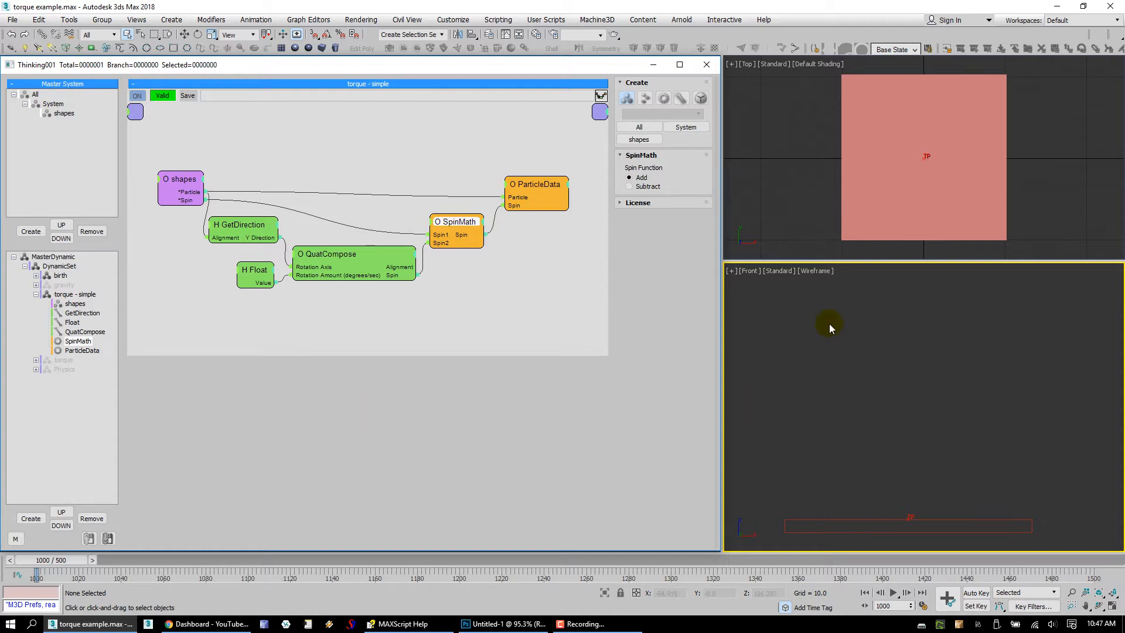
- Launch the M3D Script Manager from the viewport menu and browse to Machine3D_TPScriptOps
{"action": "right_click", "coordinate": [829, 329]}
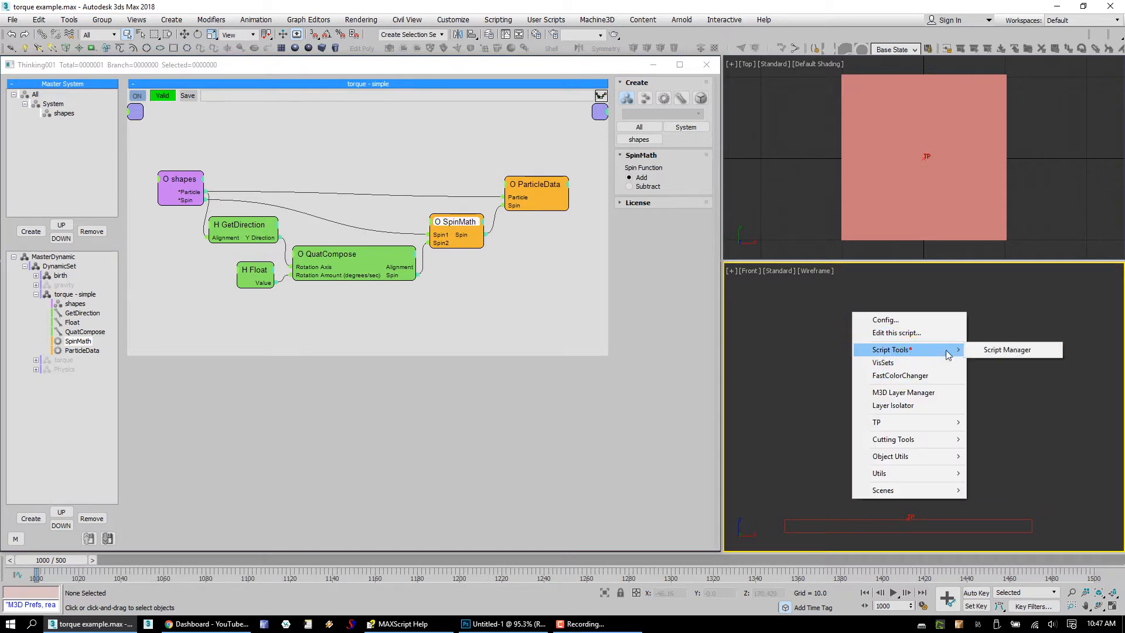
{"action": "left_click", "coordinate": [1006, 349]}
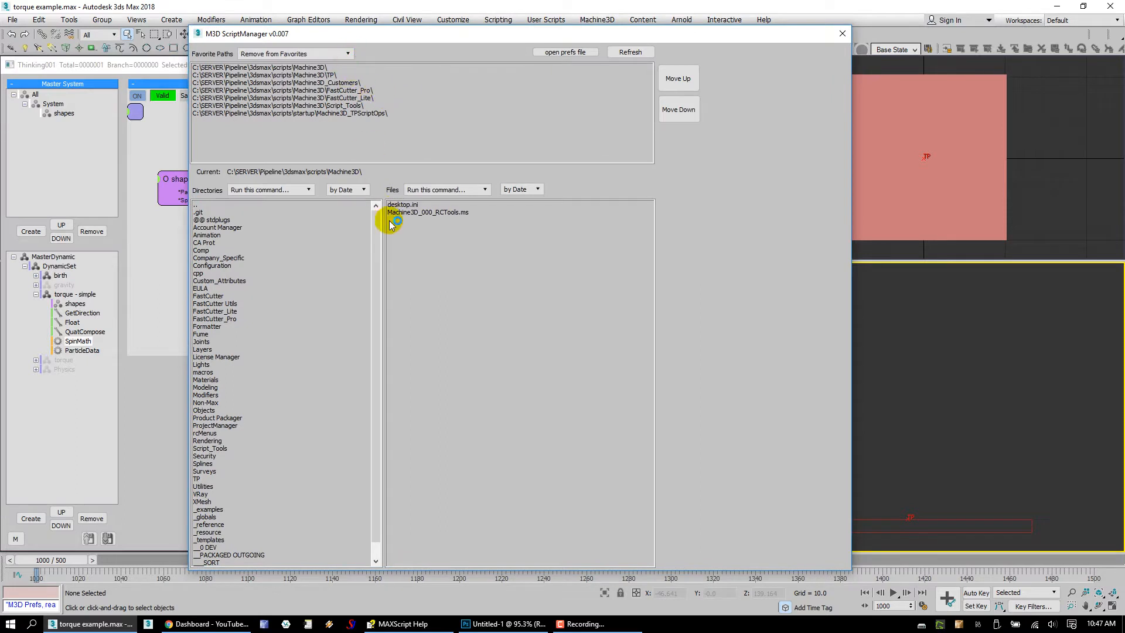
{"action": "mouse_move", "coordinate": [384, 61]}
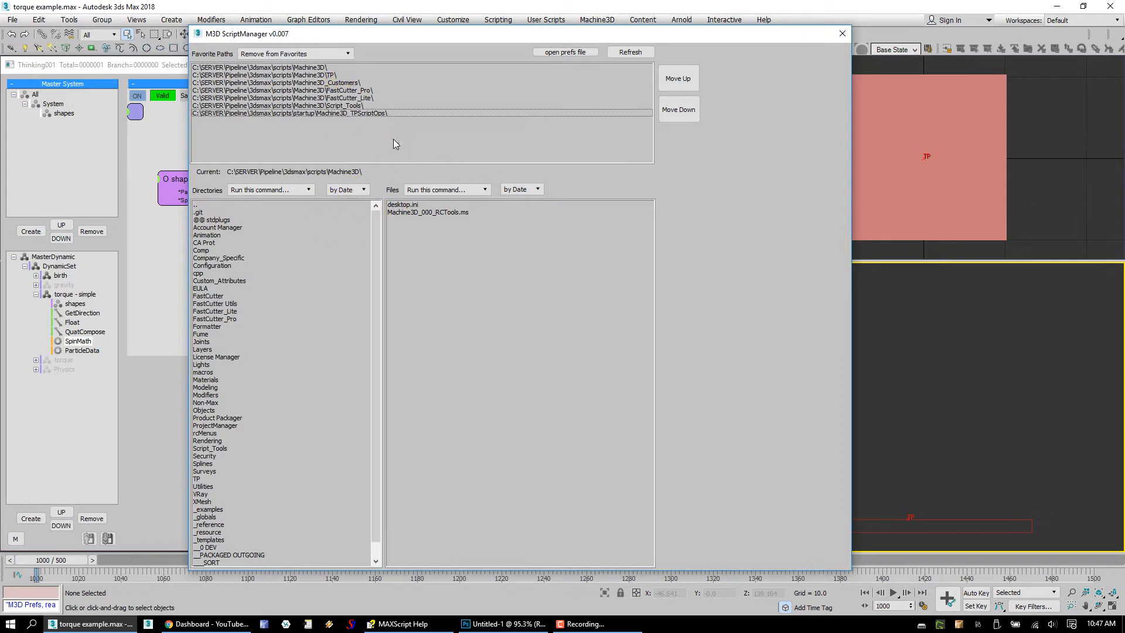
{"action": "left_click", "coordinate": [316, 114]}
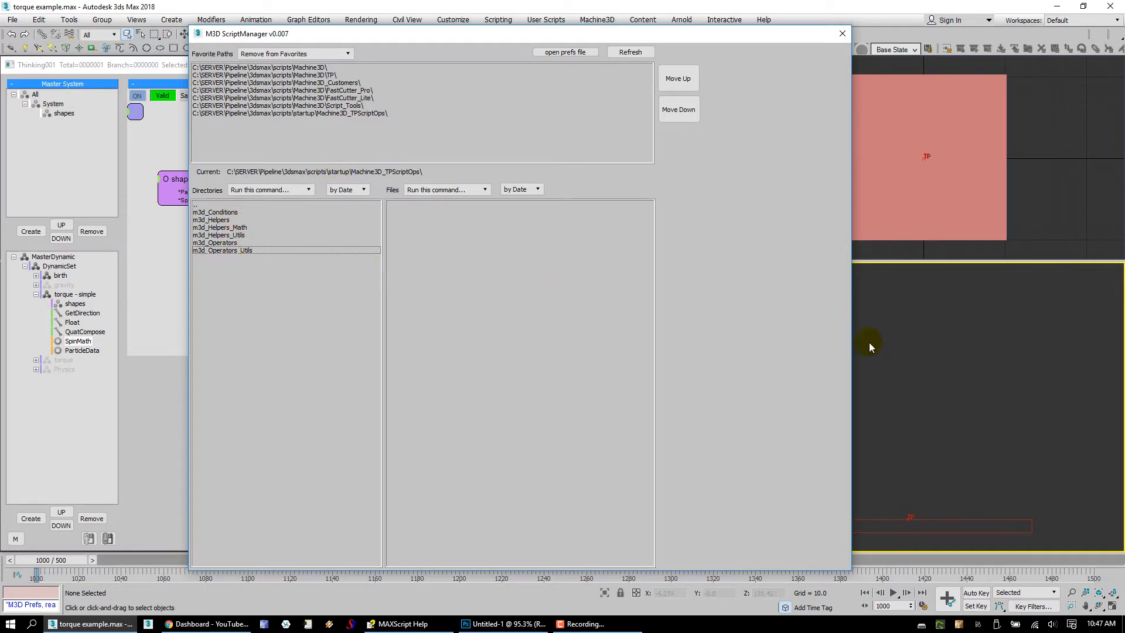
{"action": "mouse_move", "coordinate": [482, 46]}
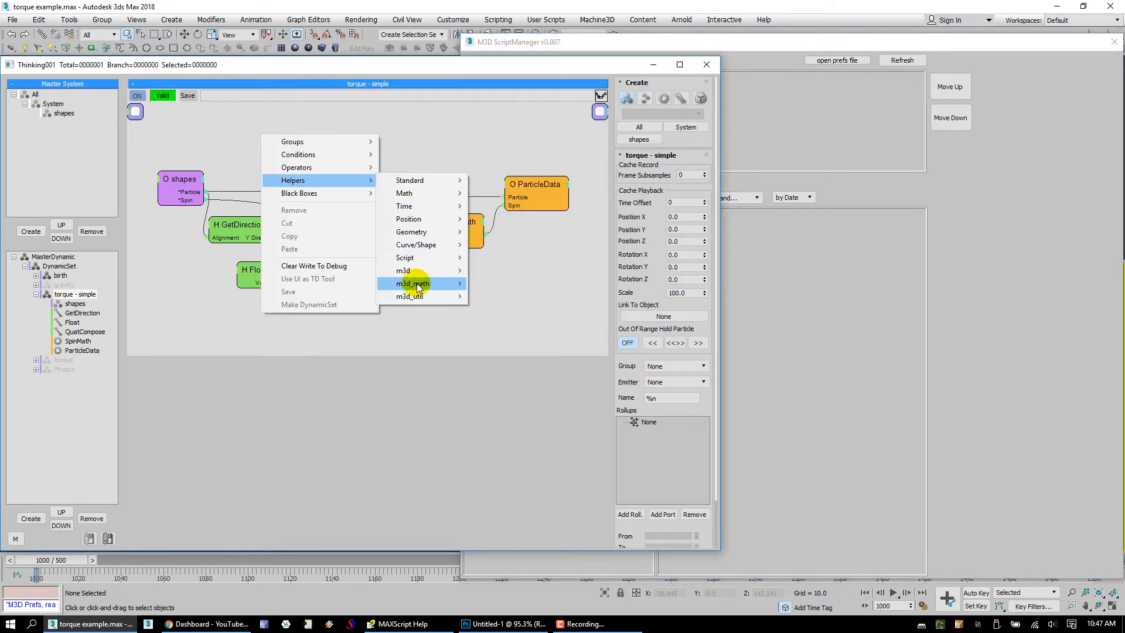
{"action": "mouse_move", "coordinate": [413, 284]}
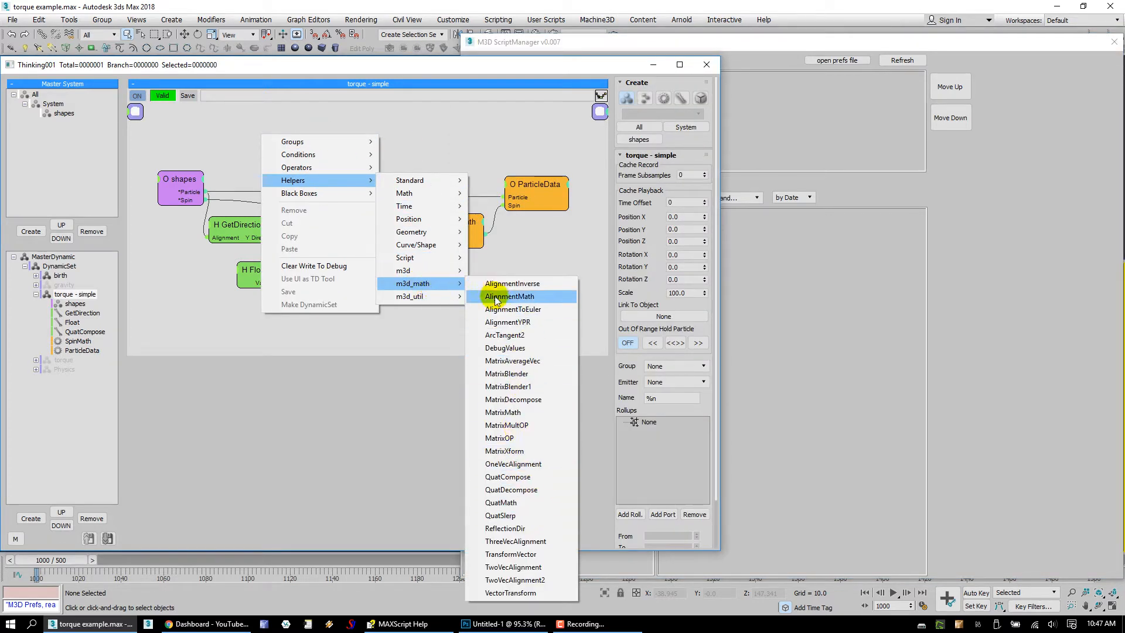
{"action": "mouse_move", "coordinate": [505, 515]}
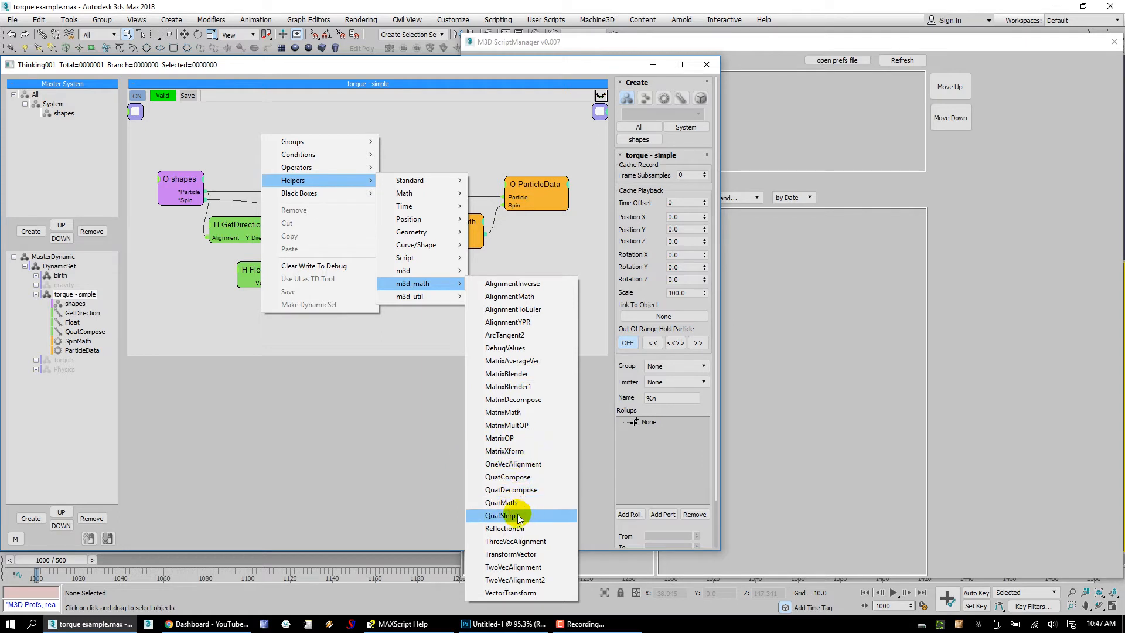
{"action": "mouse_move", "coordinate": [504, 528]}
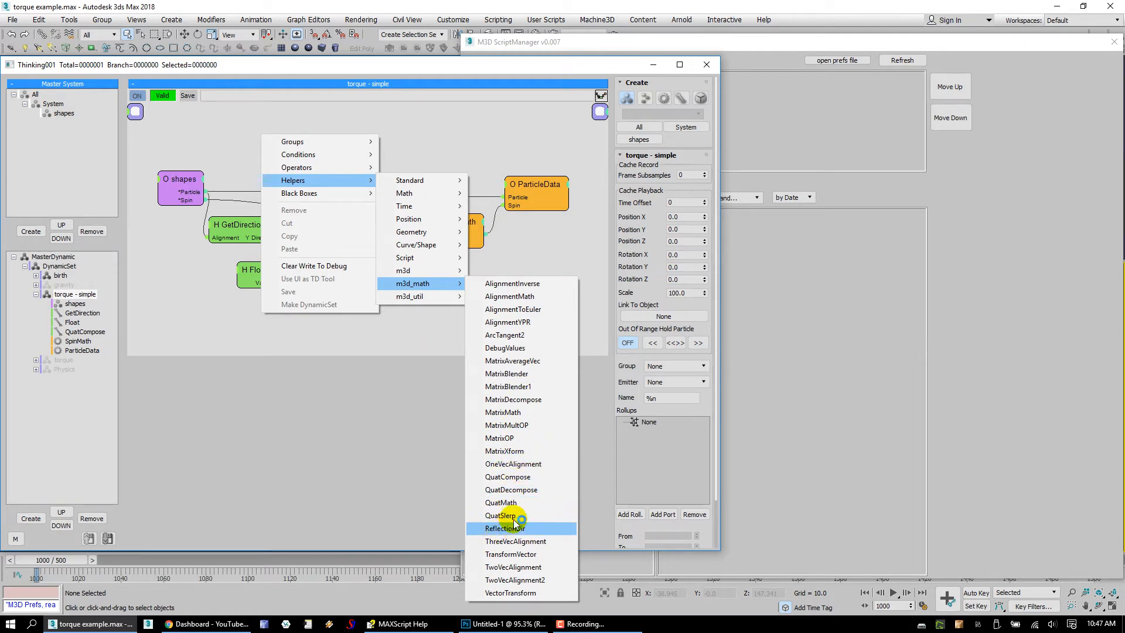
{"action": "mouse_move", "coordinate": [439, 474]}
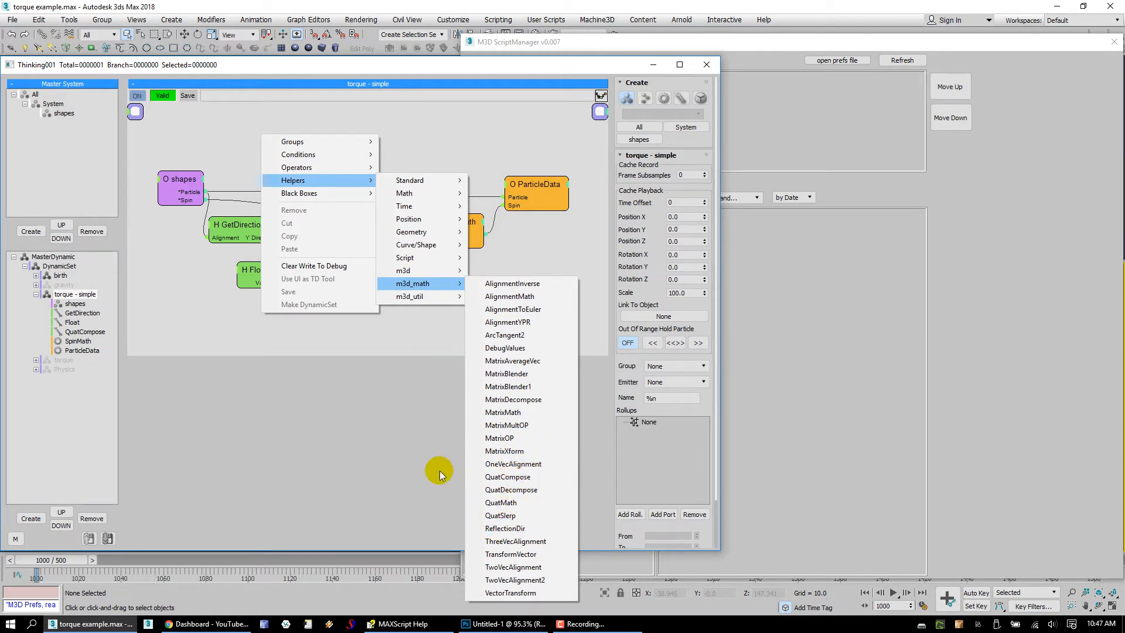
{"action": "left_click", "coordinate": [507, 477]}
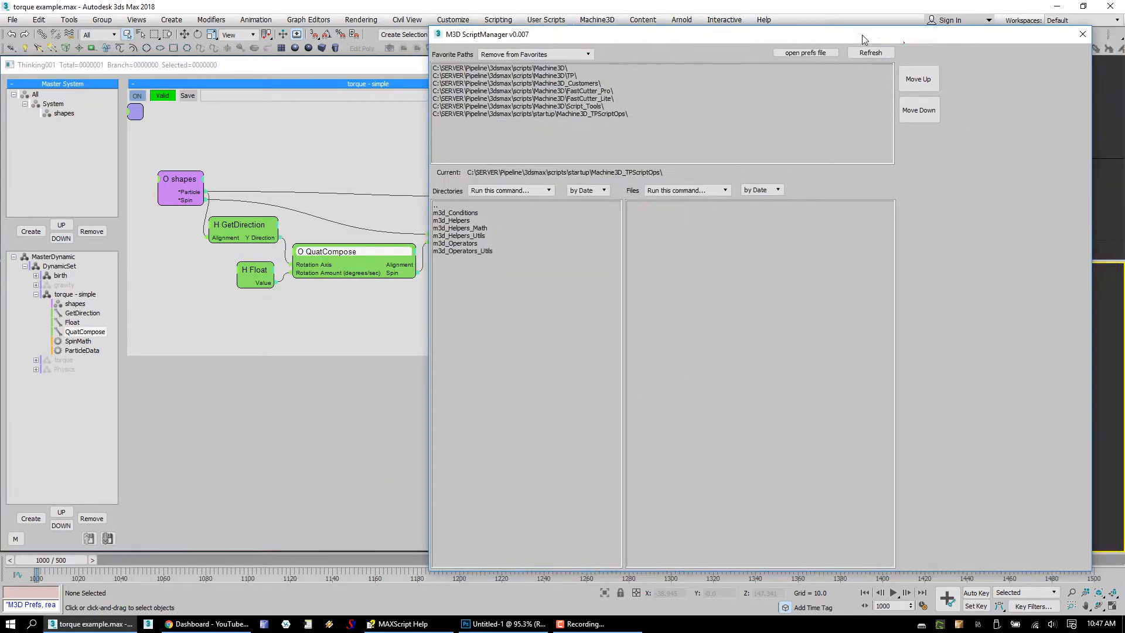
- Open the m3d_Helpers_Math folder and select the QuatCompose helper file
{"action": "left_click", "coordinate": [362, 227]}
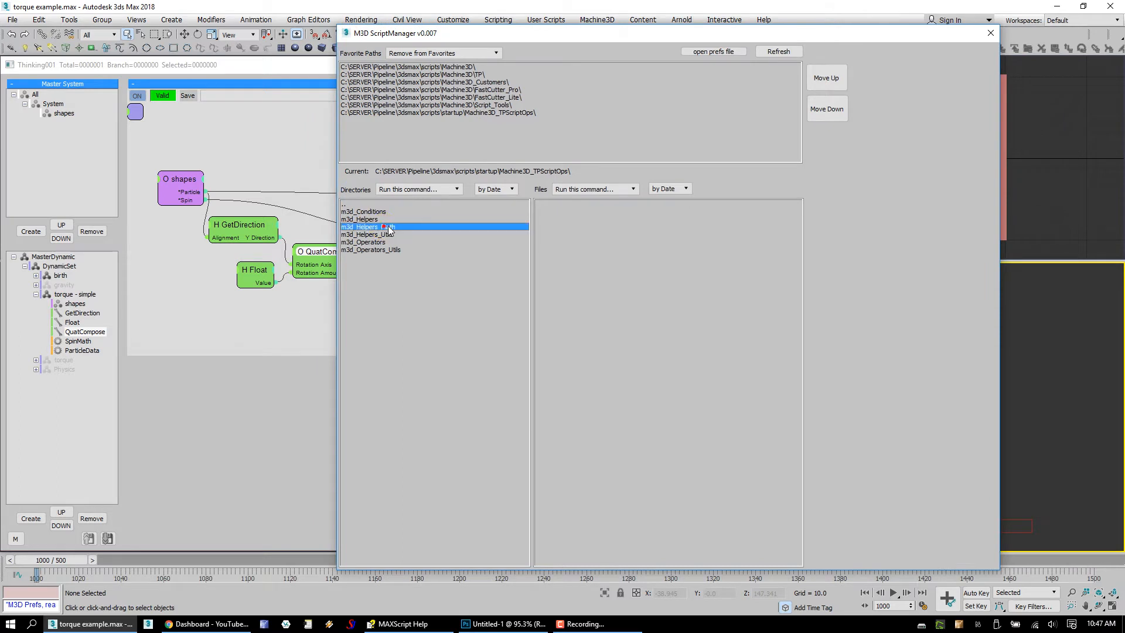
{"action": "double_click", "coordinate": [368, 226]}
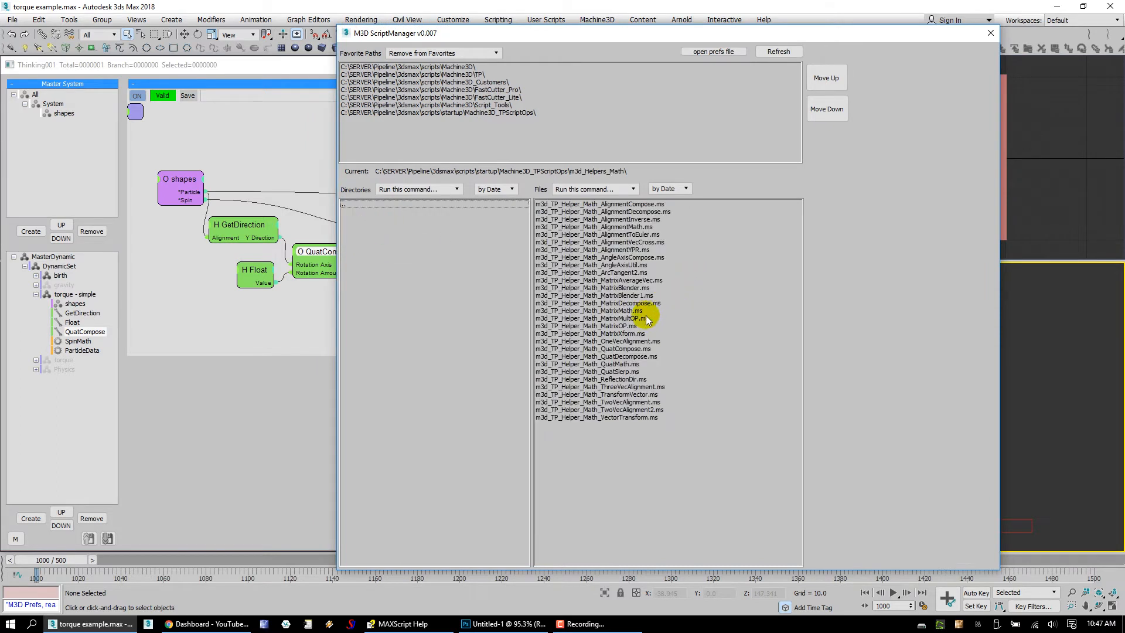
{"action": "left_click", "coordinate": [595, 349]}
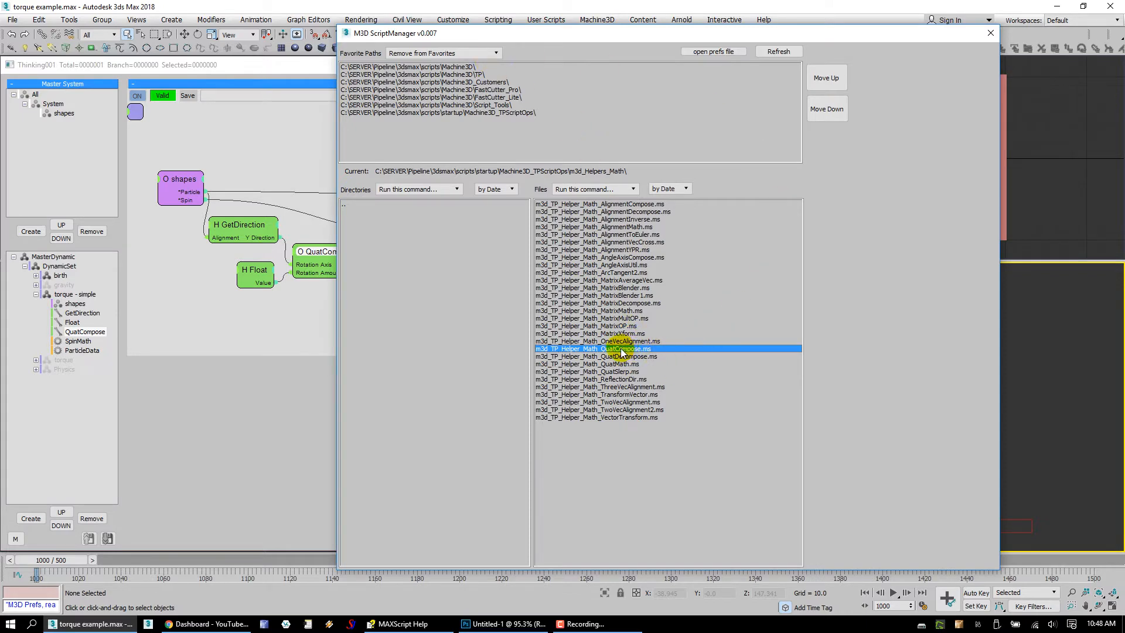
- Open m3d_TP_Helper_Math_QuatCompose.ms and scroll down to its angleaxis calculation code
{"action": "double_click", "coordinate": [592, 349]}
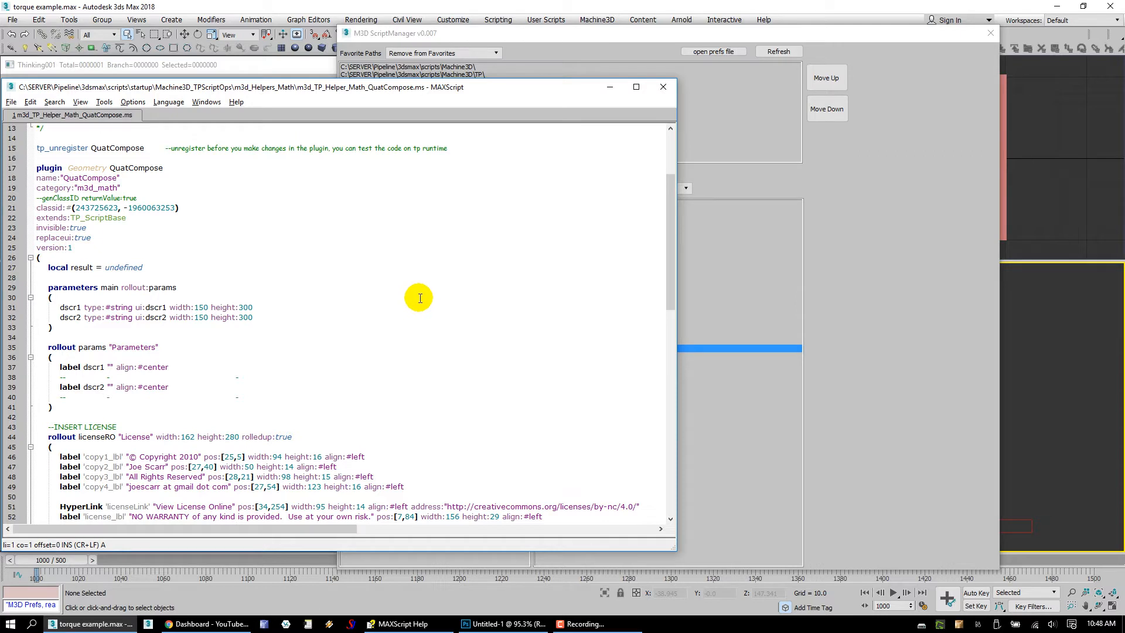
{"action": "mouse_move", "coordinate": [170, 249]}
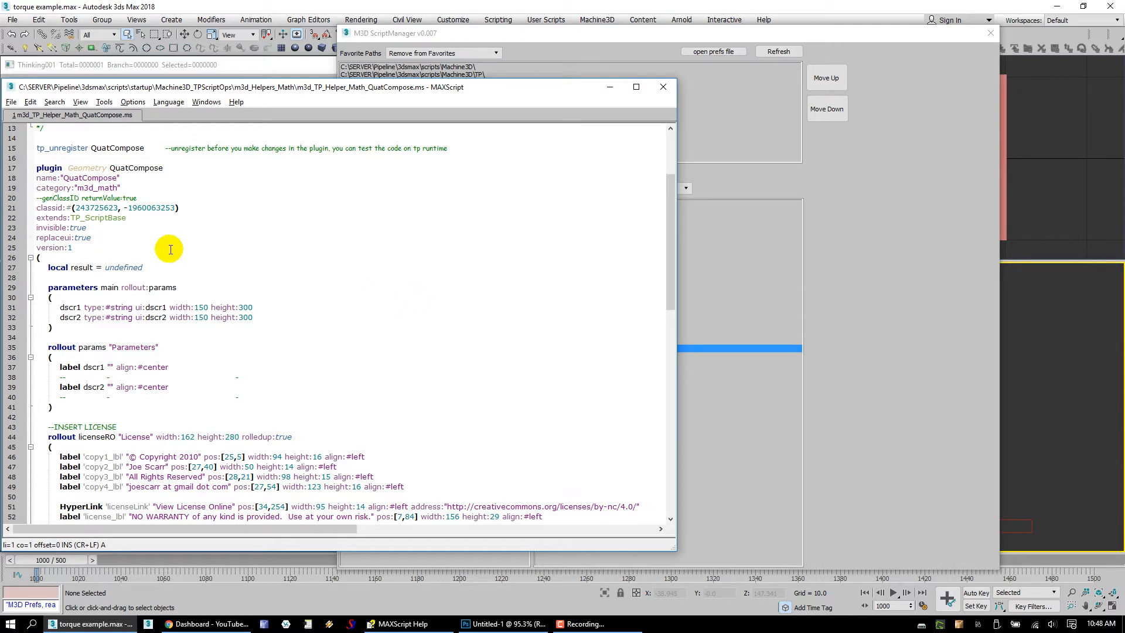
{"action": "scroll", "scroll_direction": "down", "scroll_amount": 3}
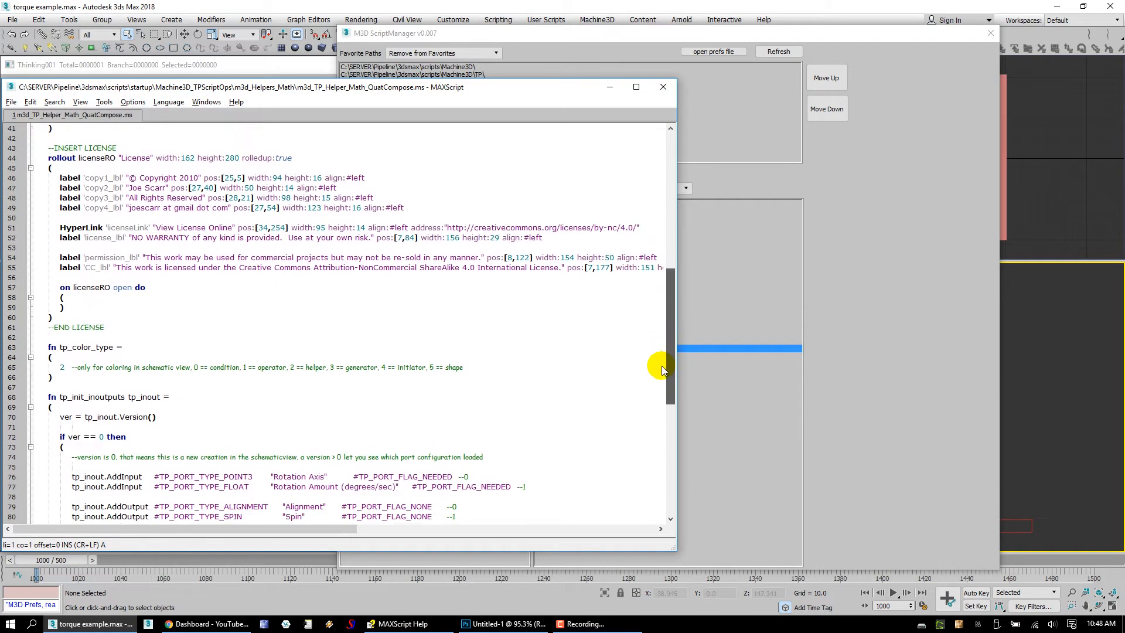
{"action": "scroll", "scroll_direction": "down", "scroll_amount": 3}
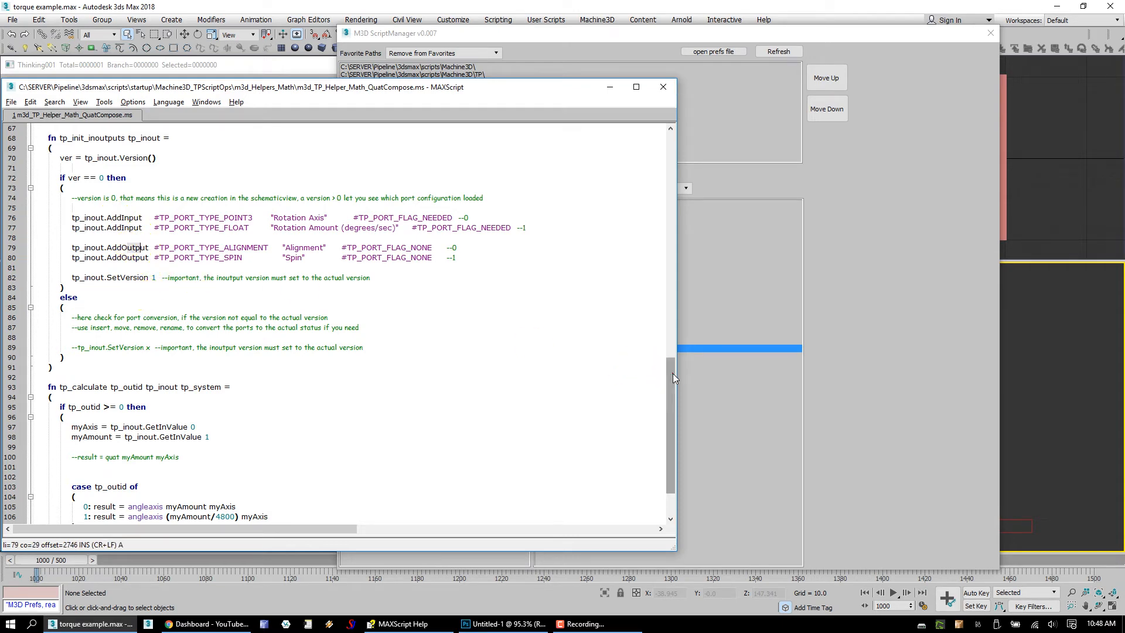
{"action": "scroll", "scroll_direction": "down", "scroll_amount": 3}
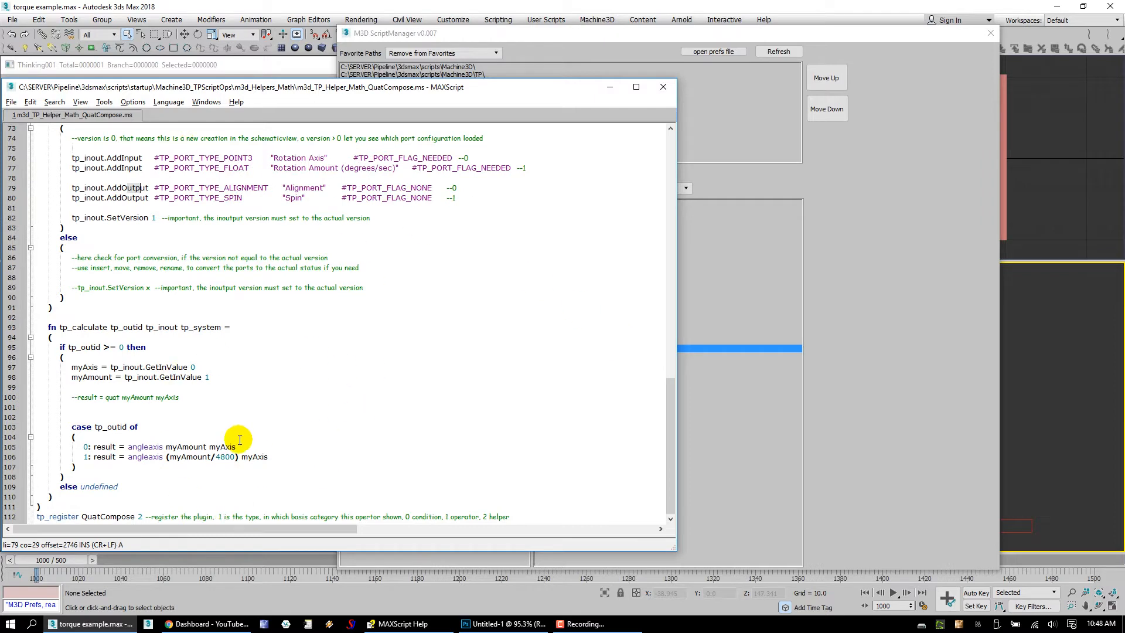
{"action": "mouse_move", "coordinate": [242, 463]}
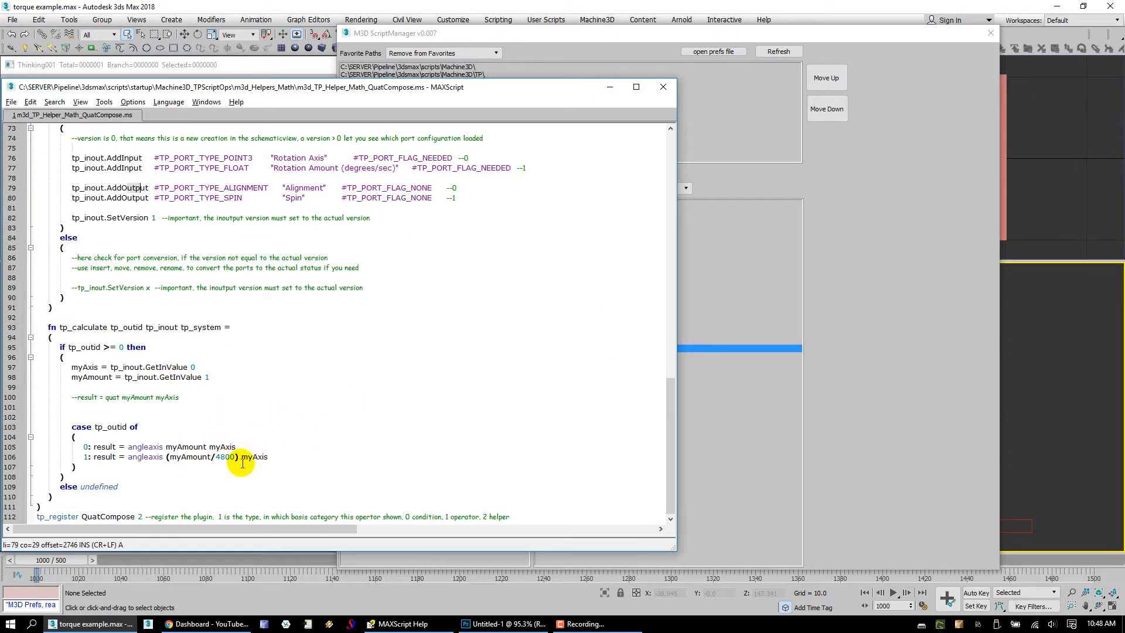
{"action": "mouse_move", "coordinate": [287, 173]}
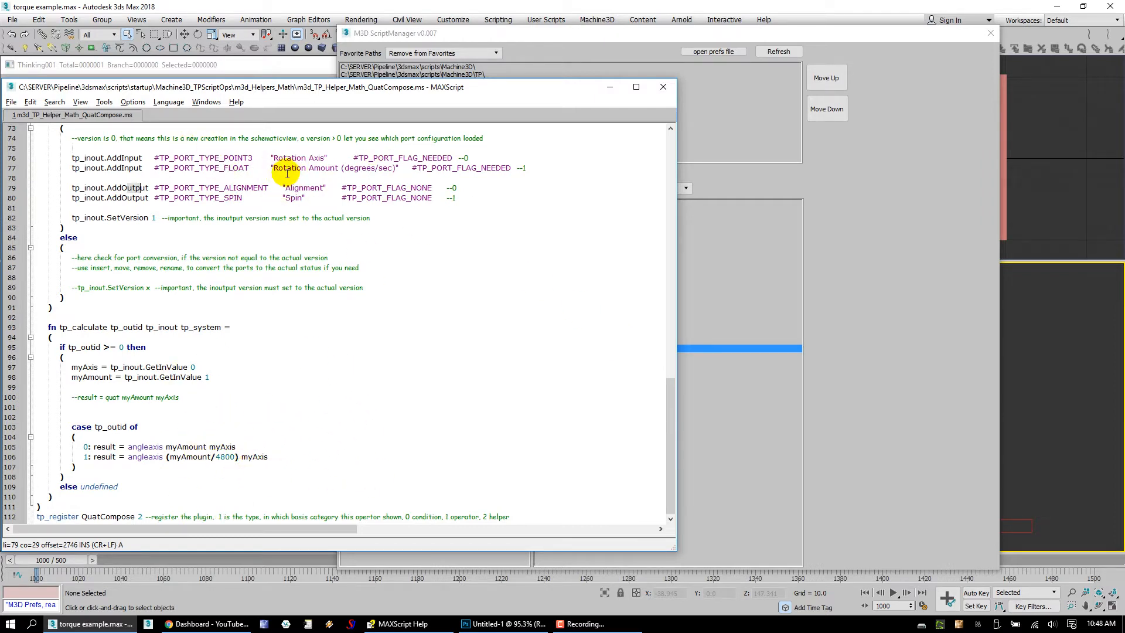
{"action": "left_click", "coordinate": [237, 158]}
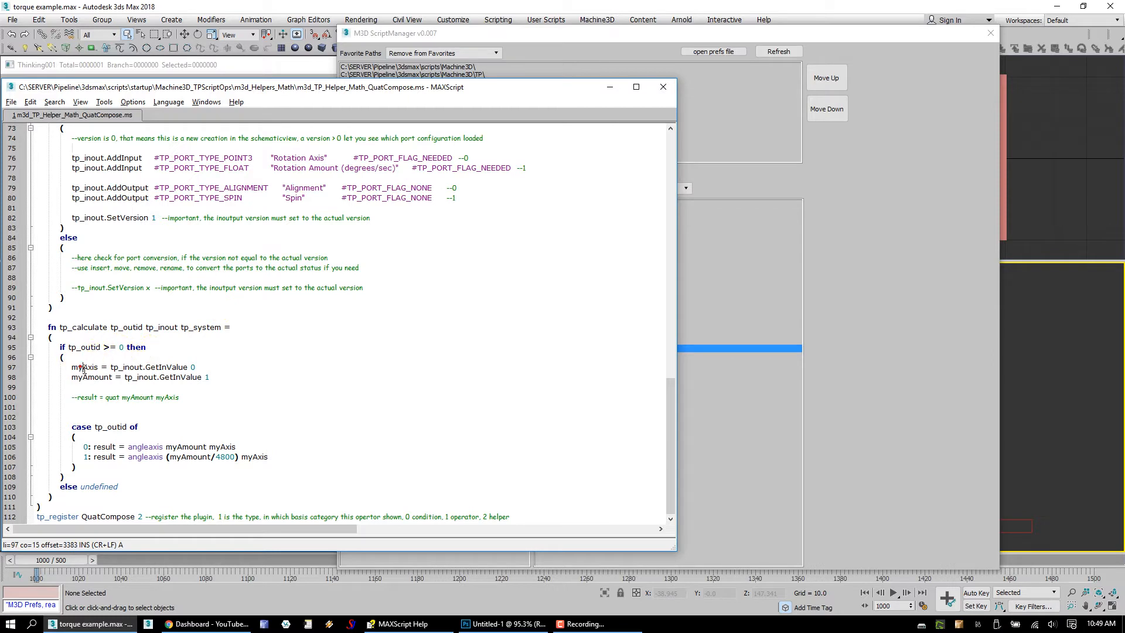
{"action": "double_click", "coordinate": [89, 366]}
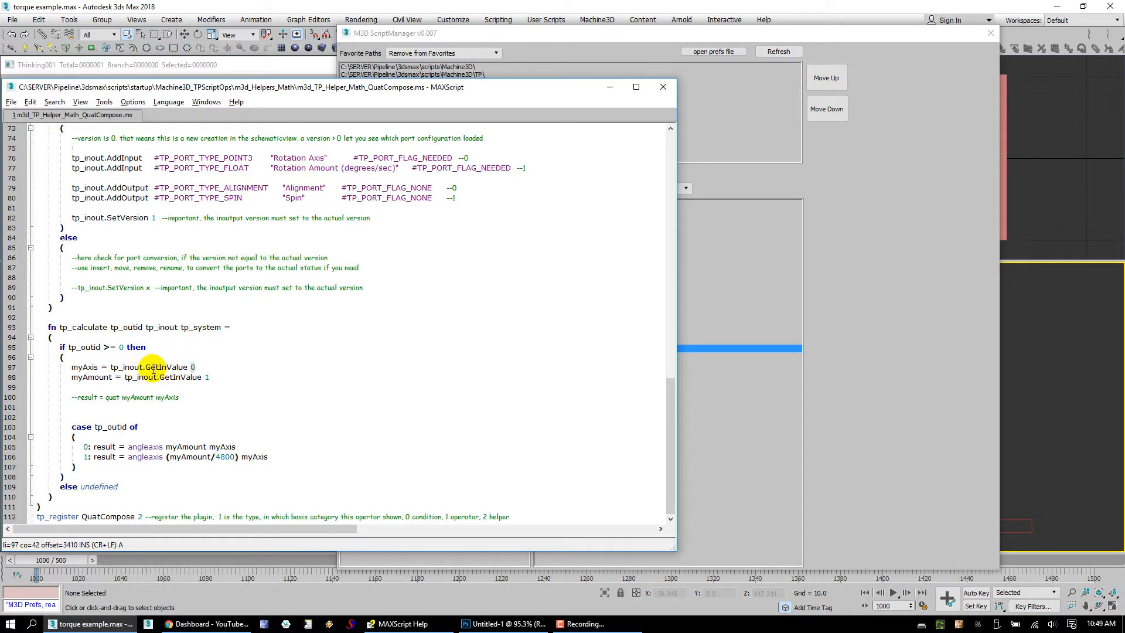
{"action": "mouse_move", "coordinate": [317, 297]}
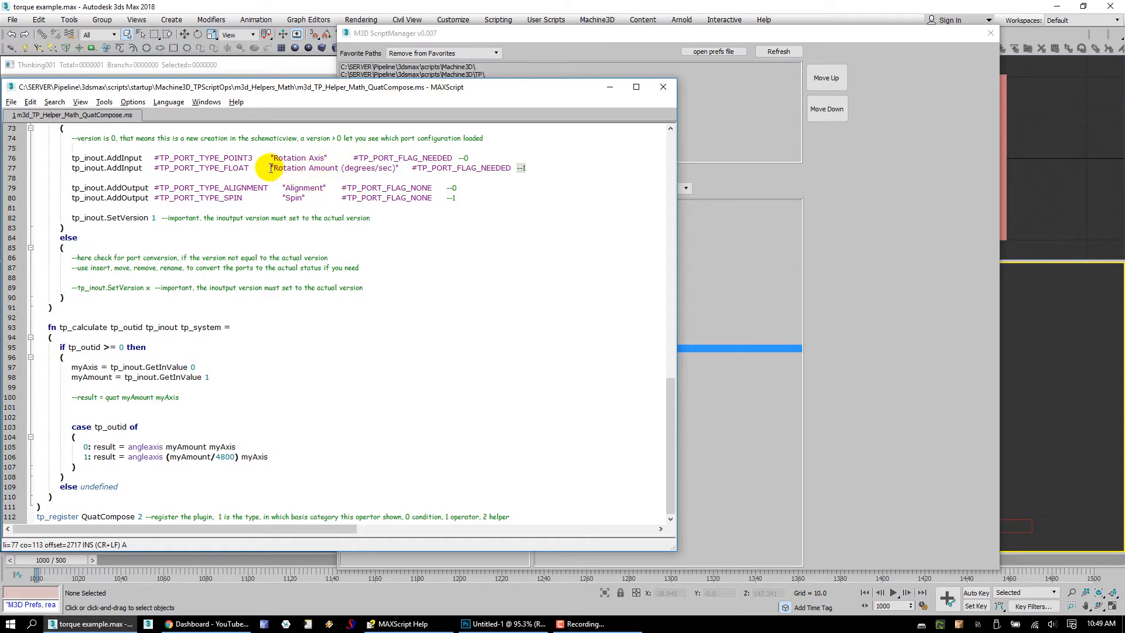
{"action": "double_click", "coordinate": [308, 168]}
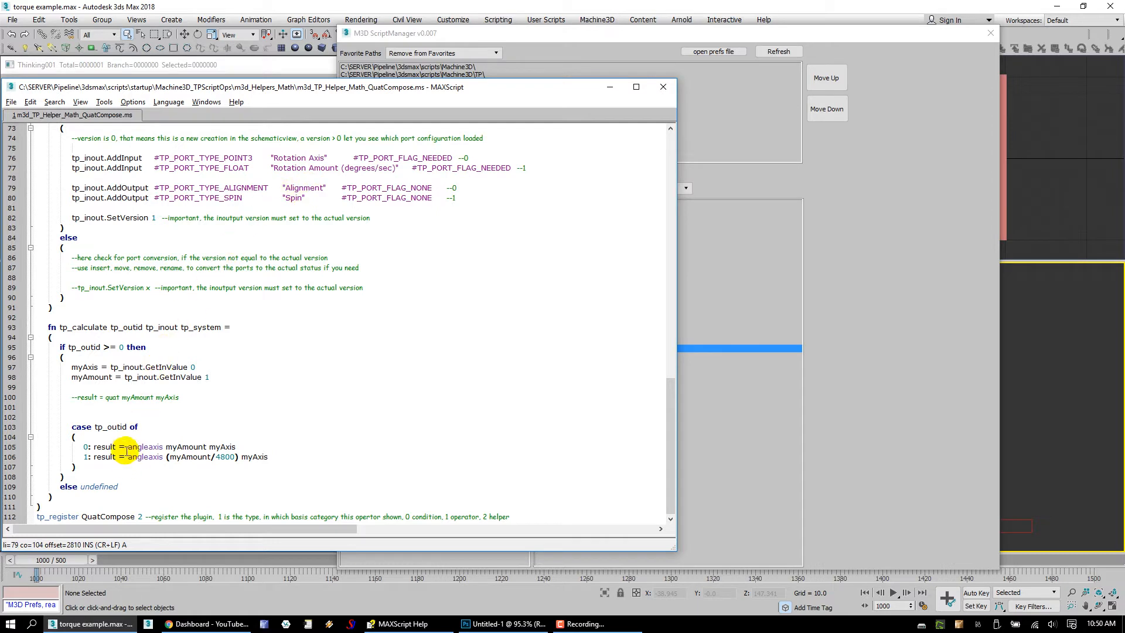
{"action": "double_click", "coordinate": [144, 447]}
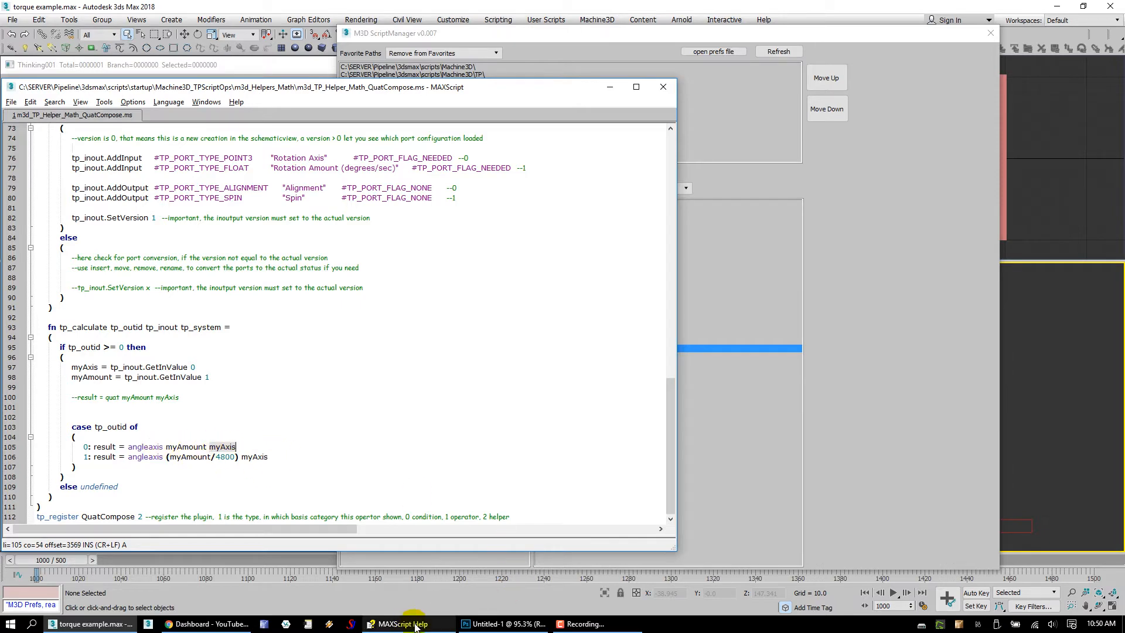
- Open the AngleAxis Values help page and highlight the constructor's degrees and axis arguments
{"action": "left_click", "coordinate": [402, 623]}
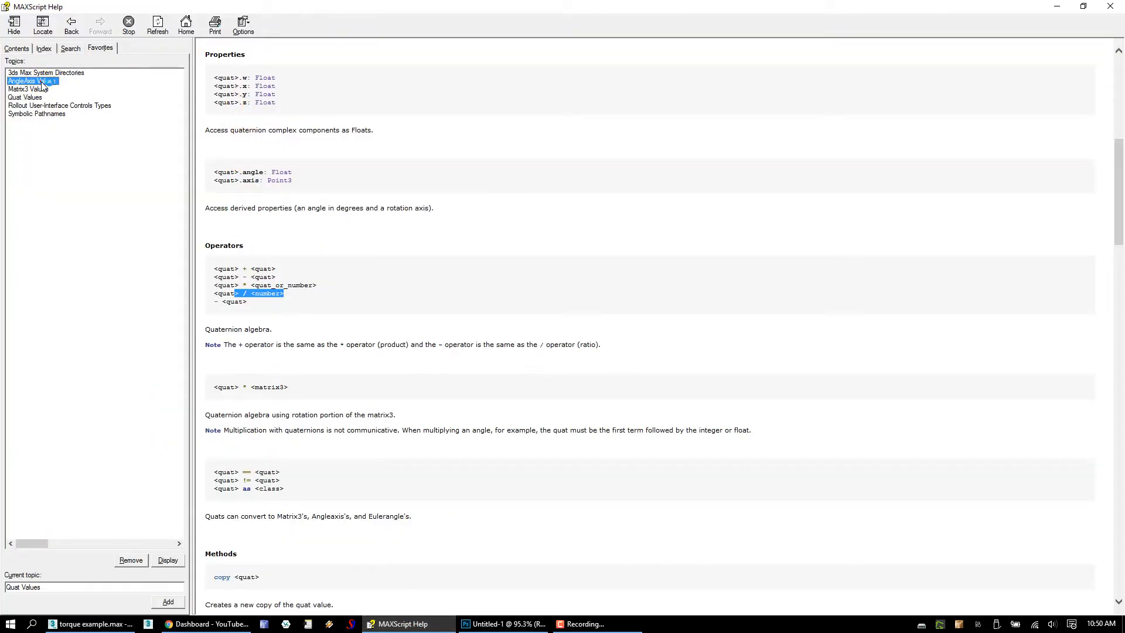
{"action": "double_click", "coordinate": [32, 80]}
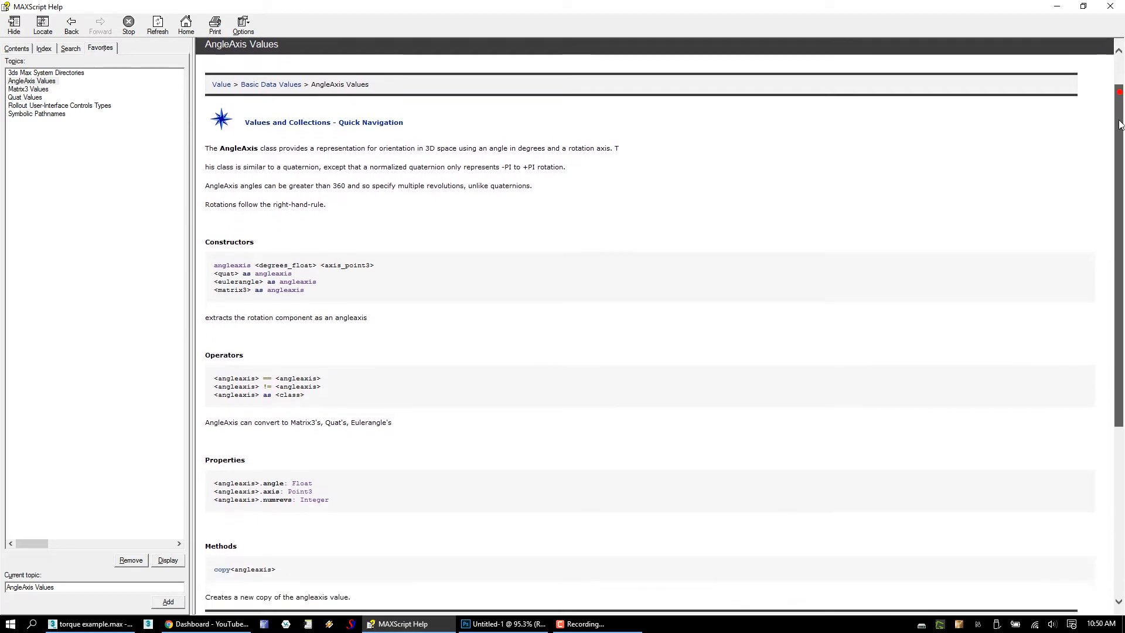
{"action": "scroll", "scroll_direction": "down", "scroll_amount": 3}
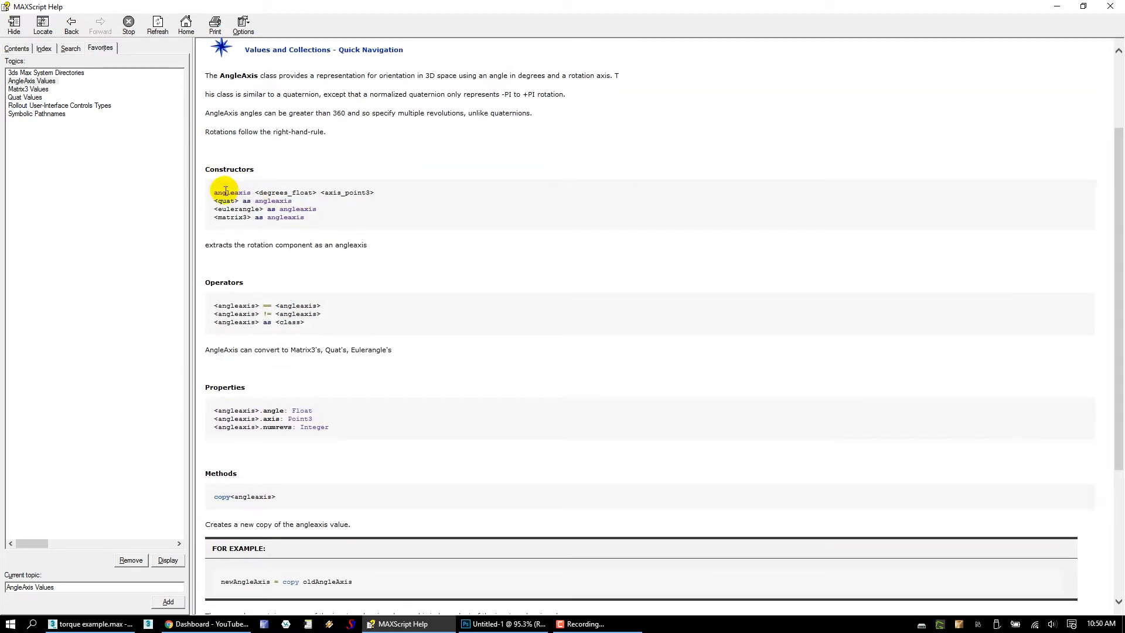
{"action": "double_click", "coordinate": [229, 192]}
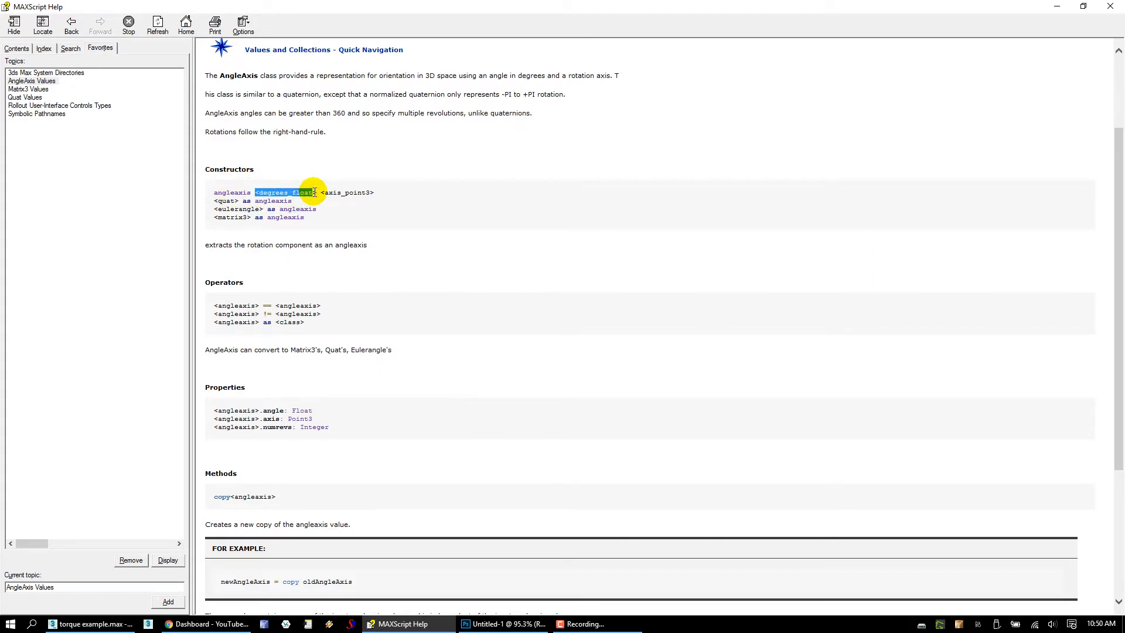
{"action": "left_click_drag", "start_coordinate": [314, 192], "coordinate": [362, 192]}
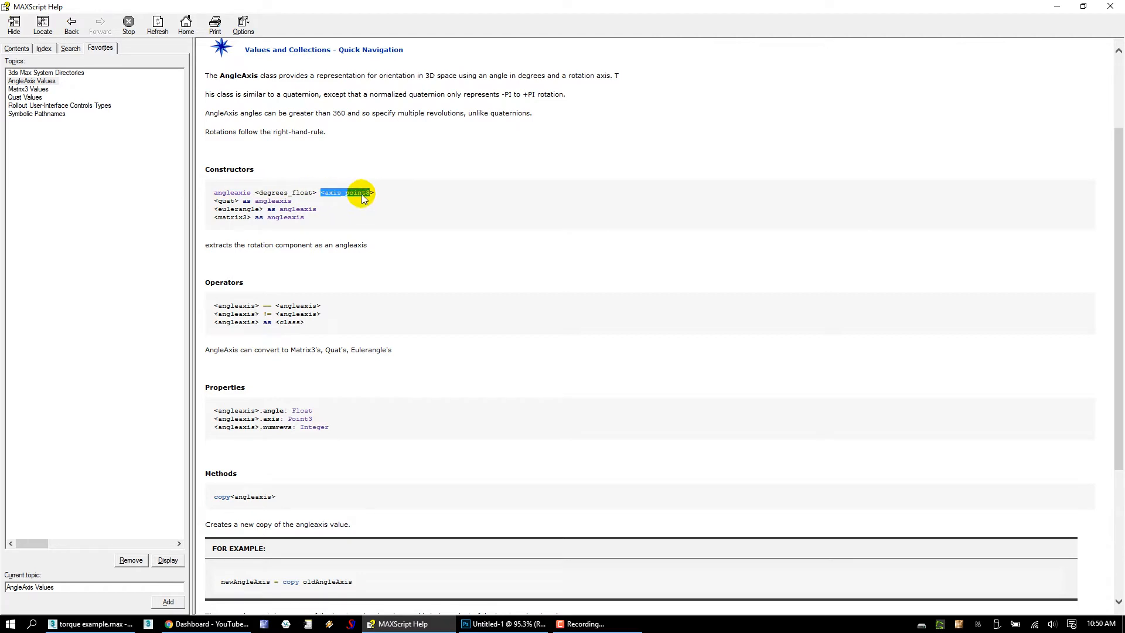
{"action": "mouse_move", "coordinate": [245, 179]}
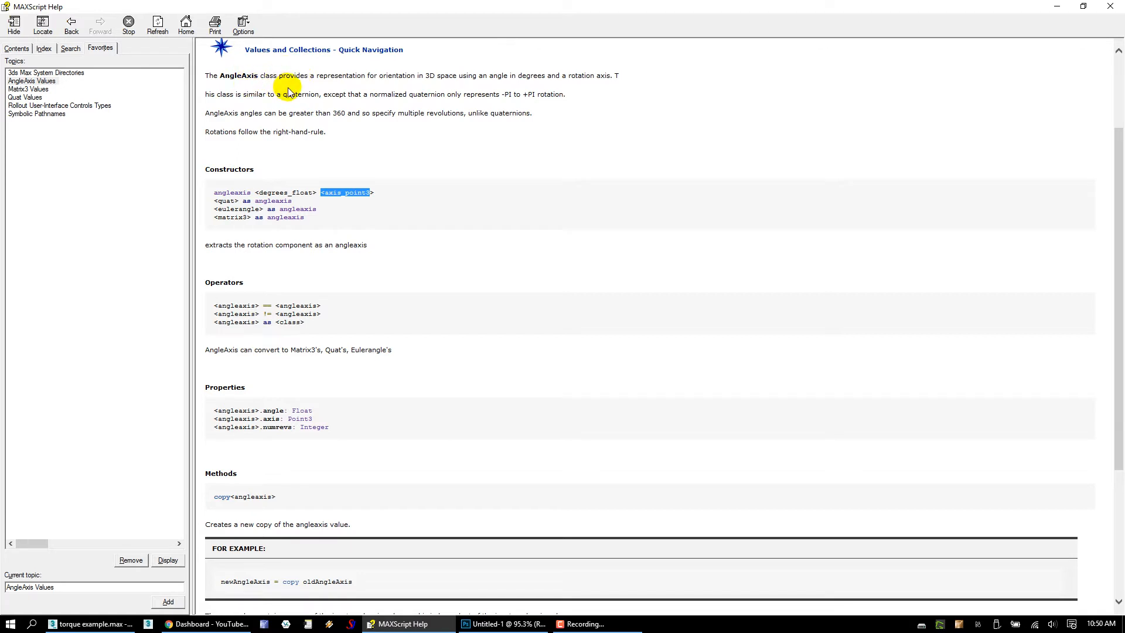
{"action": "mouse_move", "coordinate": [311, 109]}
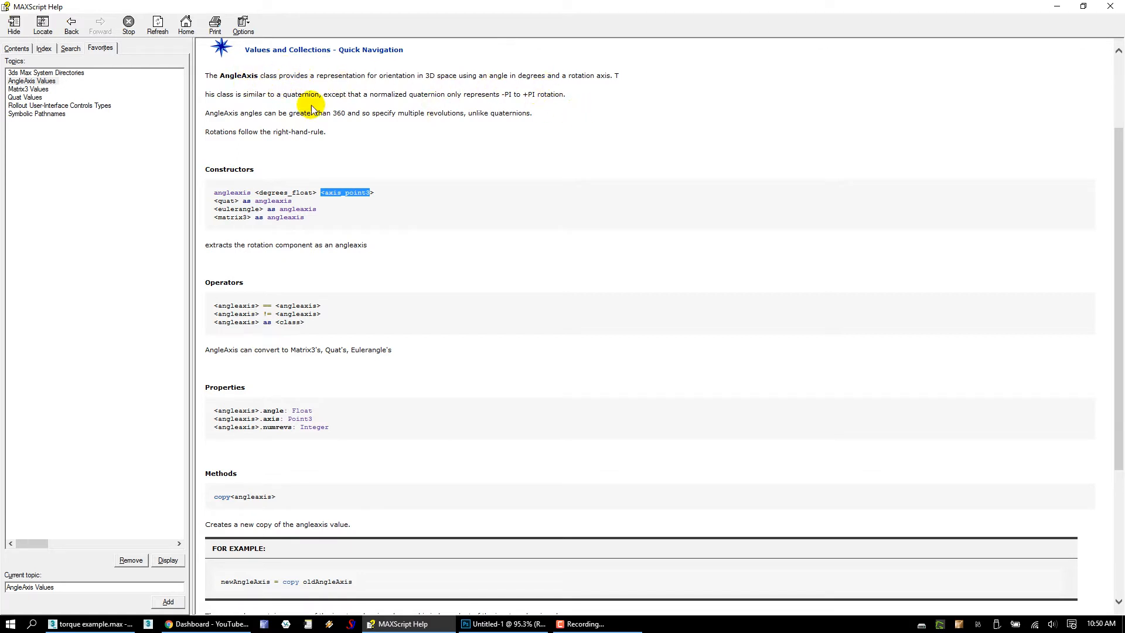
{"action": "mouse_move", "coordinate": [512, 112]}
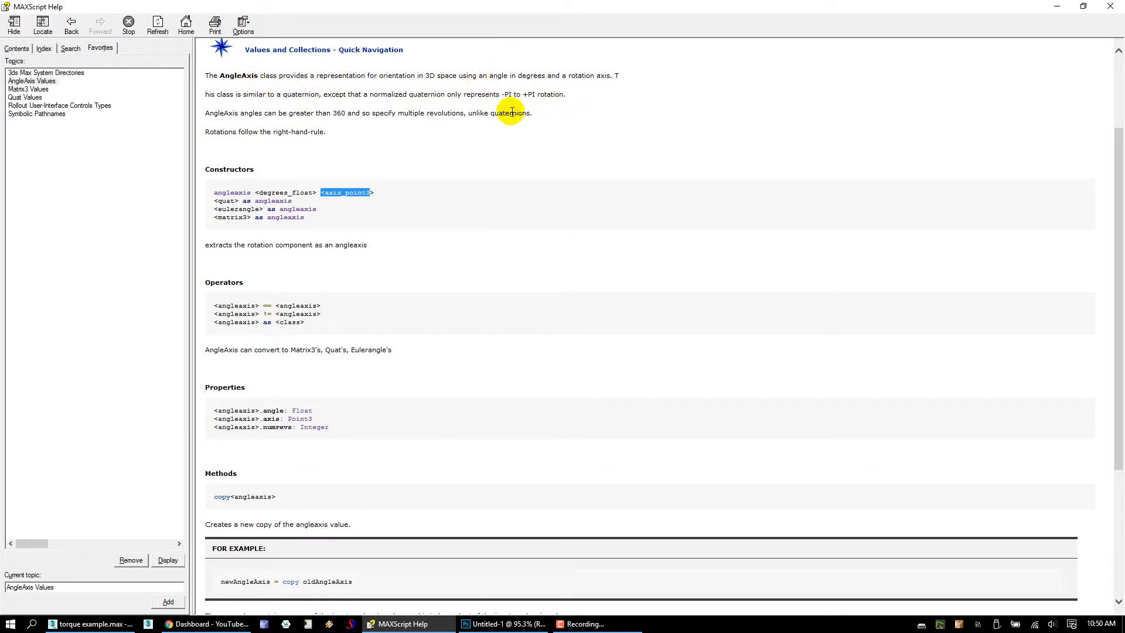
{"action": "mouse_move", "coordinate": [300, 214]}
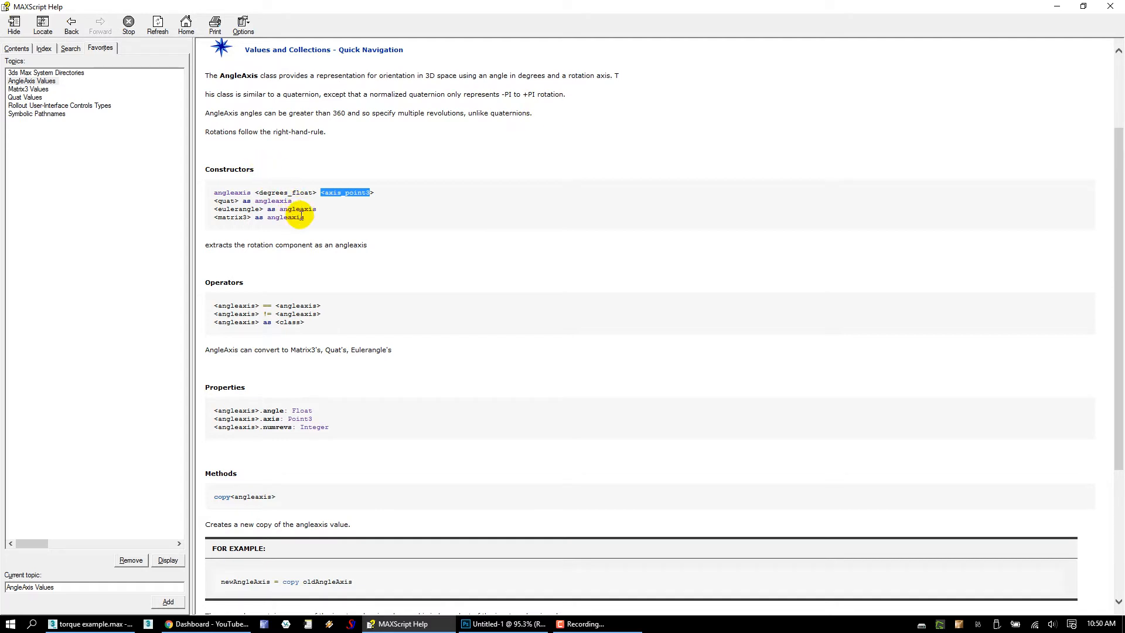
{"action": "mouse_move", "coordinate": [463, 102]}
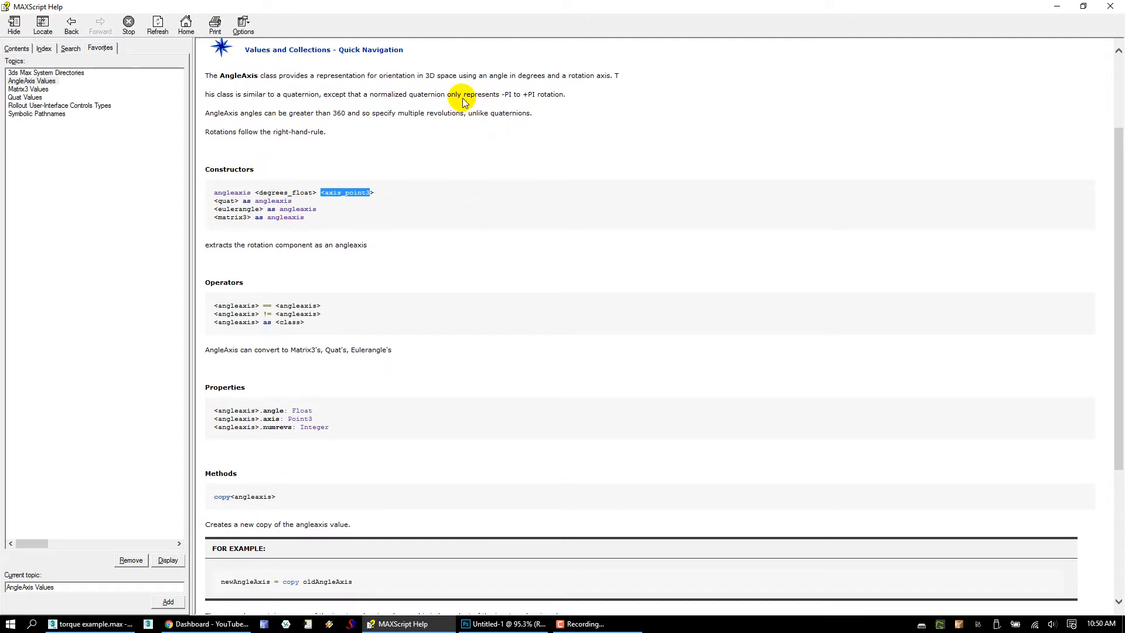
{"action": "mouse_move", "coordinate": [518, 102]}
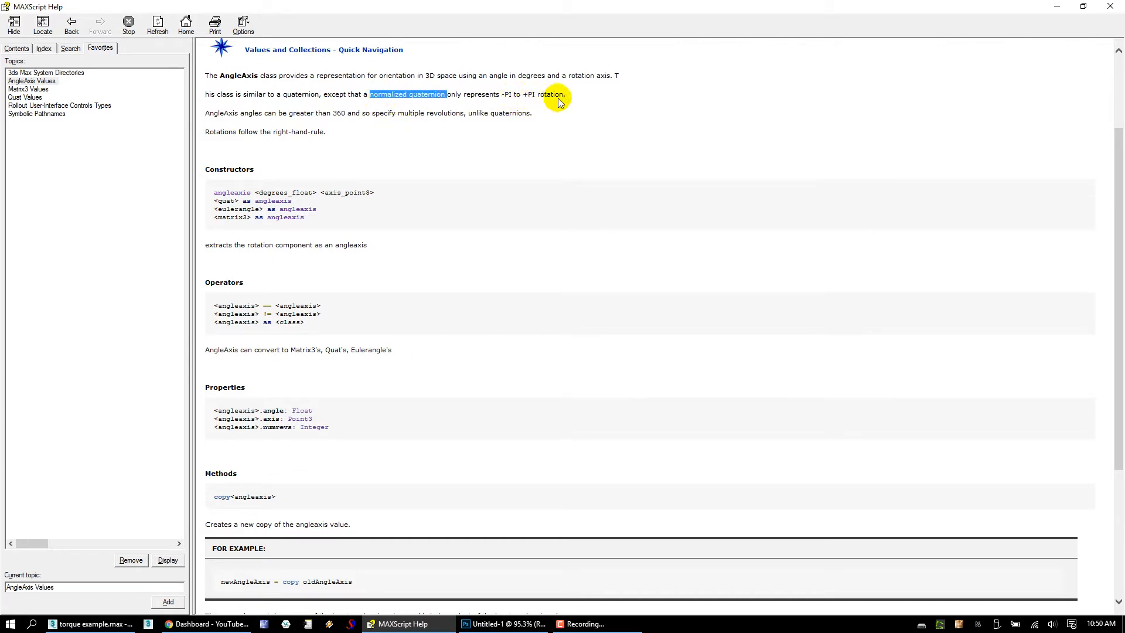
{"action": "mouse_move", "coordinate": [294, 115]}
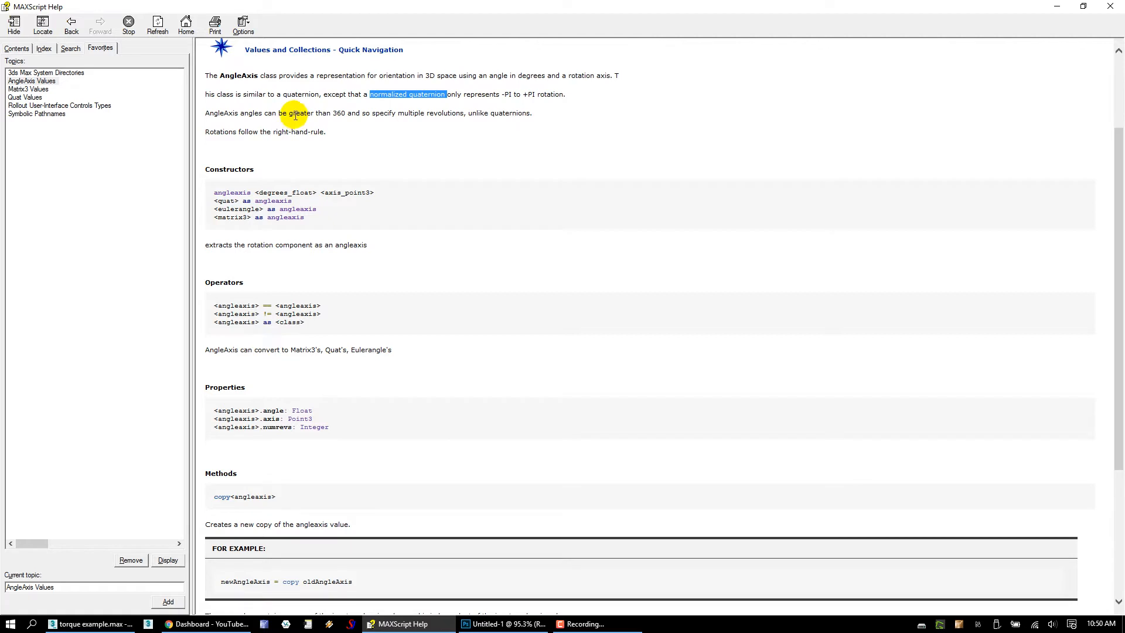
{"action": "mouse_move", "coordinate": [361, 123]}
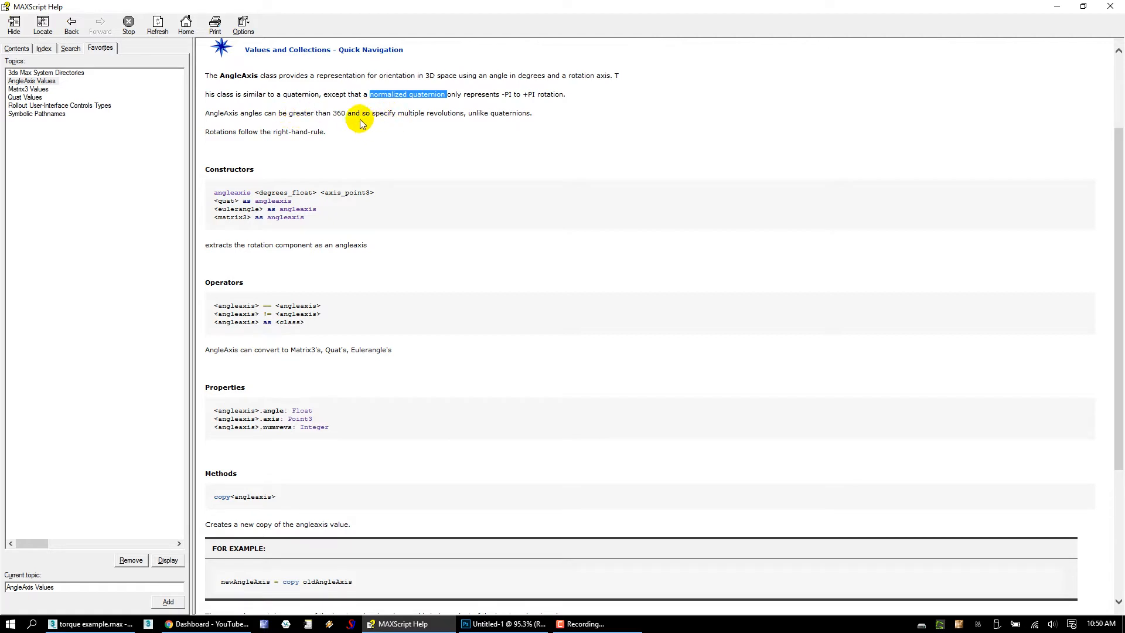
{"action": "mouse_move", "coordinate": [519, 278]}
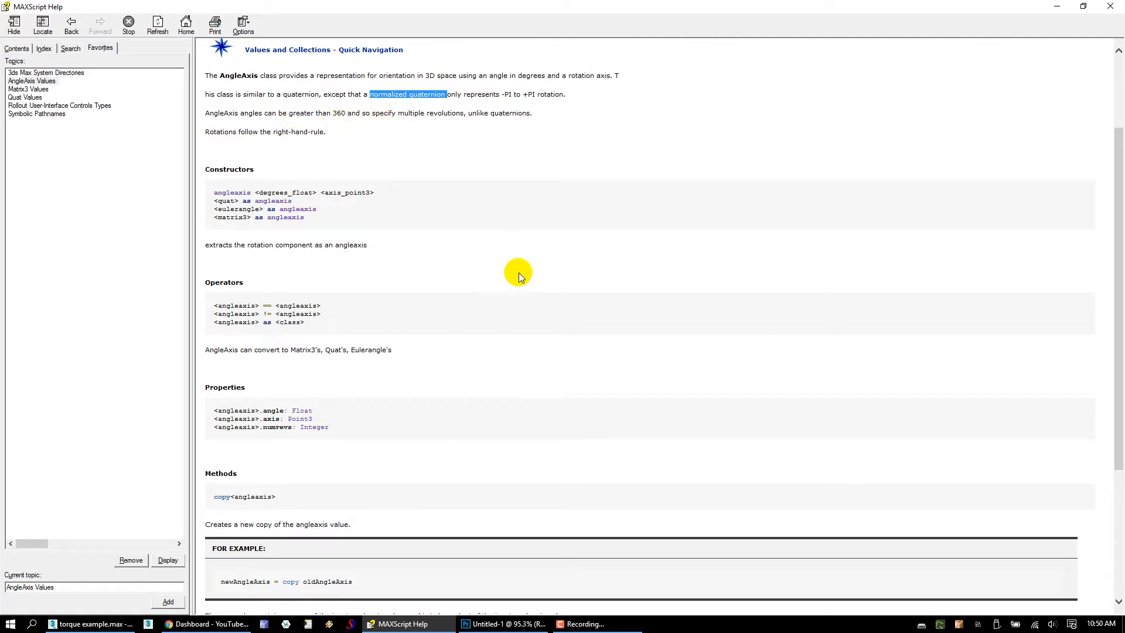
{"action": "mouse_move", "coordinate": [370, 500]}
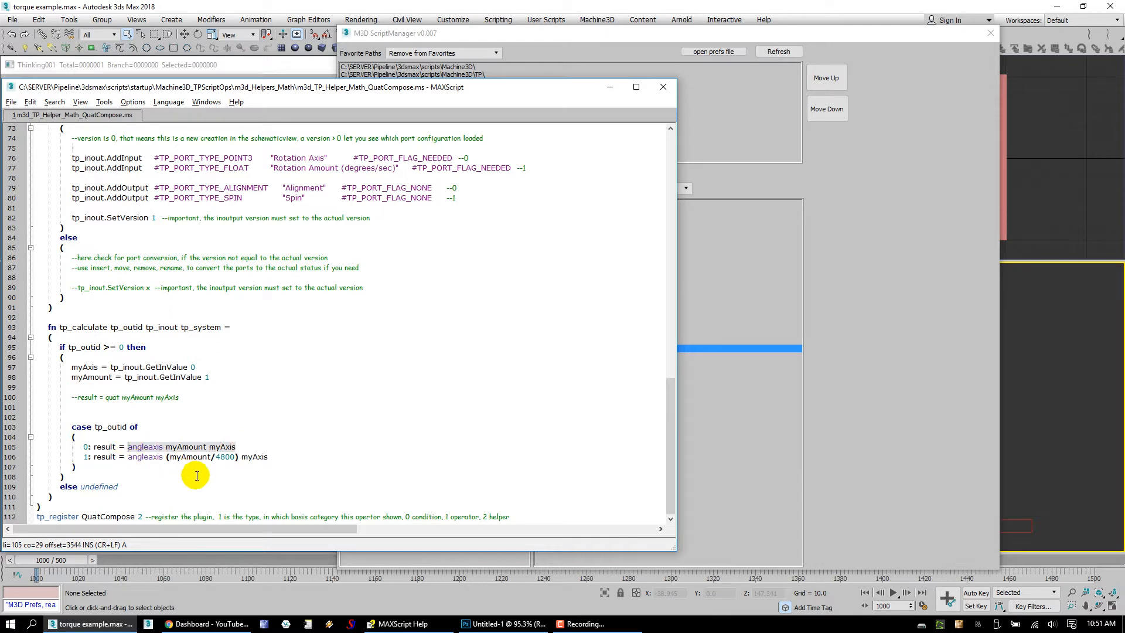
- Inspect the QuatCompose Spin output and select the 4800 divisor in the angleaxis result
{"action": "left_click", "coordinate": [127, 460]}
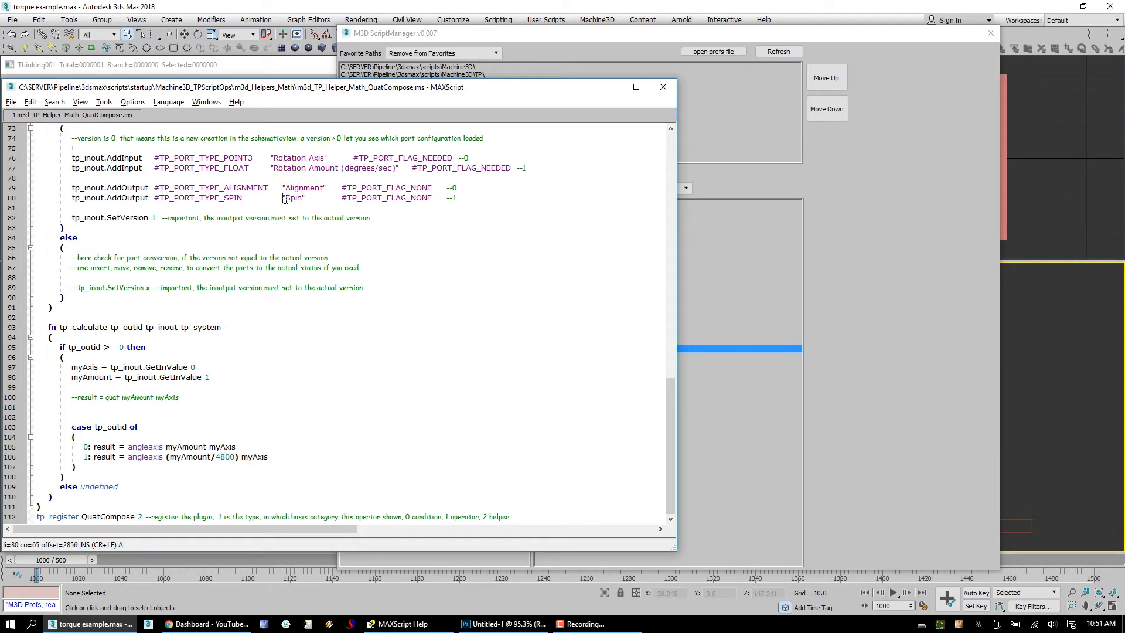
{"action": "left_click", "coordinate": [83, 458]}
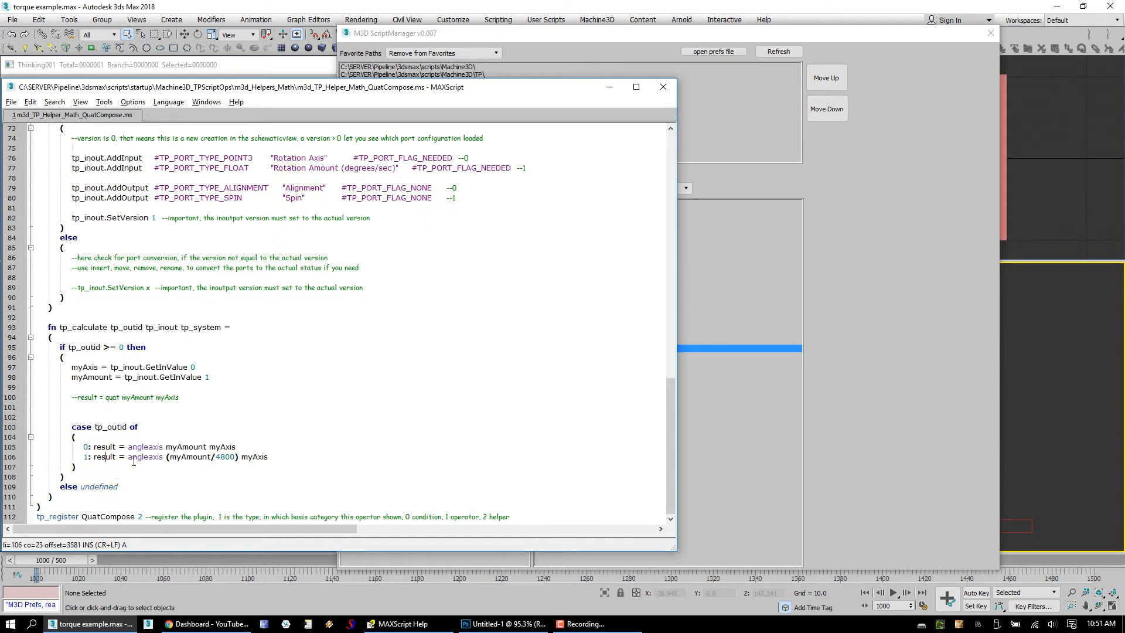
{"action": "double_click", "coordinate": [191, 456]}
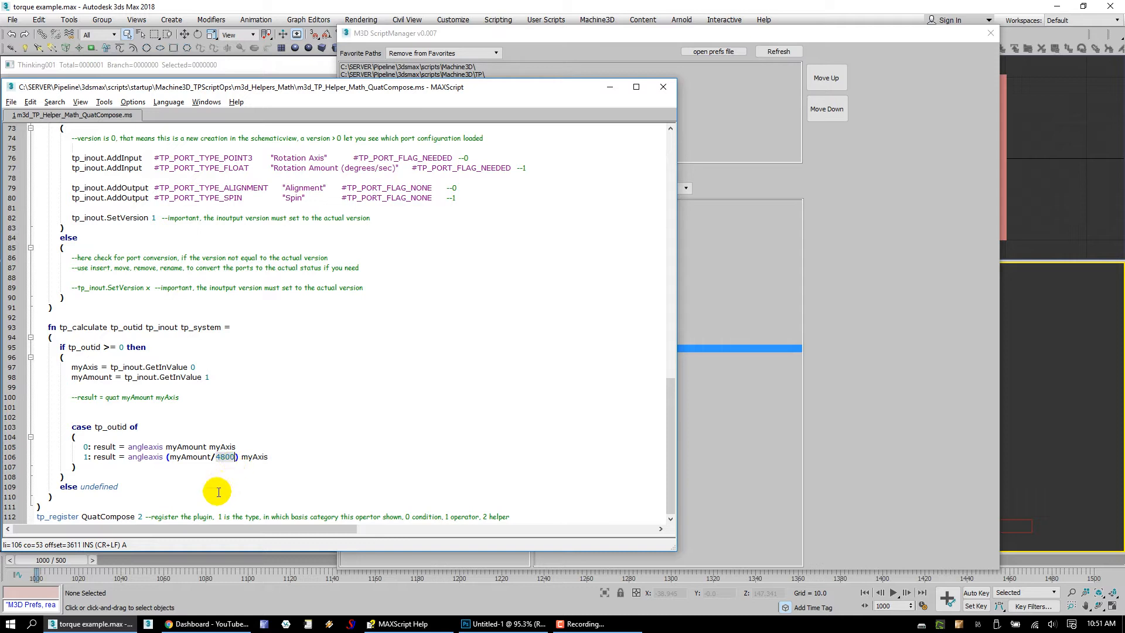
{"action": "mouse_move", "coordinate": [204, 457]}
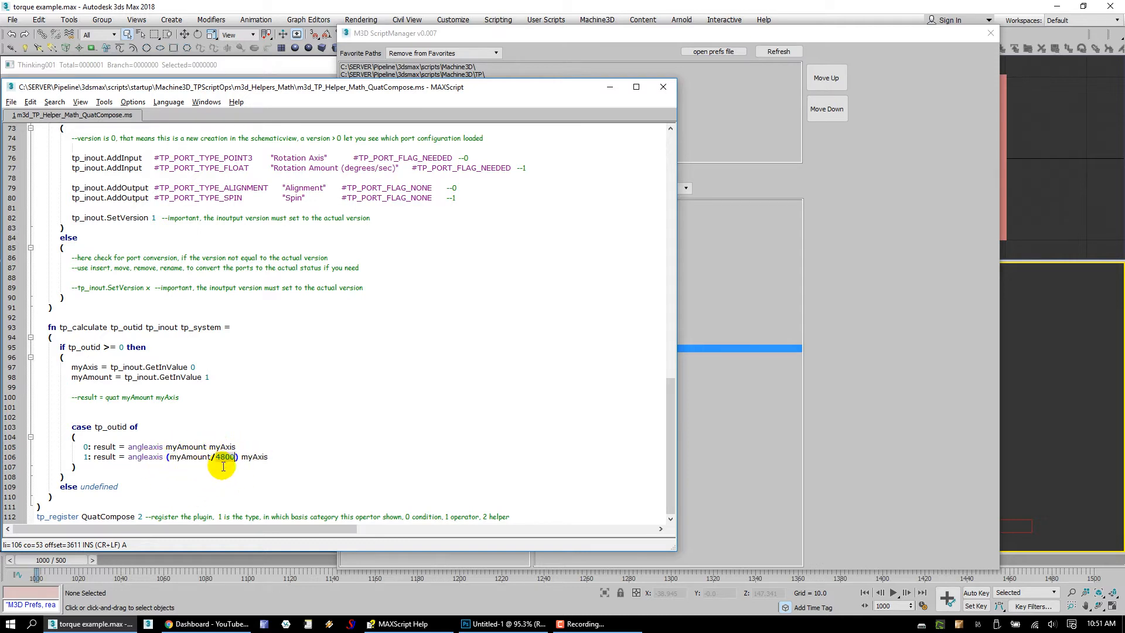
{"action": "mouse_move", "coordinate": [201, 463]}
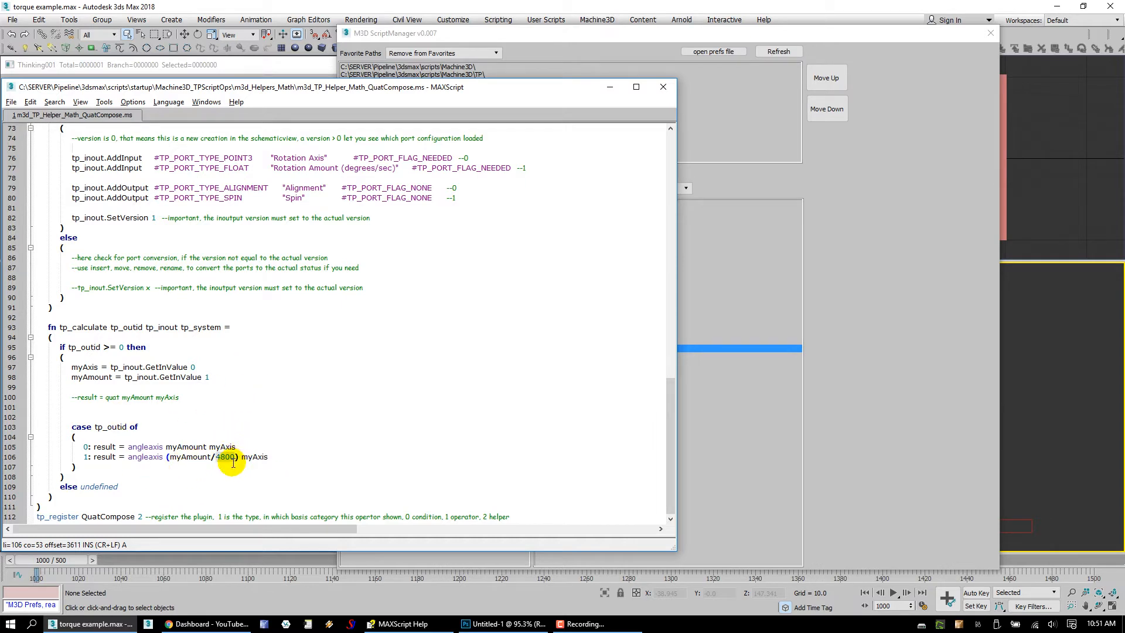
{"action": "mouse_move", "coordinate": [145, 205]}
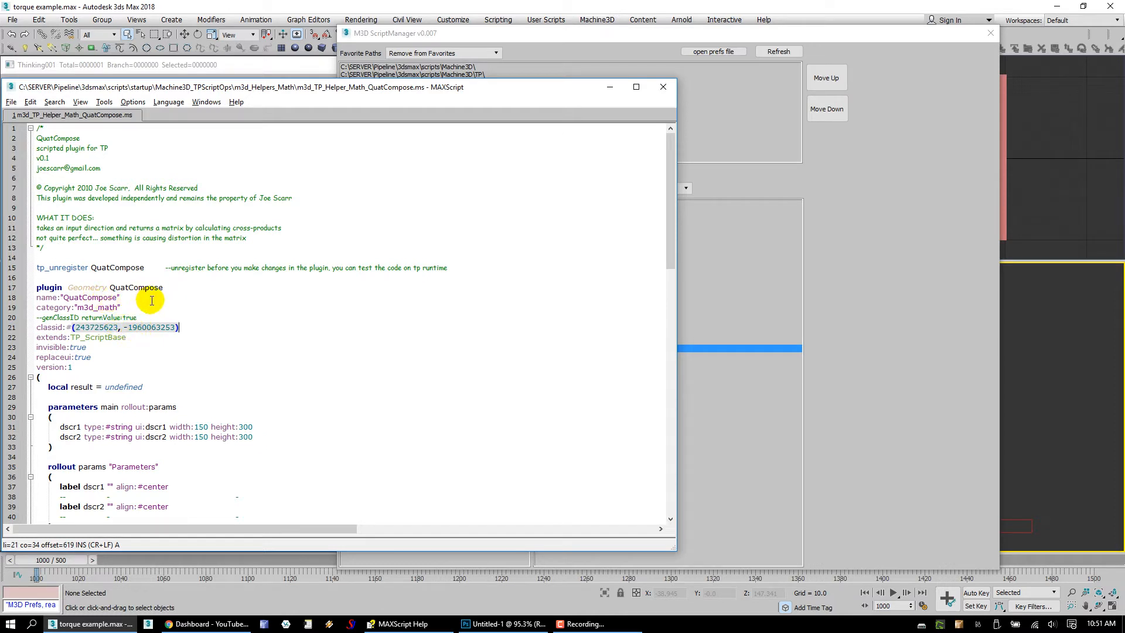
{"action": "mouse_move", "coordinate": [102, 282]}
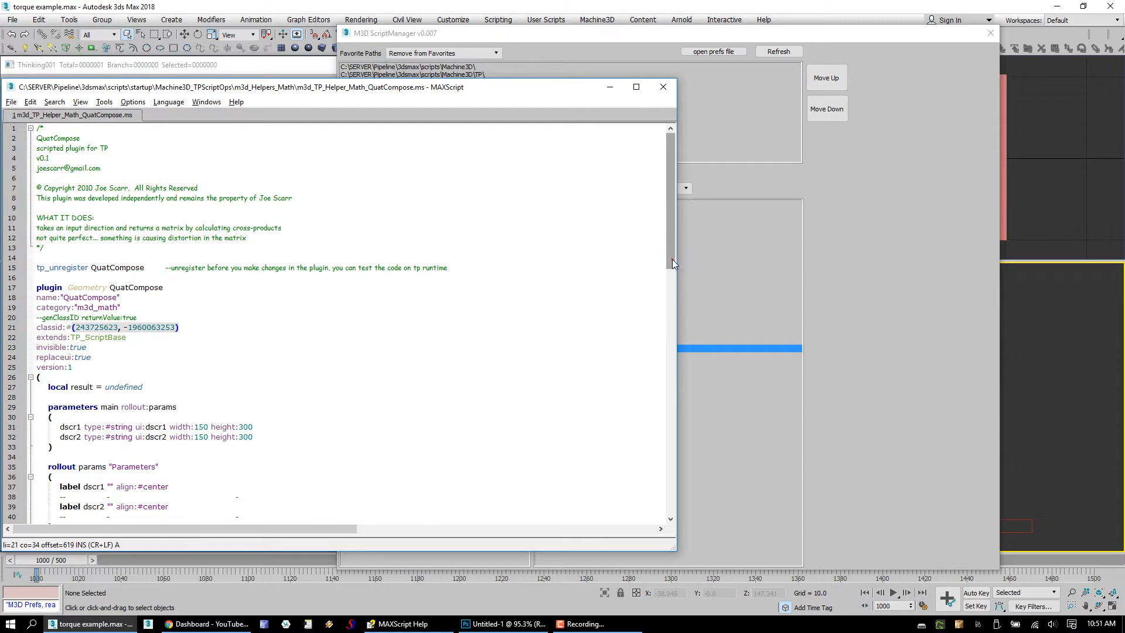
- Scroll through the QuatCompose script and select its m3d_math category name
{"action": "scroll", "scroll_direction": "down", "scroll_amount": 3}
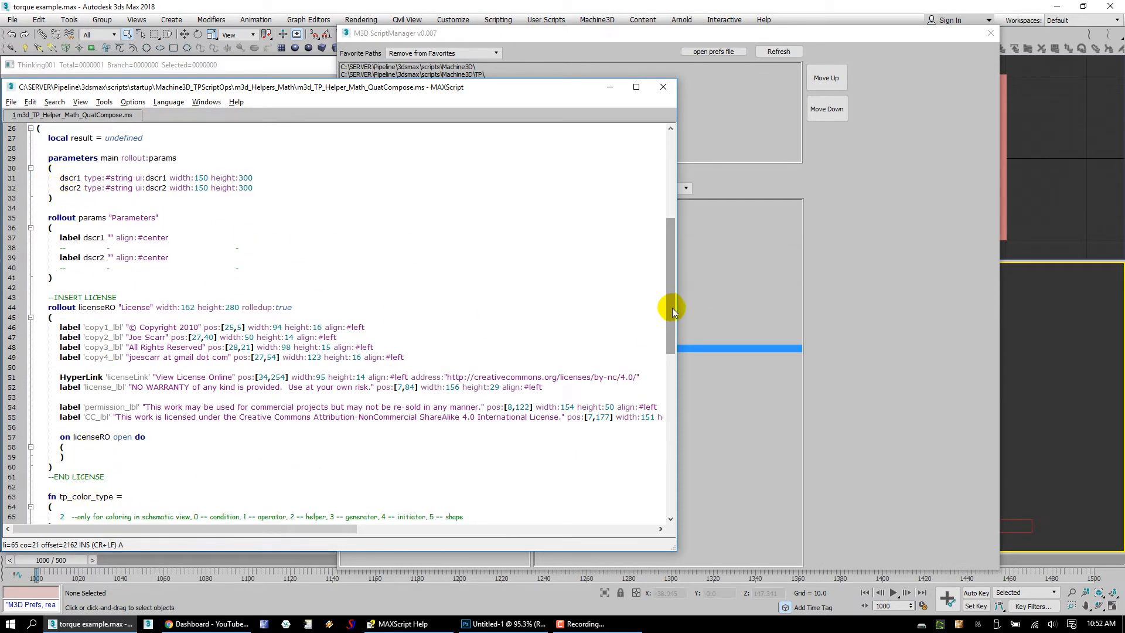
{"action": "scroll", "scroll_direction": "down", "scroll_amount": 3}
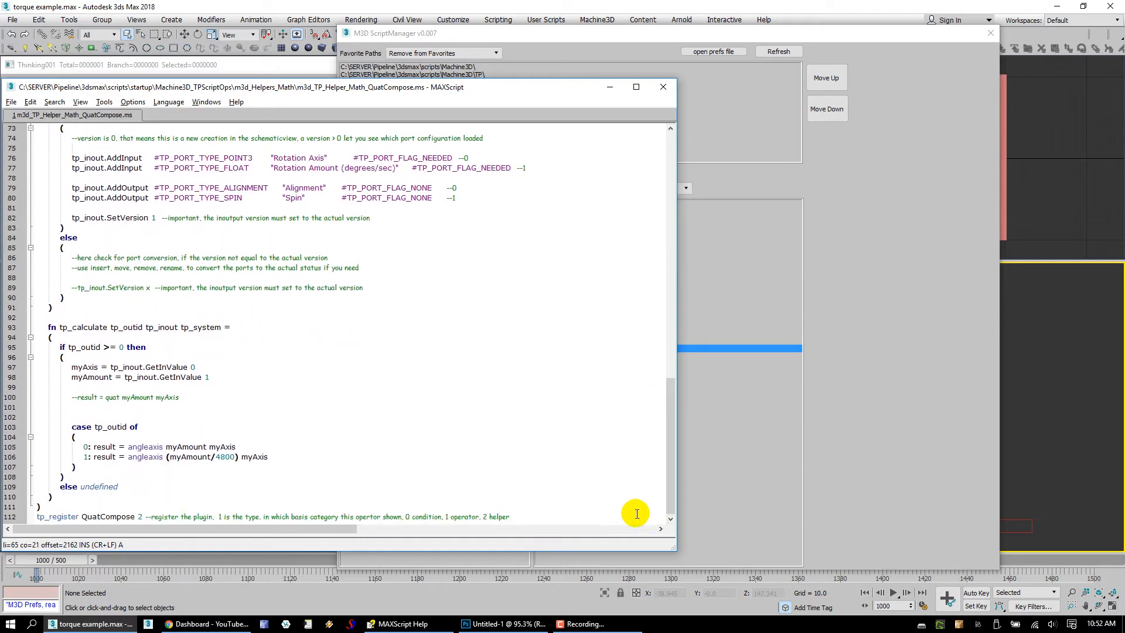
{"action": "left_click", "coordinate": [239, 517]}
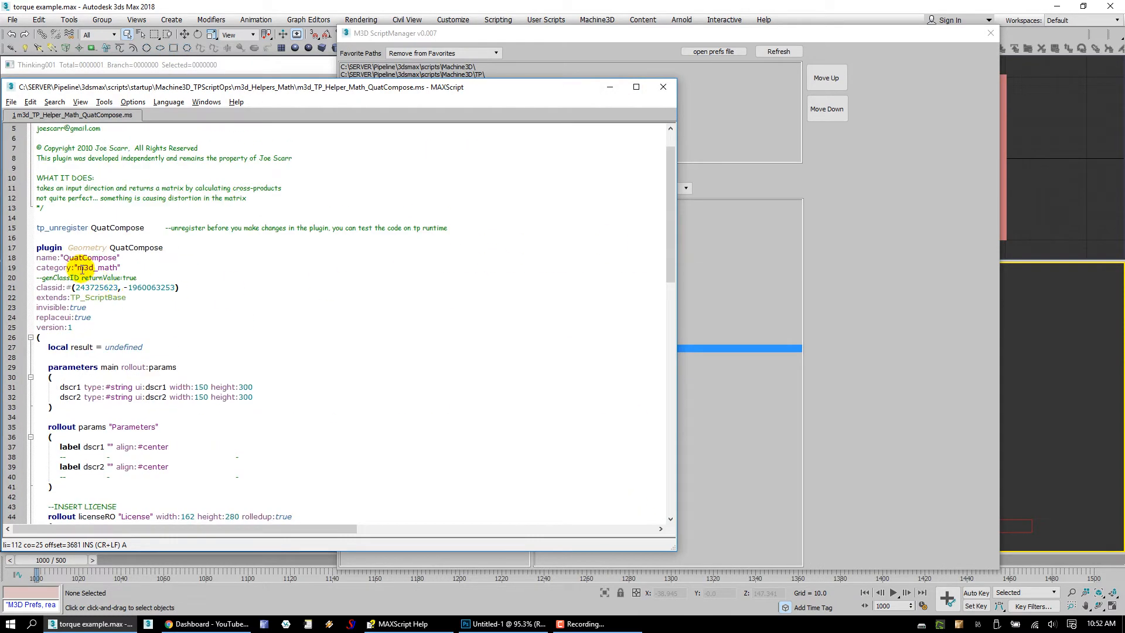
{"action": "double_click", "coordinate": [86, 268]}
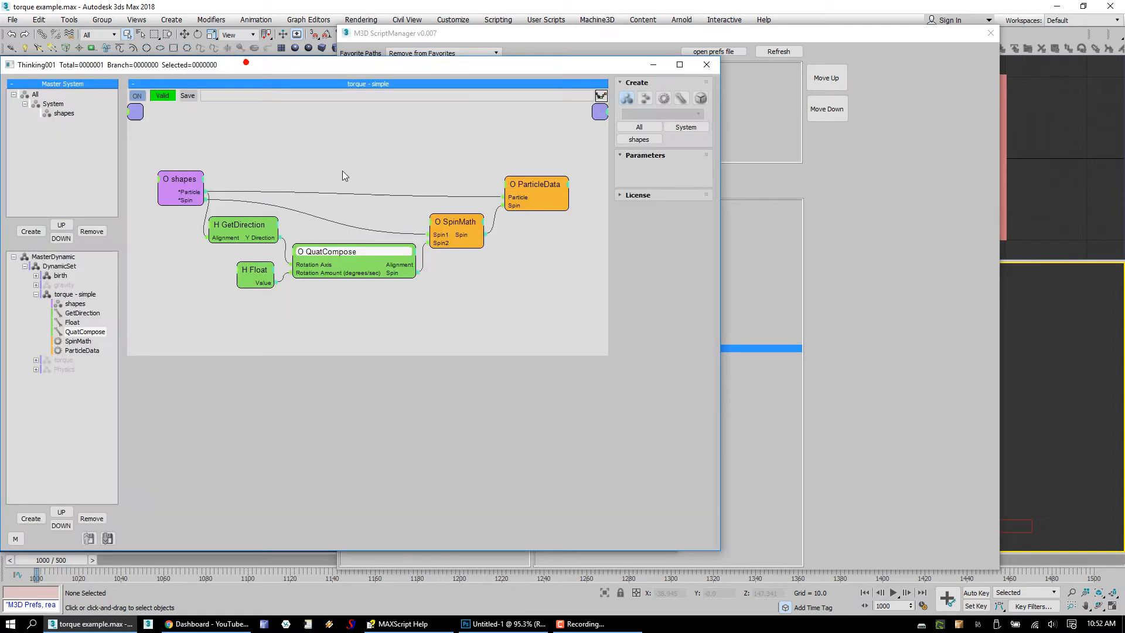
- Check the TP schematic and bring forward the script manager's m3d_Operators file list
{"action": "right_click", "coordinate": [341, 175]}
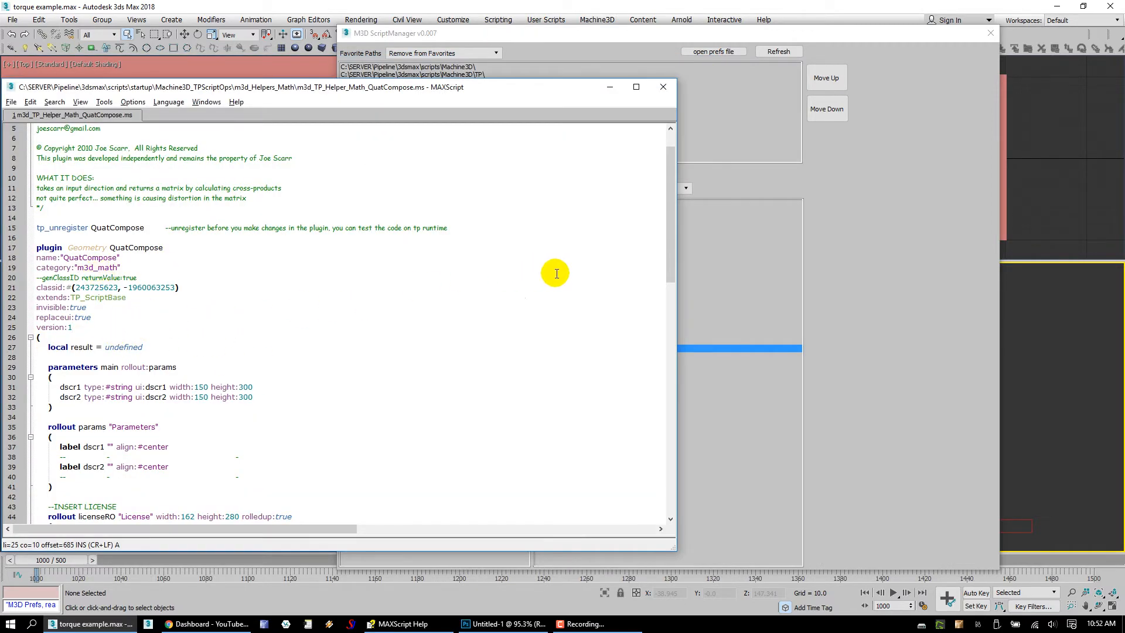
{"action": "scroll", "scroll_direction": "down", "scroll_amount": 3}
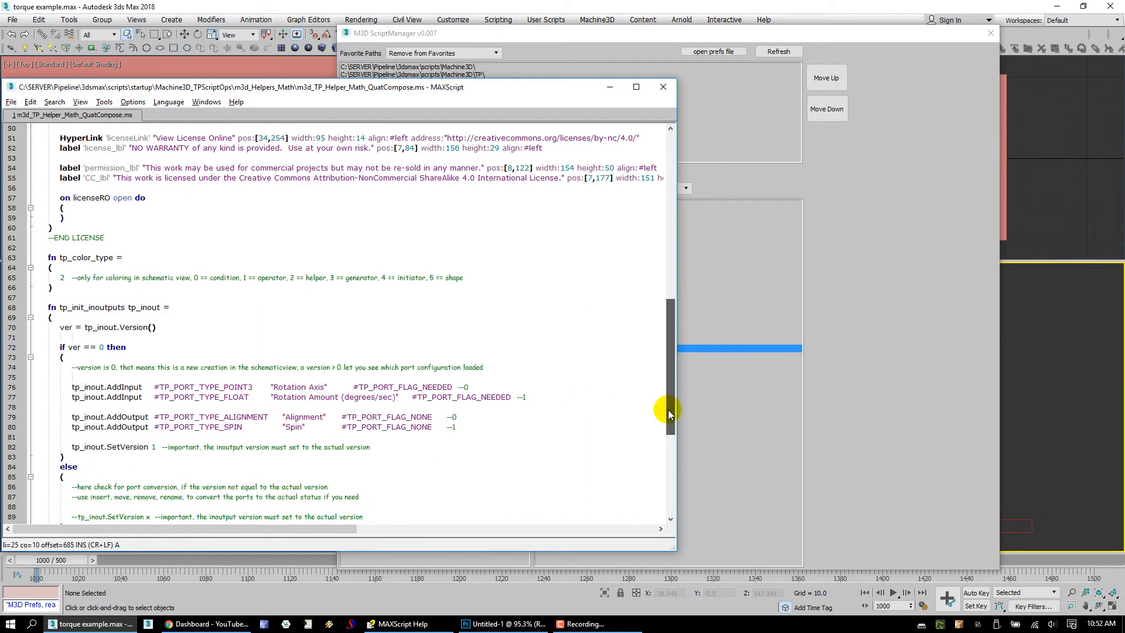
{"action": "left_click_drag", "start_coordinate": [668, 413], "coordinate": [668, 502]}
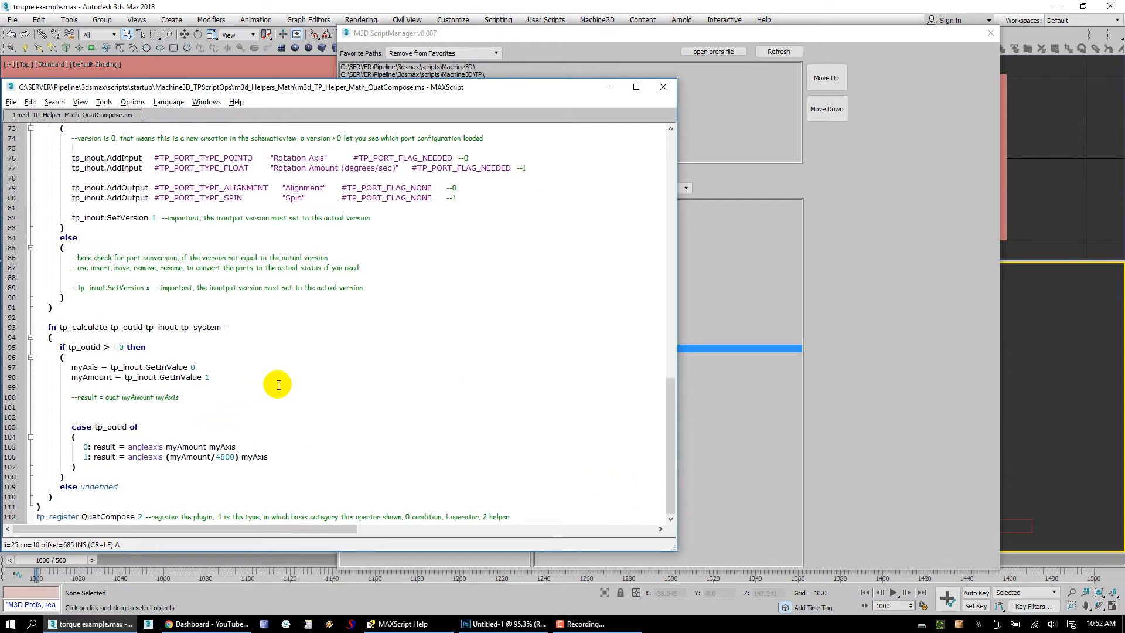
{"action": "mouse_move", "coordinate": [284, 418]}
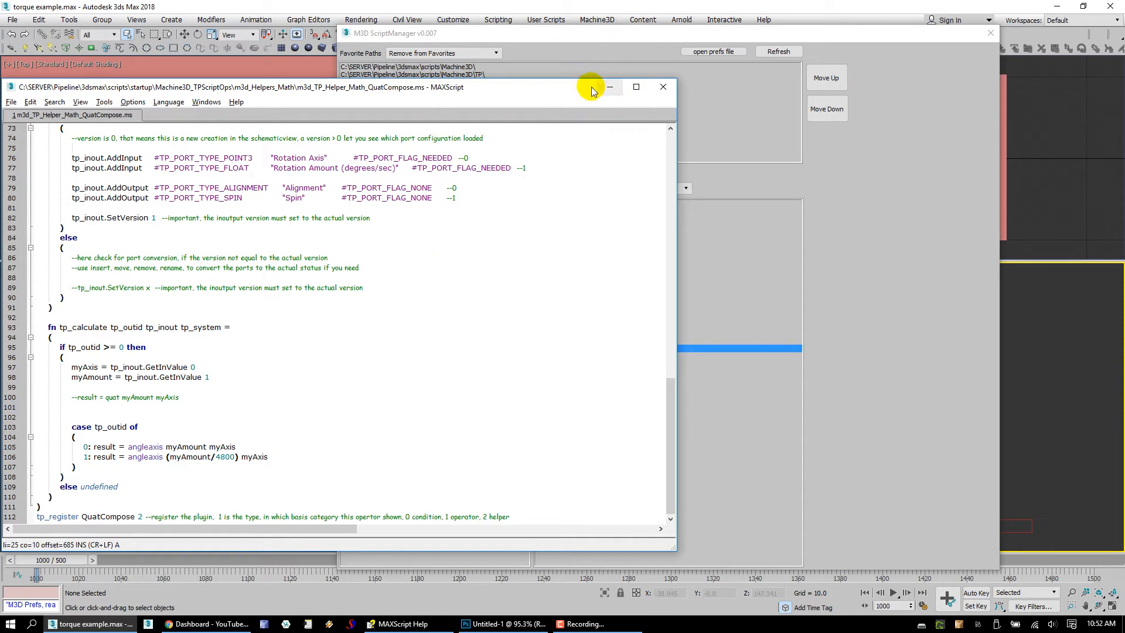
{"action": "mouse_move", "coordinate": [566, 440]}
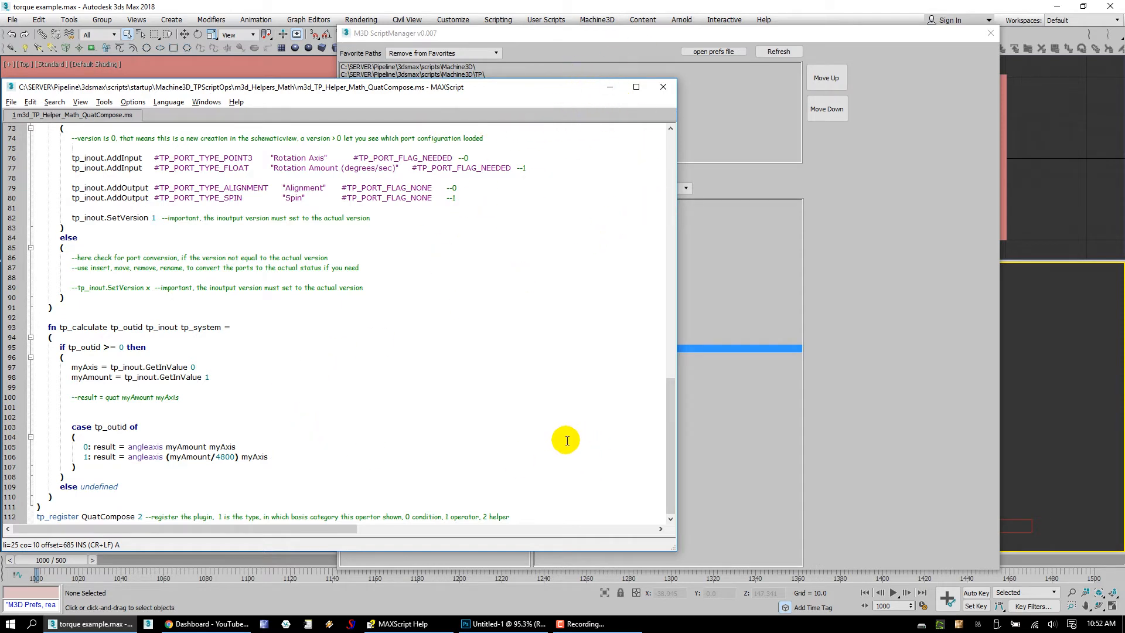
{"action": "mouse_move", "coordinate": [559, 93]}
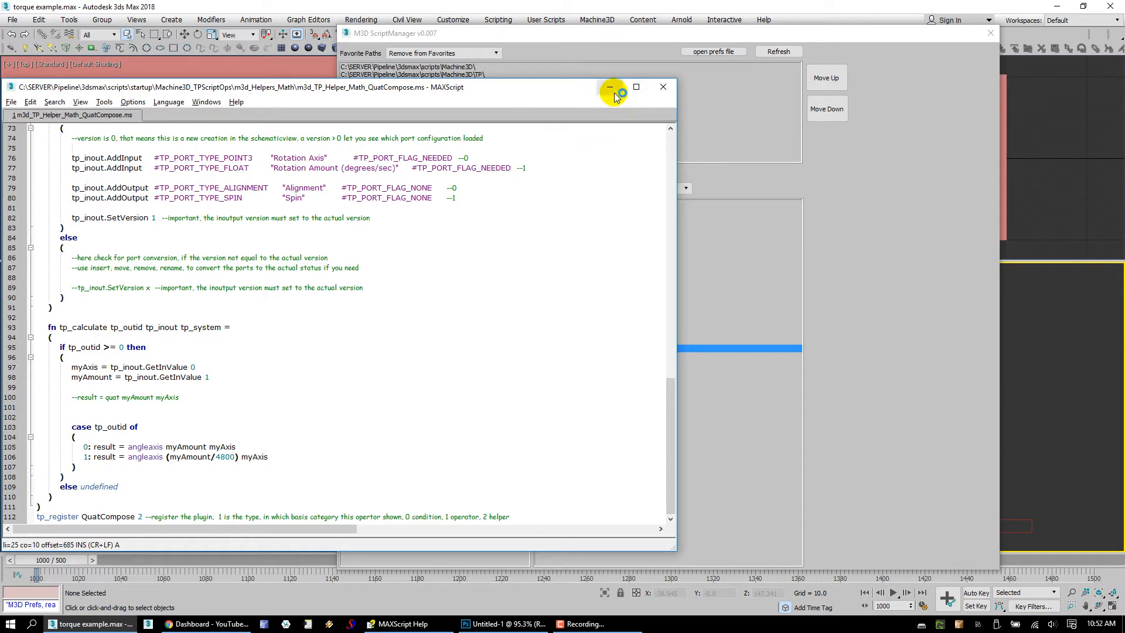
{"action": "left_click", "coordinate": [609, 87]}
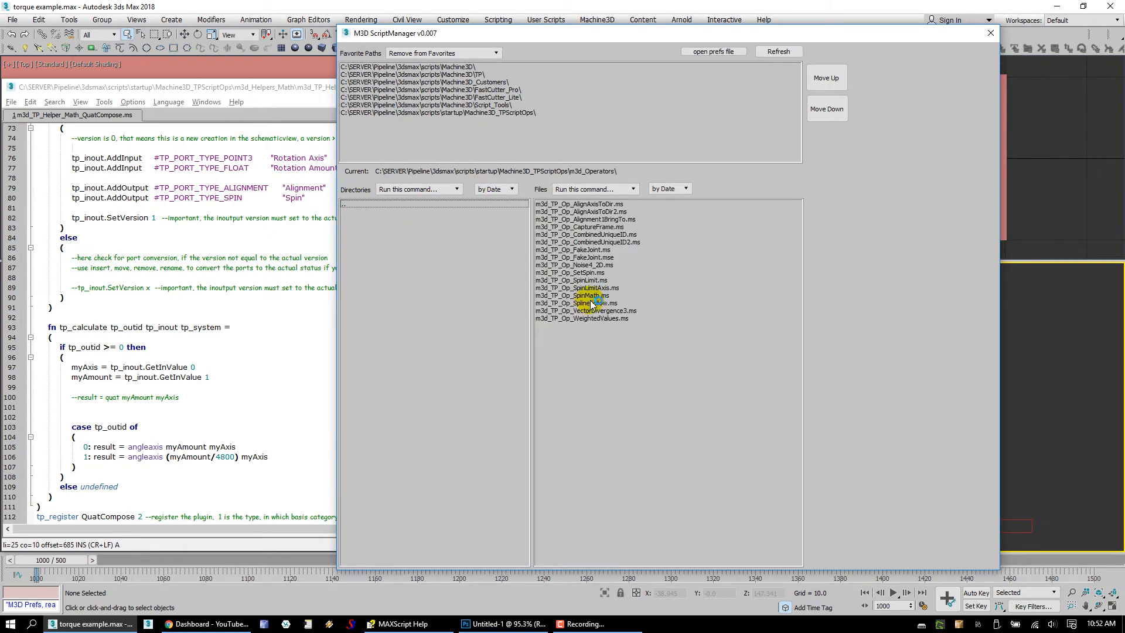
- Open m3d_TP_Op_SpinMath.ms from the script manager and scroll through its code
{"action": "left_click", "coordinate": [589, 295]}
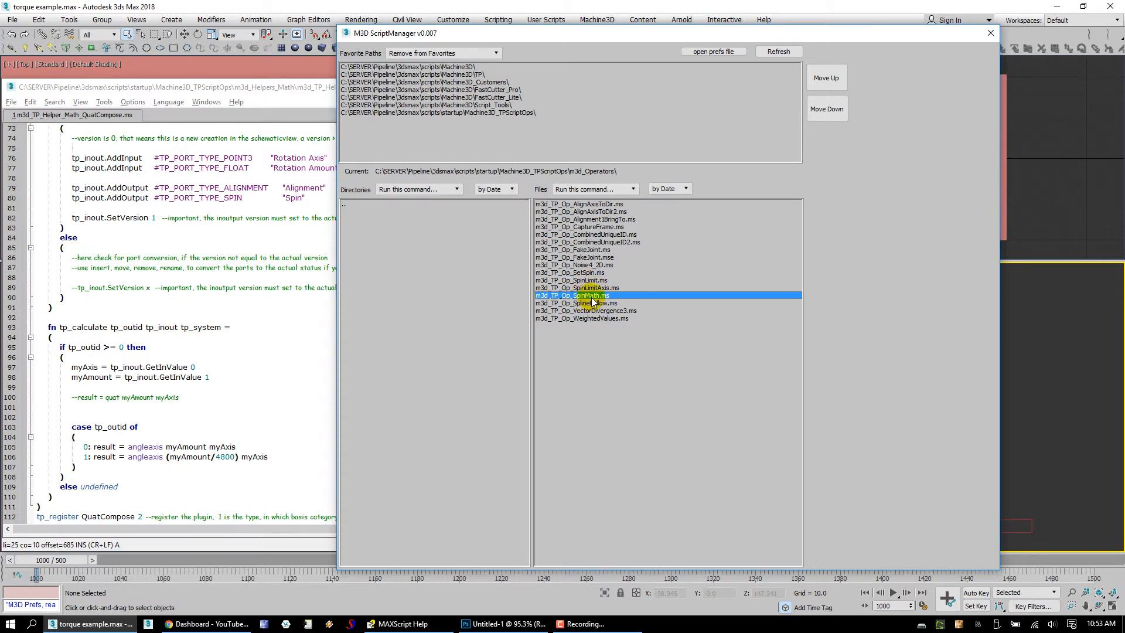
{"action": "double_click", "coordinate": [574, 295]}
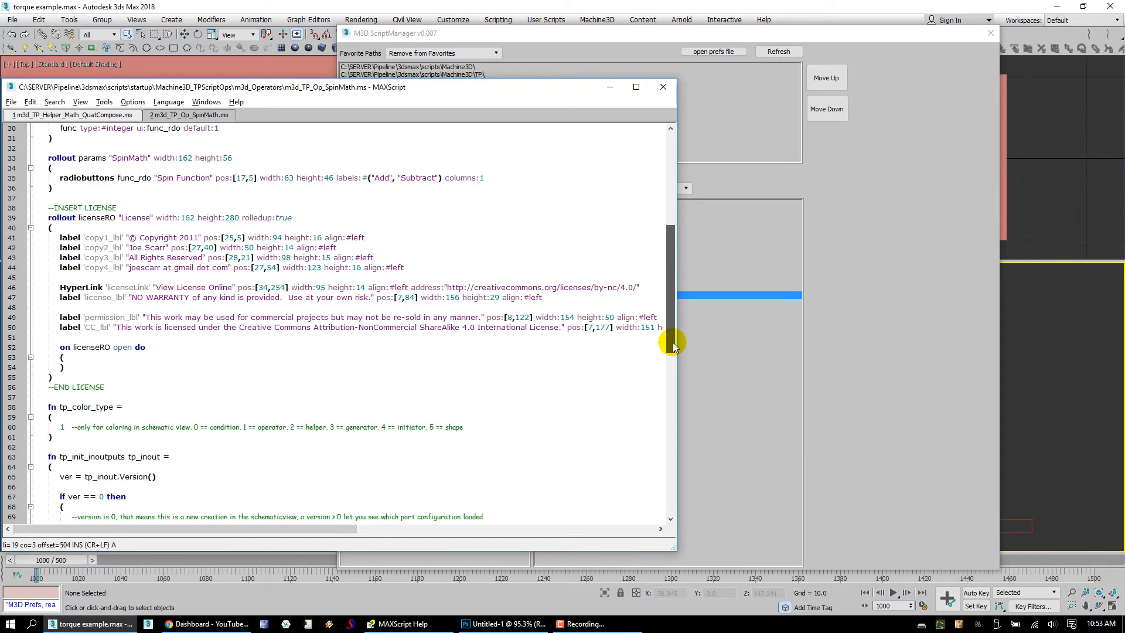
{"action": "scroll", "scroll_direction": "down", "scroll_amount": 3}
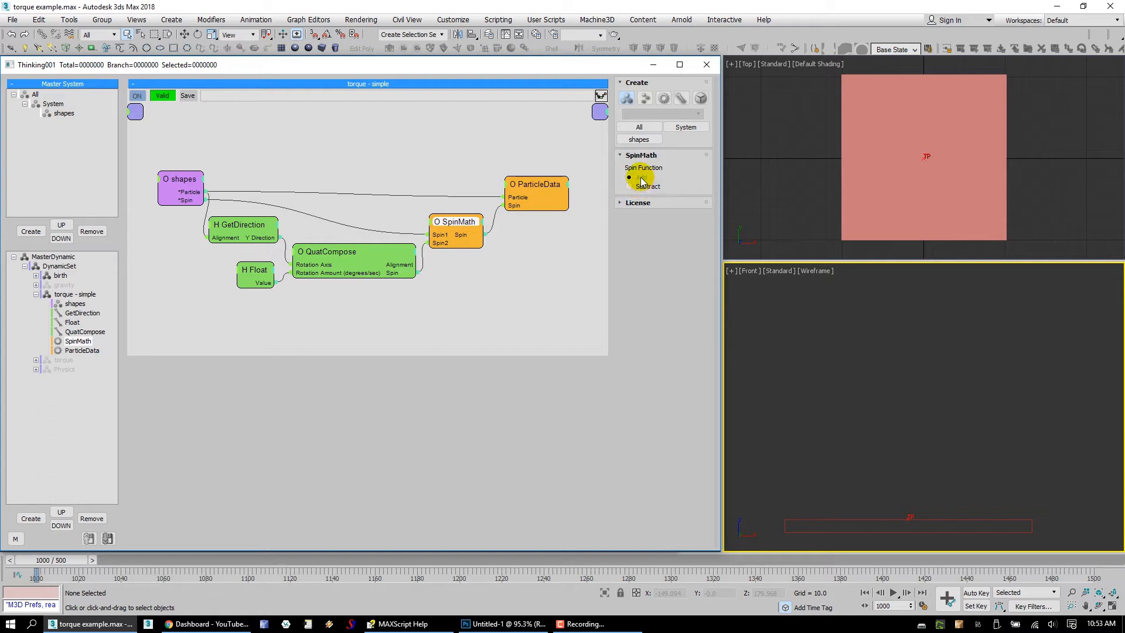
- Select the SpinMath node and toggle its spin function between Add and Subtract
{"action": "left_click", "coordinate": [641, 177]}
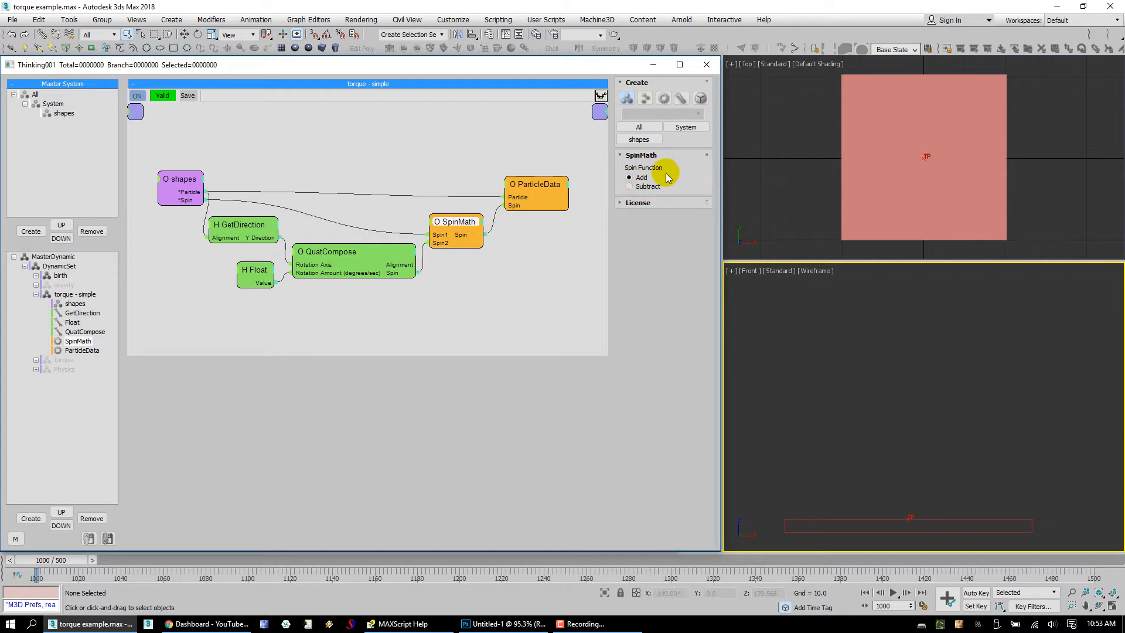
{"action": "left_click", "coordinate": [455, 221]}
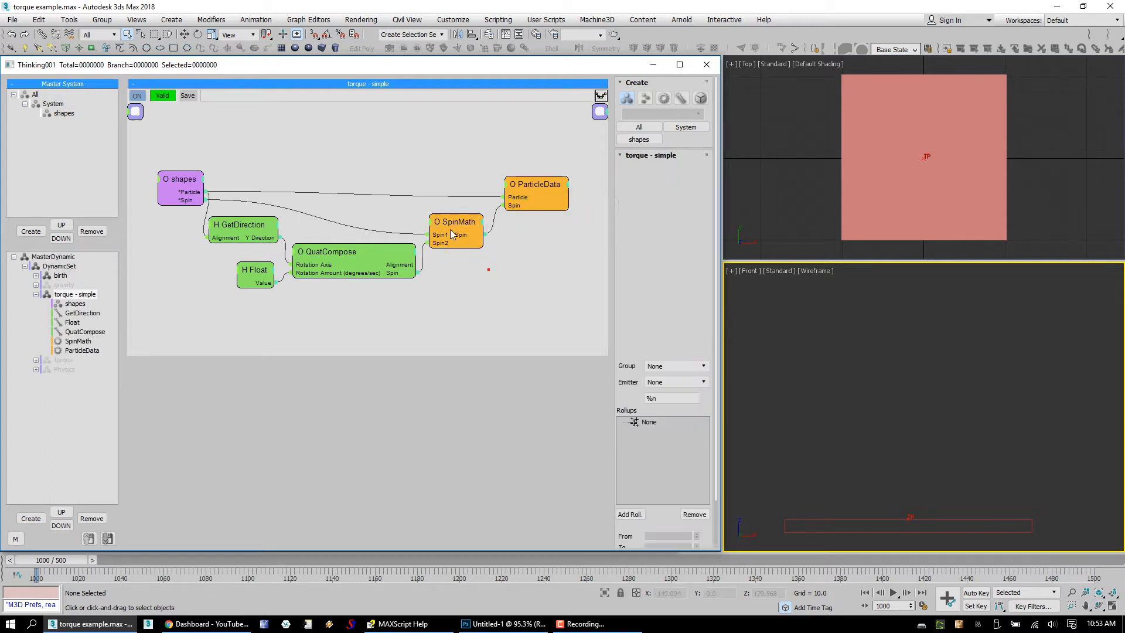
{"action": "left_click", "coordinate": [455, 225]}
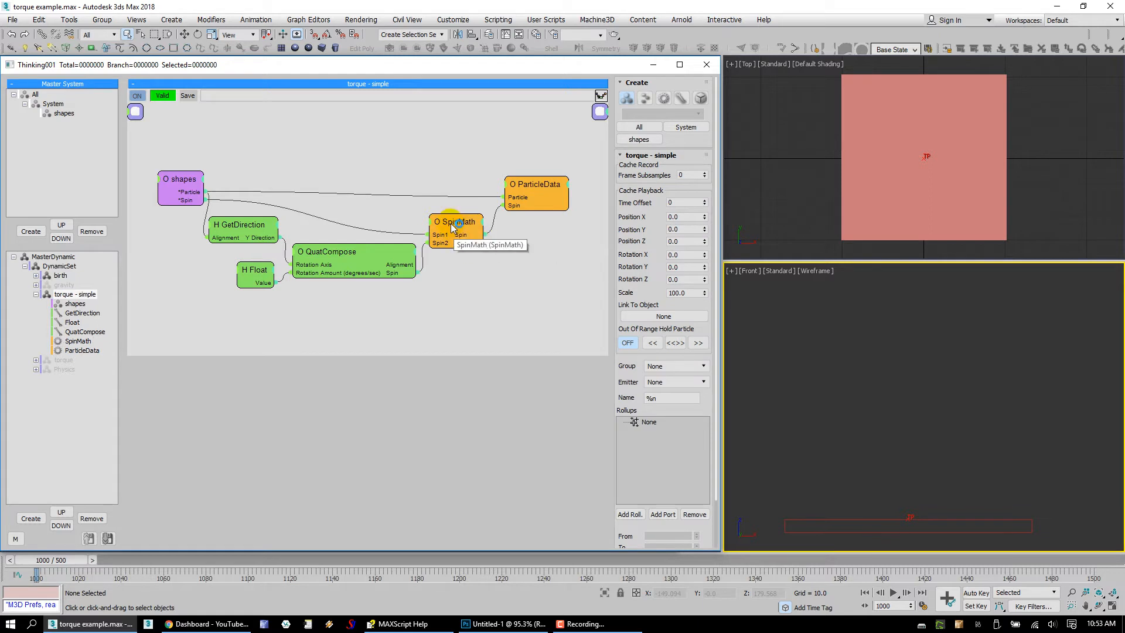
{"action": "left_click", "coordinate": [454, 224]}
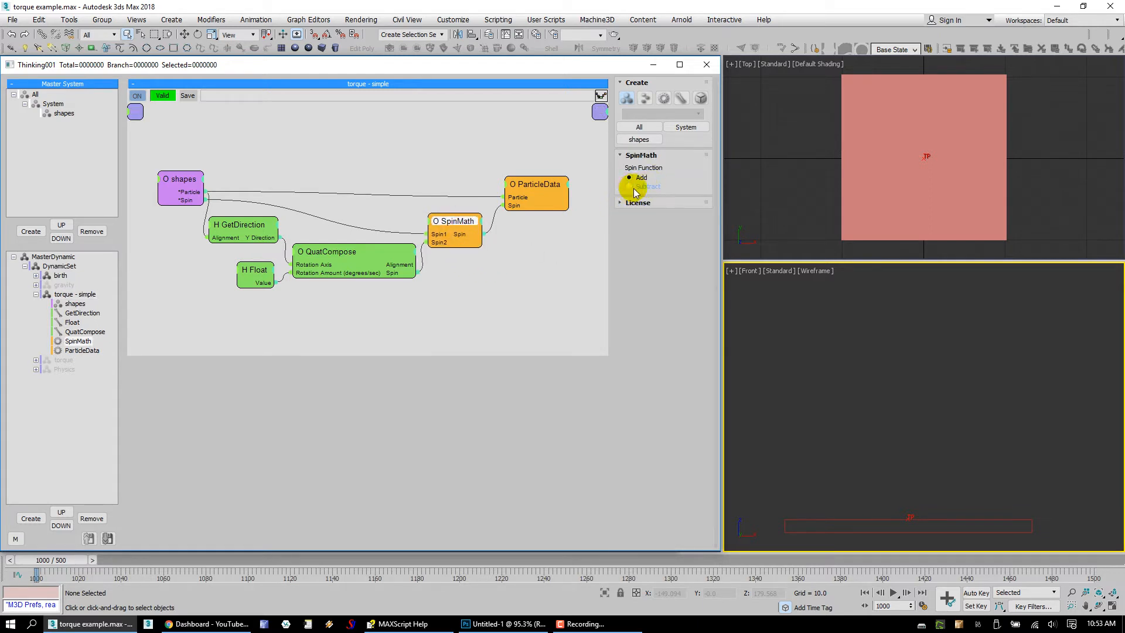
{"action": "left_click", "coordinate": [648, 186]}
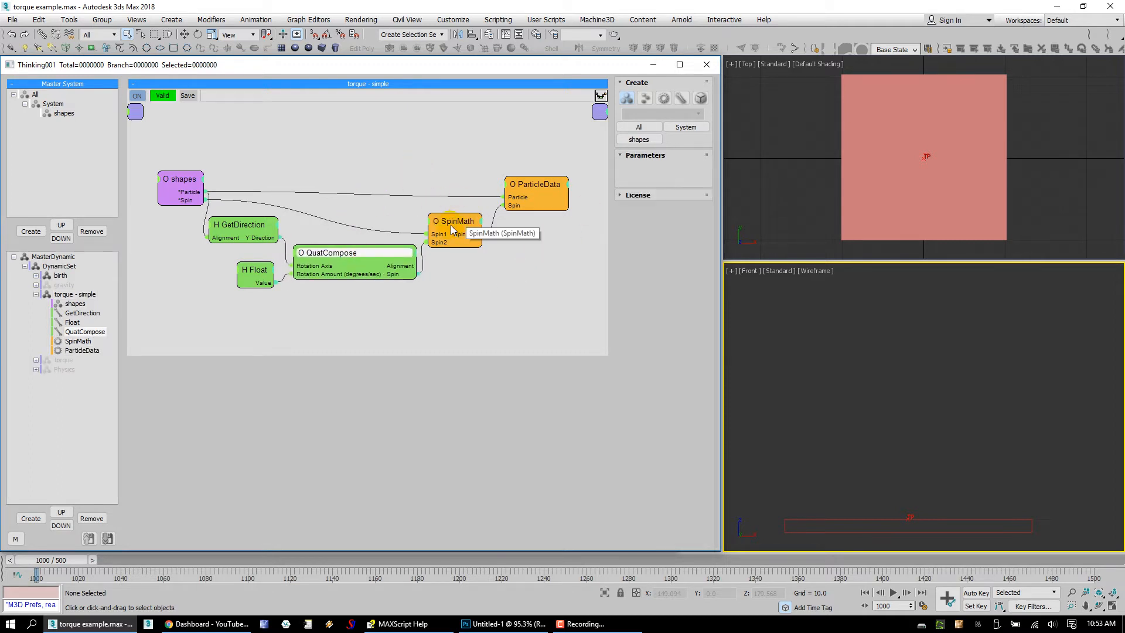
{"action": "left_click", "coordinate": [454, 221]}
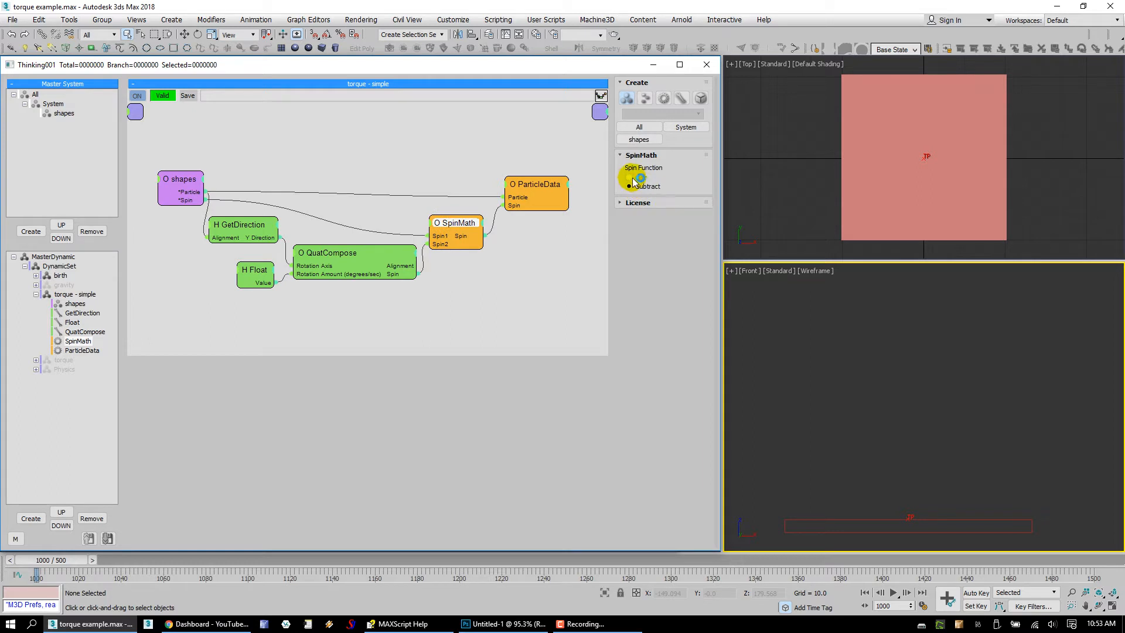
{"action": "left_click", "coordinate": [629, 177]}
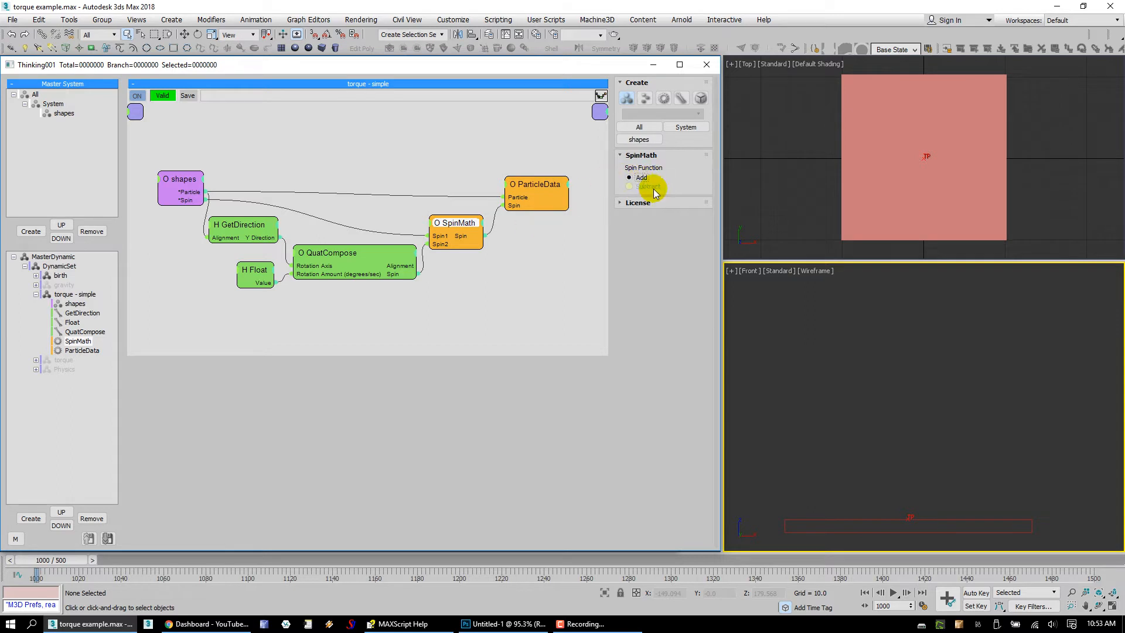
{"action": "left_click", "coordinate": [630, 186]}
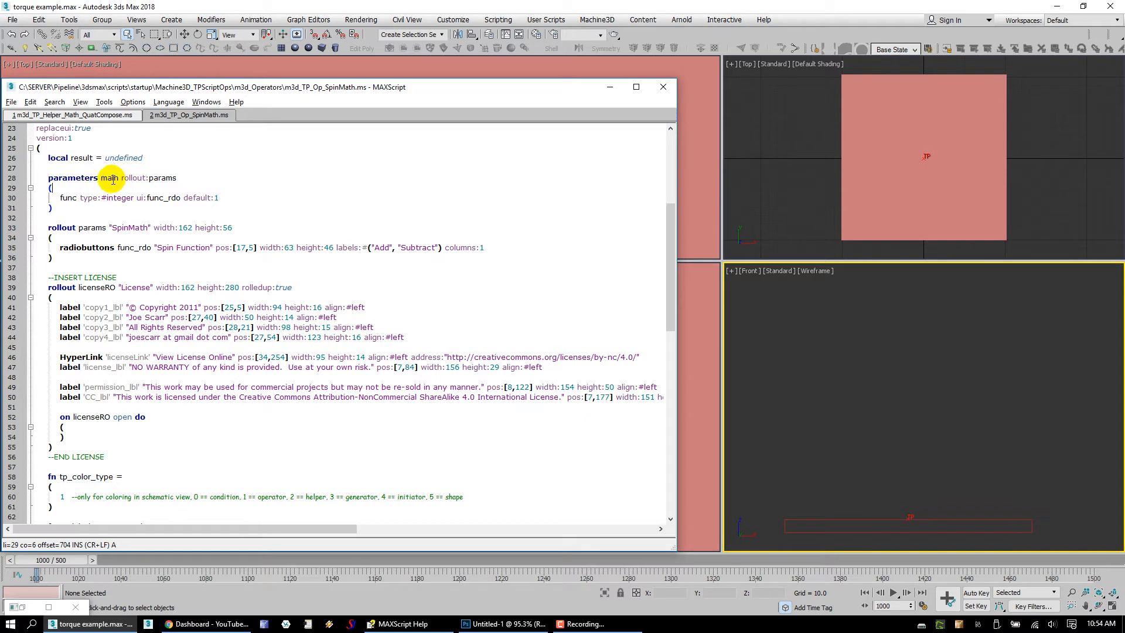
{"action": "left_click", "coordinate": [150, 177]}
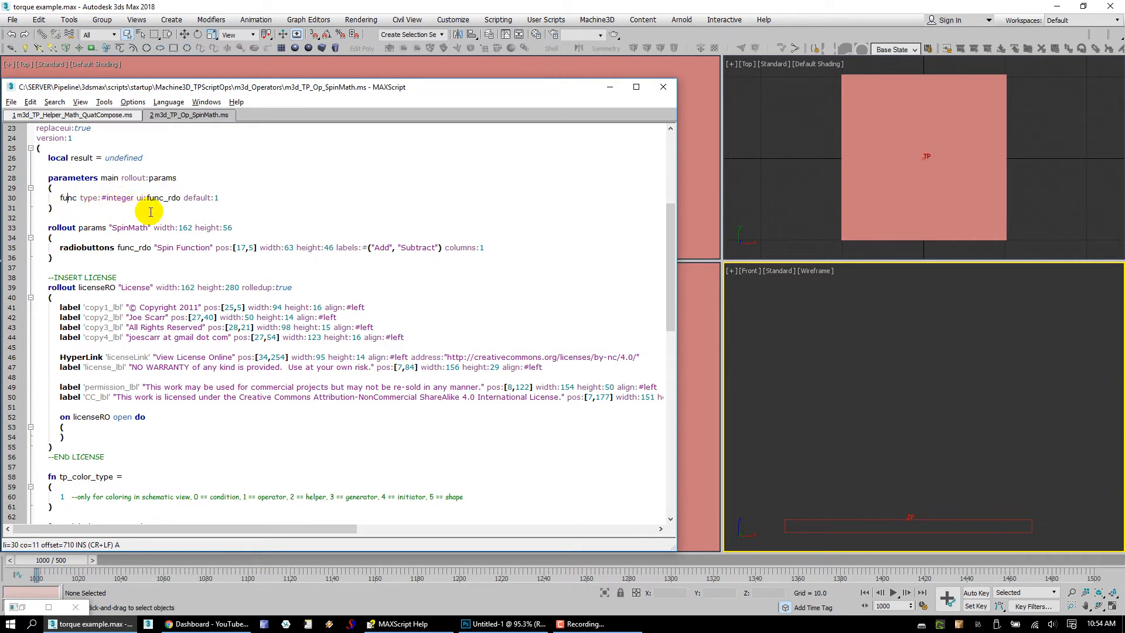
{"action": "mouse_move", "coordinate": [323, 255]}
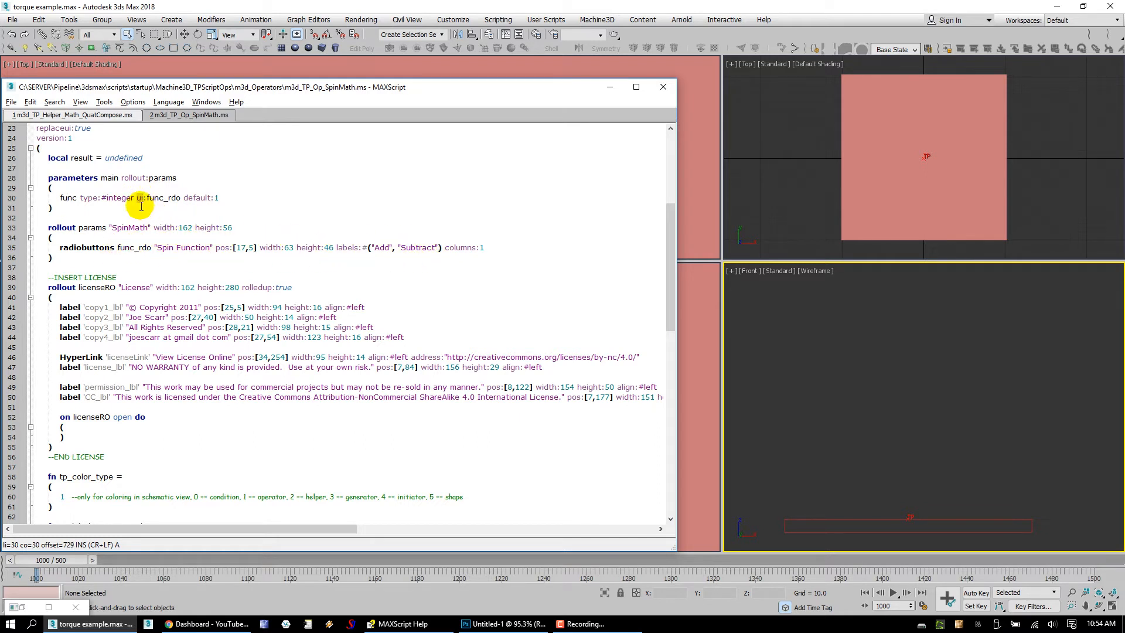
{"action": "mouse_move", "coordinate": [150, 198]}
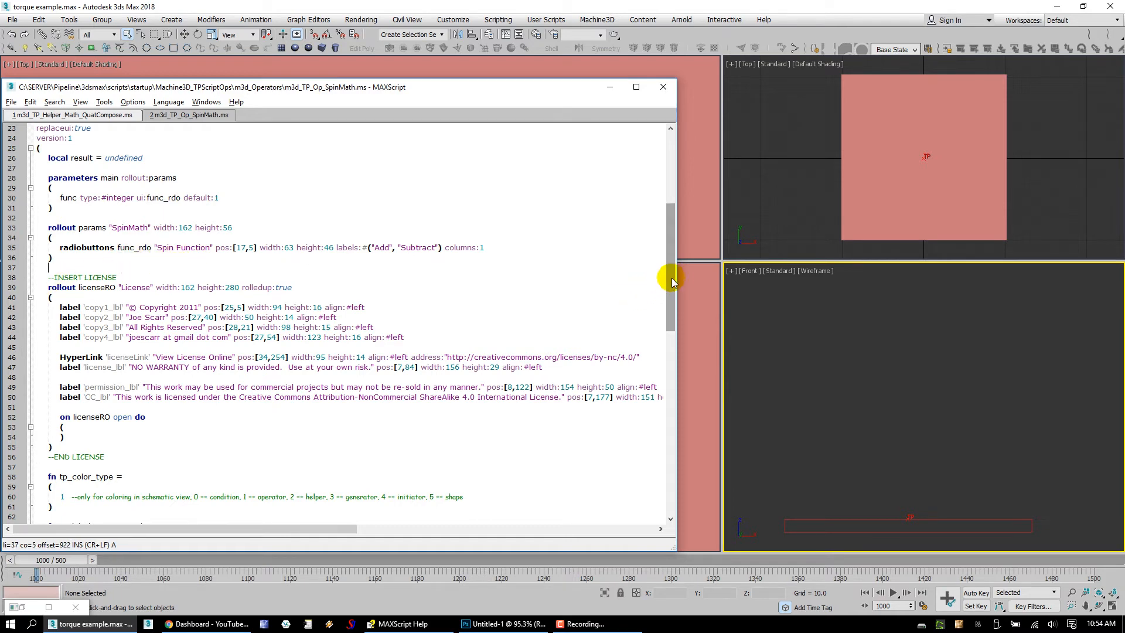
{"action": "scroll", "scroll_direction": "down", "scroll_amount": 3}
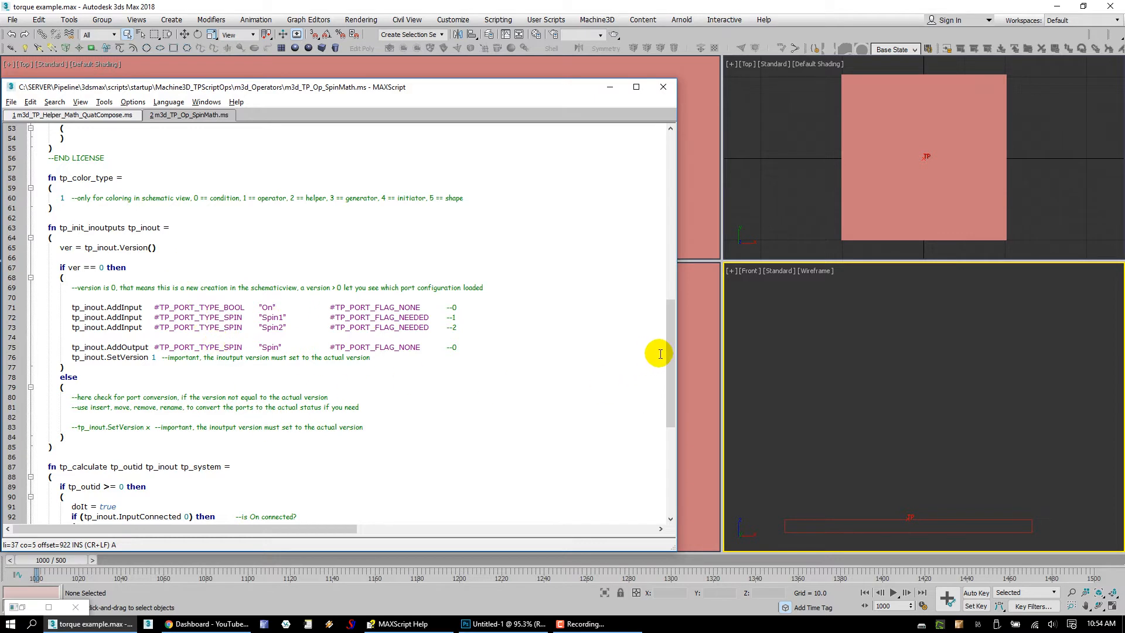
- Scroll the script to SpinMath's On, Spin1 and Spin2 input port definitions
{"action": "scroll", "scroll_direction": "down", "scroll_amount": 3}
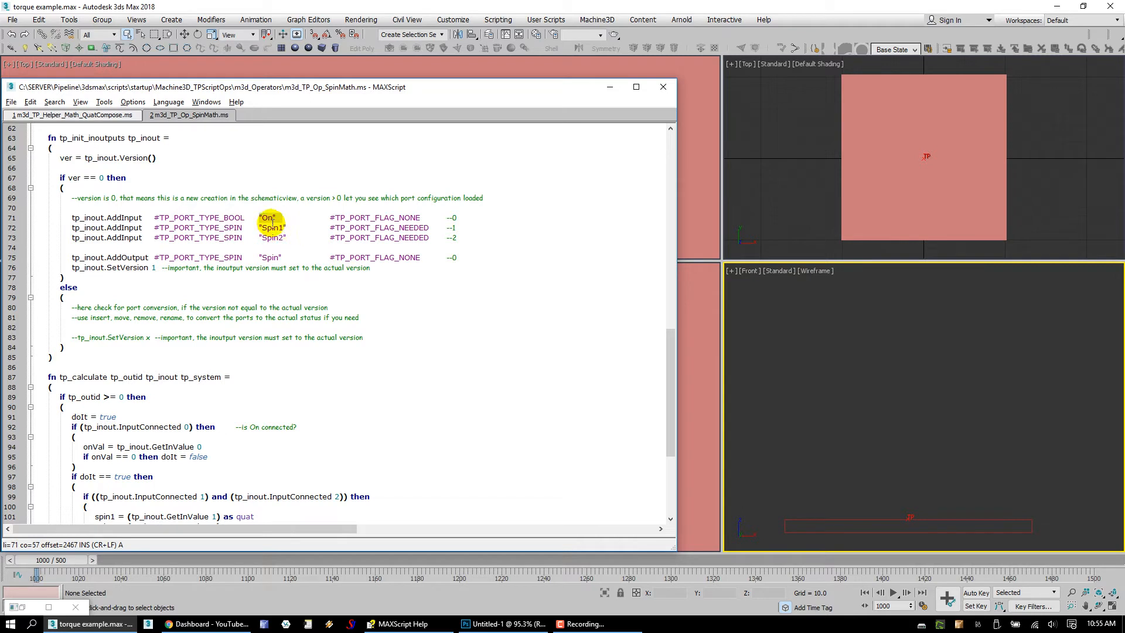
{"action": "mouse_move", "coordinate": [299, 237]}
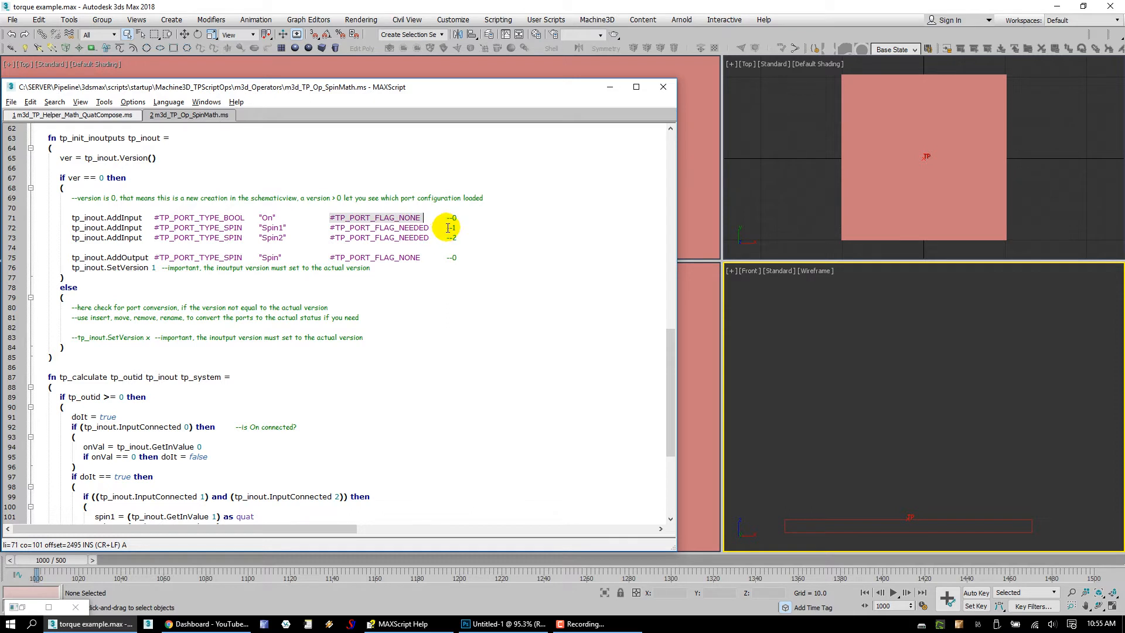
{"action": "mouse_move", "coordinate": [402, 267]}
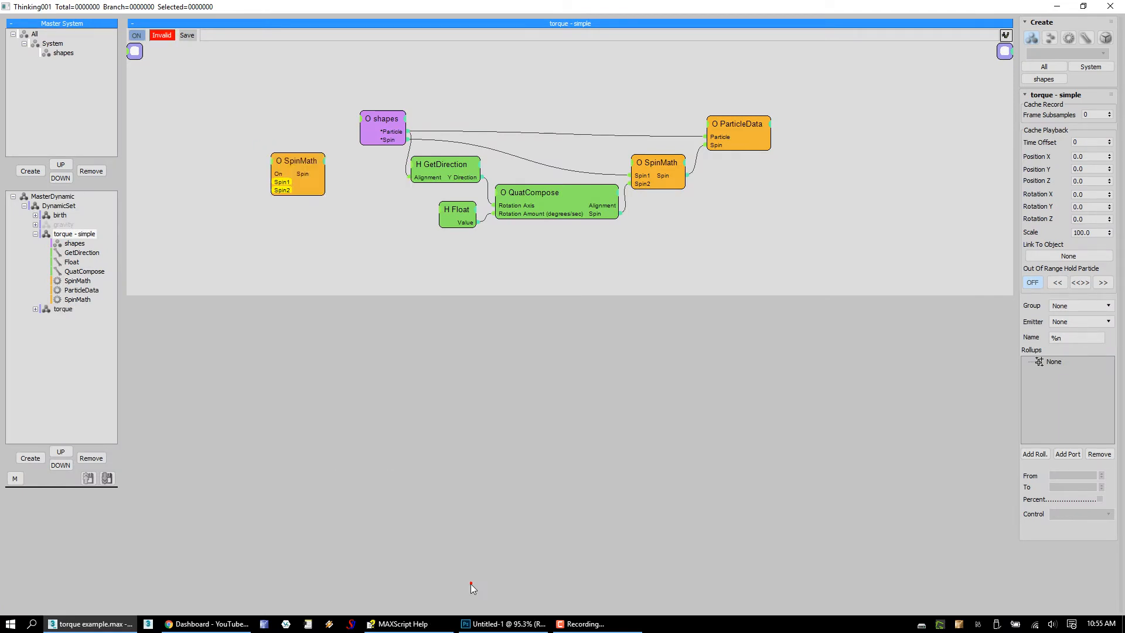
- Shrink the Thinking Particles window and return to SpinMath's Spin1/Spin2 port lines
{"action": "left_click", "coordinate": [297, 172]}
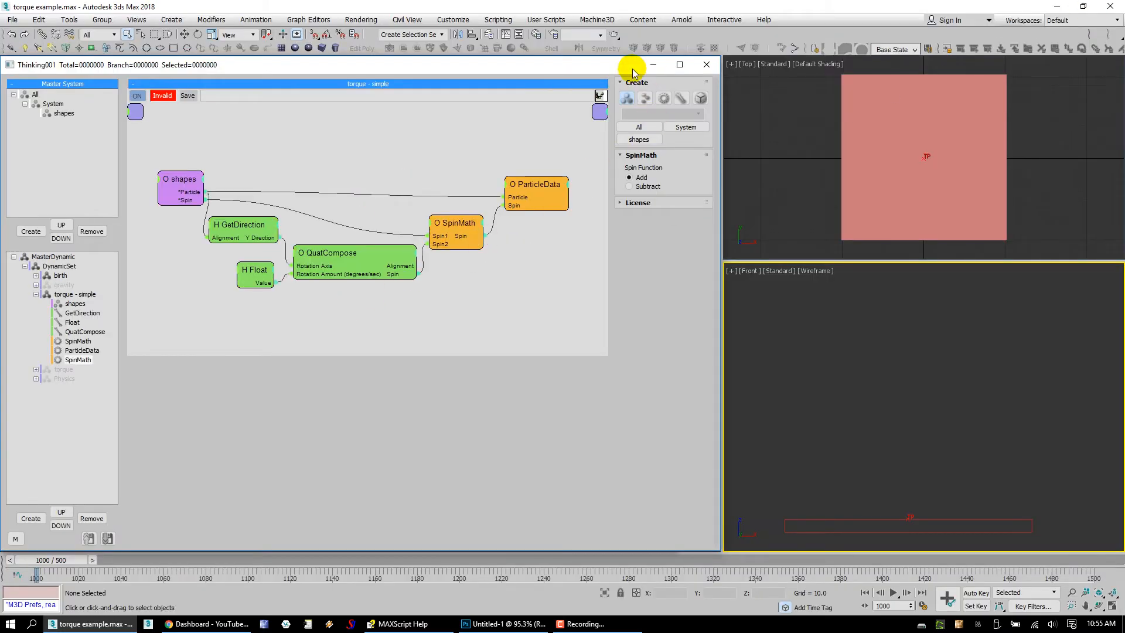
{"action": "left_click", "coordinate": [73, 294]}
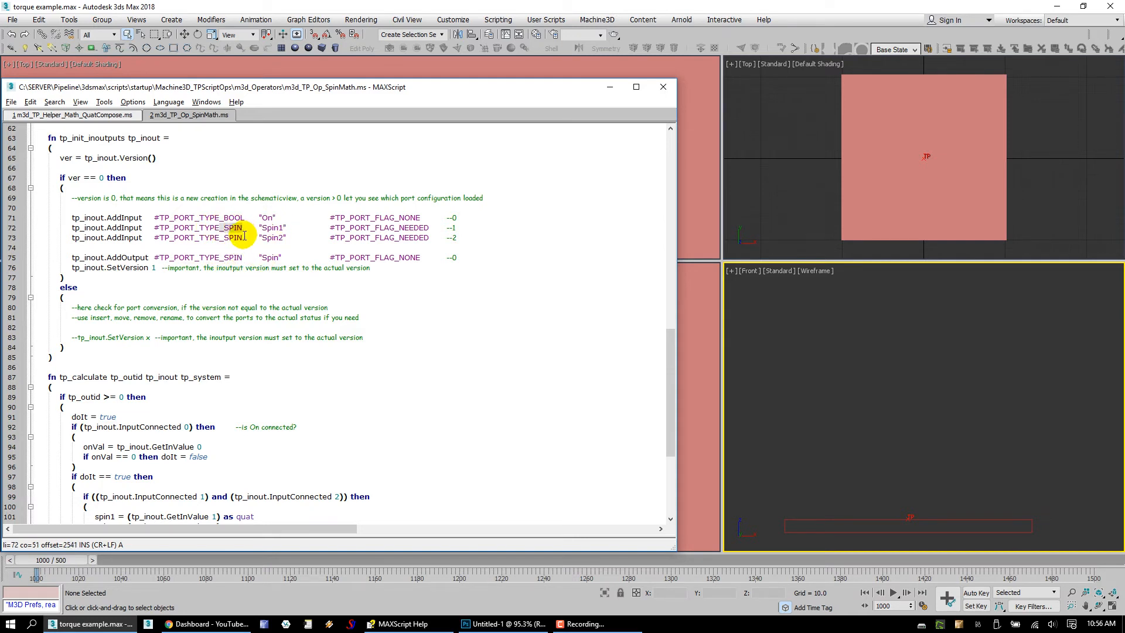
{"action": "mouse_move", "coordinate": [250, 233]}
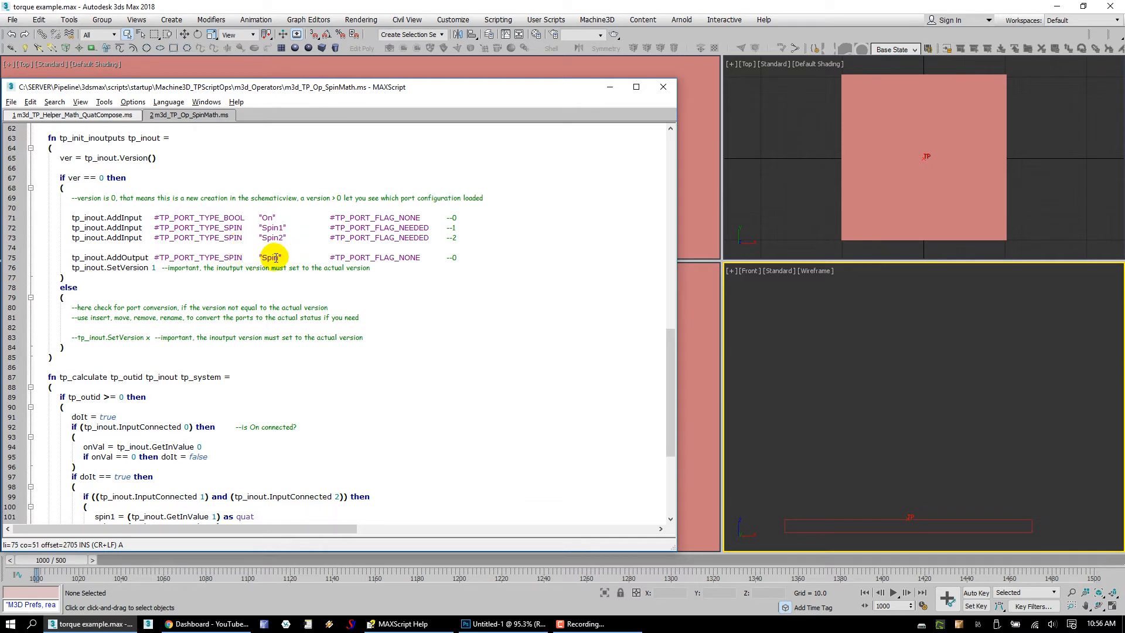
{"action": "scroll", "scroll_direction": "down", "scroll_amount": 3}
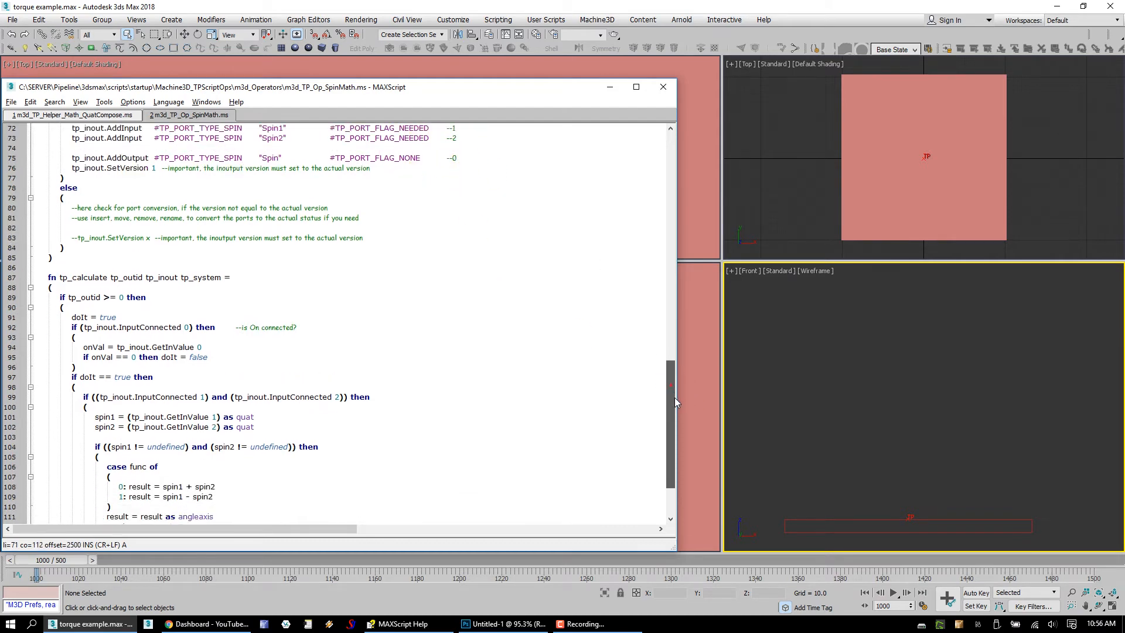
{"action": "scroll", "scroll_direction": "down", "scroll_amount": 3}
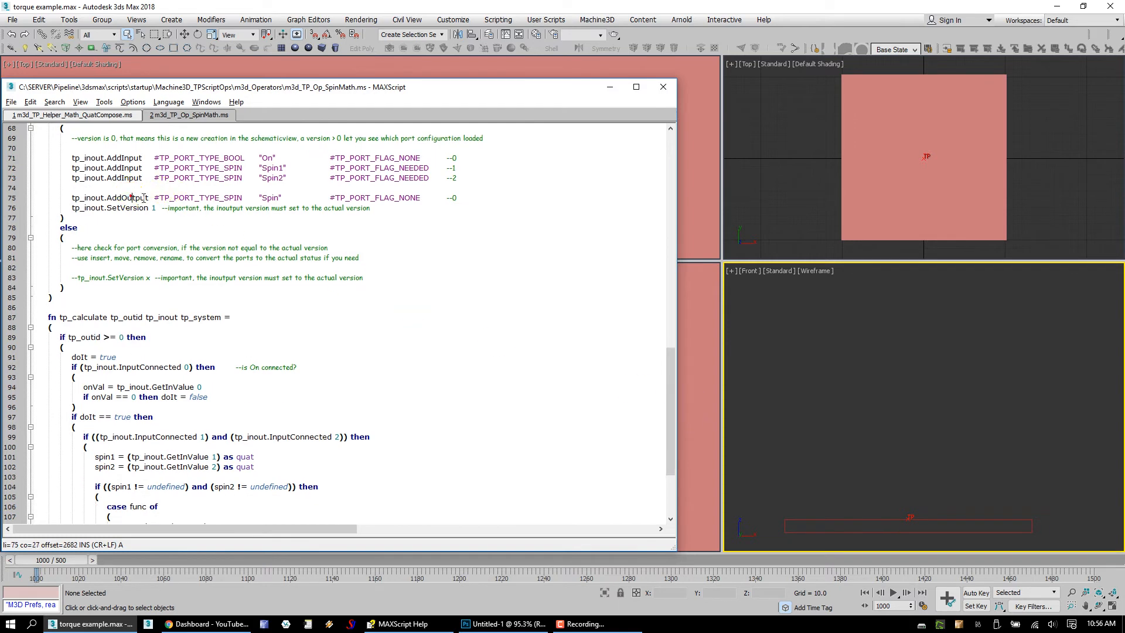
{"action": "left_click", "coordinate": [120, 337]}
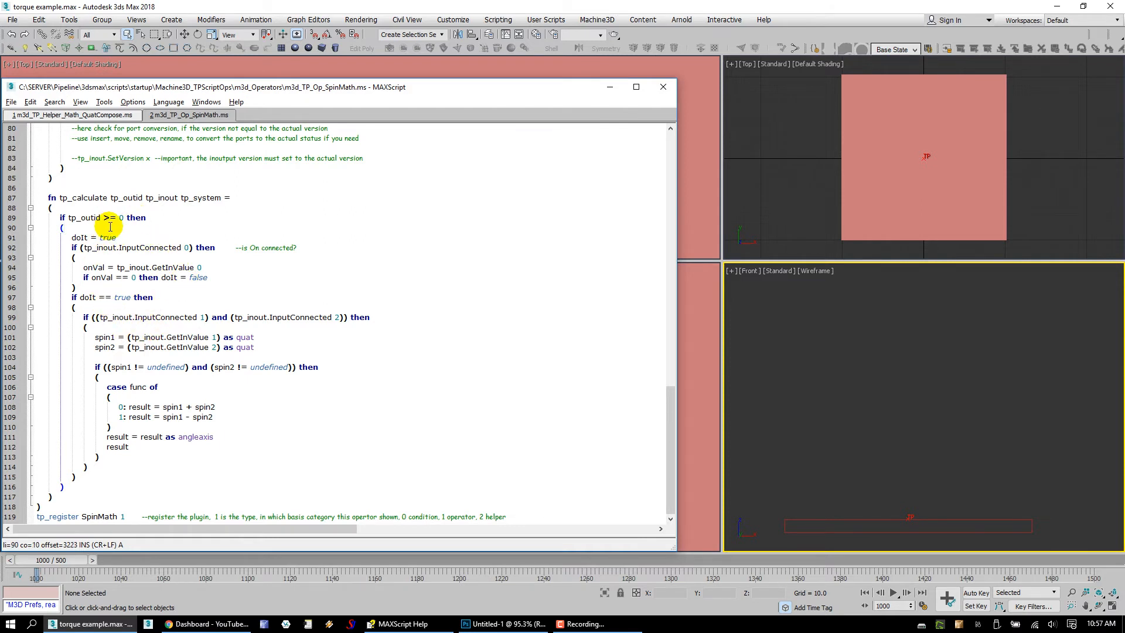
{"action": "mouse_move", "coordinate": [137, 217]}
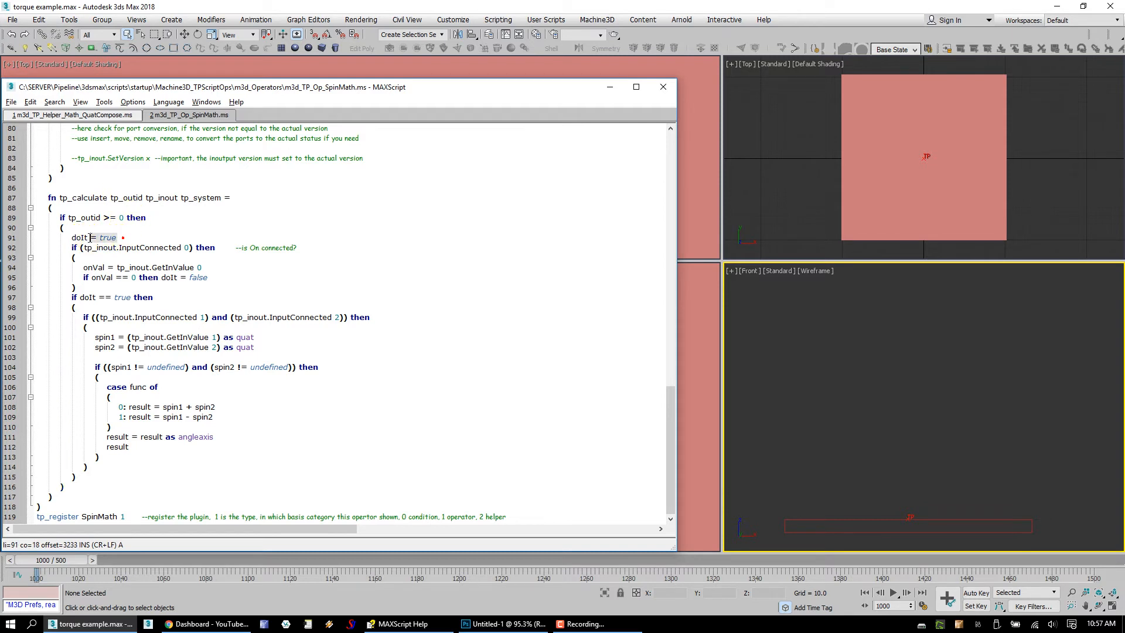
- Highlight doIt and the following tp_calculate lines while explaining the code
{"action": "double_click", "coordinate": [79, 237]}
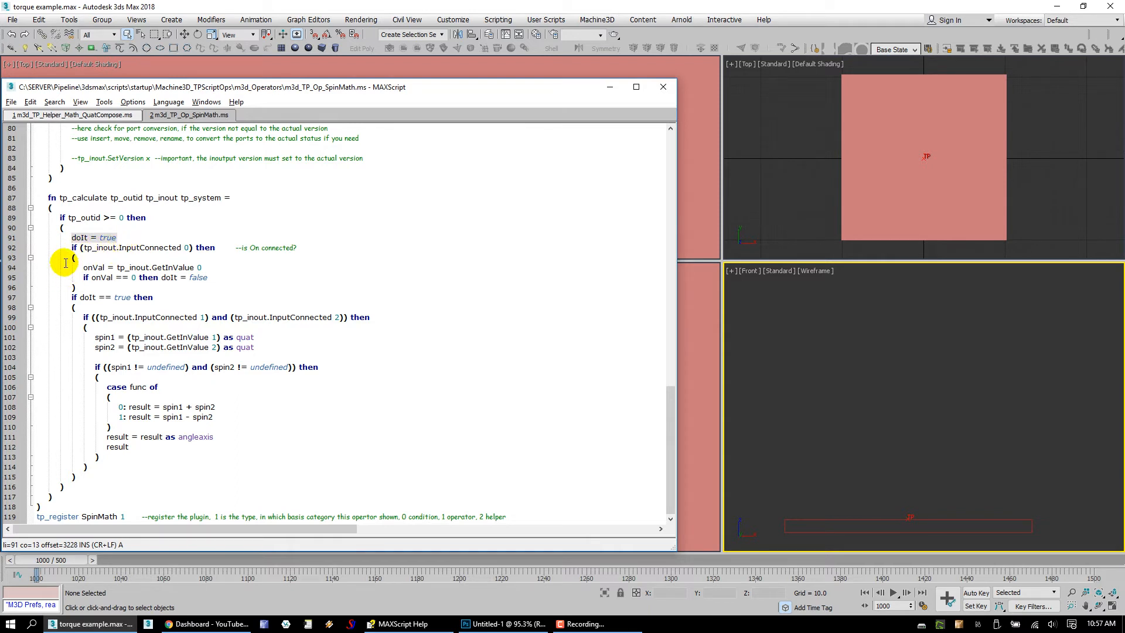
{"action": "left_click", "coordinate": [106, 252]}
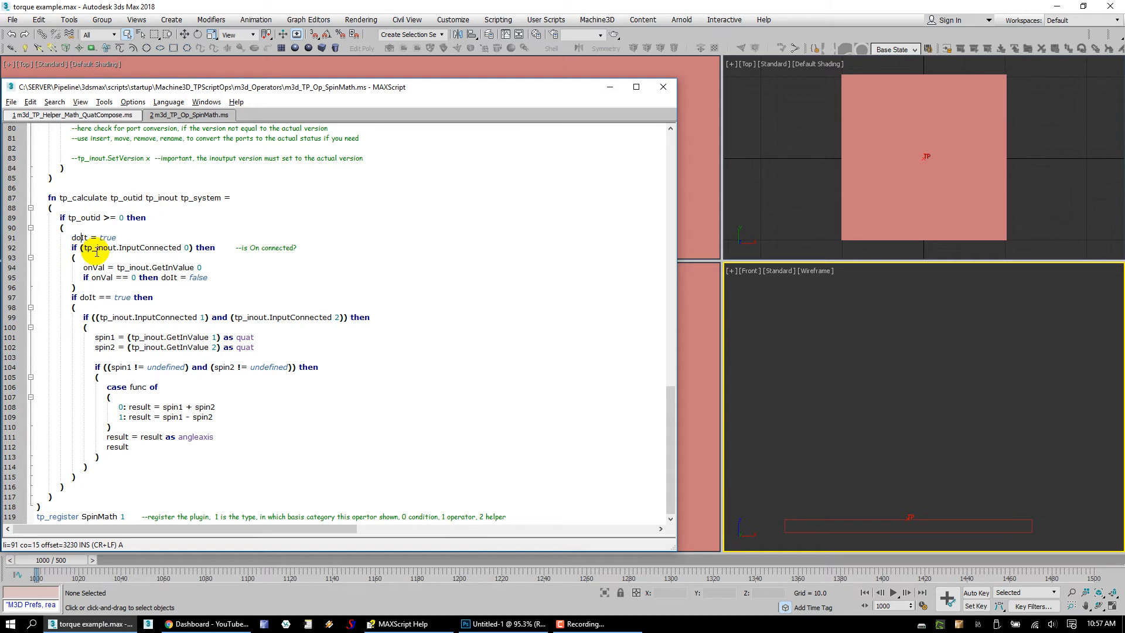
{"action": "mouse_move", "coordinate": [117, 253]}
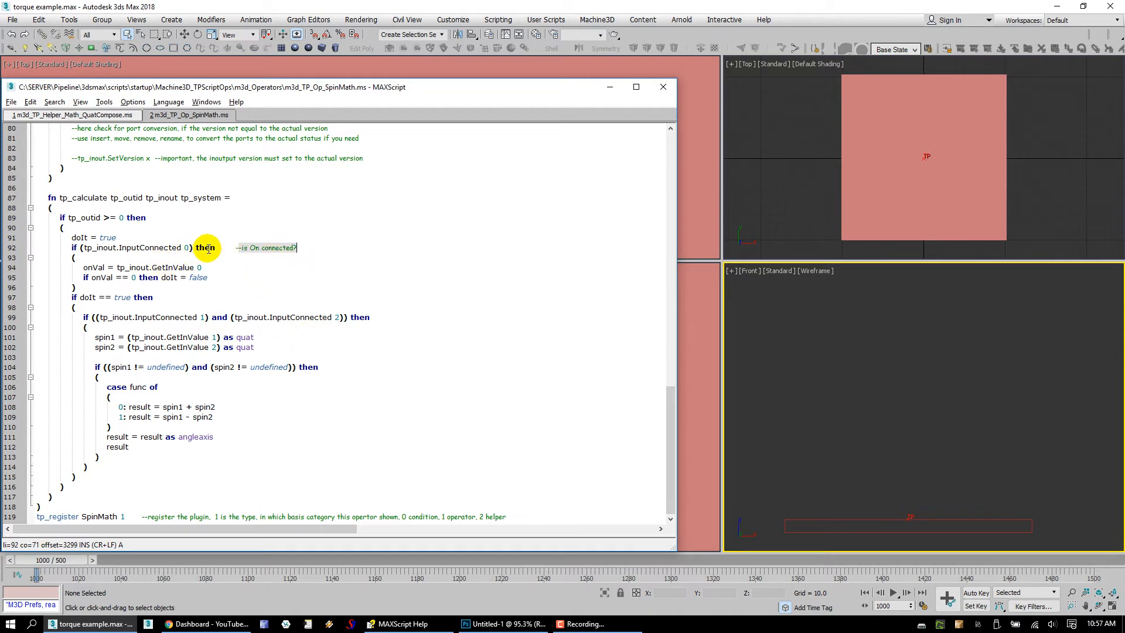
{"action": "left_click", "coordinate": [96, 267]}
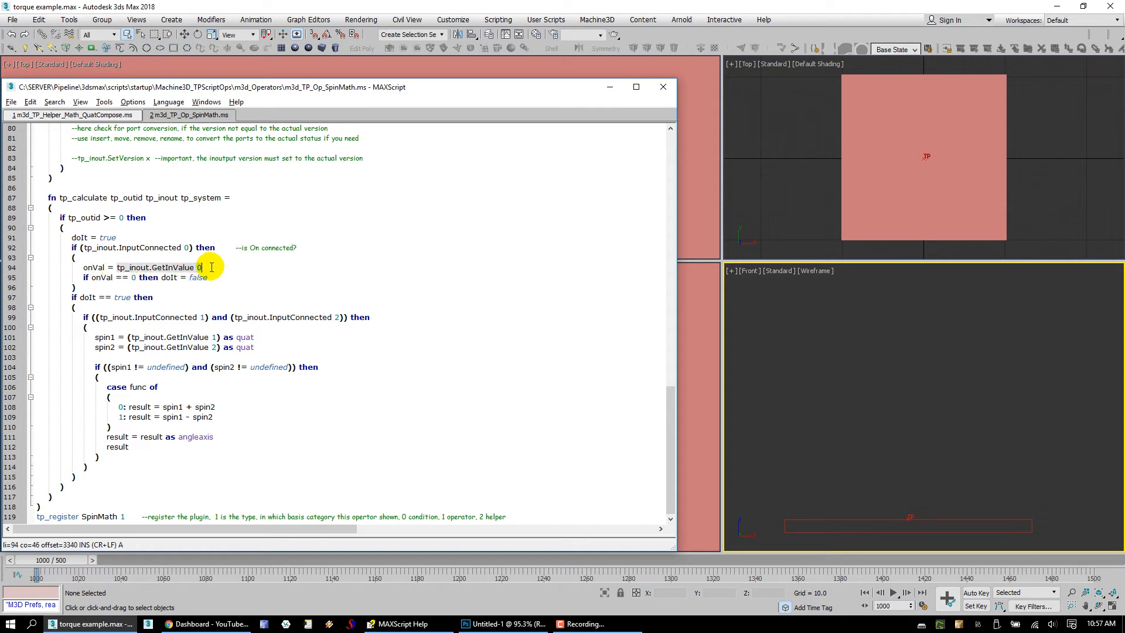
{"action": "left_click", "coordinate": [104, 278]}
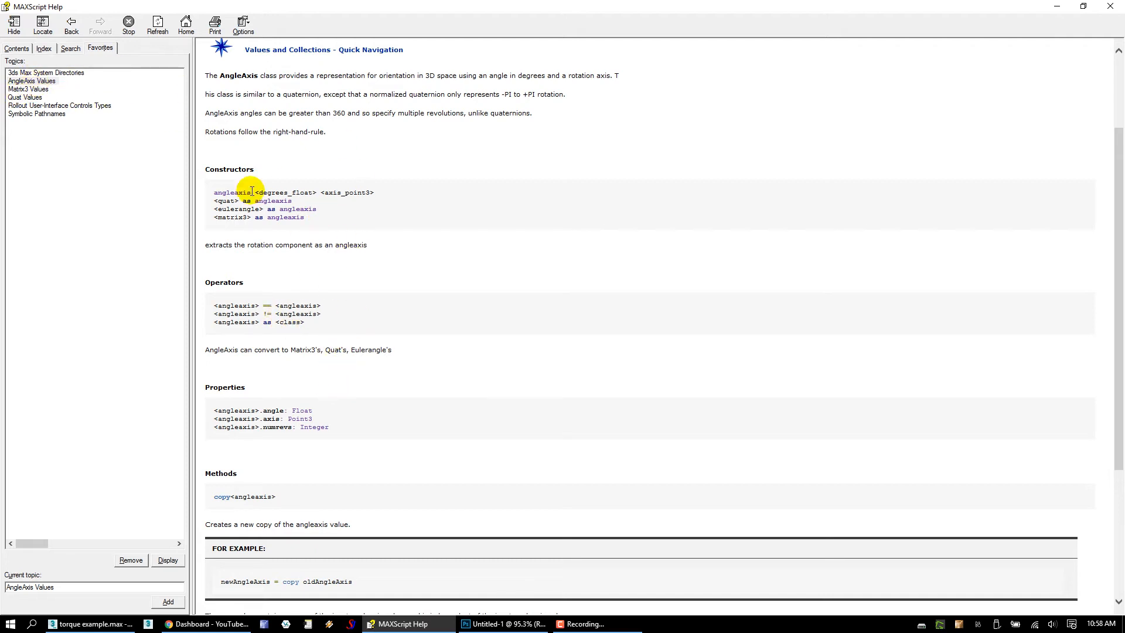
- Switch from MAXScript Help back to SpinMath's undefined spin-input checks
{"action": "left_click", "coordinate": [25, 98]}
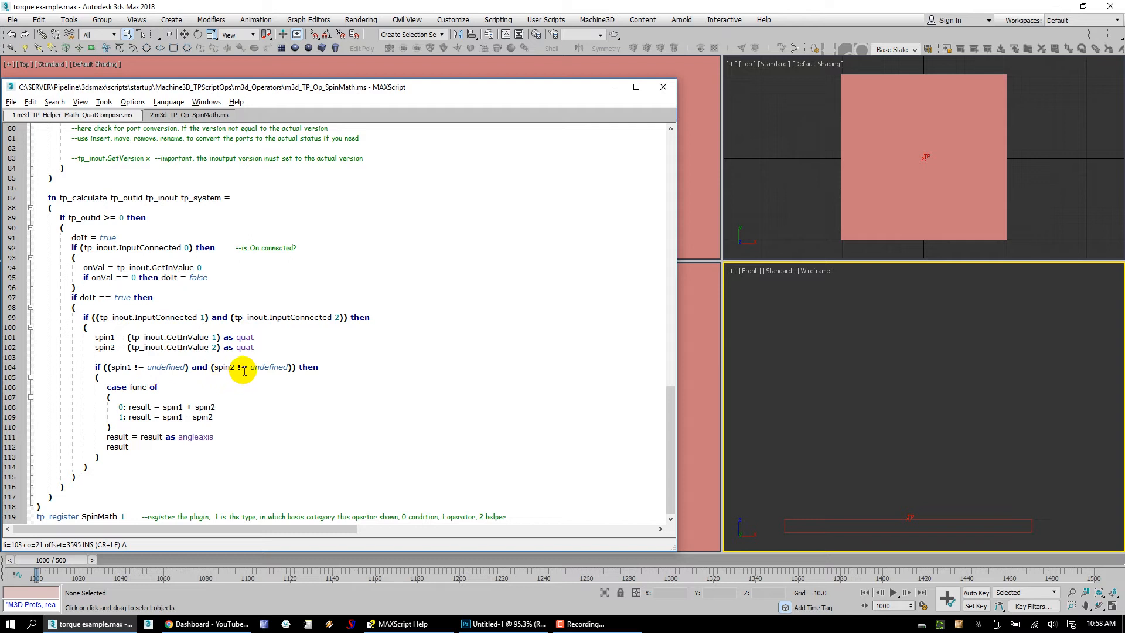
{"action": "mouse_move", "coordinate": [323, 366]}
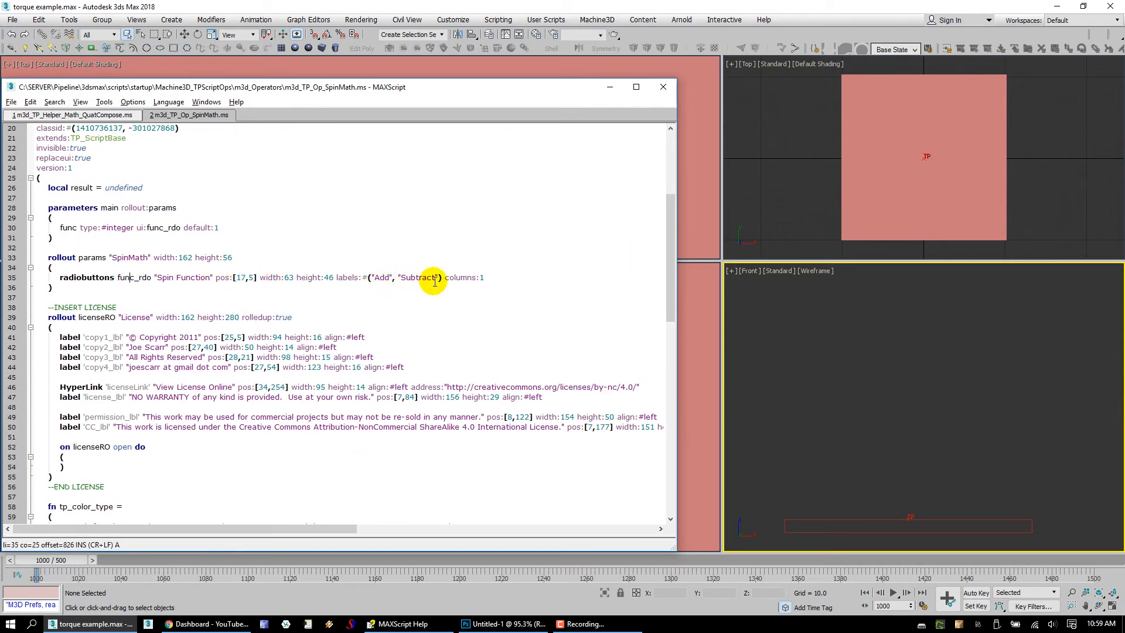
{"action": "mouse_move", "coordinate": [423, 297]}
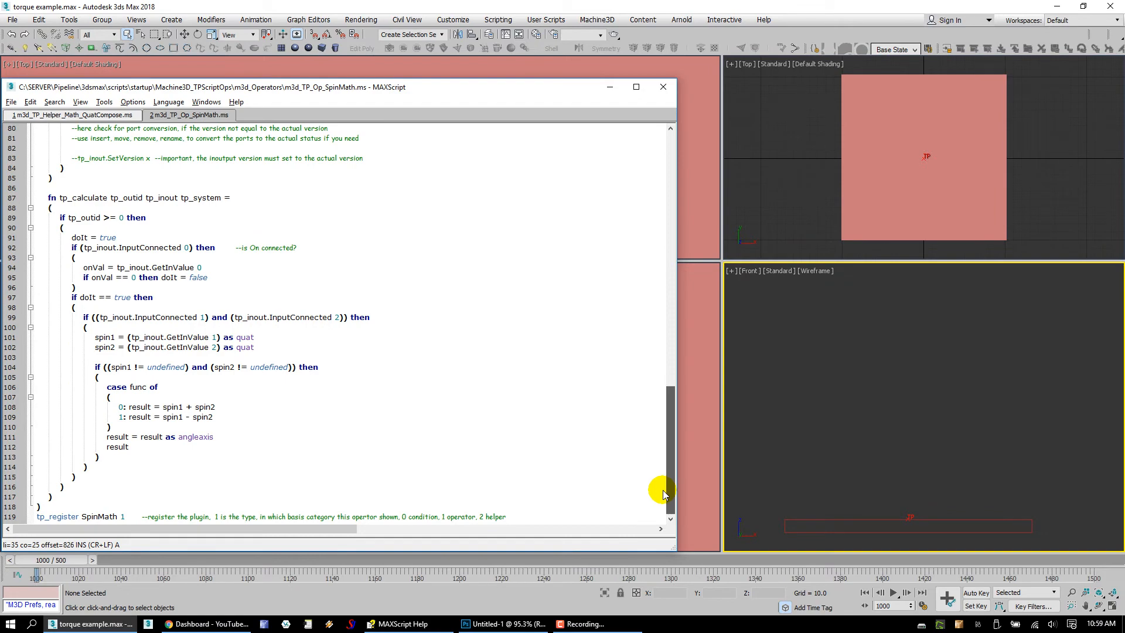
{"action": "mouse_move", "coordinate": [664, 494]}
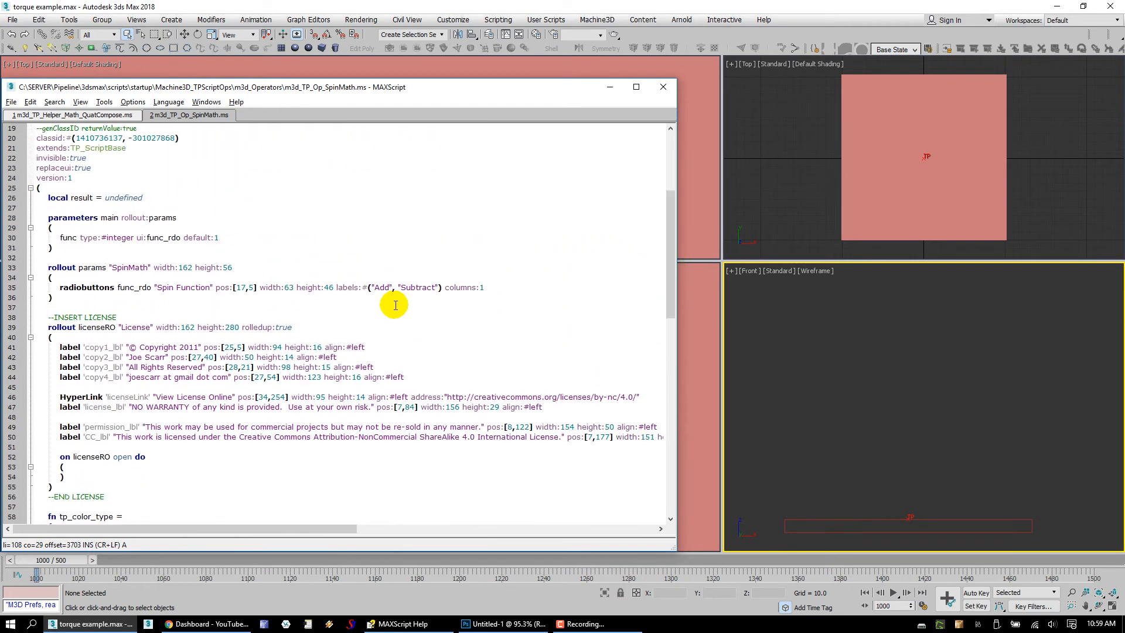
- Highlight SpinMath's add/subtract cases, then return to the torque - simple rule network
{"action": "scroll", "scroll_direction": "down", "scroll_amount": 3}
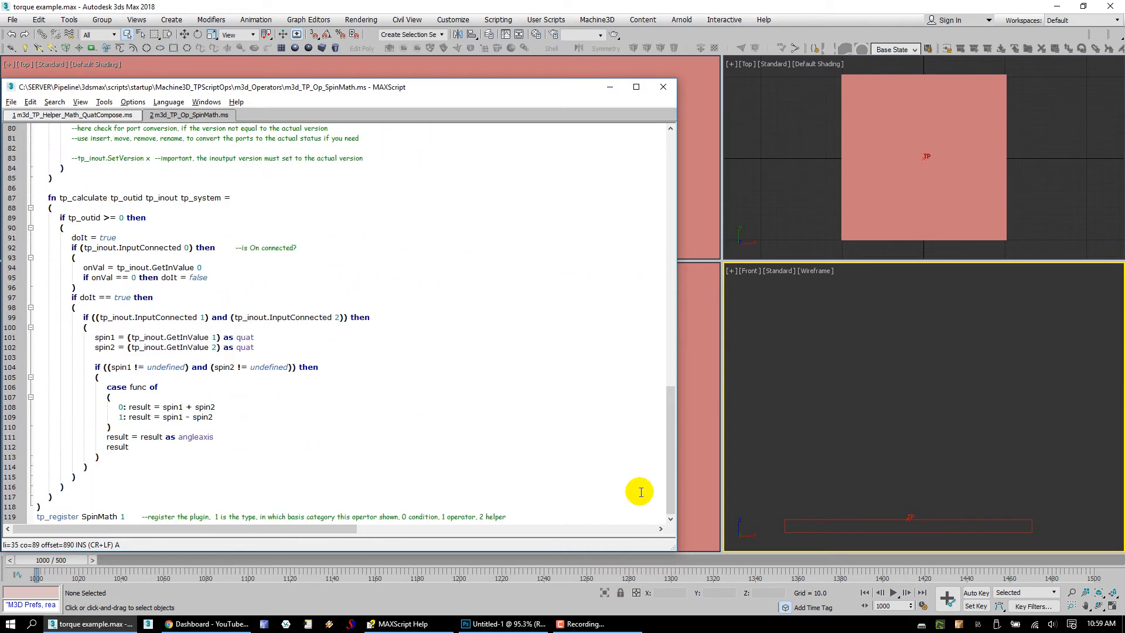
{"action": "double_click", "coordinate": [204, 407]}
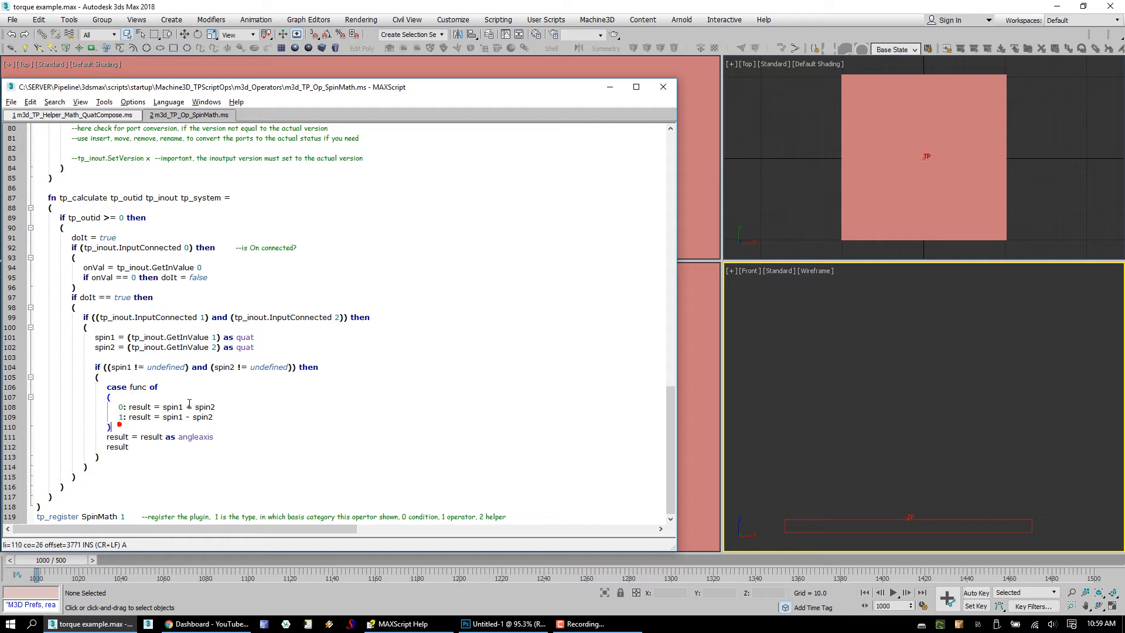
{"action": "left_click", "coordinate": [183, 406]}
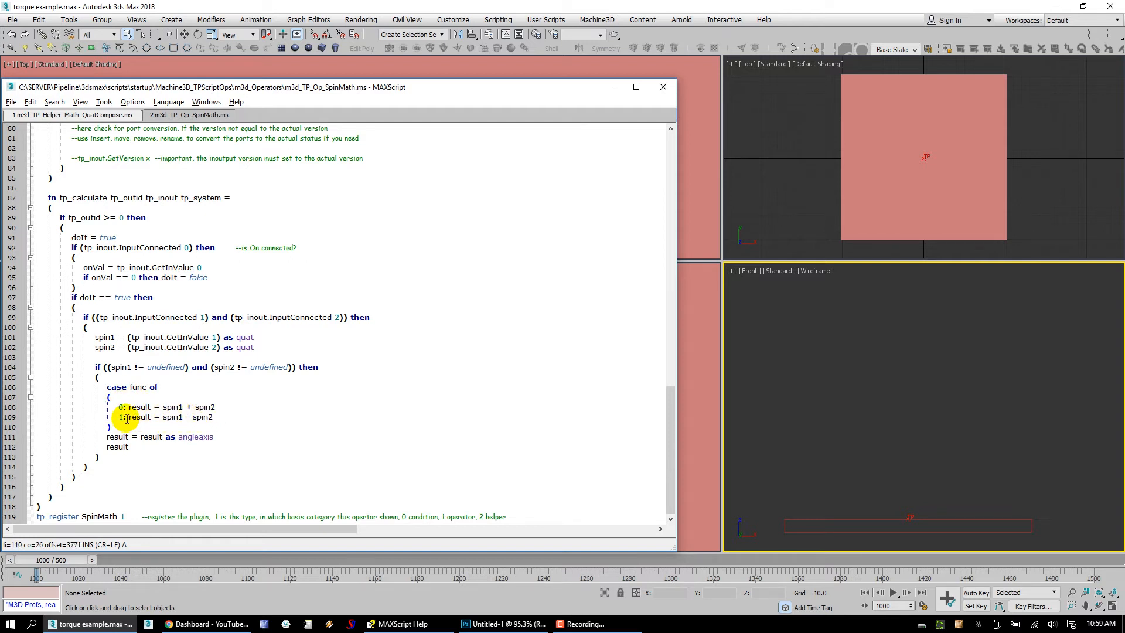
{"action": "double_click", "coordinate": [140, 407]}
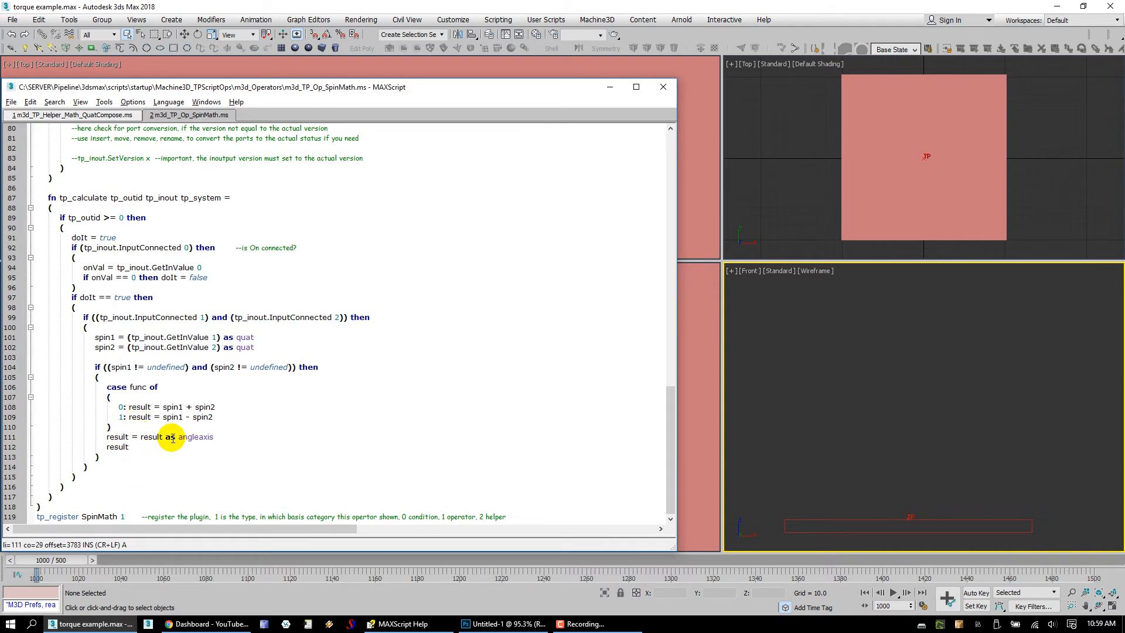
{"action": "mouse_move", "coordinate": [181, 457]}
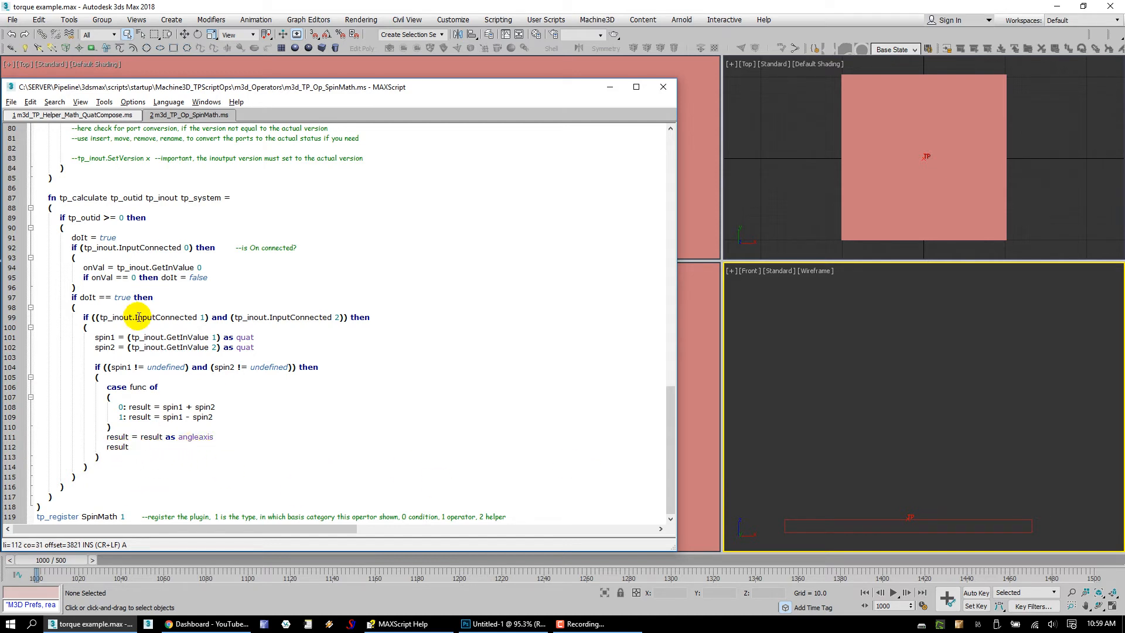
{"action": "left_click", "coordinate": [82, 217]}
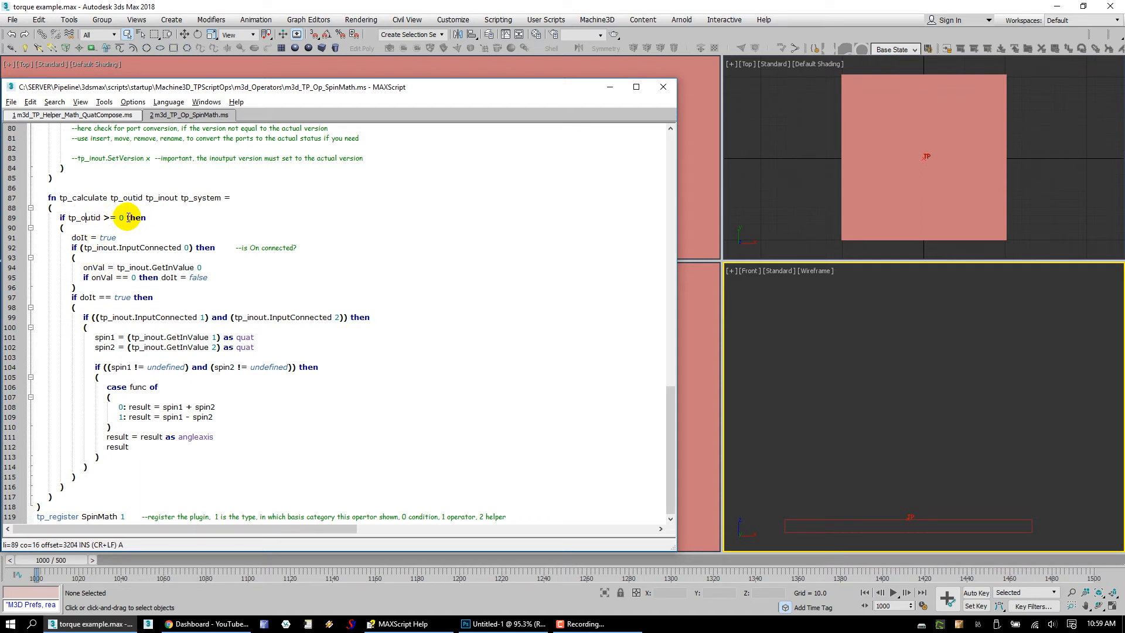
{"action": "mouse_move", "coordinate": [432, 419]}
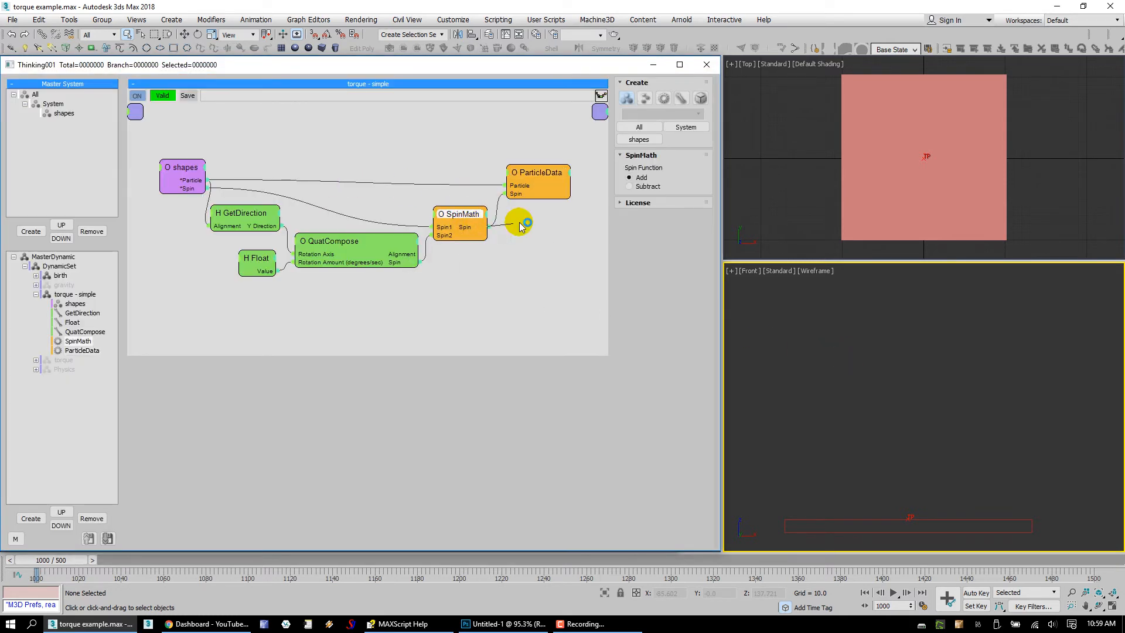
{"action": "mouse_move", "coordinate": [463, 235]}
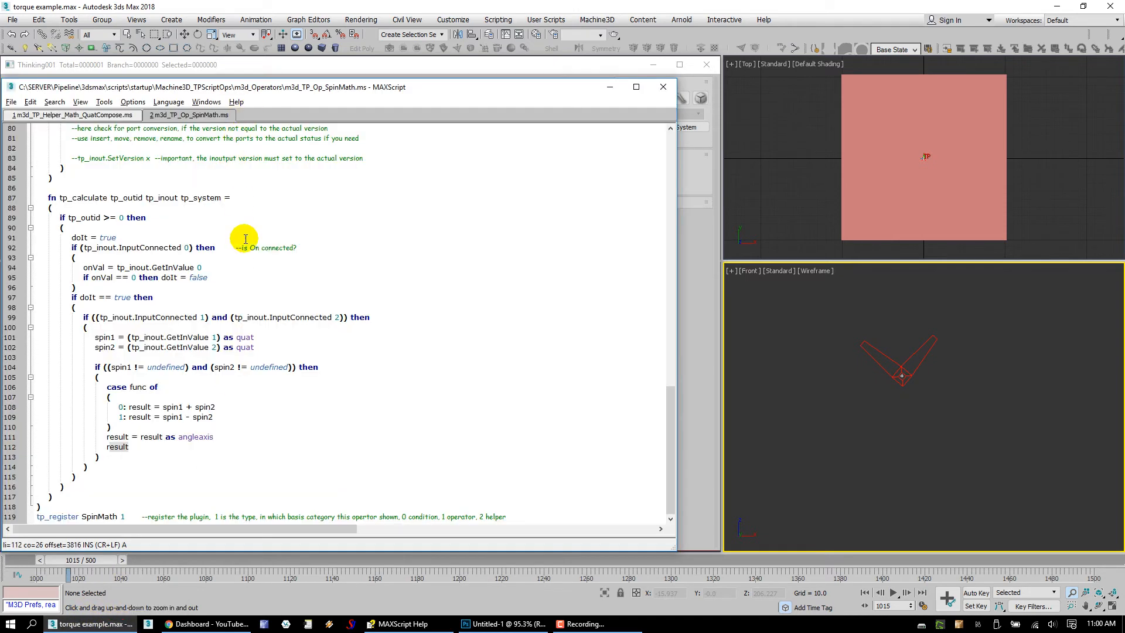
{"action": "mouse_move", "coordinate": [280, 529]}
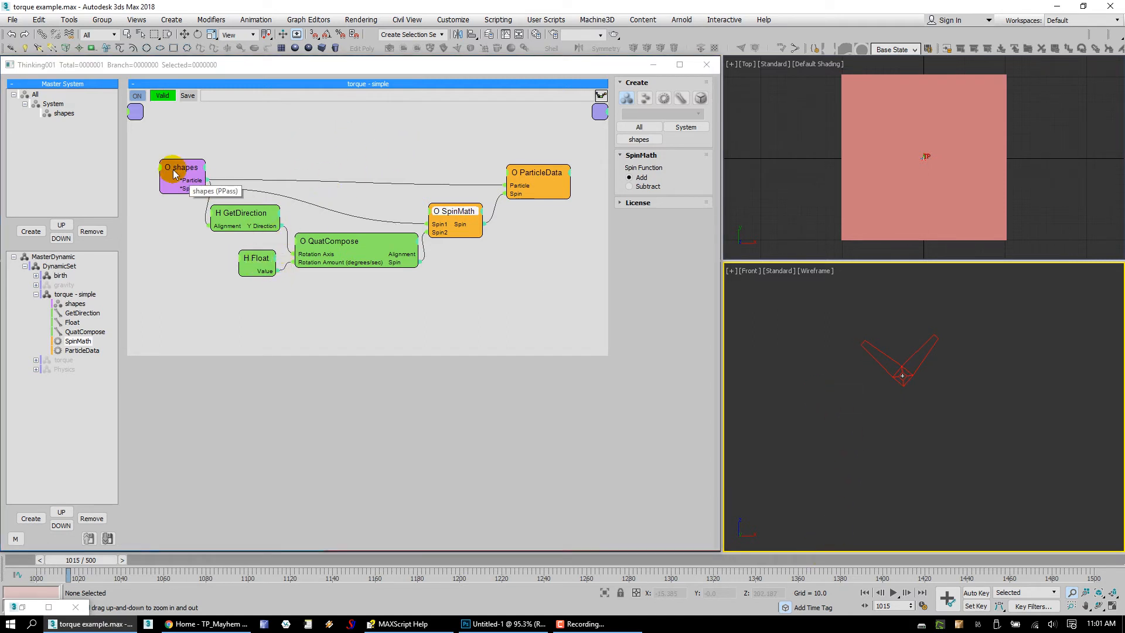
{"action": "left_click", "coordinate": [61, 275]}
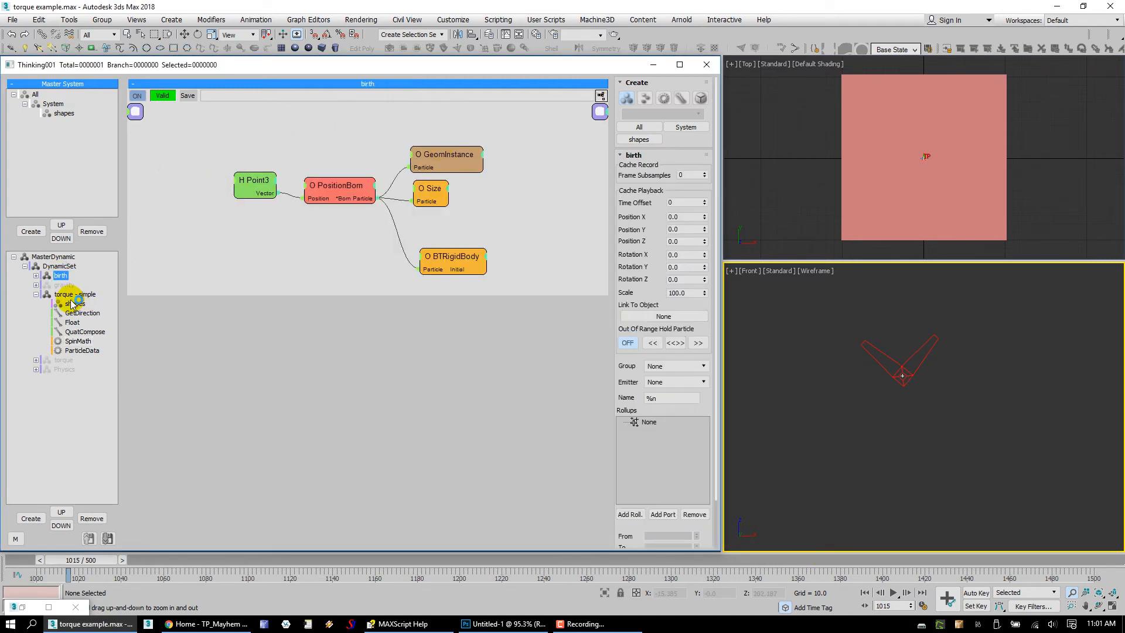
{"action": "left_click", "coordinate": [73, 294]}
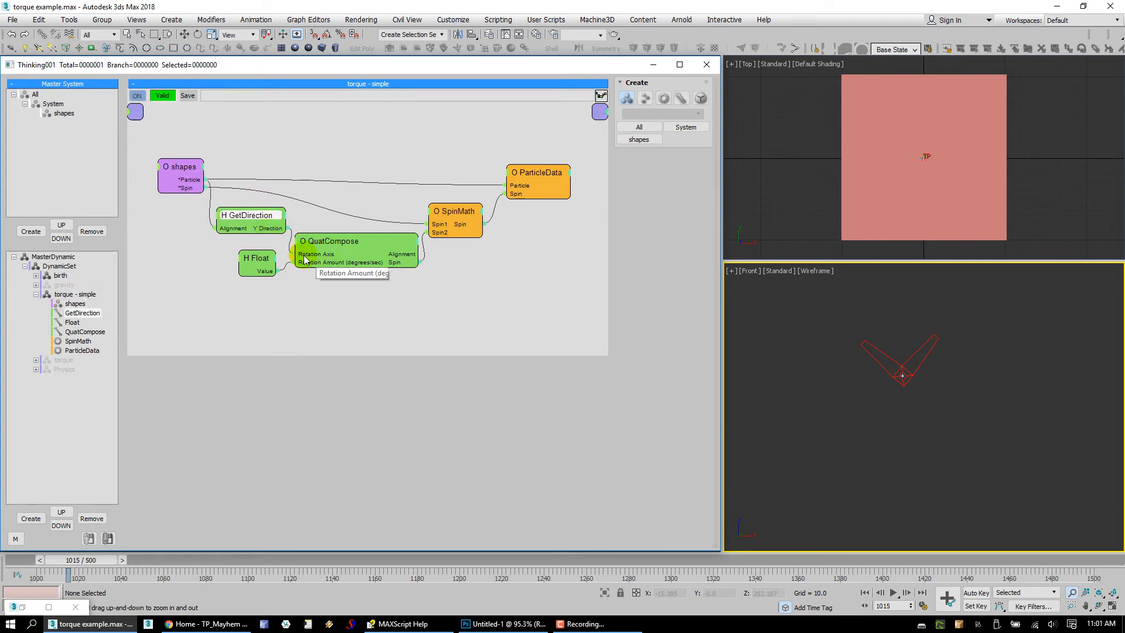
{"action": "left_click", "coordinate": [270, 227]}
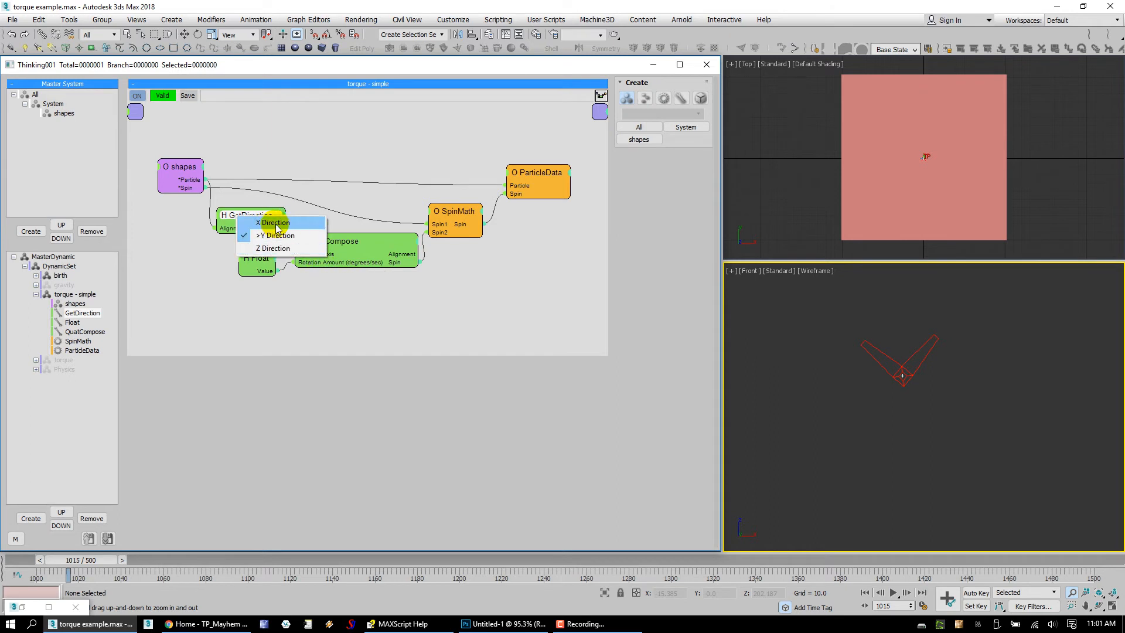
{"action": "mouse_move", "coordinate": [271, 248]}
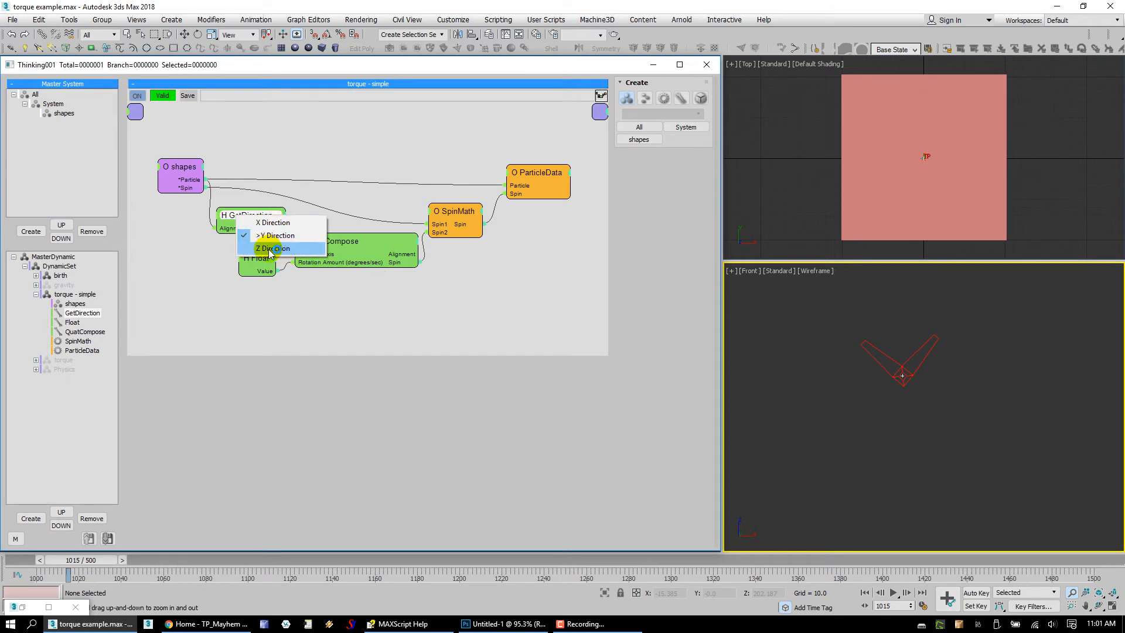
{"action": "left_click", "coordinate": [273, 247]}
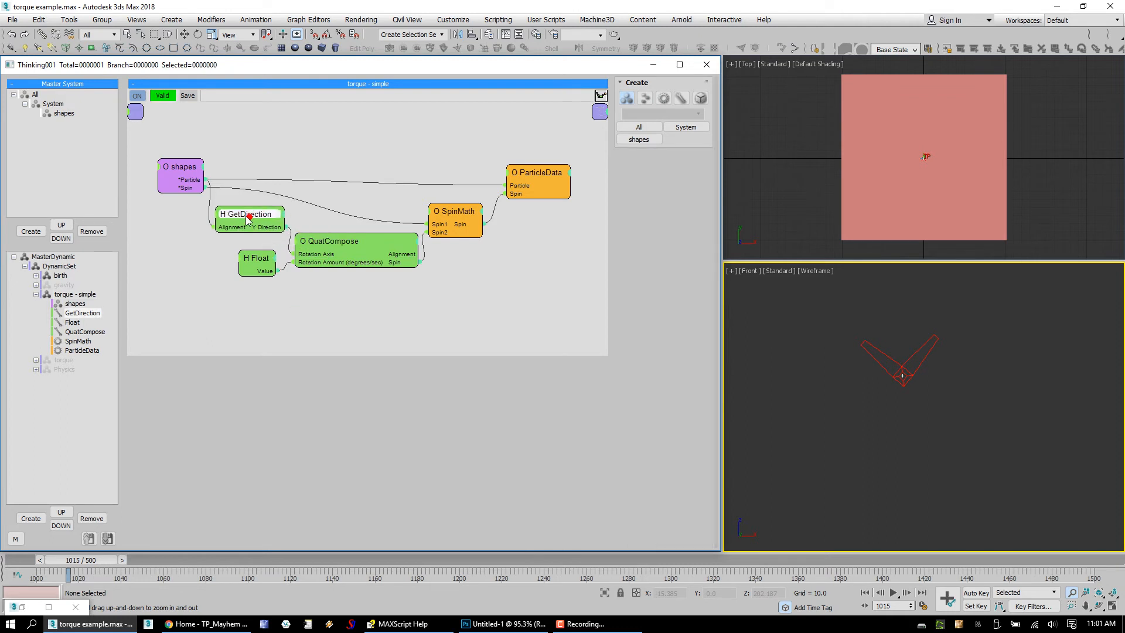
{"action": "left_click", "coordinate": [256, 259]}
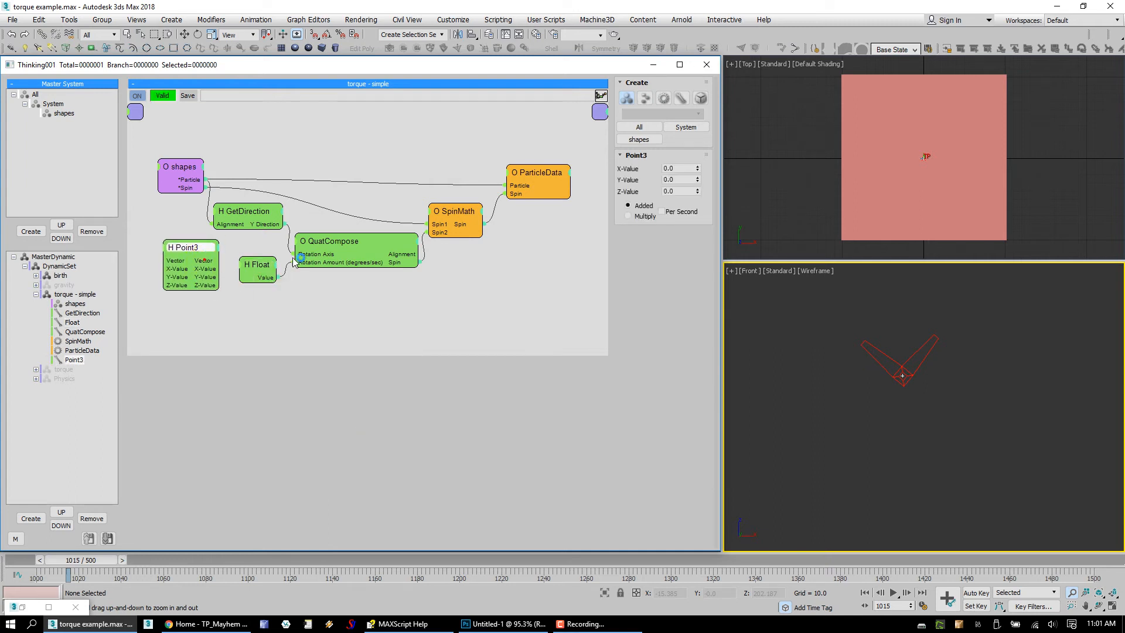
{"action": "left_click", "coordinate": [538, 173]}
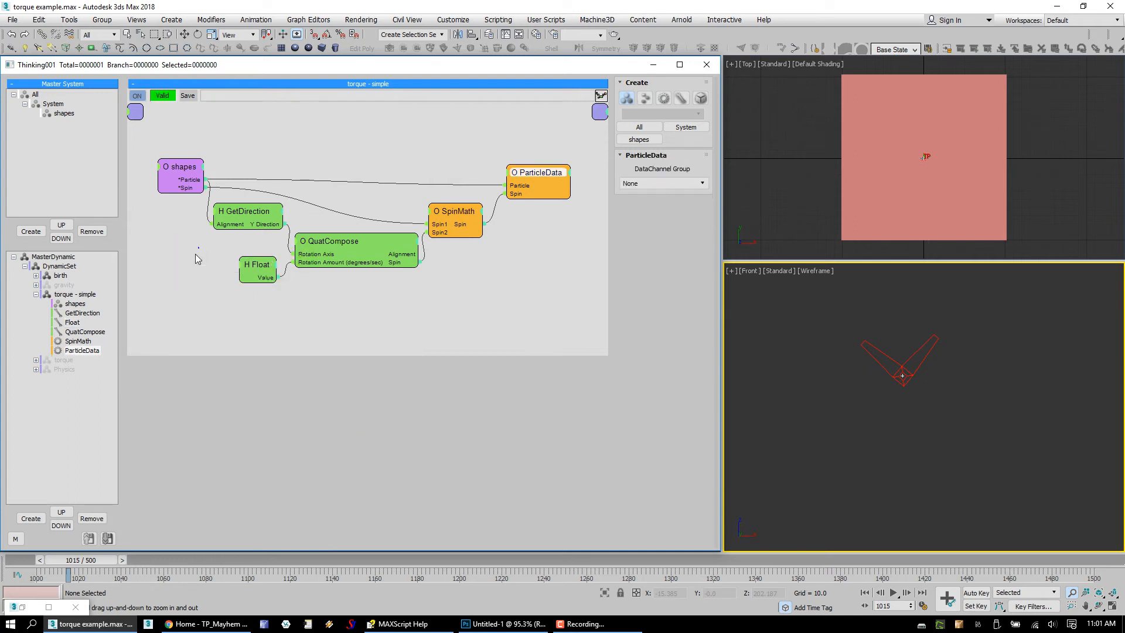
{"action": "left_click", "coordinate": [243, 210]}
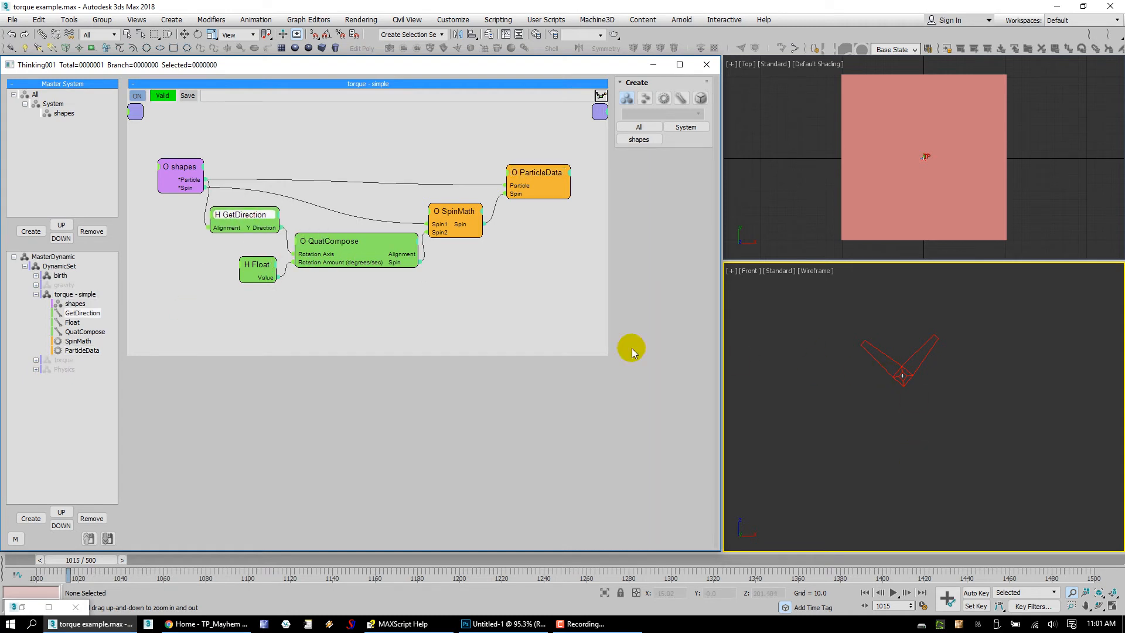
{"action": "mouse_move", "coordinate": [259, 276]}
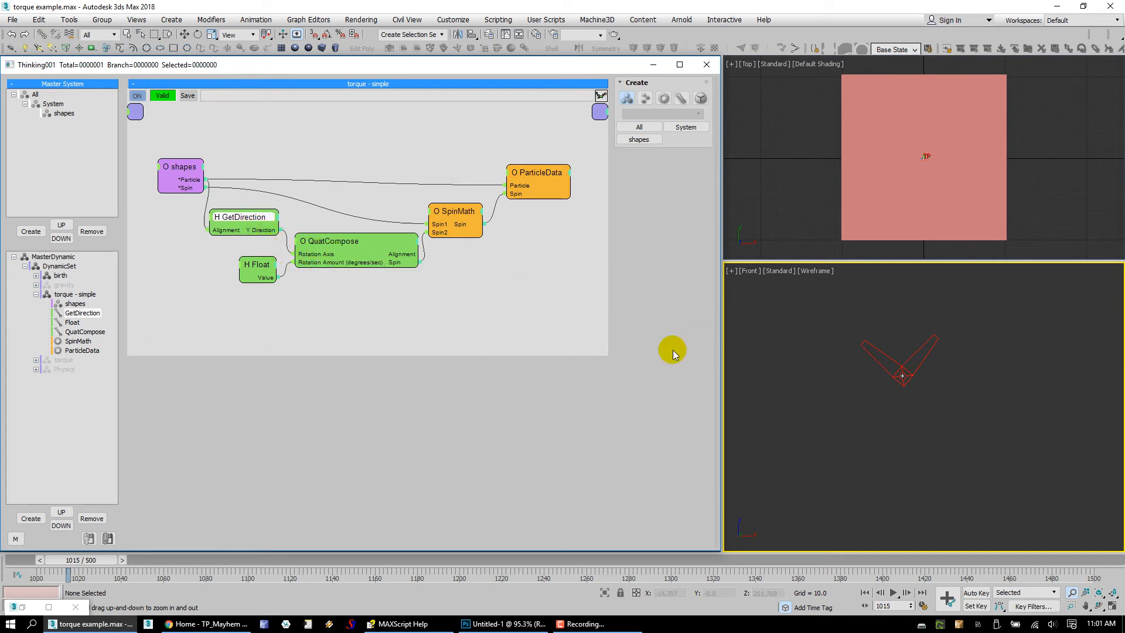
{"action": "left_click", "coordinate": [251, 273]}
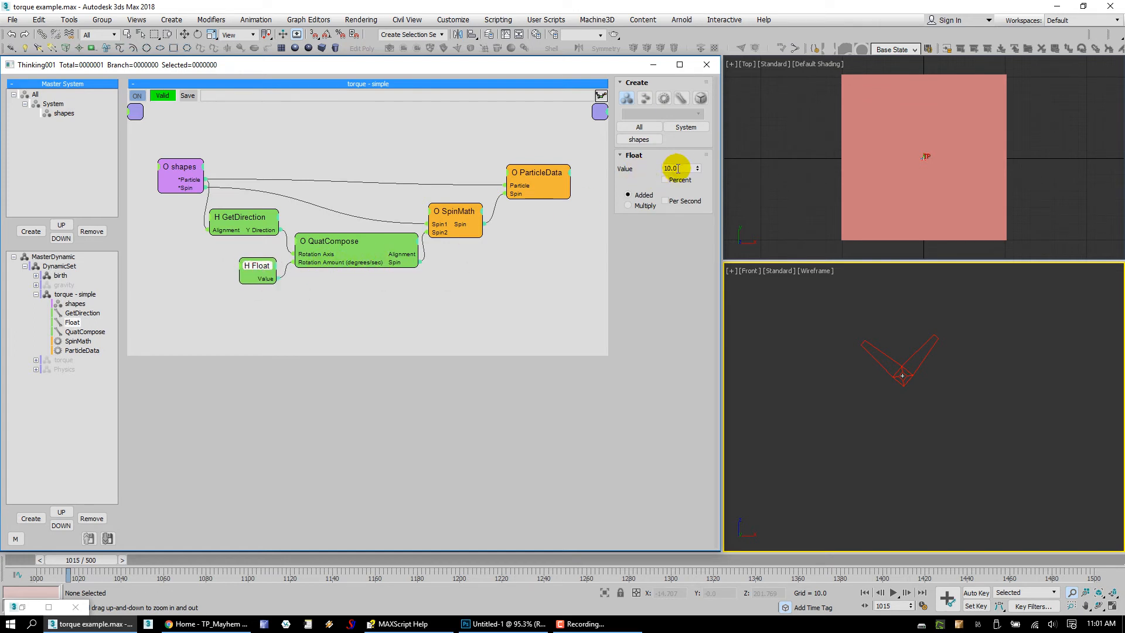
{"action": "mouse_move", "coordinate": [275, 280]}
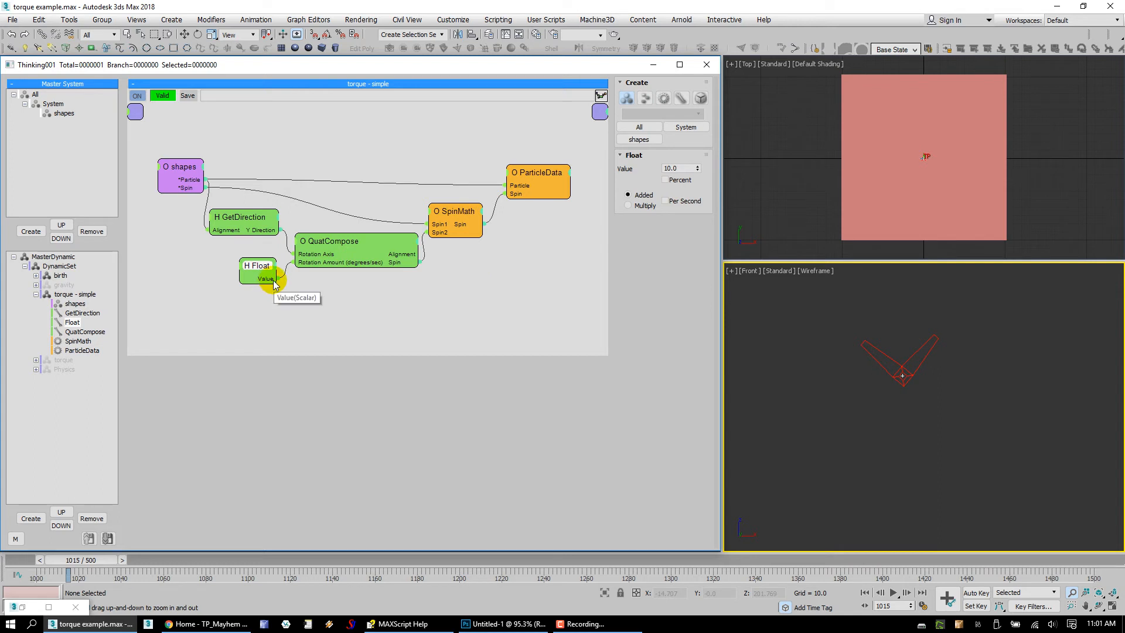
{"action": "mouse_move", "coordinate": [271, 236]}
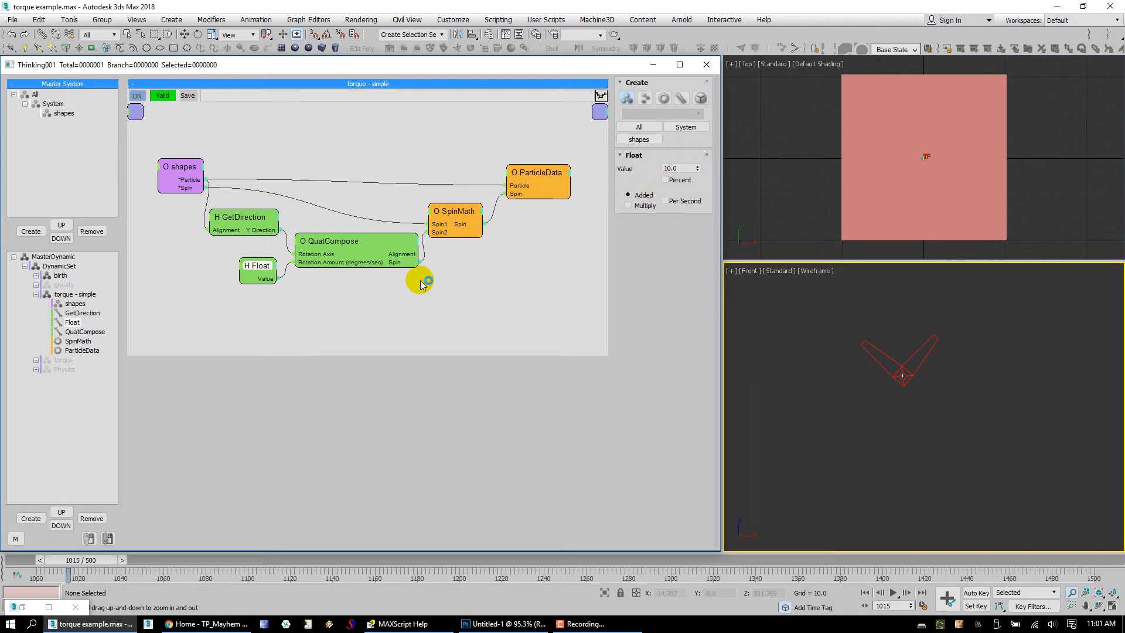
{"action": "left_click", "coordinate": [328, 241]}
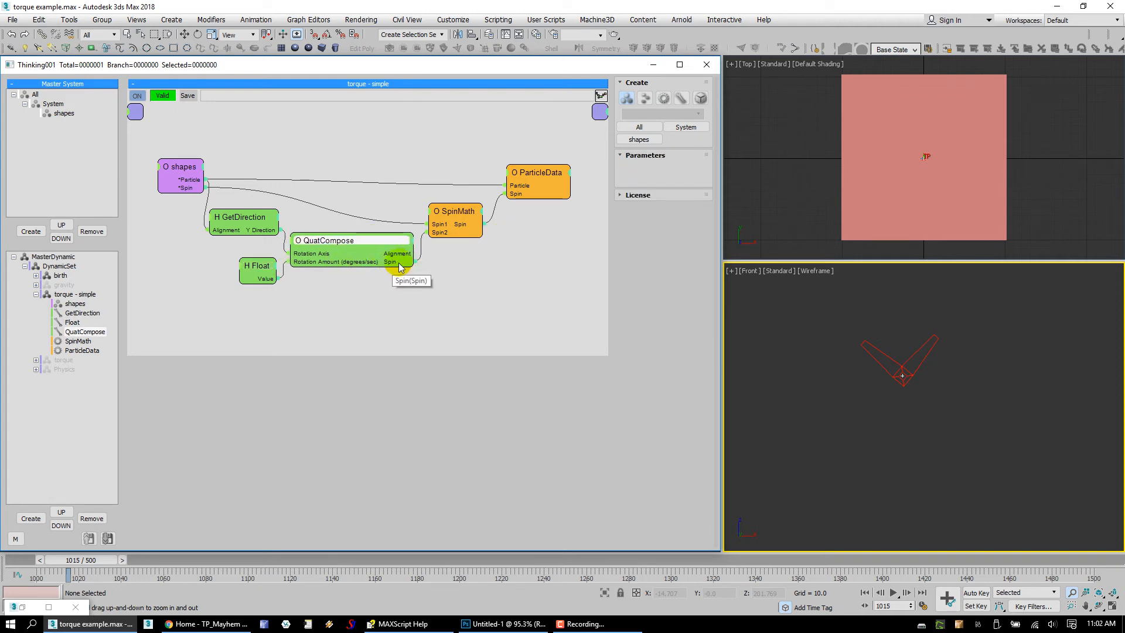
{"action": "left_click", "coordinate": [454, 218]}
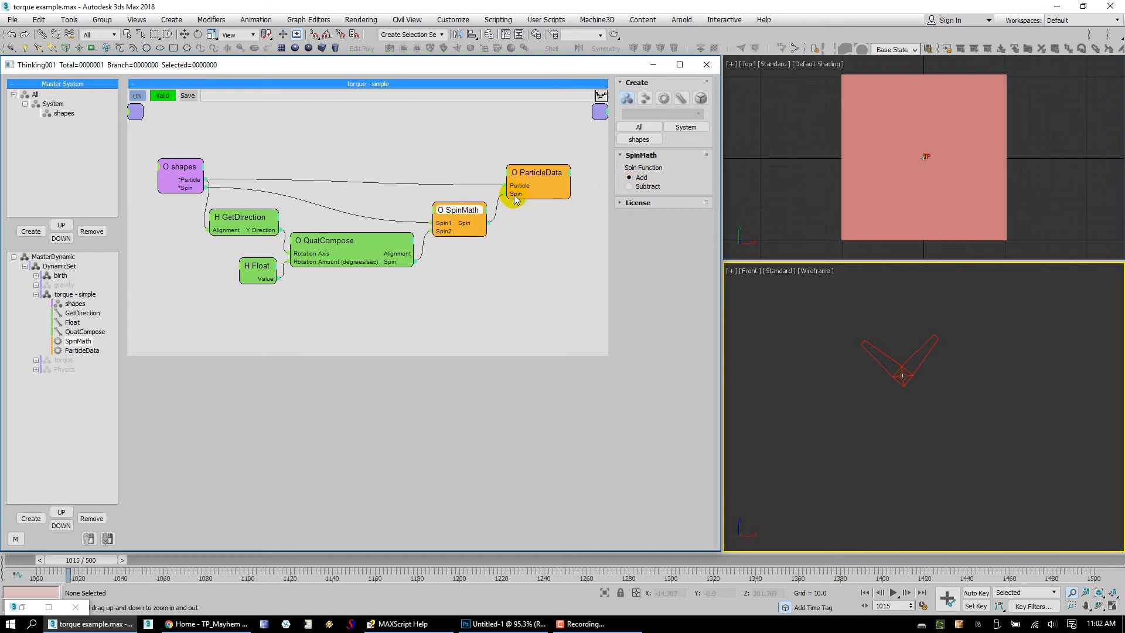
{"action": "left_click", "coordinate": [537, 172]}
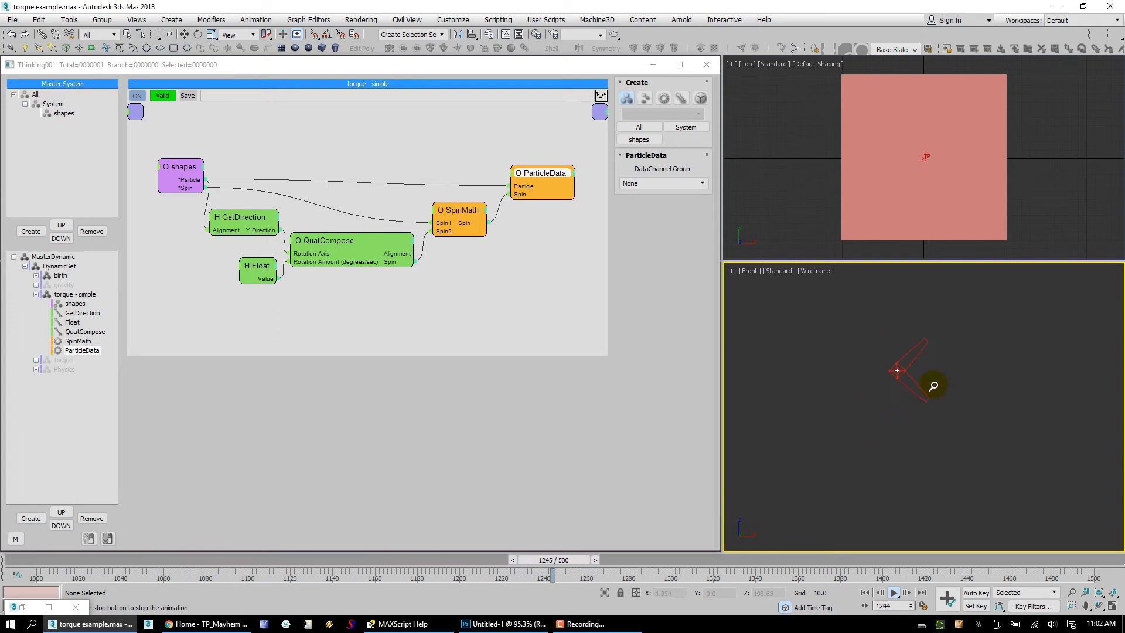
- Set Float to 1.0, simulate to frame 1420, and inspect QuatCompose, SpinMath and ParticleData
{"action": "left_click", "coordinate": [256, 264]}
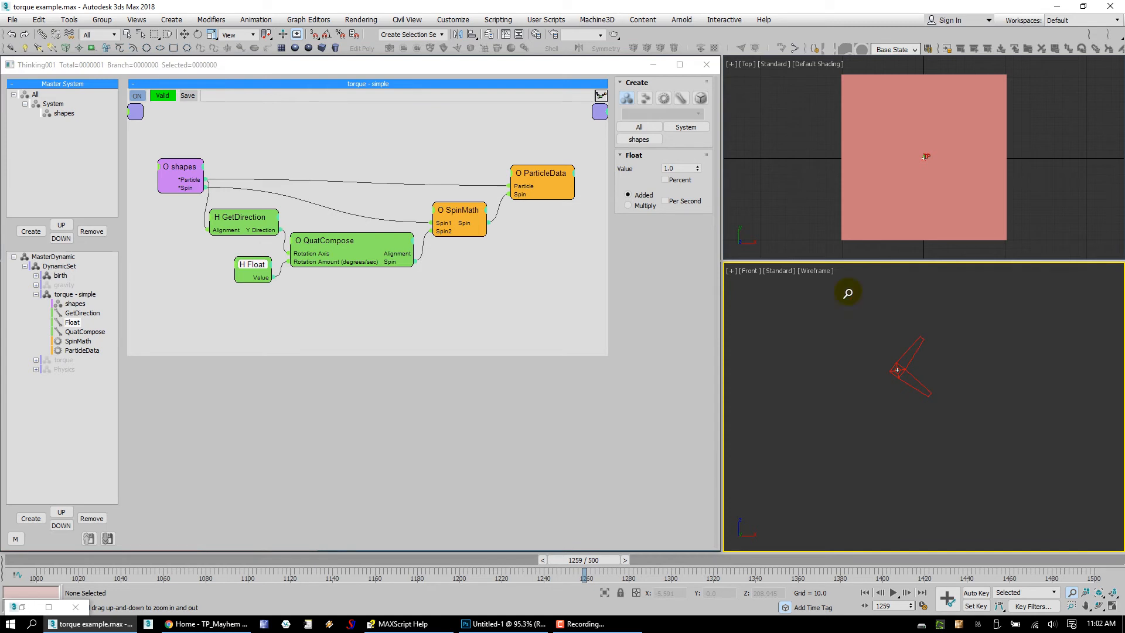
{"action": "left_click", "coordinate": [894, 593]}
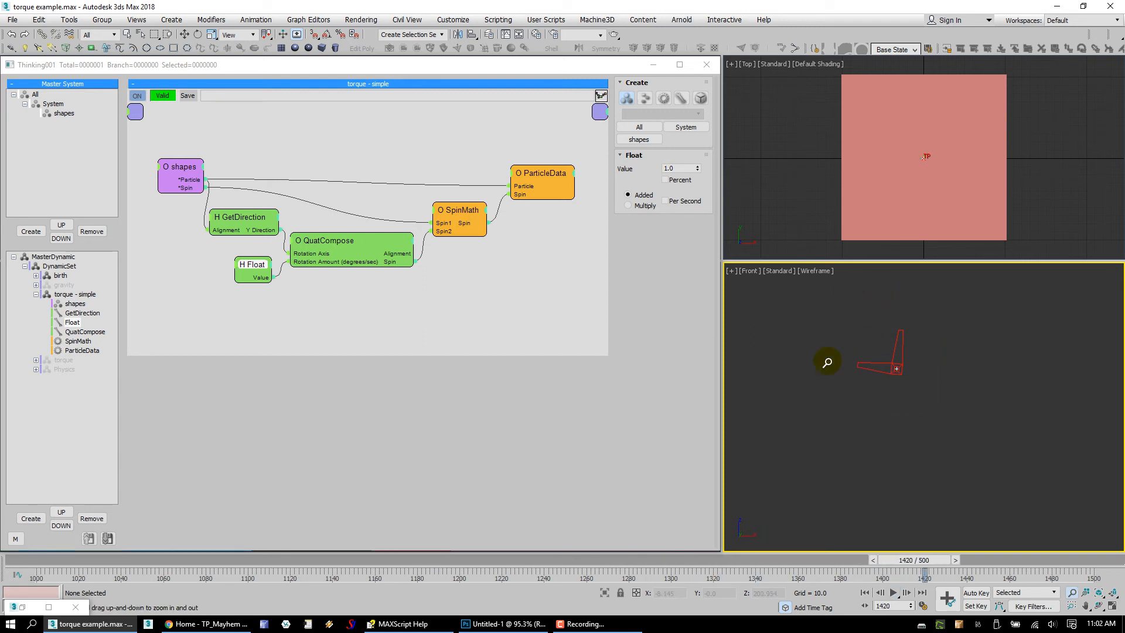
{"action": "mouse_move", "coordinate": [367, 253]}
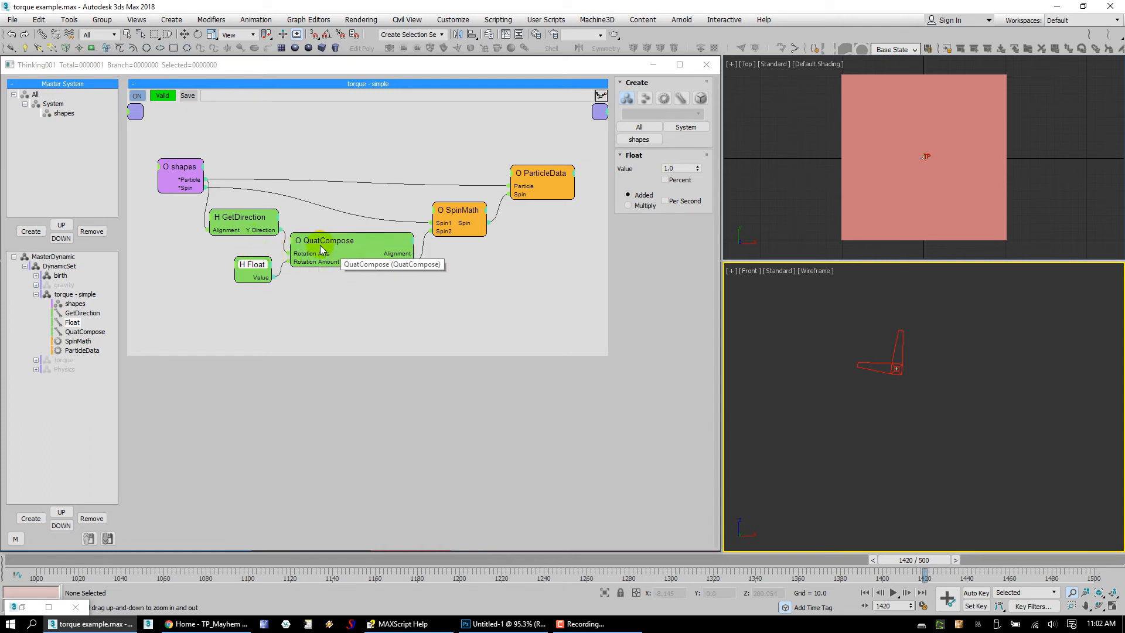
{"action": "left_click", "coordinate": [326, 244]}
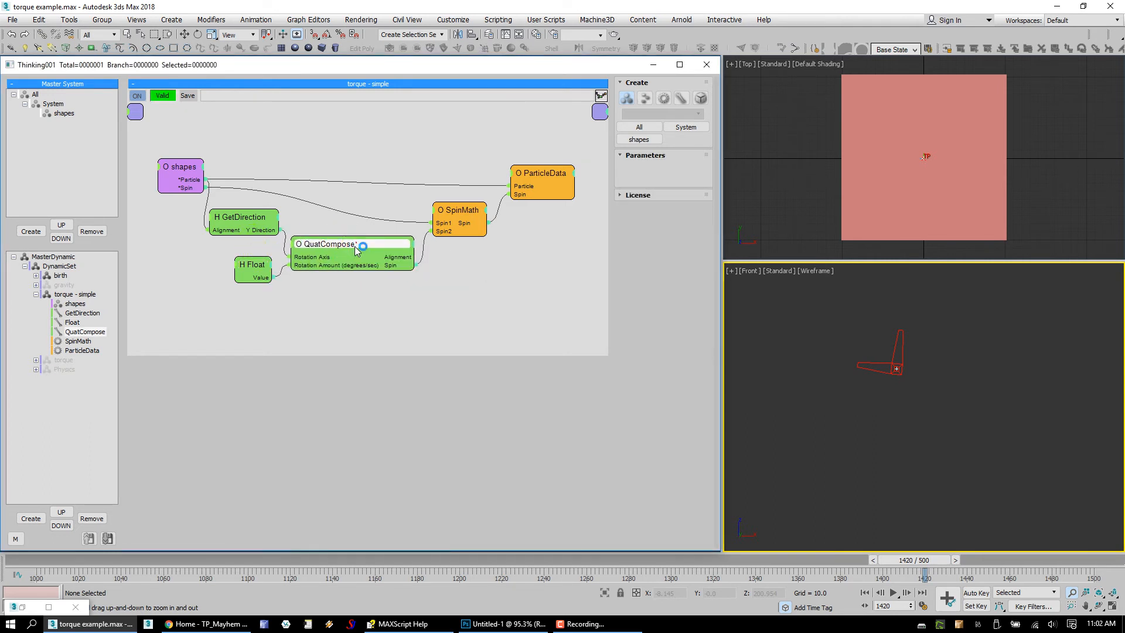
{"action": "left_click", "coordinate": [457, 210]}
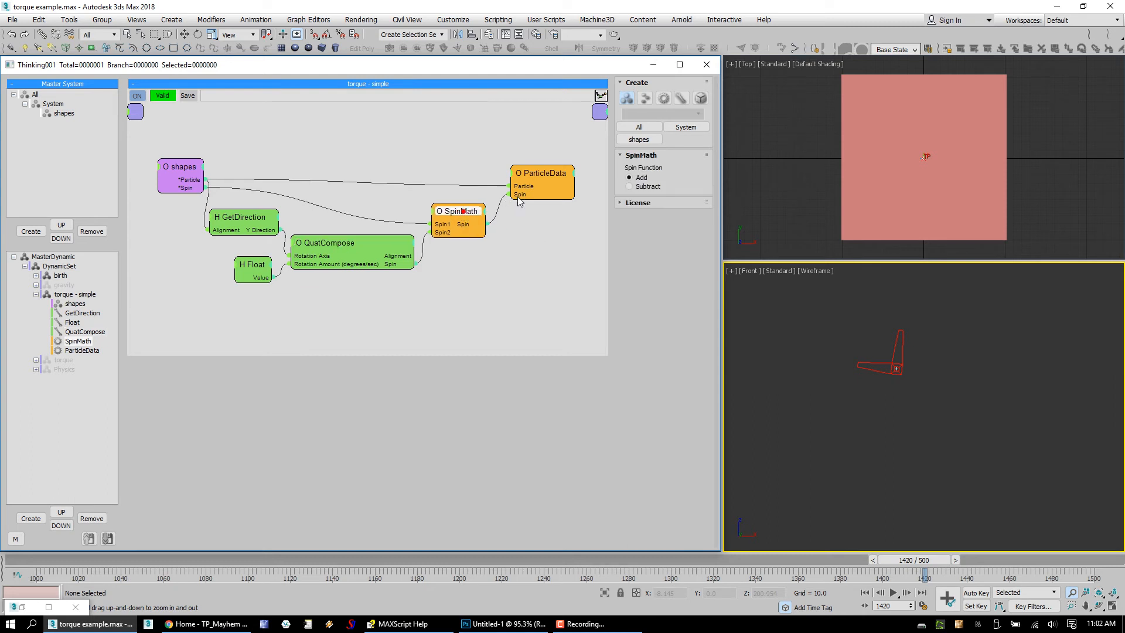
{"action": "left_click", "coordinate": [539, 175]}
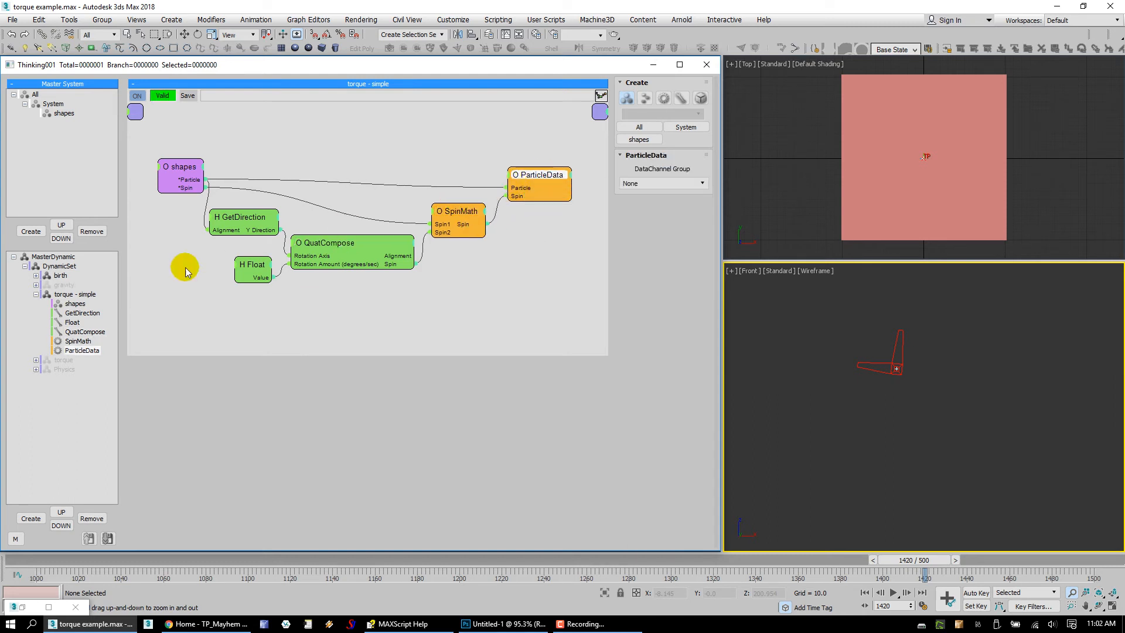
{"action": "left_click", "coordinate": [74, 293]}
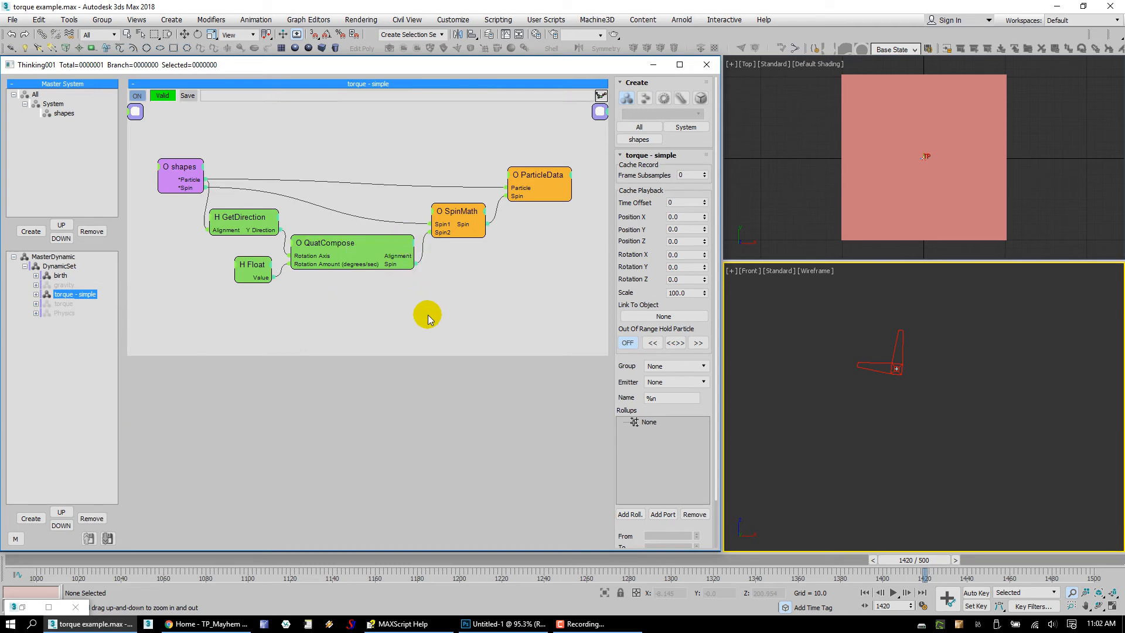
- Right-click the rule canvas to browse the m3d_math helper operators
{"action": "right_click", "coordinate": [428, 319]}
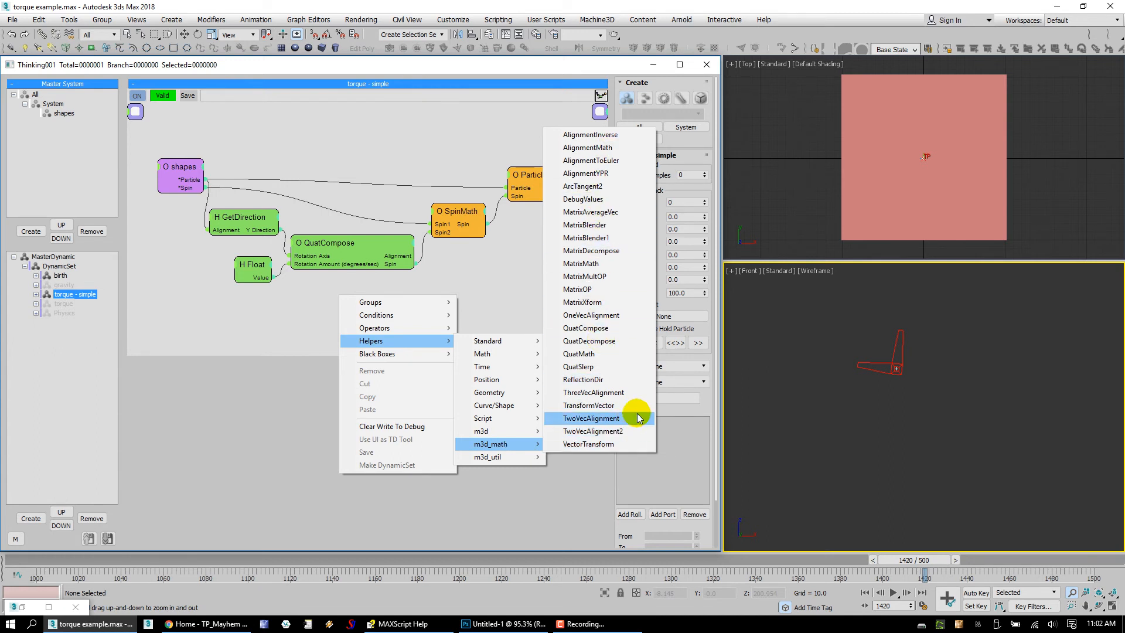
{"action": "mouse_move", "coordinate": [599, 315]}
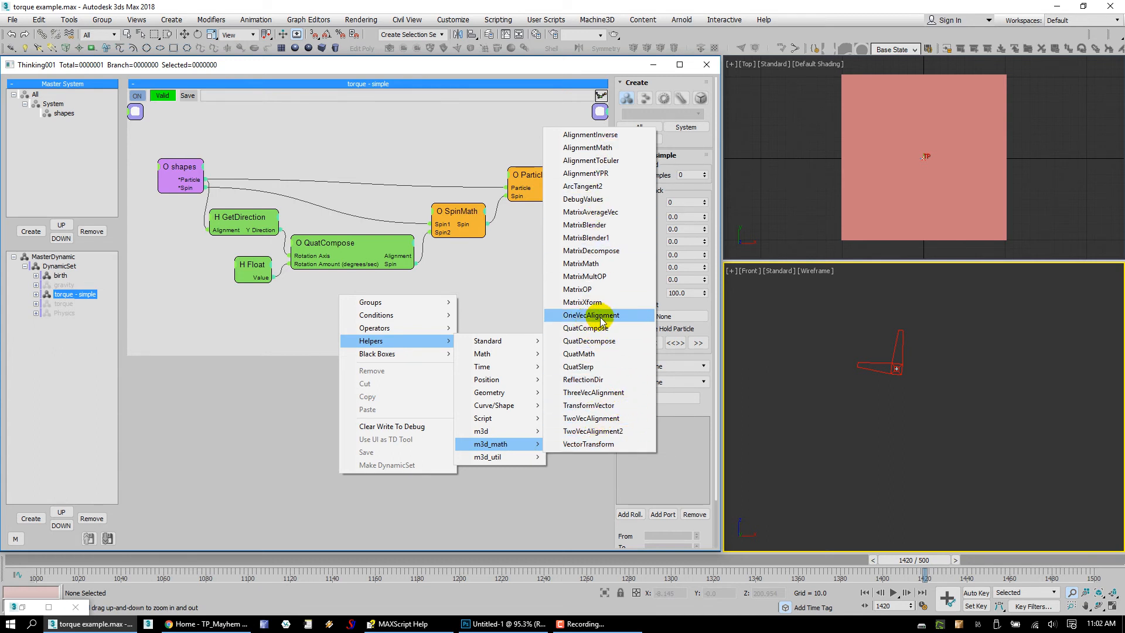
{"action": "mouse_move", "coordinate": [581, 263]}
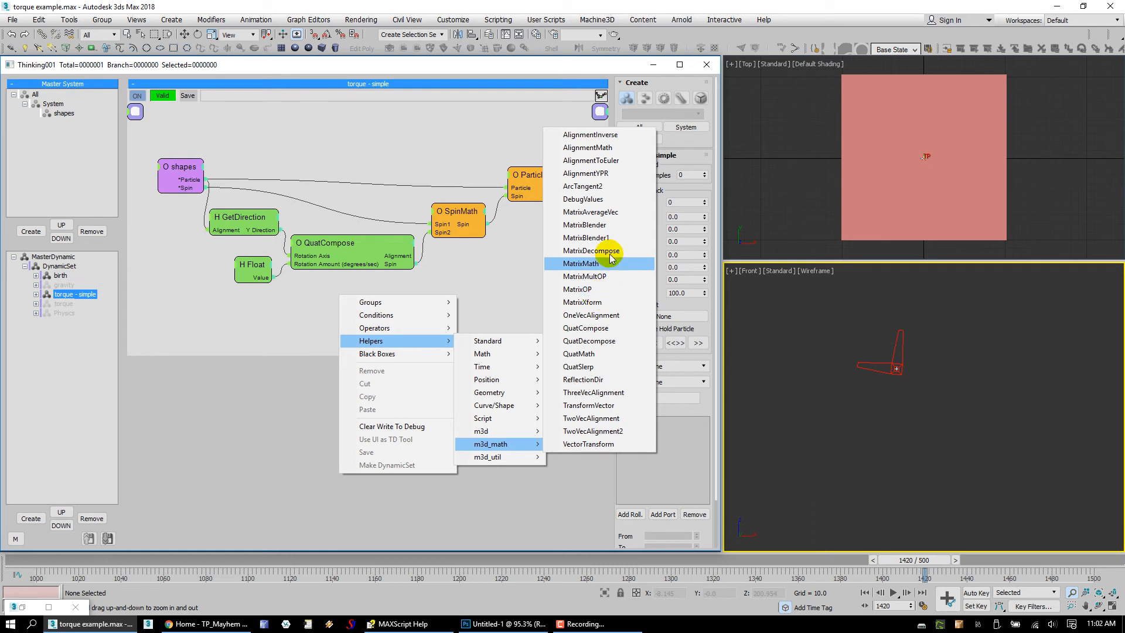
{"action": "mouse_move", "coordinate": [592, 237]}
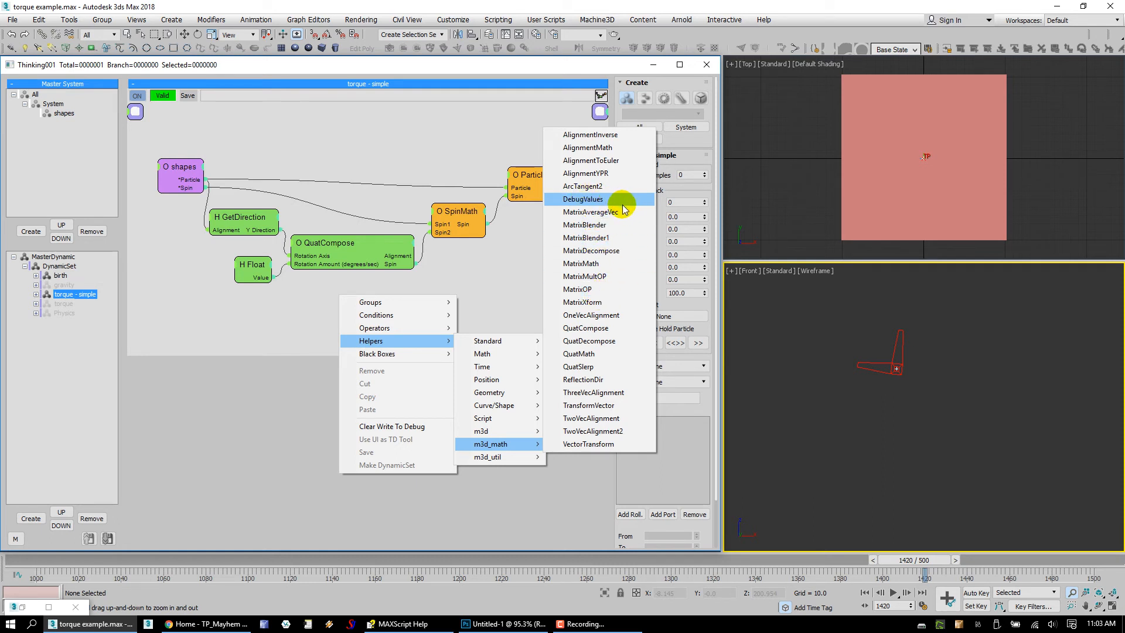
{"action": "mouse_move", "coordinate": [531, 443]}
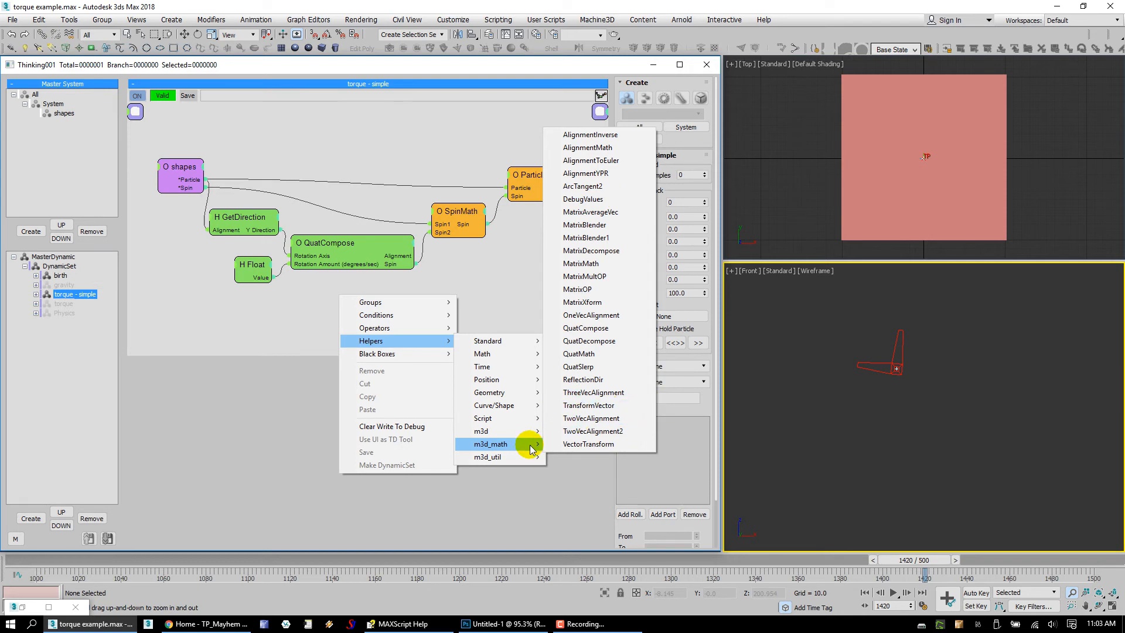
{"action": "mouse_move", "coordinate": [488, 457]}
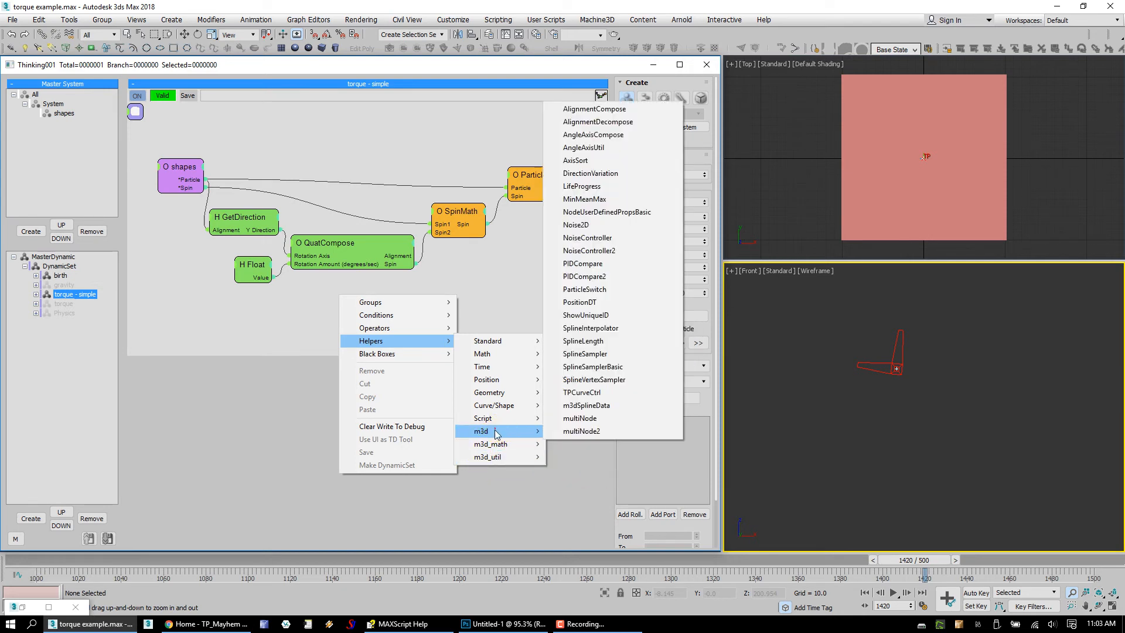
{"action": "mouse_move", "coordinate": [607, 406]}
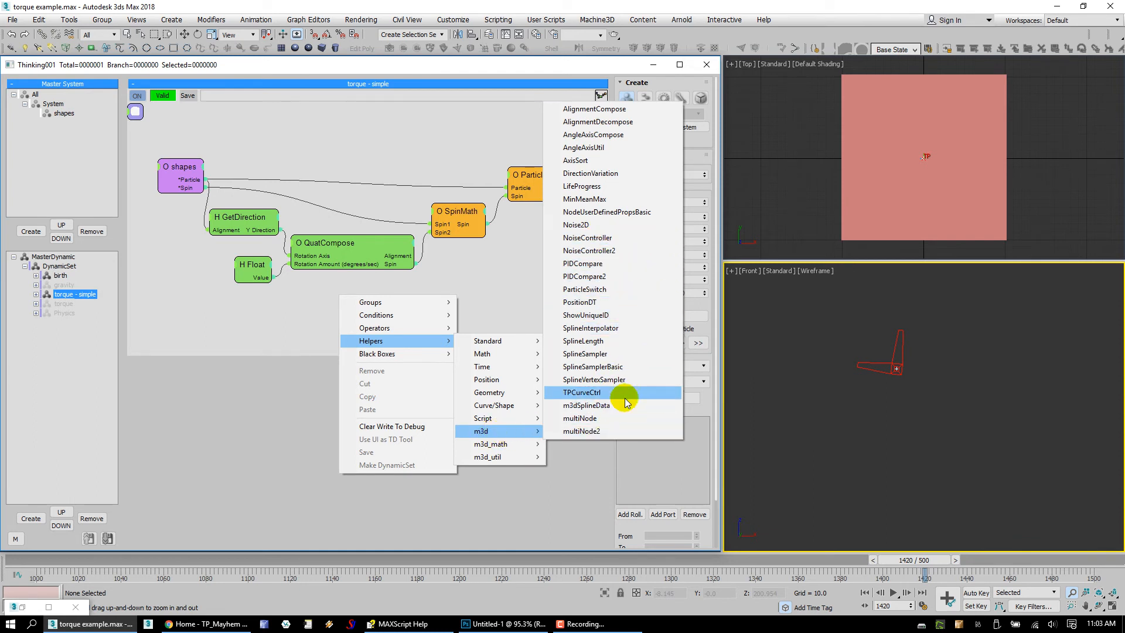
{"action": "mouse_move", "coordinate": [607, 203]}
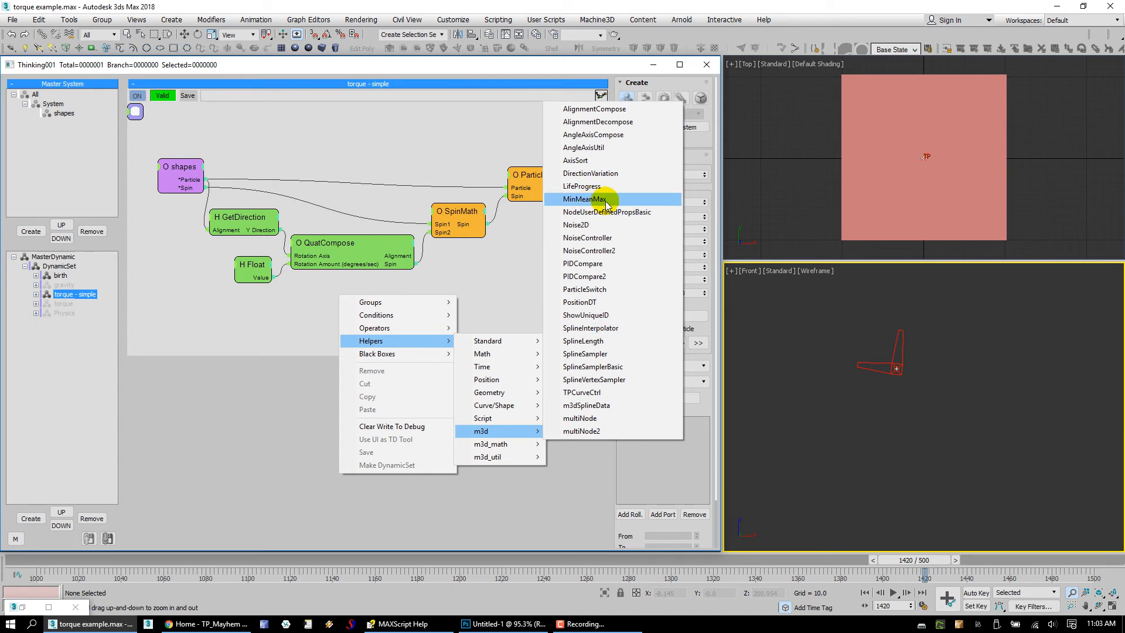
{"action": "left_click", "coordinate": [584, 199]}
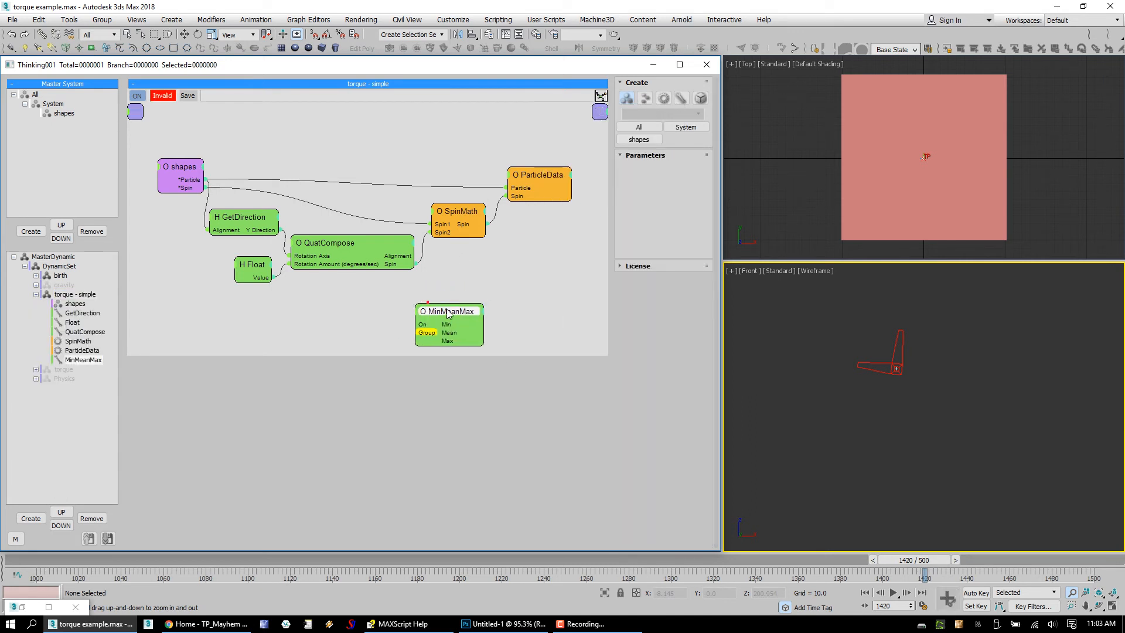
{"action": "left_click", "coordinate": [447, 310]}
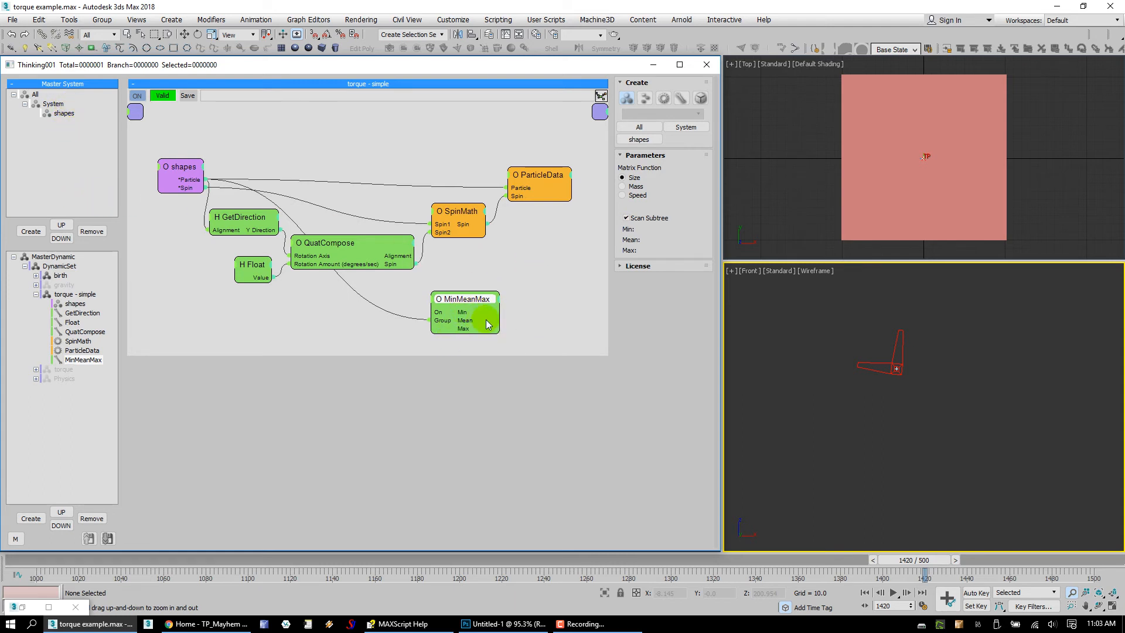
{"action": "mouse_move", "coordinate": [470, 313]}
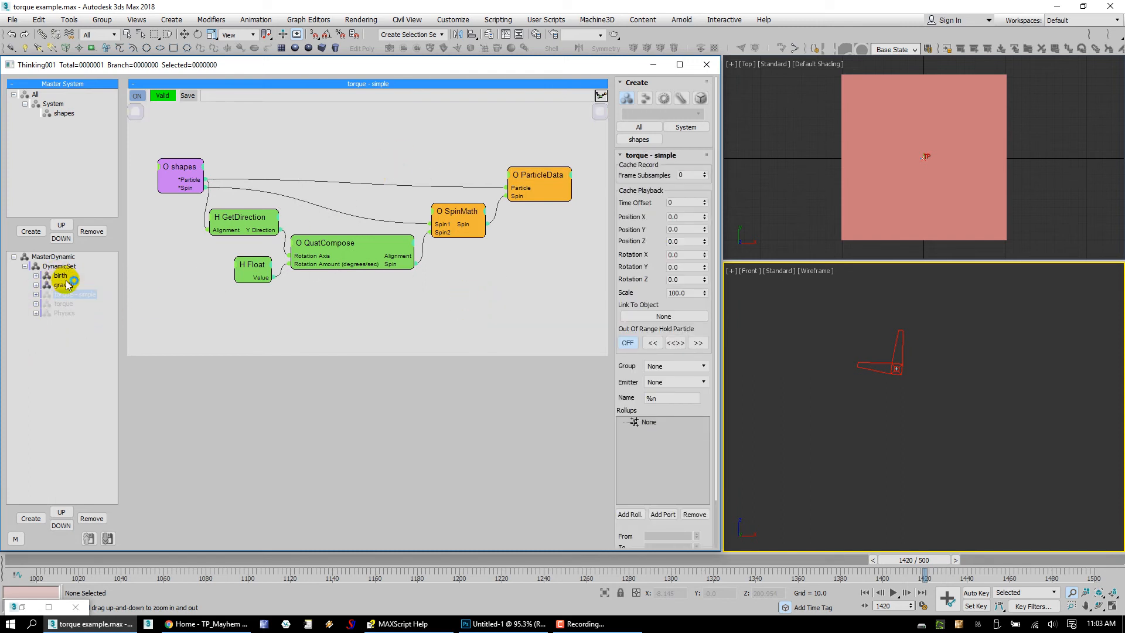
- Open the gravity, torque and Physics rules and show Physics's nodes
{"action": "left_click", "coordinate": [64, 285]}
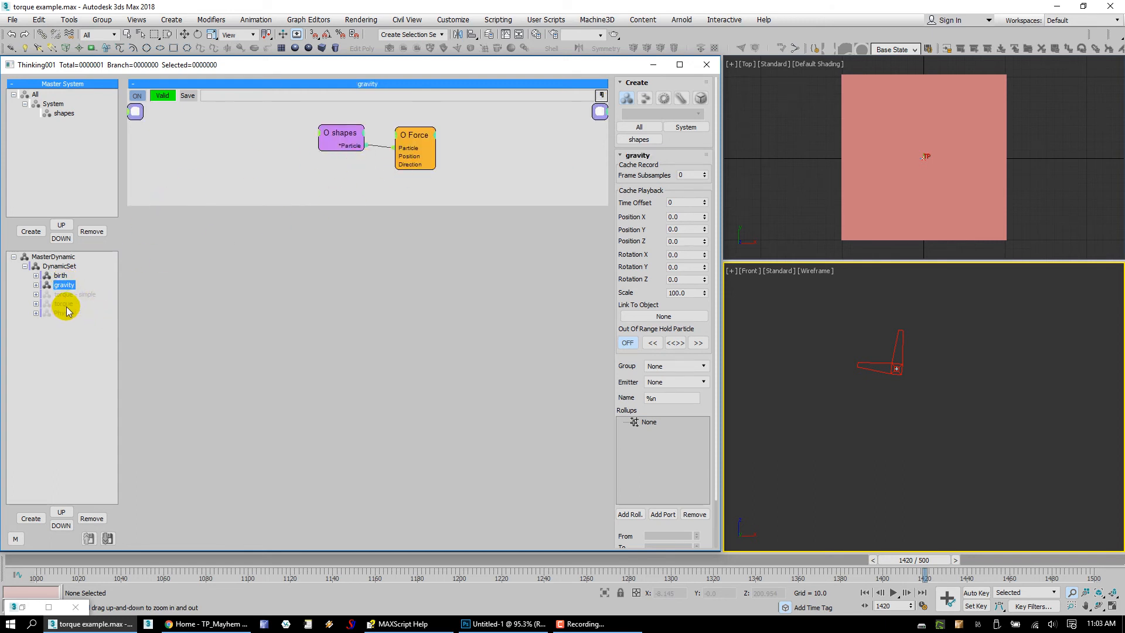
{"action": "left_click", "coordinate": [63, 303]}
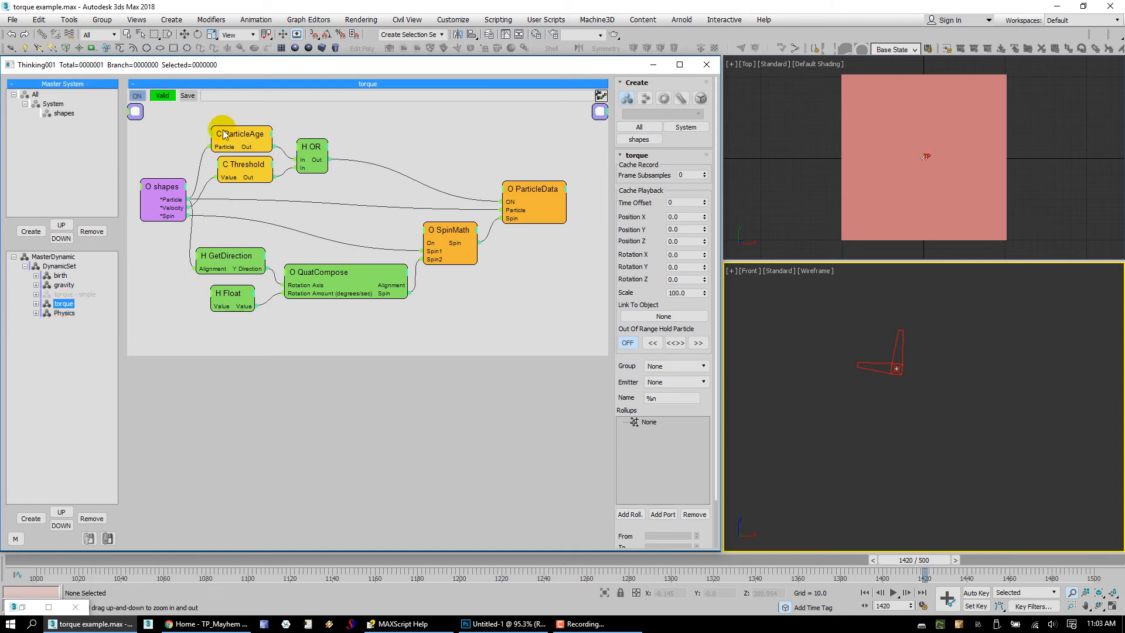
{"action": "left_click", "coordinate": [64, 313]}
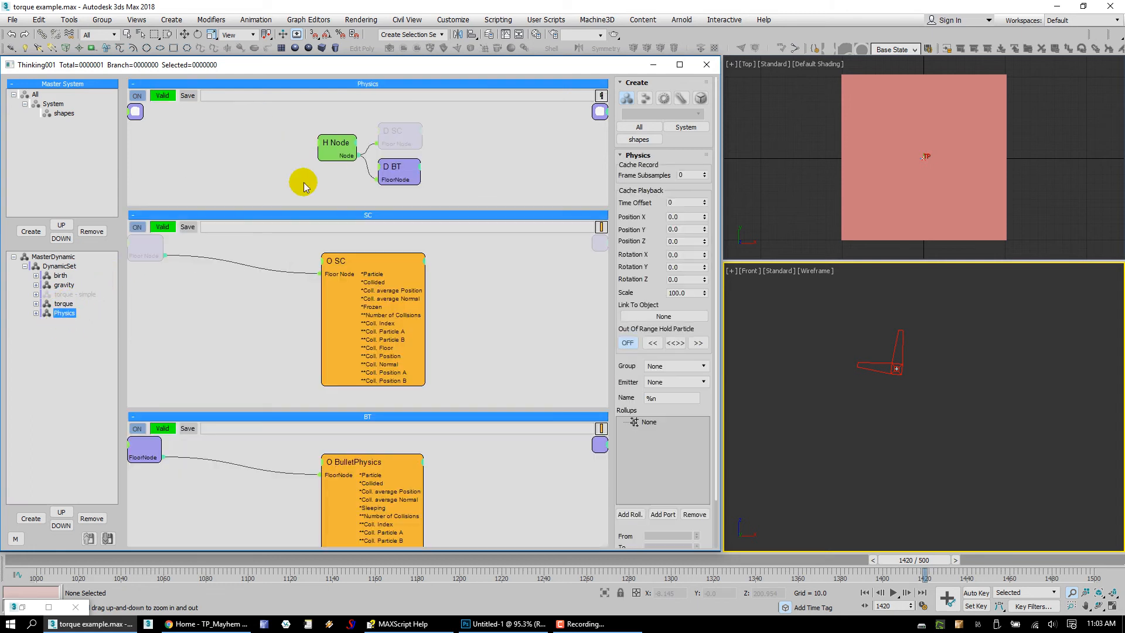
{"action": "left_click", "coordinate": [35, 313]}
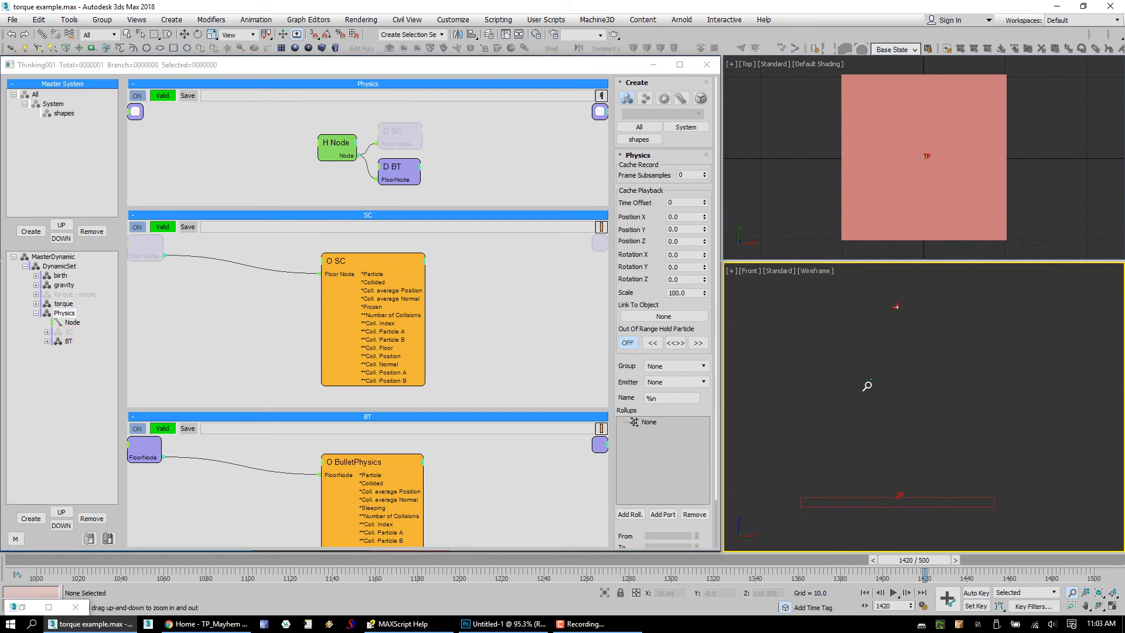
- Inspect the torque rule's ParticleAge, Threshold, Float and ParticleData node settings
{"action": "left_click", "coordinate": [64, 303]}
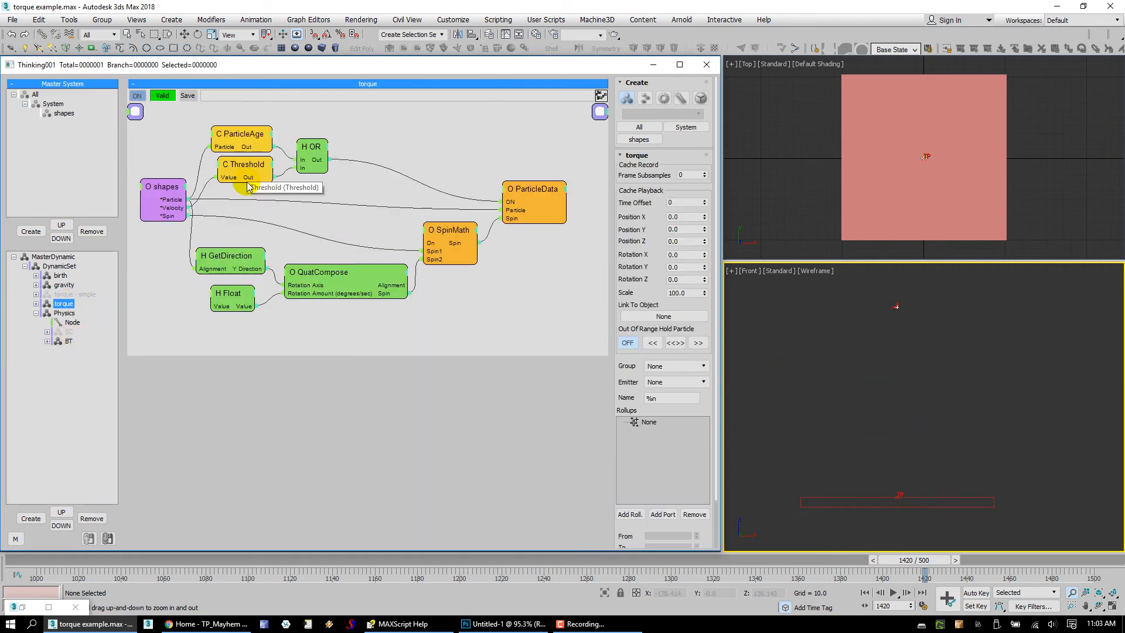
{"action": "mouse_move", "coordinate": [170, 197]}
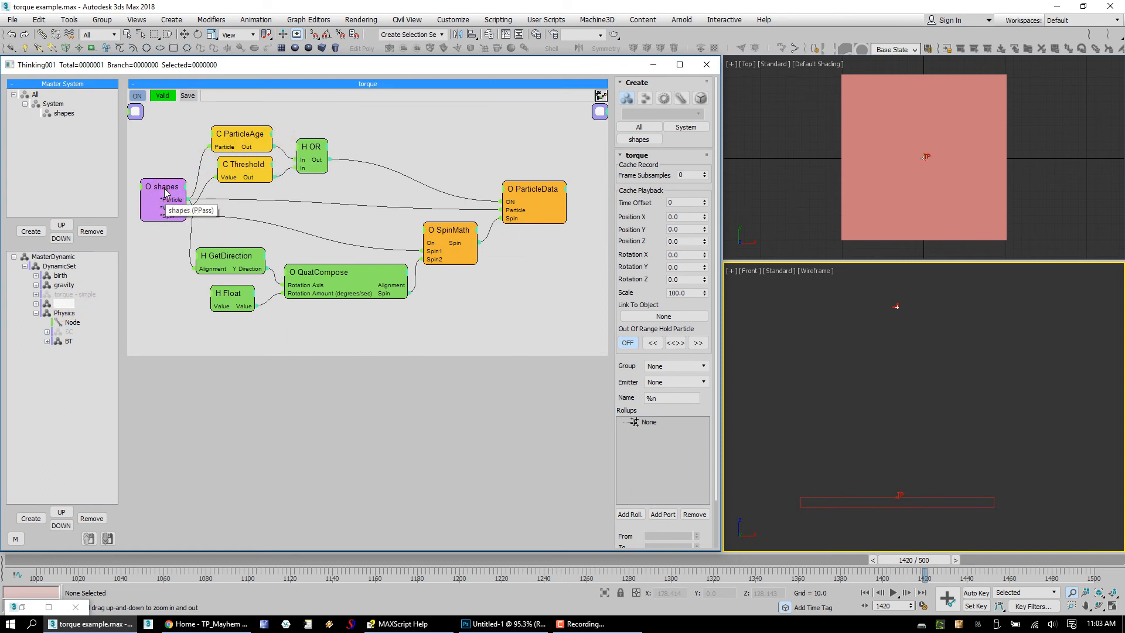
{"action": "left_click", "coordinate": [242, 134]}
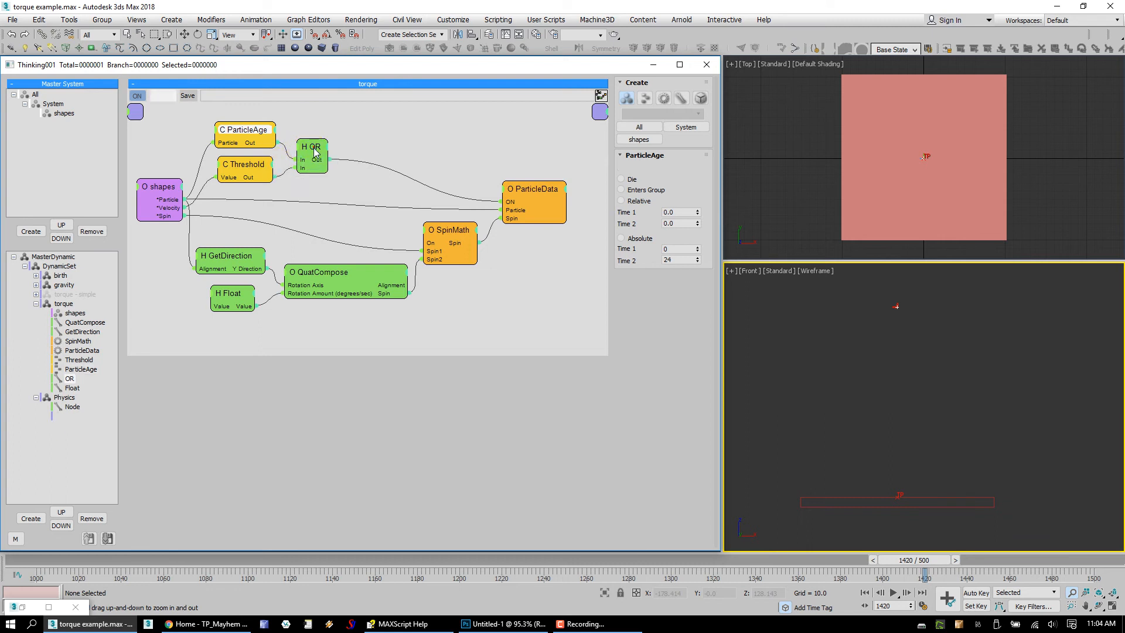
{"action": "left_click", "coordinate": [243, 165]}
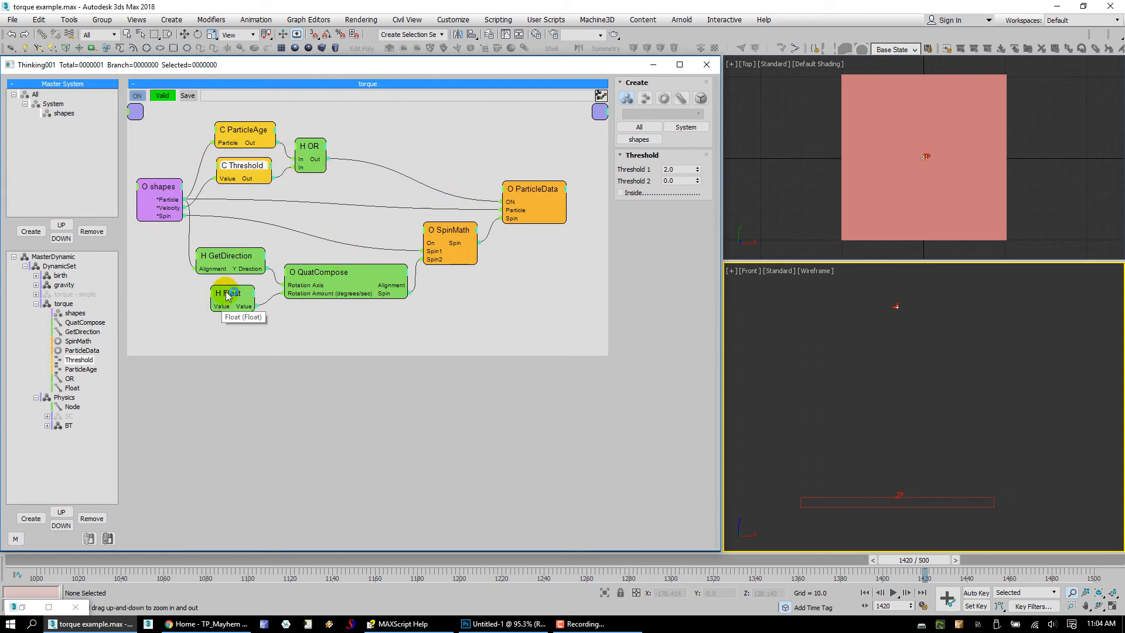
{"action": "left_click", "coordinate": [231, 298]}
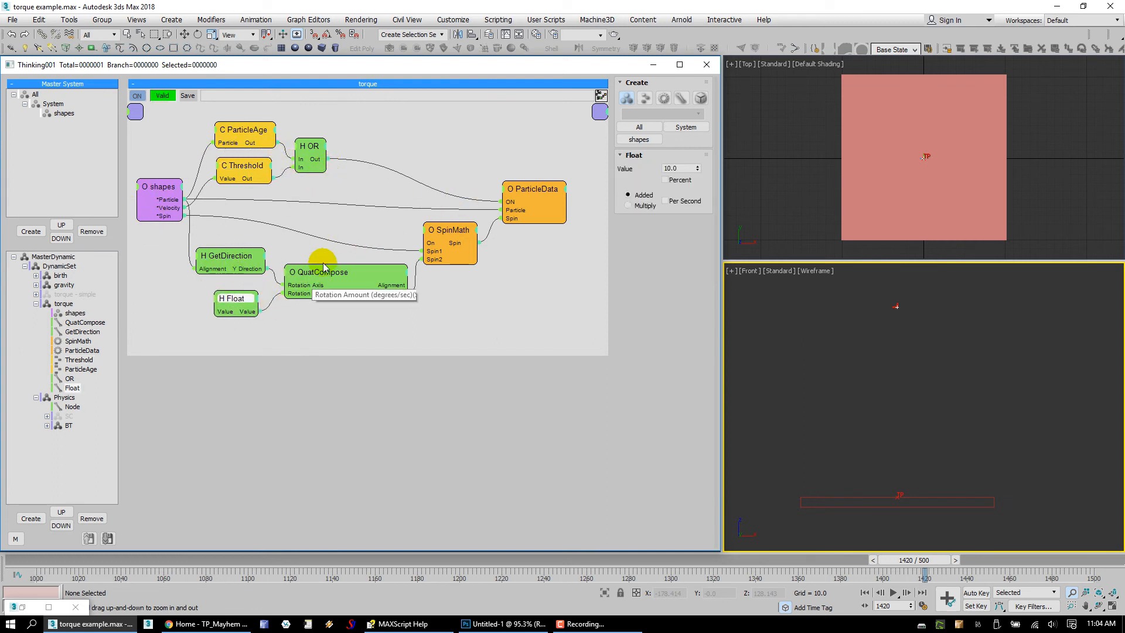
{"action": "left_click", "coordinate": [532, 189]}
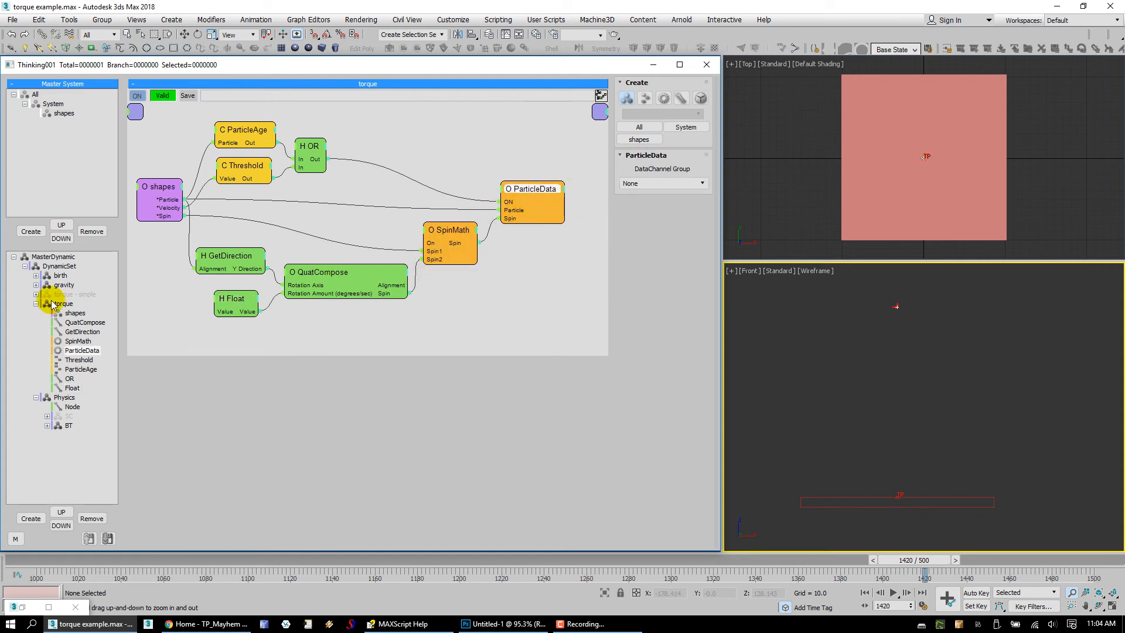
{"action": "left_click", "coordinate": [64, 303]}
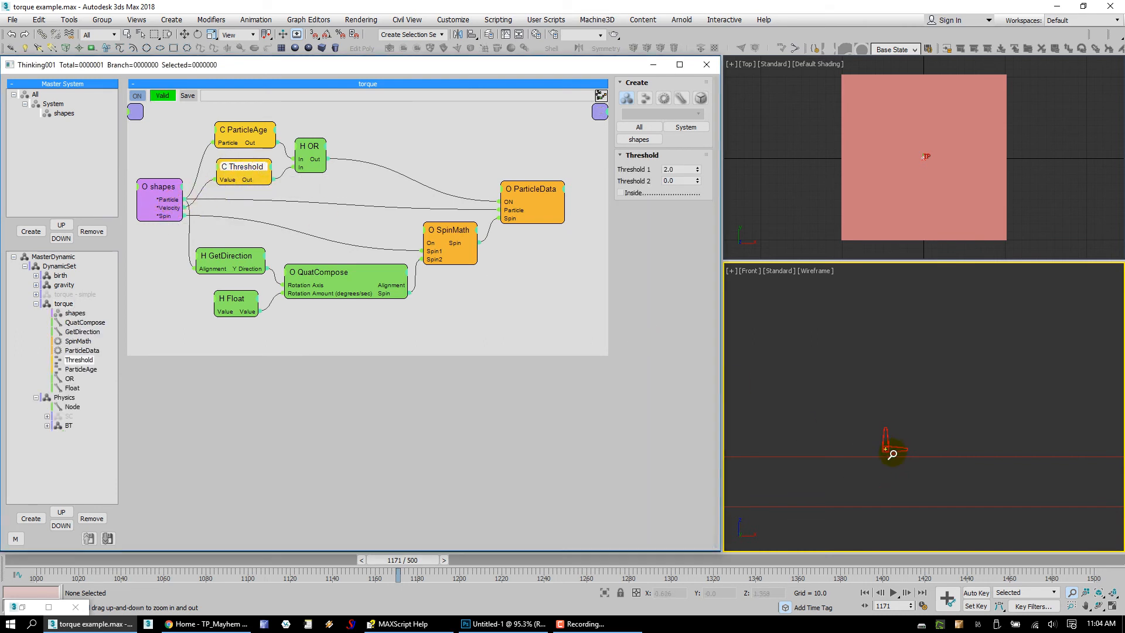
{"action": "mouse_move", "coordinate": [473, 242]}
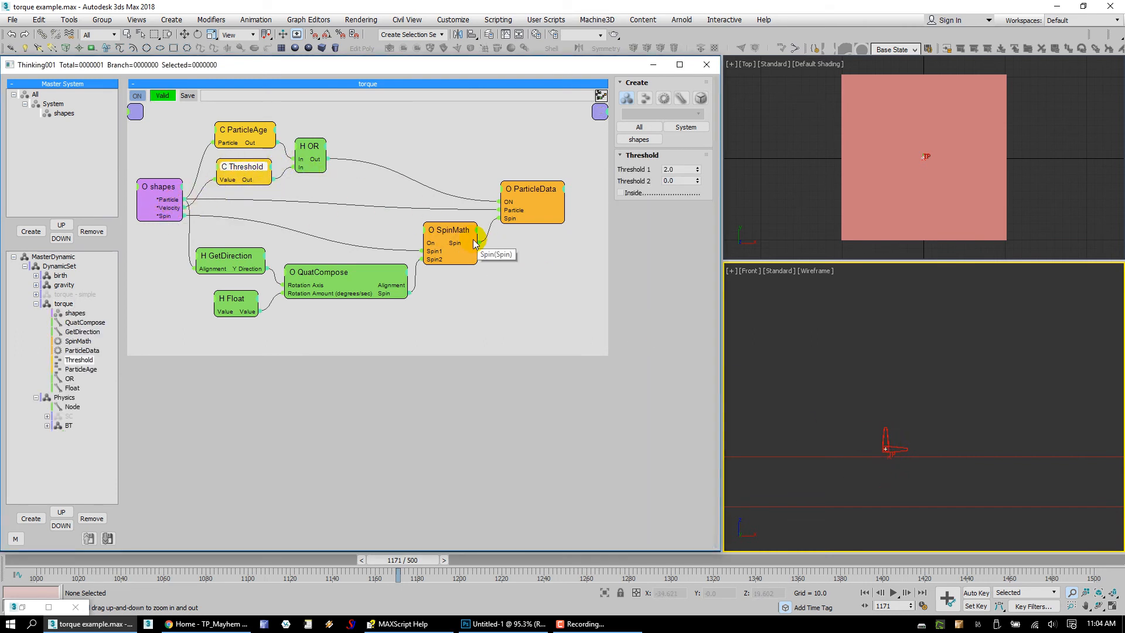
{"action": "mouse_move", "coordinate": [384, 218]}
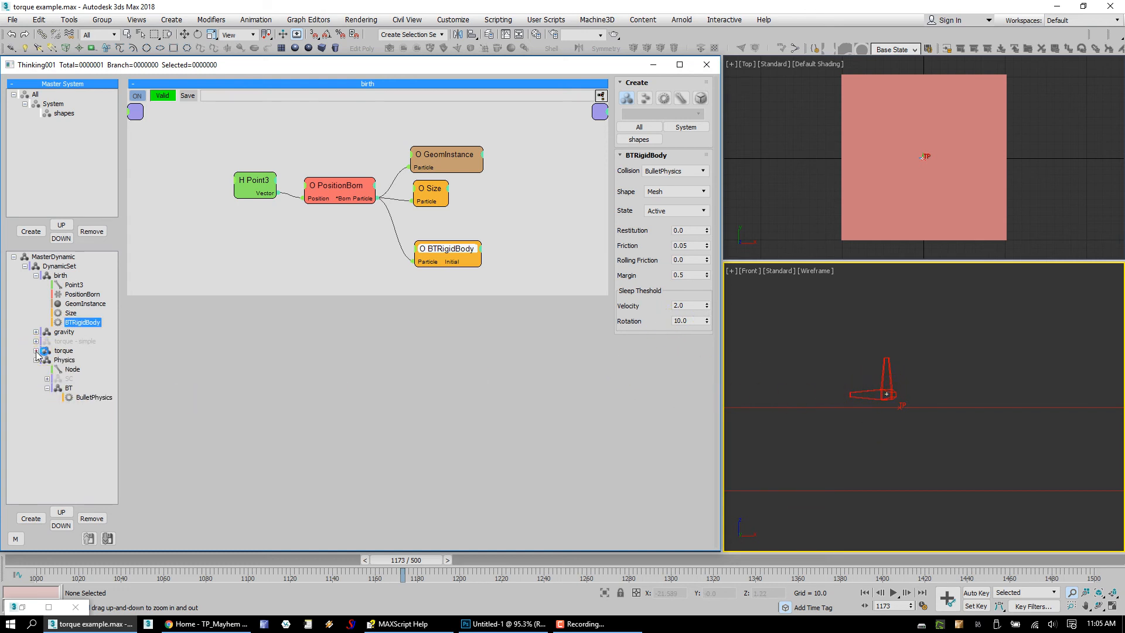
- Collapse birth, recenter the Front view, and reopen the torque rule graph
{"action": "left_click", "coordinate": [60, 275]}
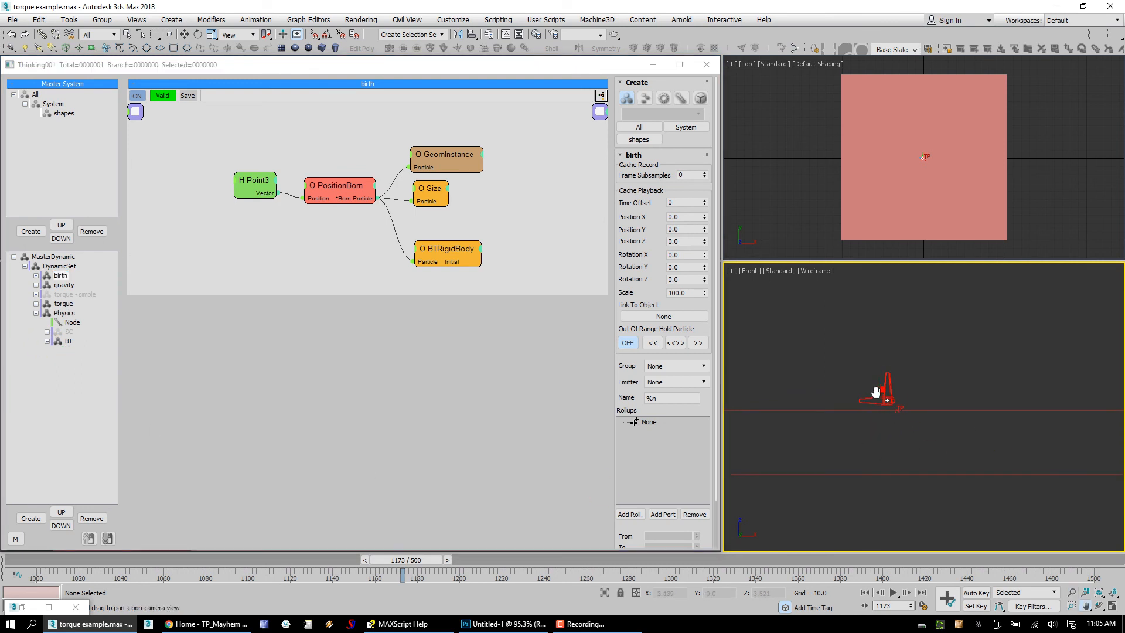
{"action": "left_click_drag", "start_coordinate": [875, 392], "coordinate": [865, 451]}
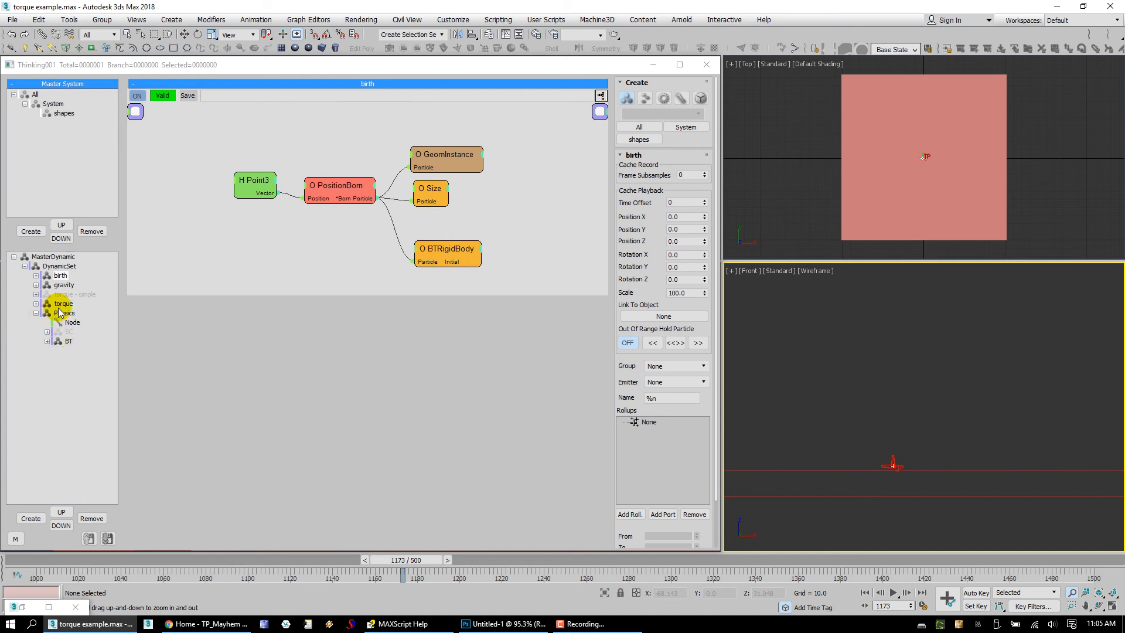
{"action": "left_click", "coordinate": [63, 304]}
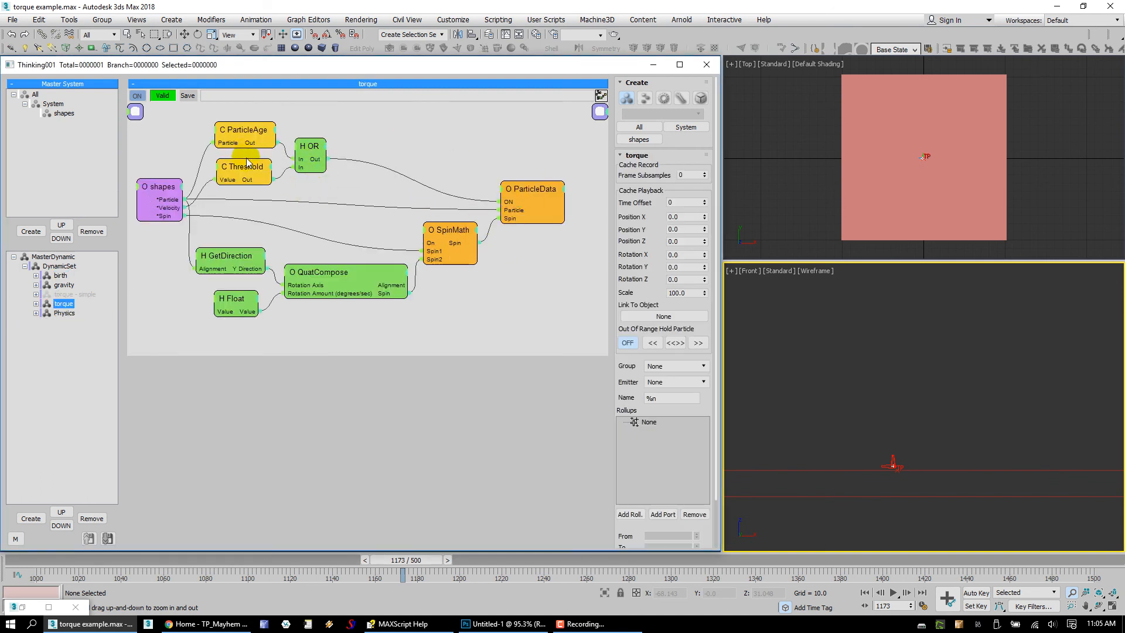
{"action": "left_click", "coordinate": [243, 172]}
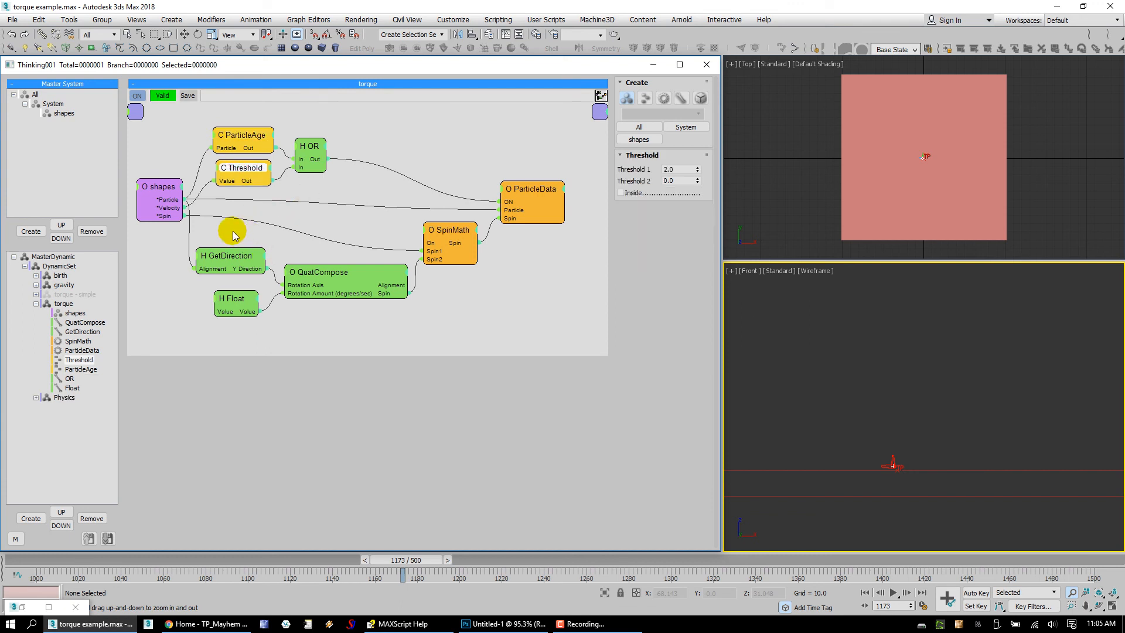
{"action": "mouse_move", "coordinate": [380, 228]}
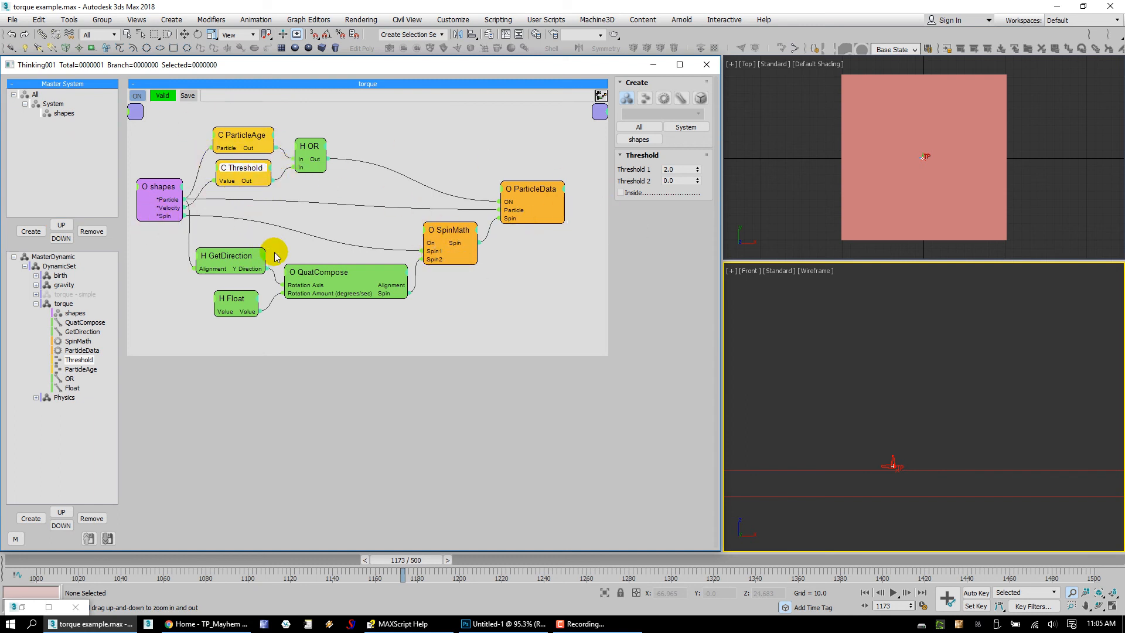
{"action": "mouse_move", "coordinate": [326, 294]}
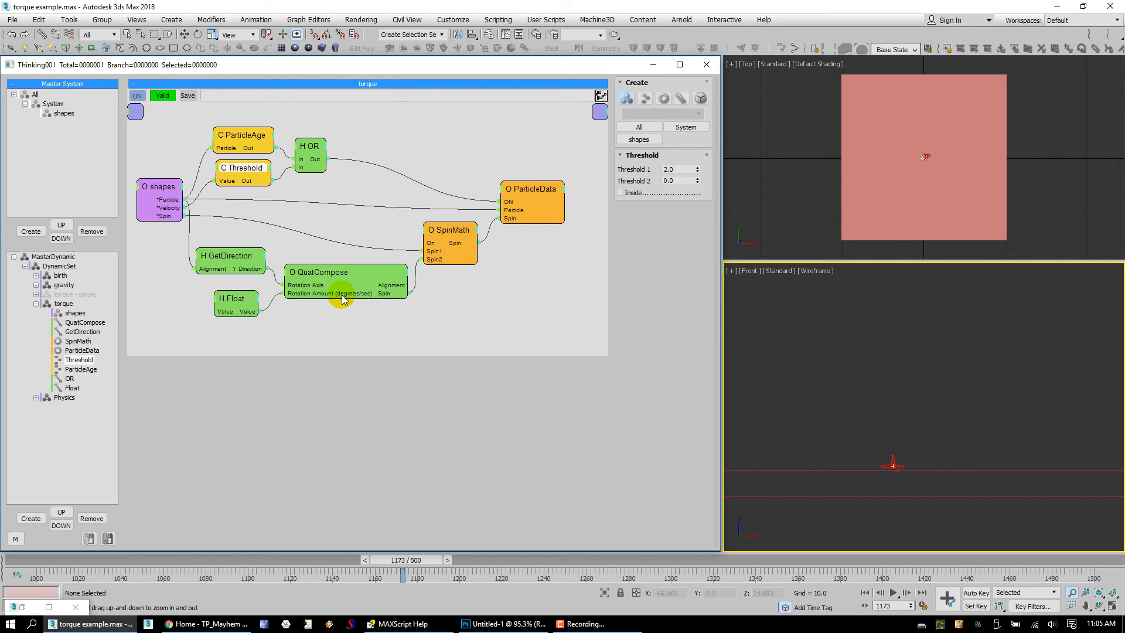
{"action": "left_click", "coordinate": [316, 276]}
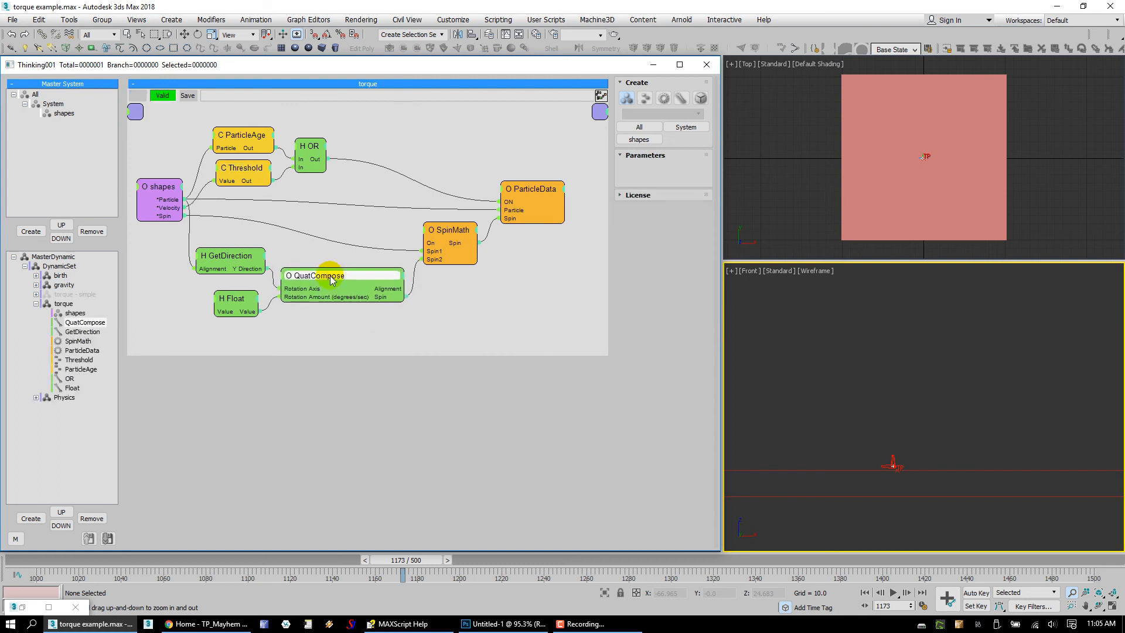
{"action": "left_click", "coordinate": [449, 236]}
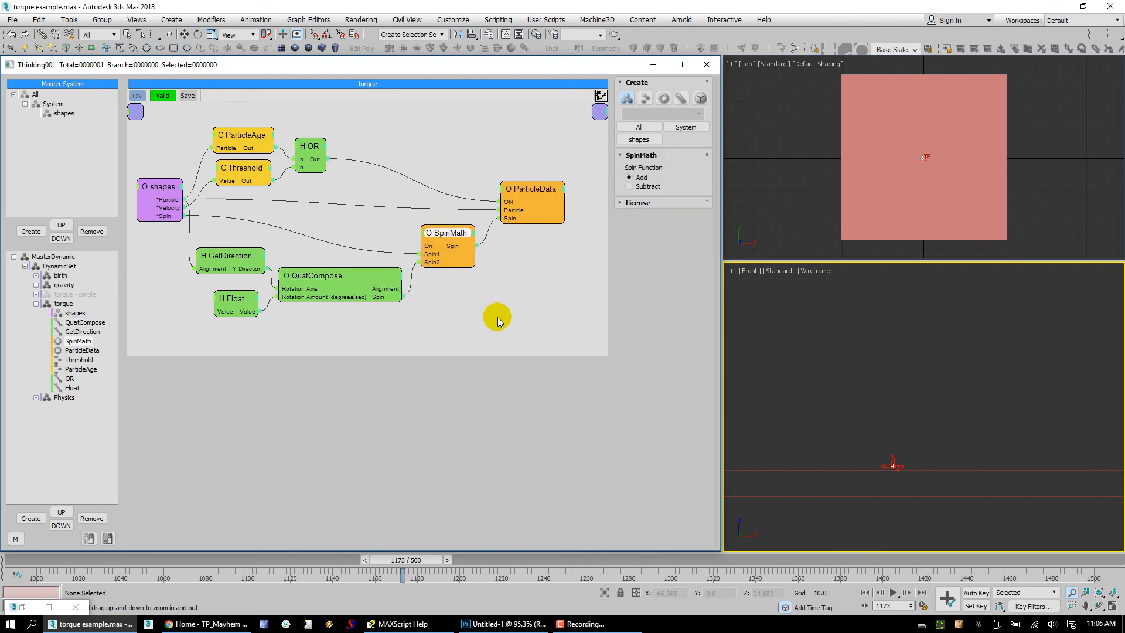
{"action": "mouse_move", "coordinate": [514, 327]}
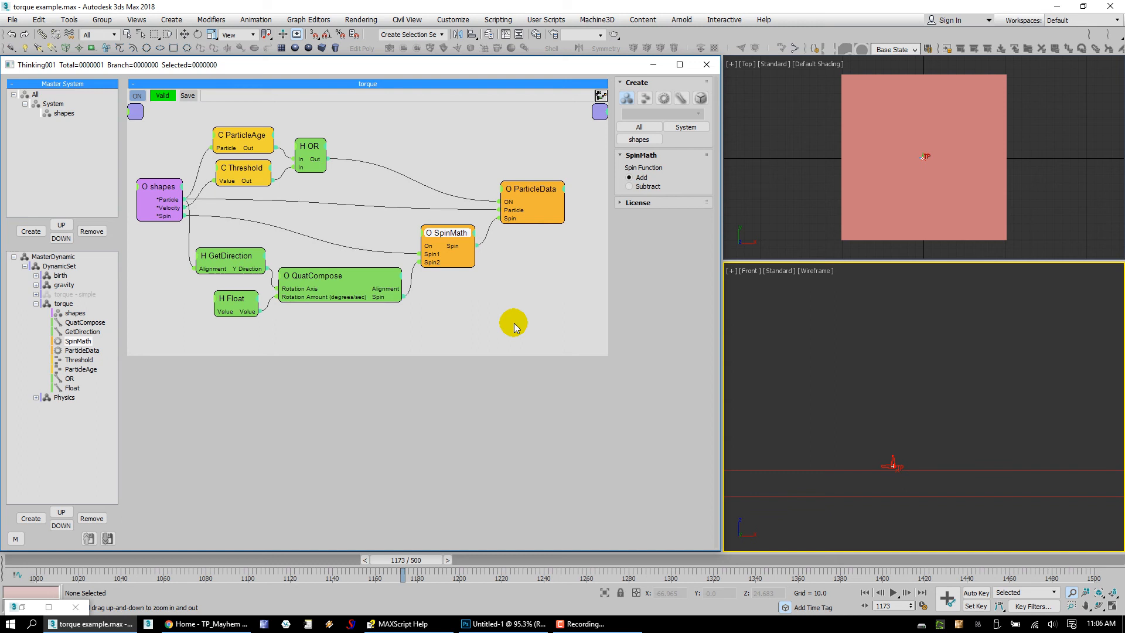
{"action": "mouse_move", "coordinate": [237, 303]}
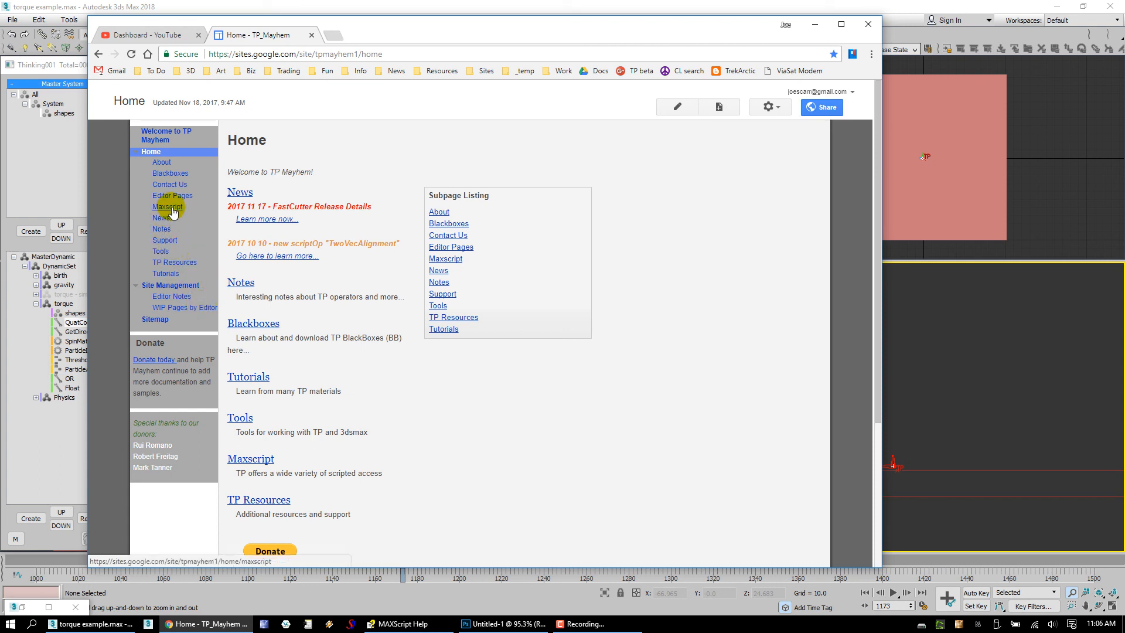
- Go to TP Mayhem's Maxscript page and open the Cebas ScriptOp Documentation in a new tab
{"action": "left_click", "coordinate": [168, 207]}
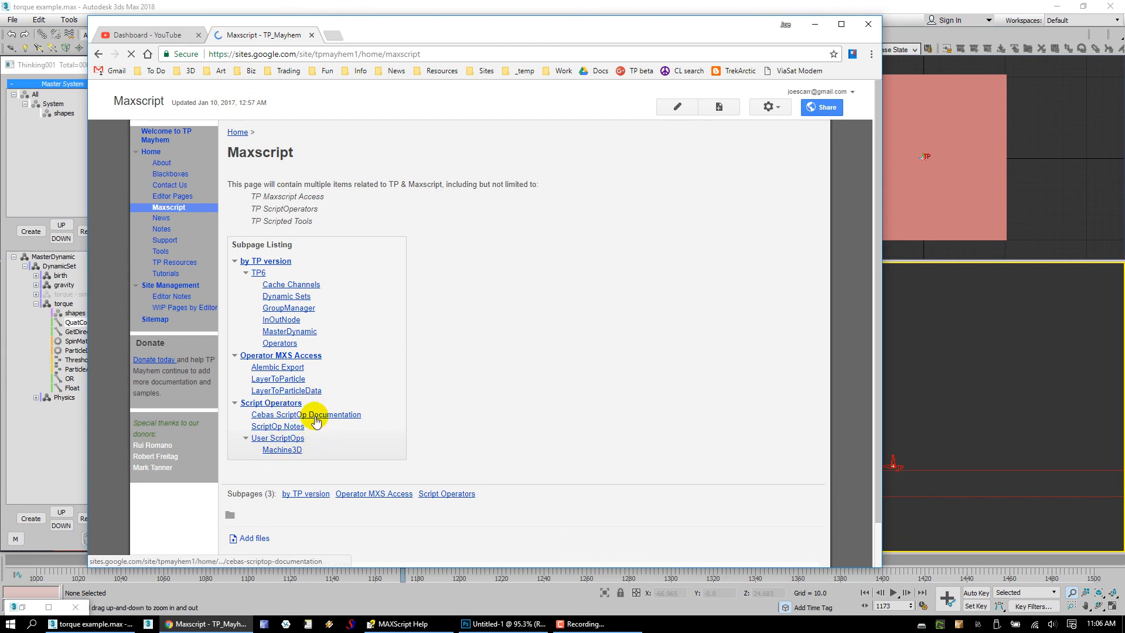
{"action": "left_click", "coordinate": [306, 414]}
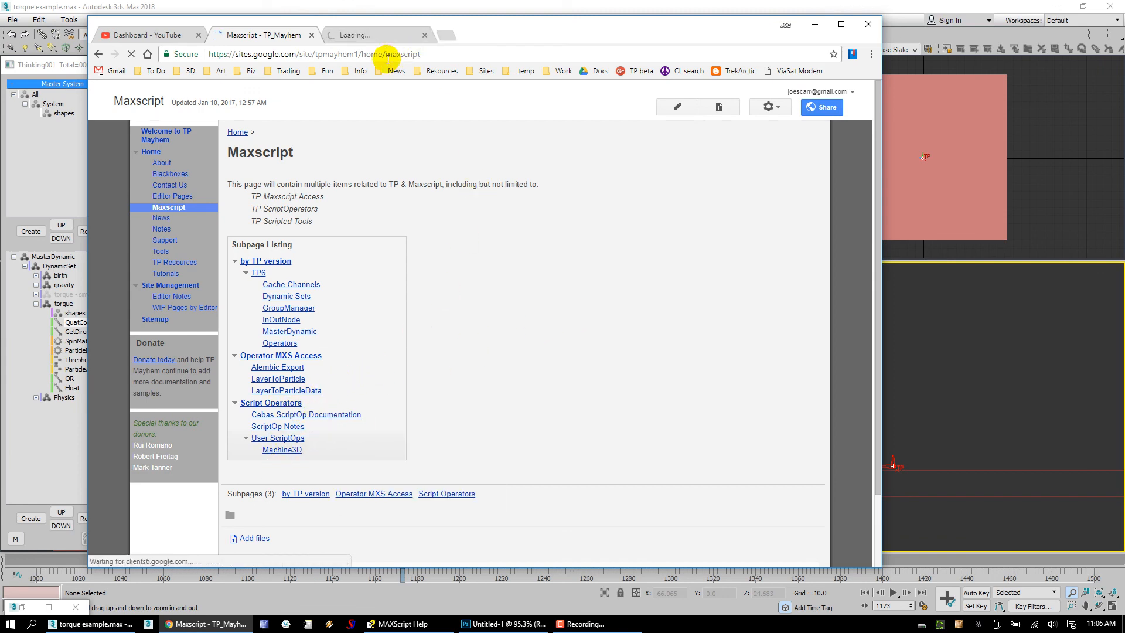
{"action": "left_click", "coordinate": [306, 414]}
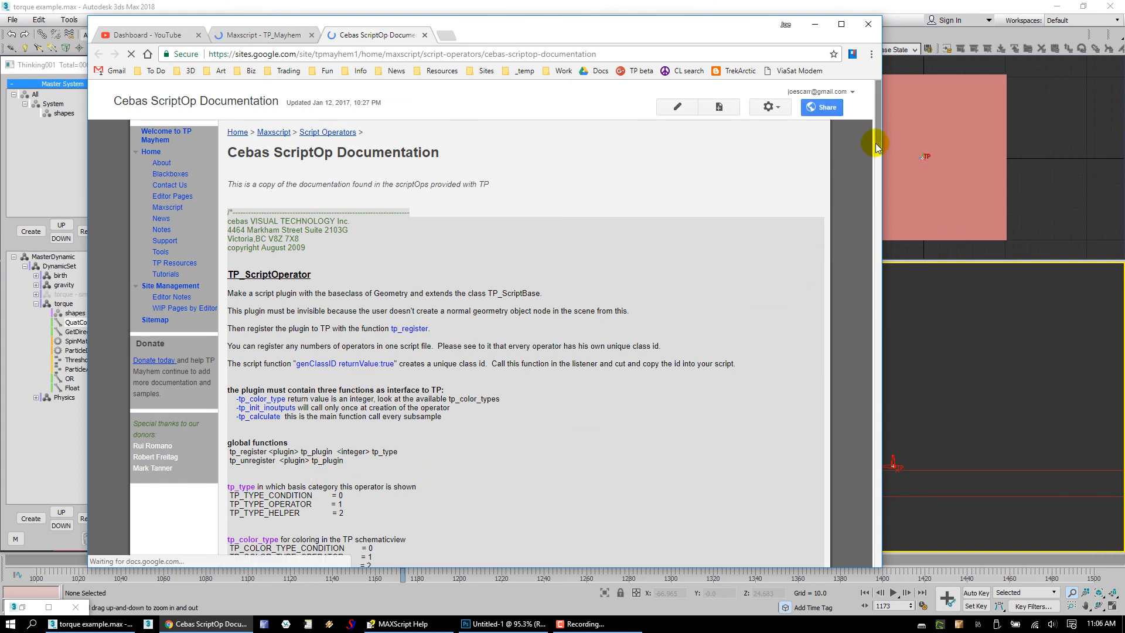
{"action": "scroll", "scroll_direction": "down", "scroll_amount": 3}
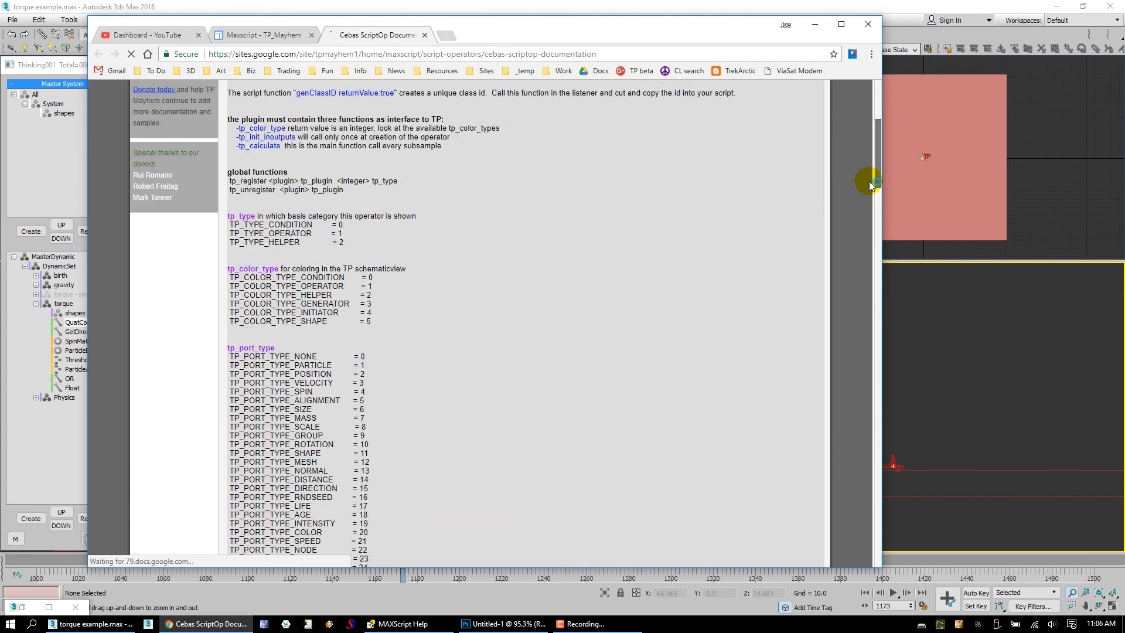
{"action": "scroll", "scroll_direction": "down", "scroll_amount": 3}
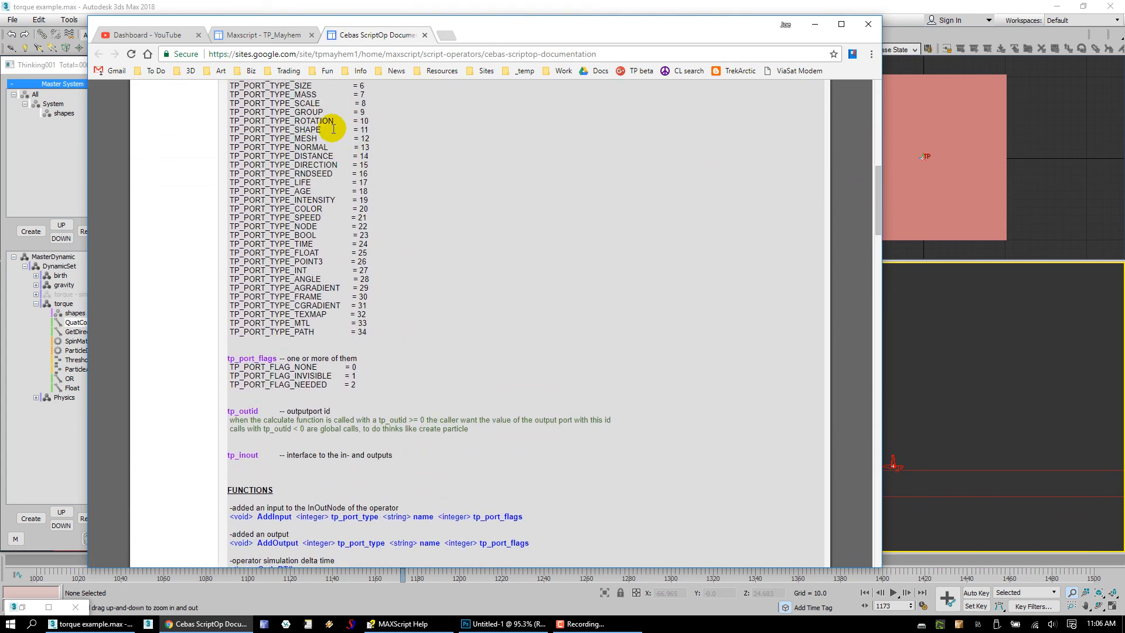
{"action": "double_click", "coordinate": [306, 303]}
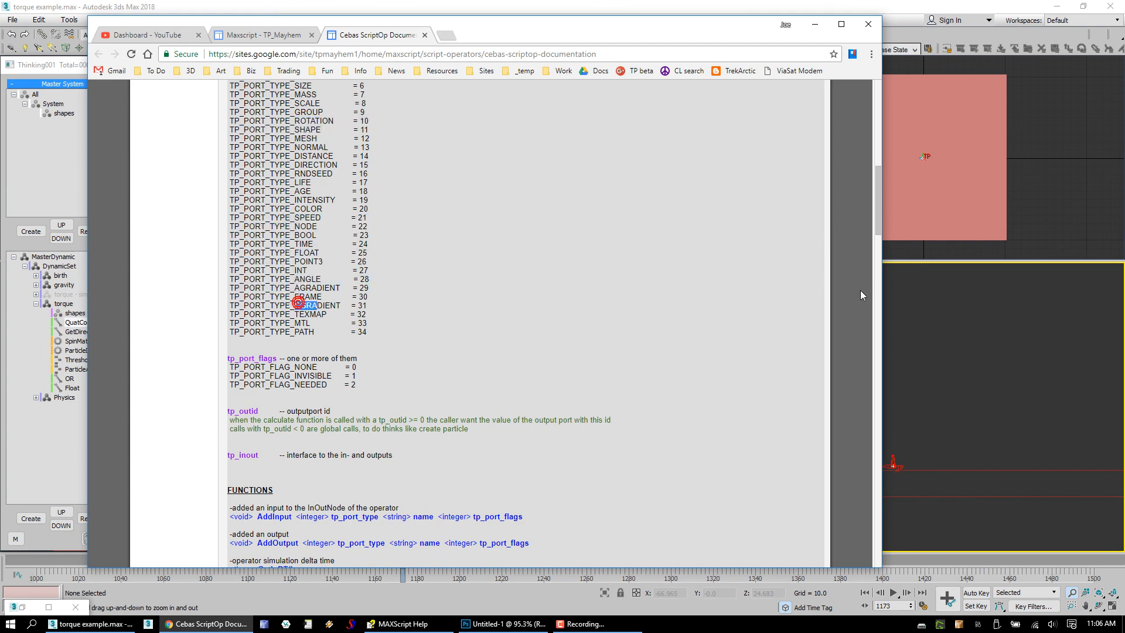
{"action": "scroll", "scroll_direction": "down", "scroll_amount": 3}
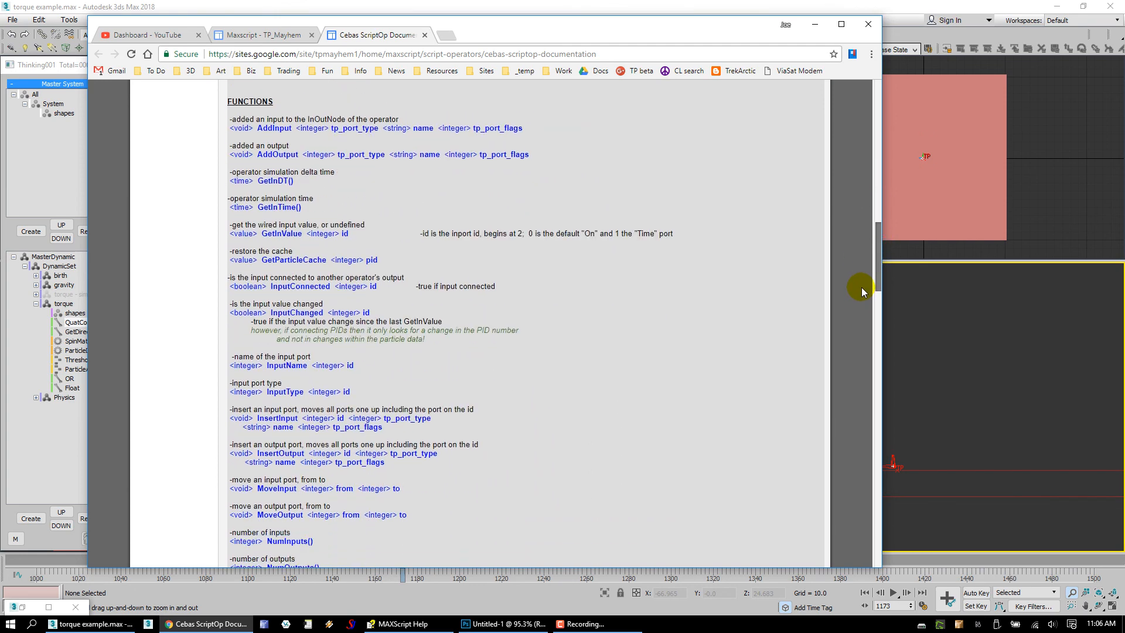
{"action": "scroll", "scroll_direction": "down", "scroll_amount": 3}
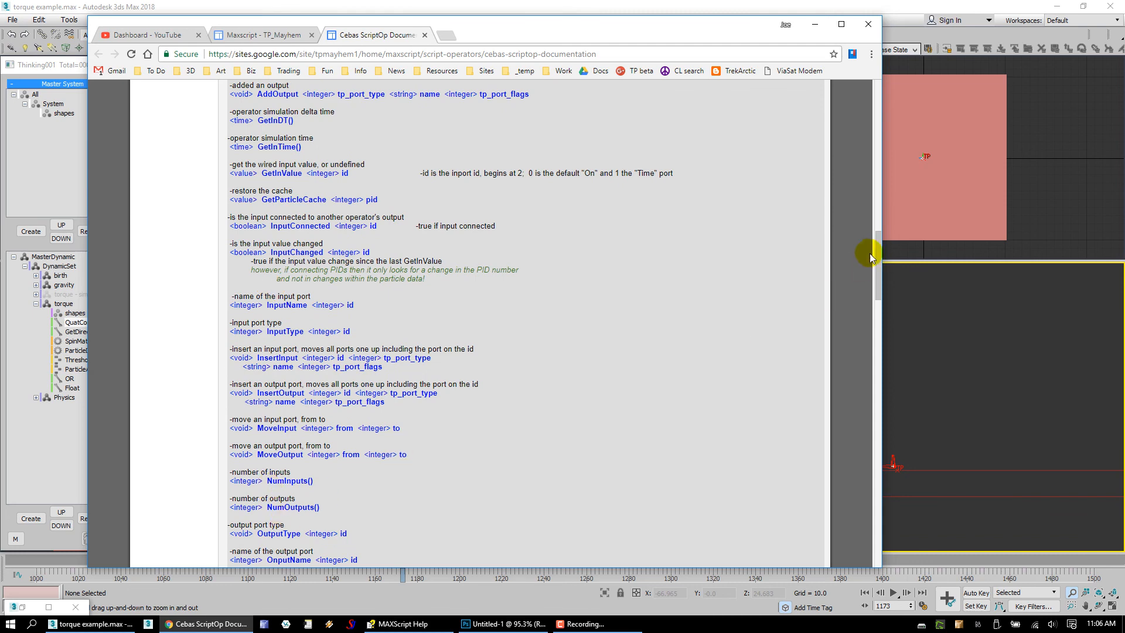
{"action": "scroll", "scroll_direction": "down", "scroll_amount": 3}
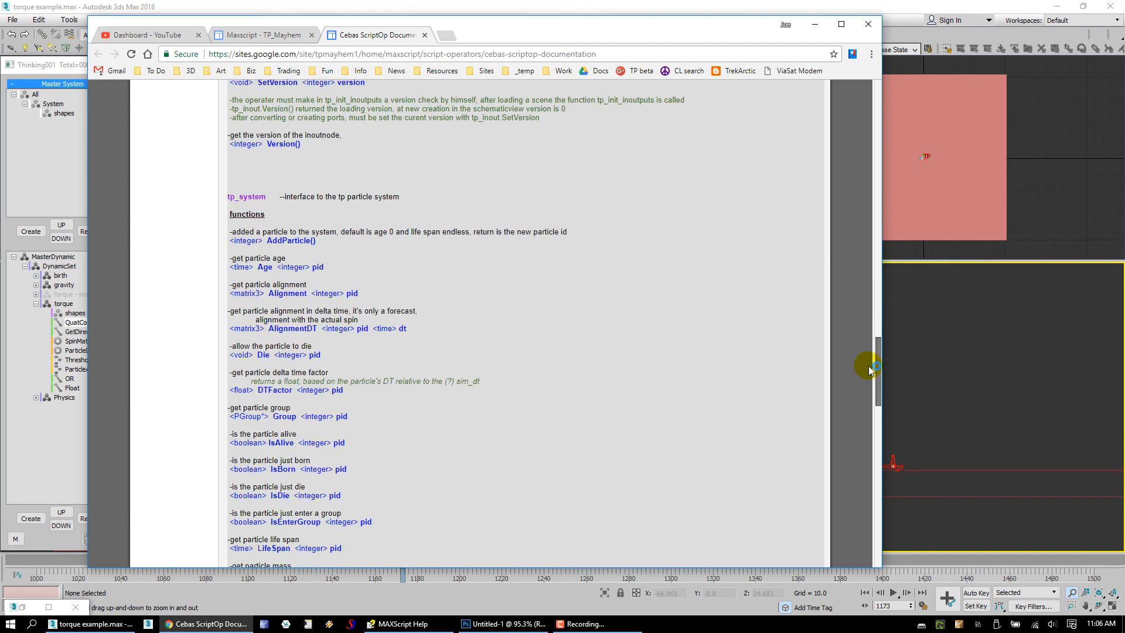
{"action": "scroll", "scroll_direction": "down", "scroll_amount": 3}
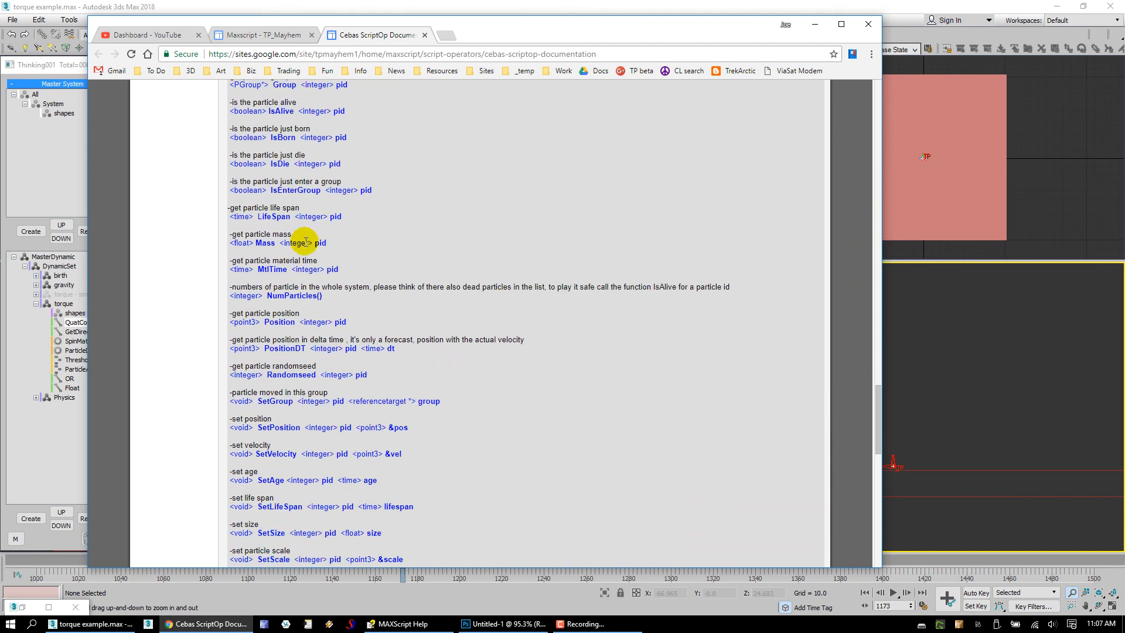
{"action": "double_click", "coordinate": [295, 190]}
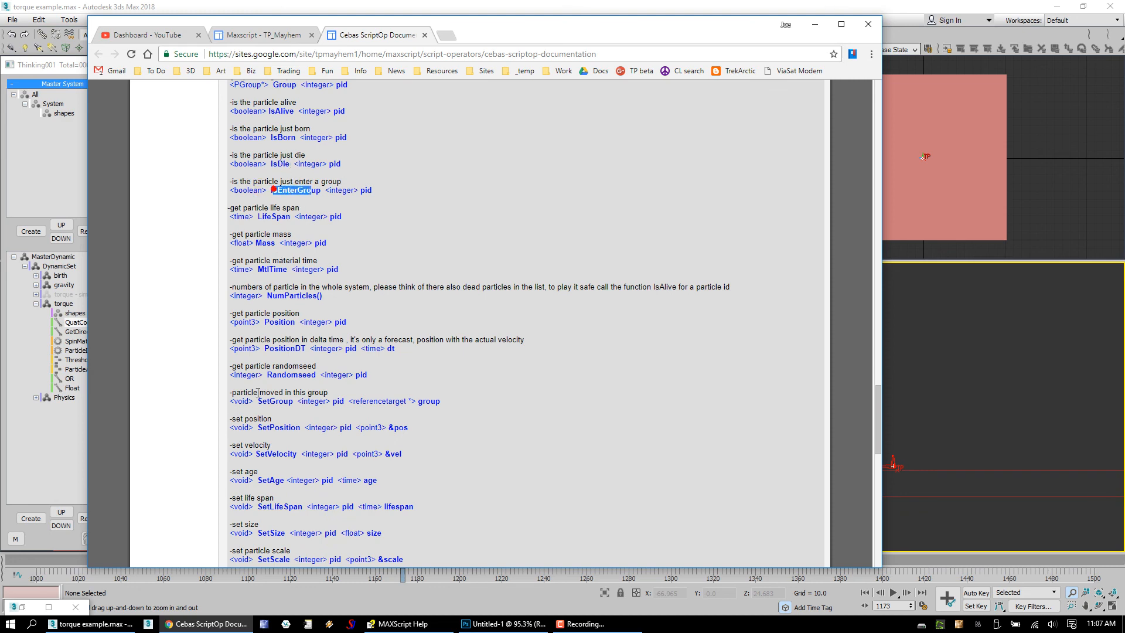
{"action": "scroll", "scroll_direction": "down", "scroll_amount": 3}
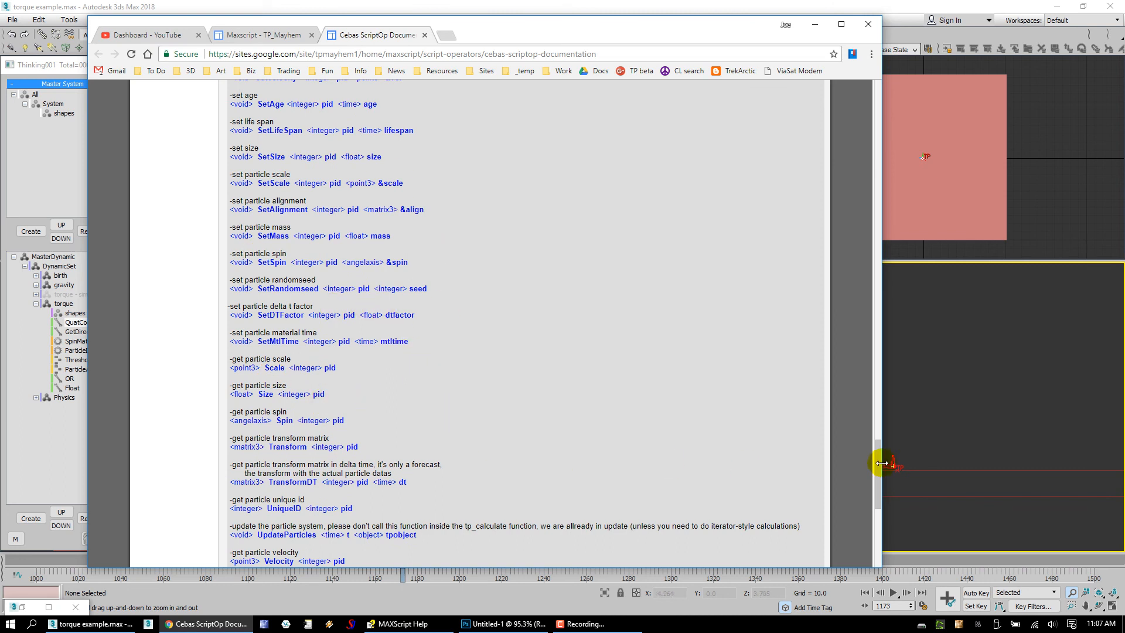
{"action": "scroll", "scroll_direction": "down", "scroll_amount": 3}
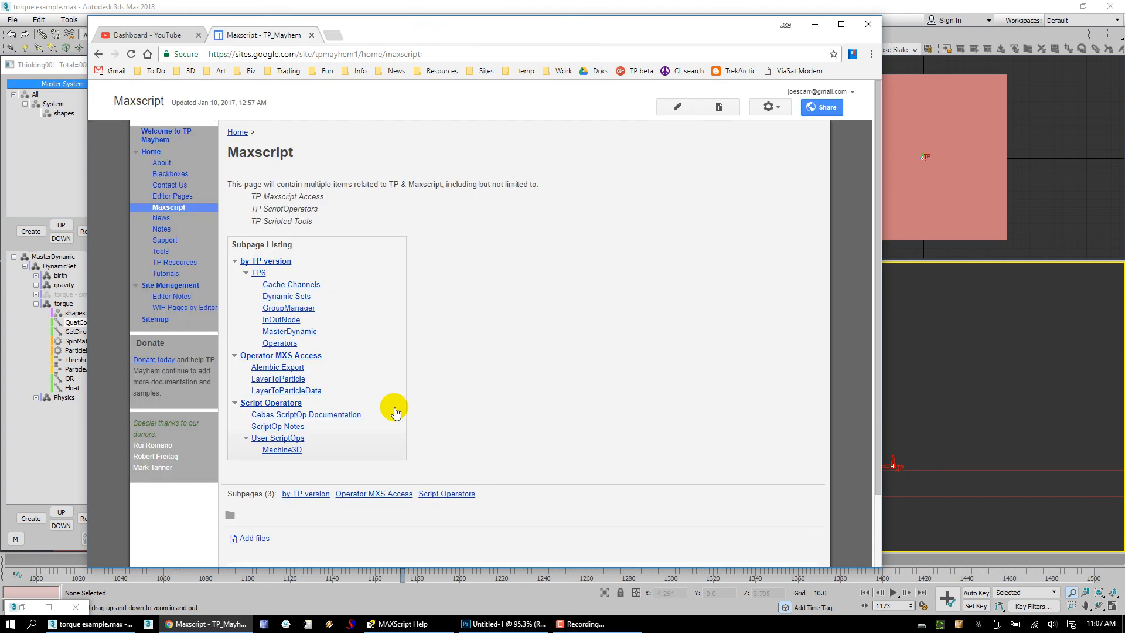
{"action": "mouse_move", "coordinate": [282, 457]}
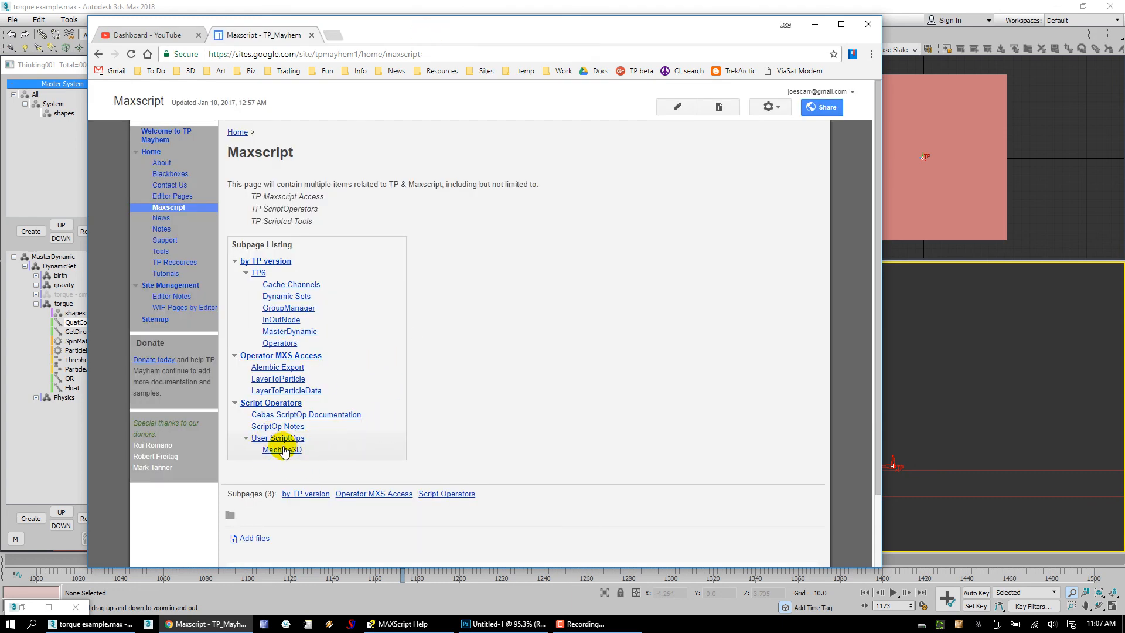
- Open the Machine3D user ScriptOps page and scroll to view its TwoVecAlignment operator
{"action": "left_click", "coordinate": [281, 450]}
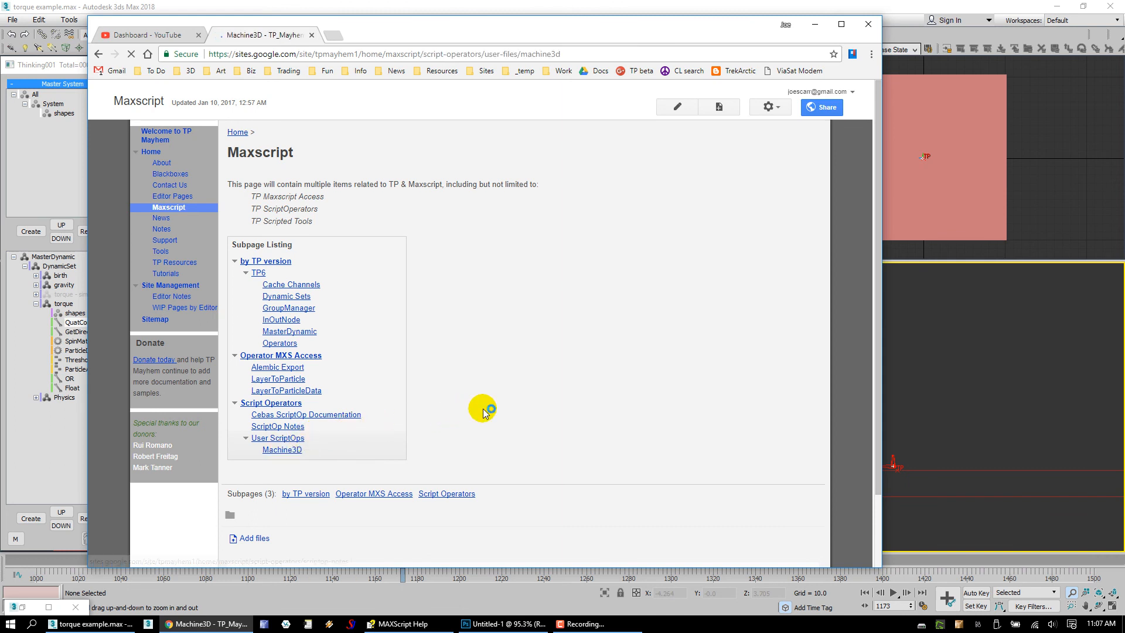
{"action": "left_click", "coordinate": [282, 449]}
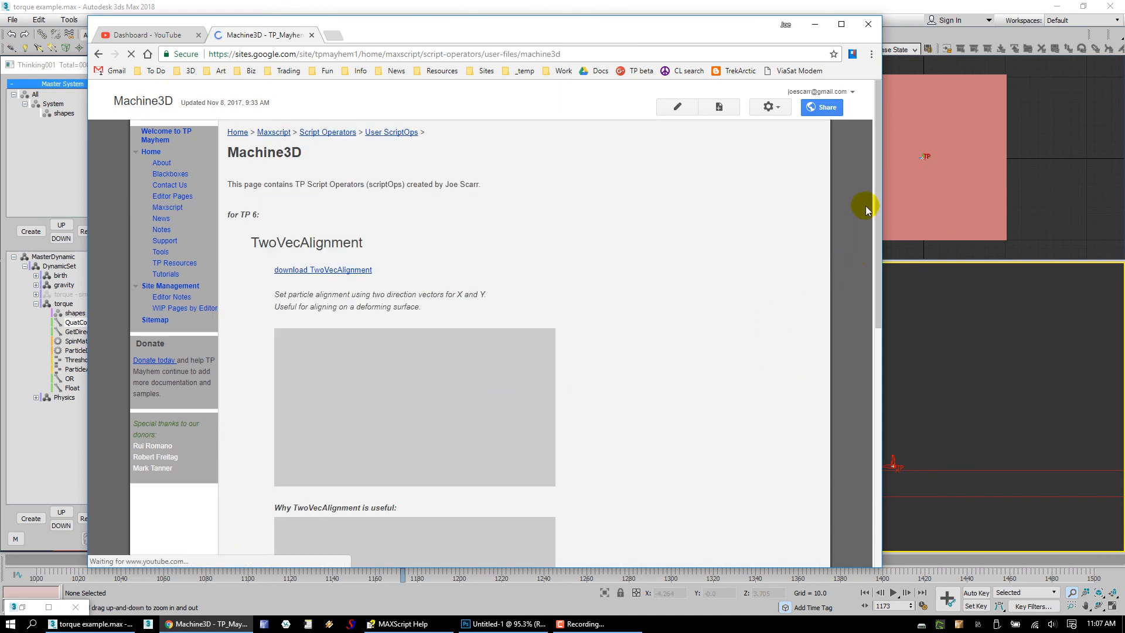
{"action": "scroll", "scroll_direction": "down", "scroll_amount": 3}
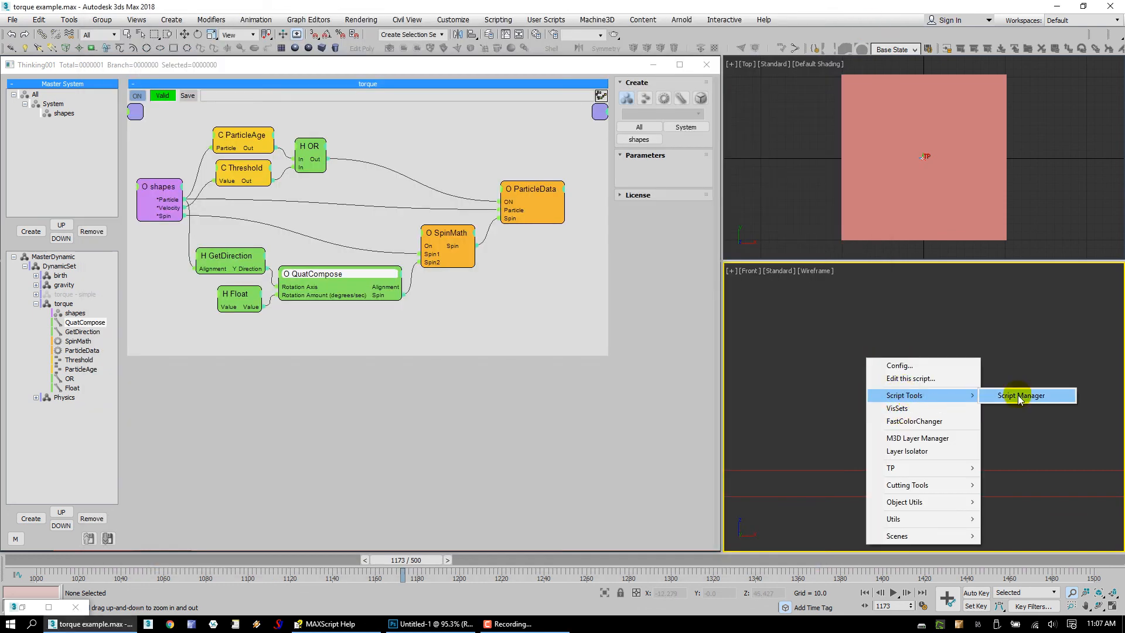
{"action": "left_click", "coordinate": [1020, 395]}
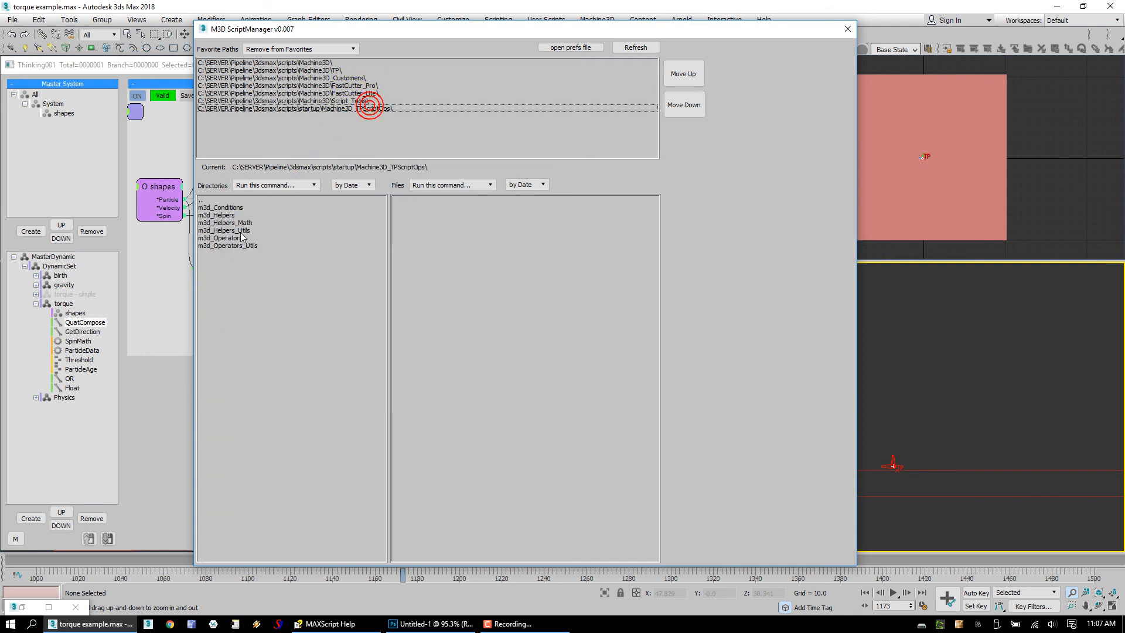
{"action": "double_click", "coordinate": [221, 238]}
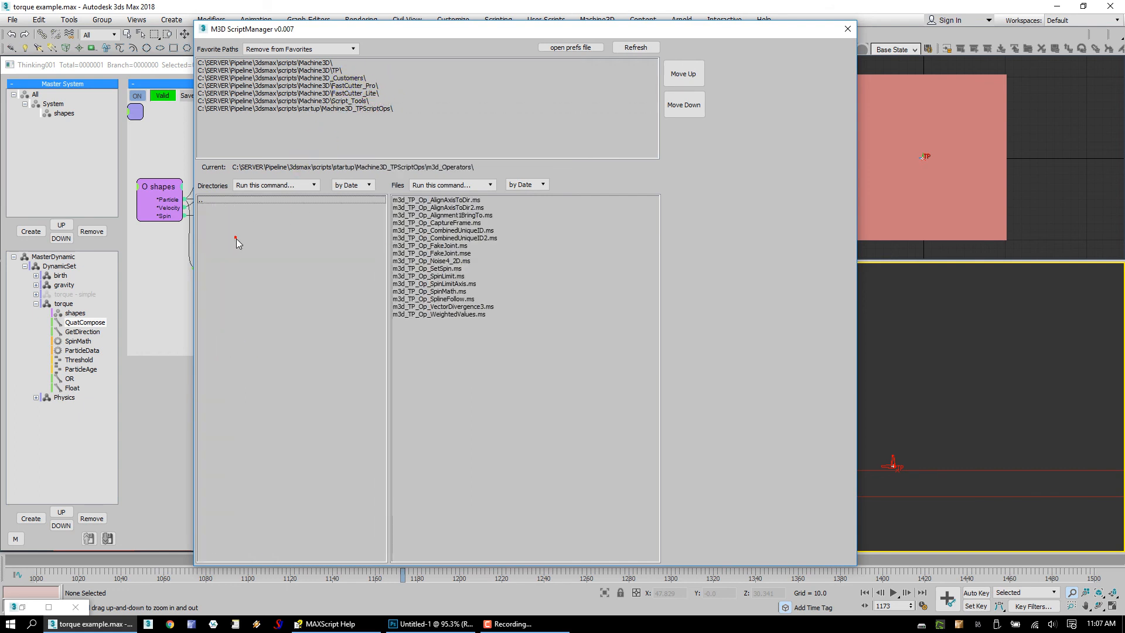
{"action": "left_click", "coordinate": [427, 276]}
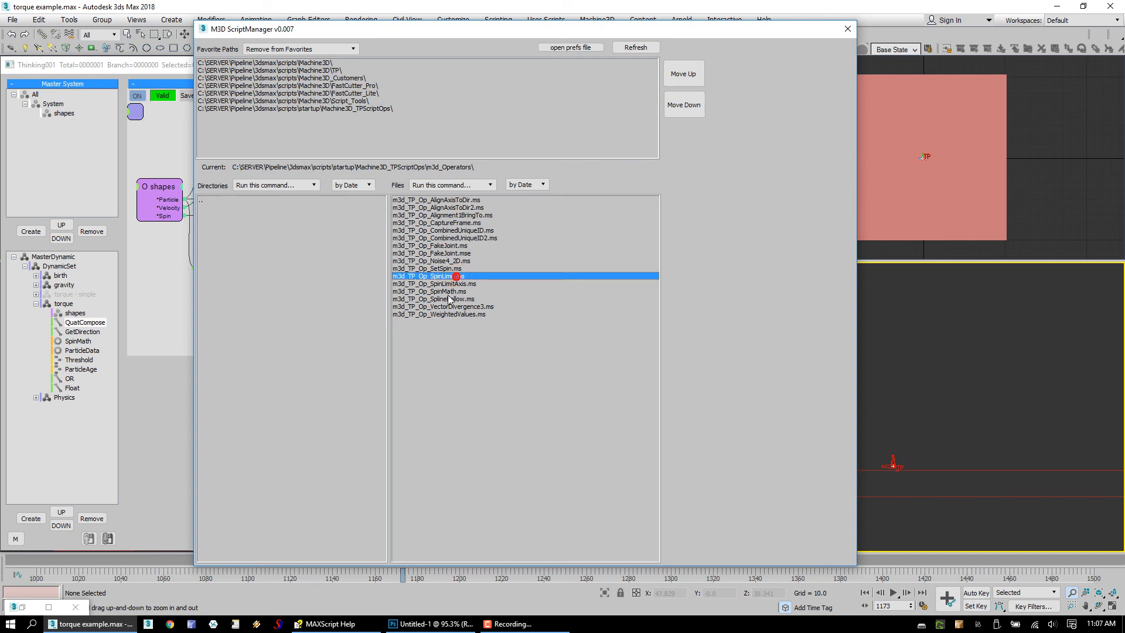
{"action": "left_click", "coordinate": [429, 291]}
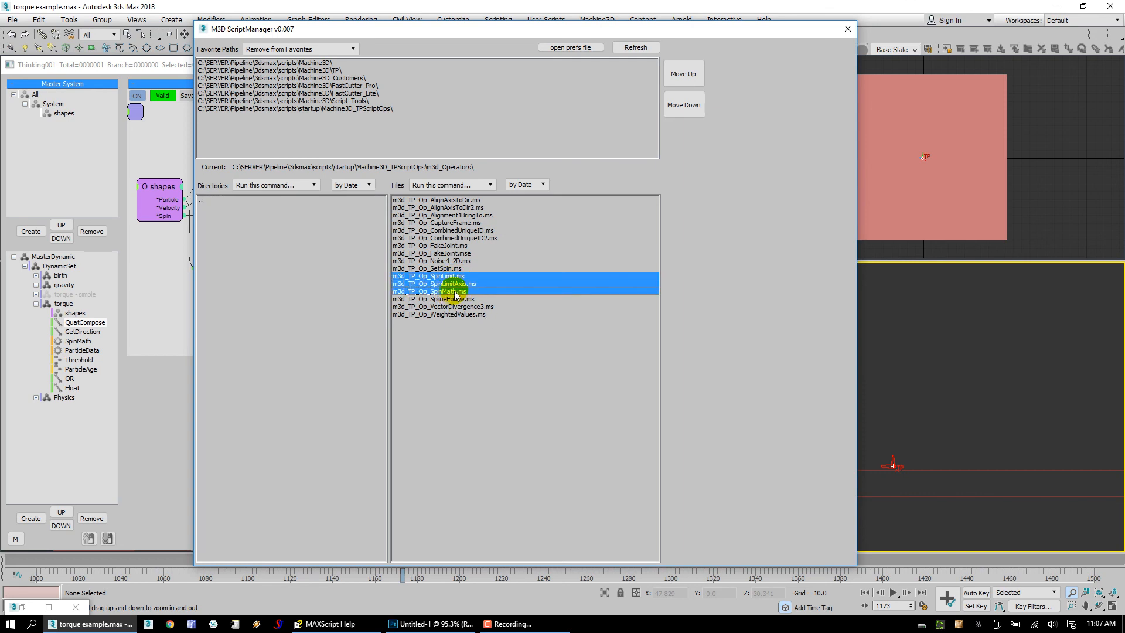
{"action": "double_click", "coordinate": [429, 291]}
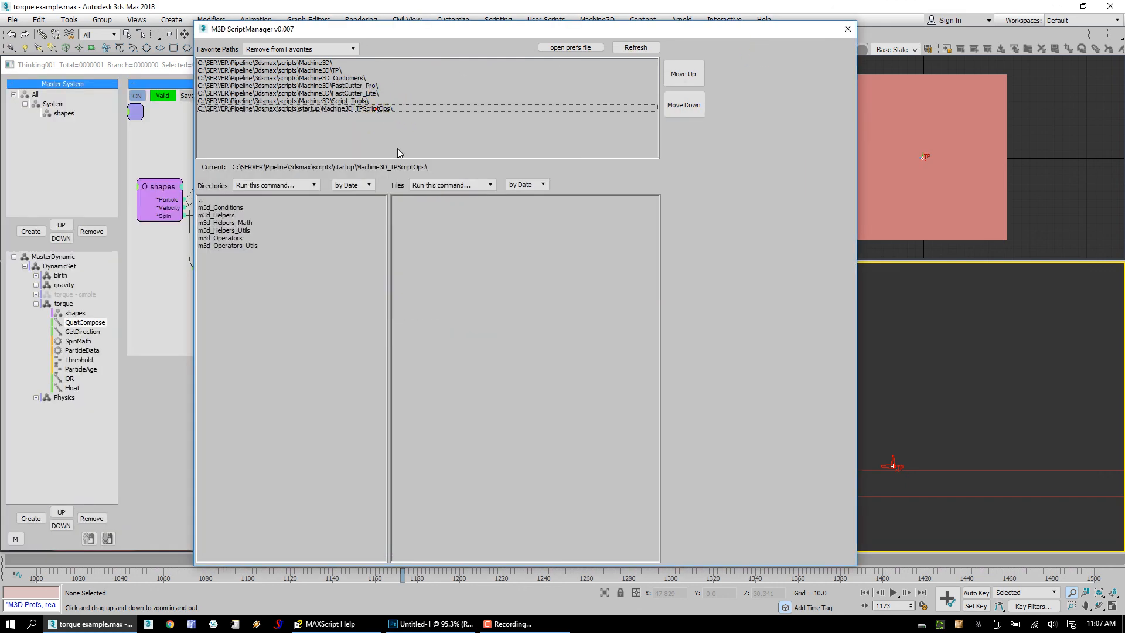
{"action": "left_click", "coordinate": [224, 222]}
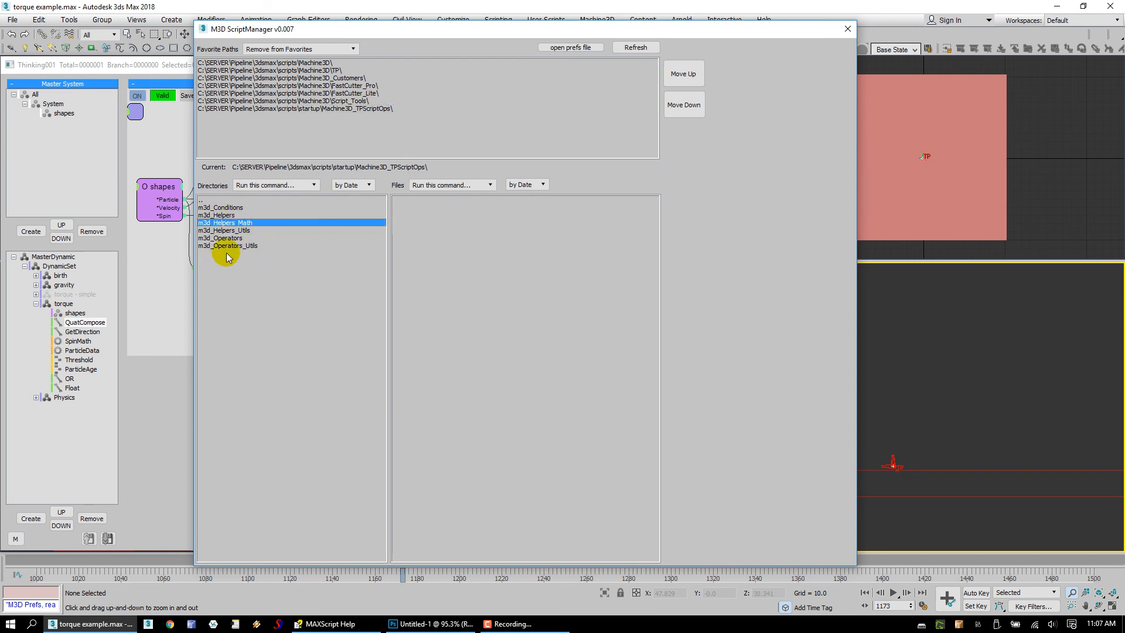
{"action": "mouse_move", "coordinate": [534, 263]}
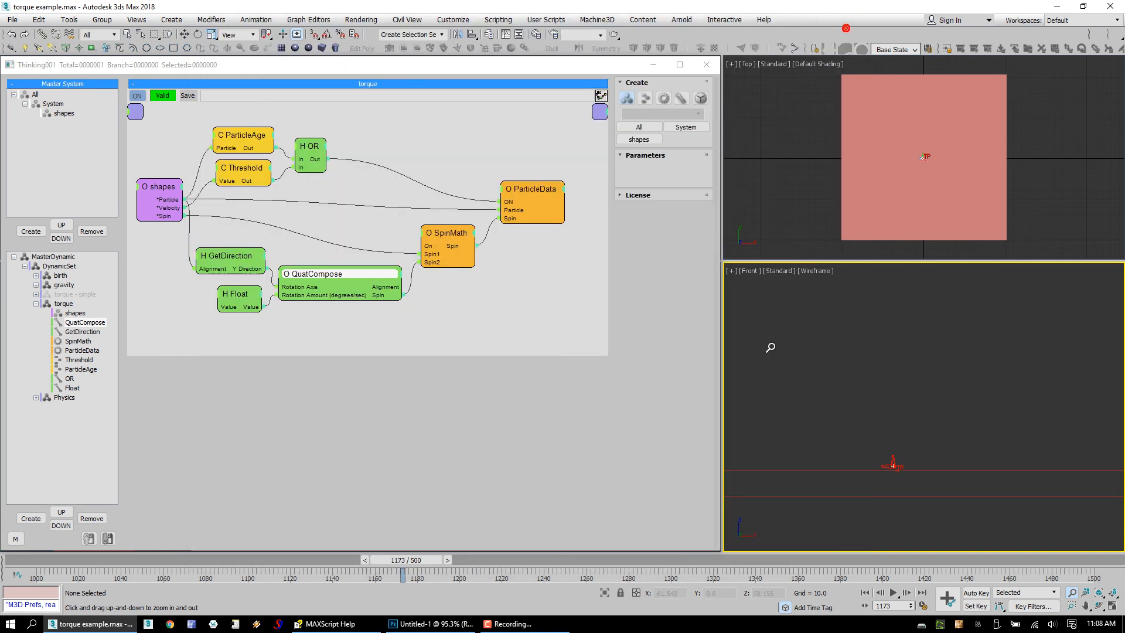
{"action": "mouse_move", "coordinate": [852, 375]}
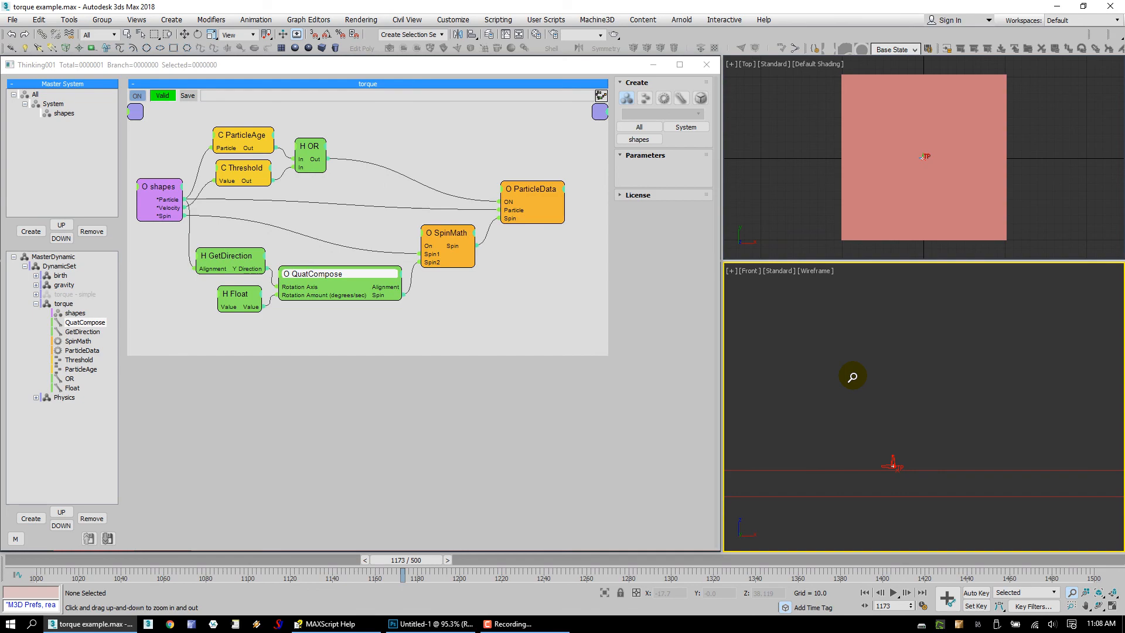